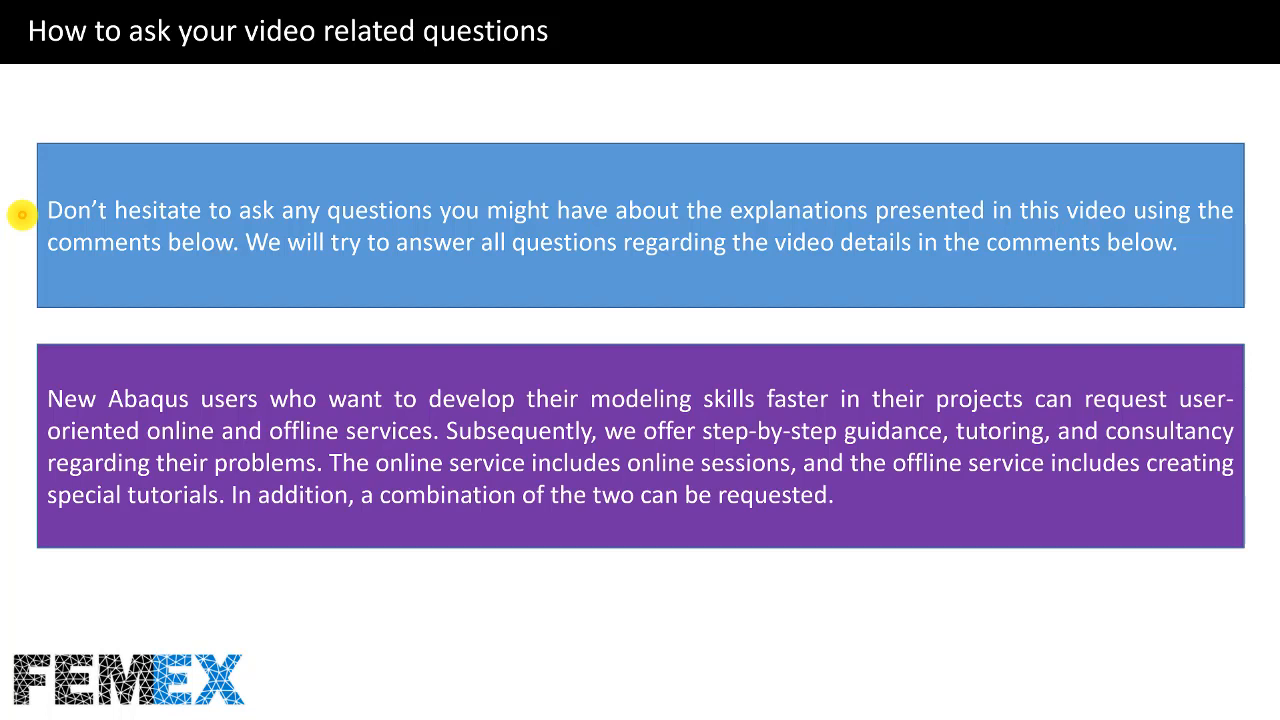
mouse_move(22, 405)
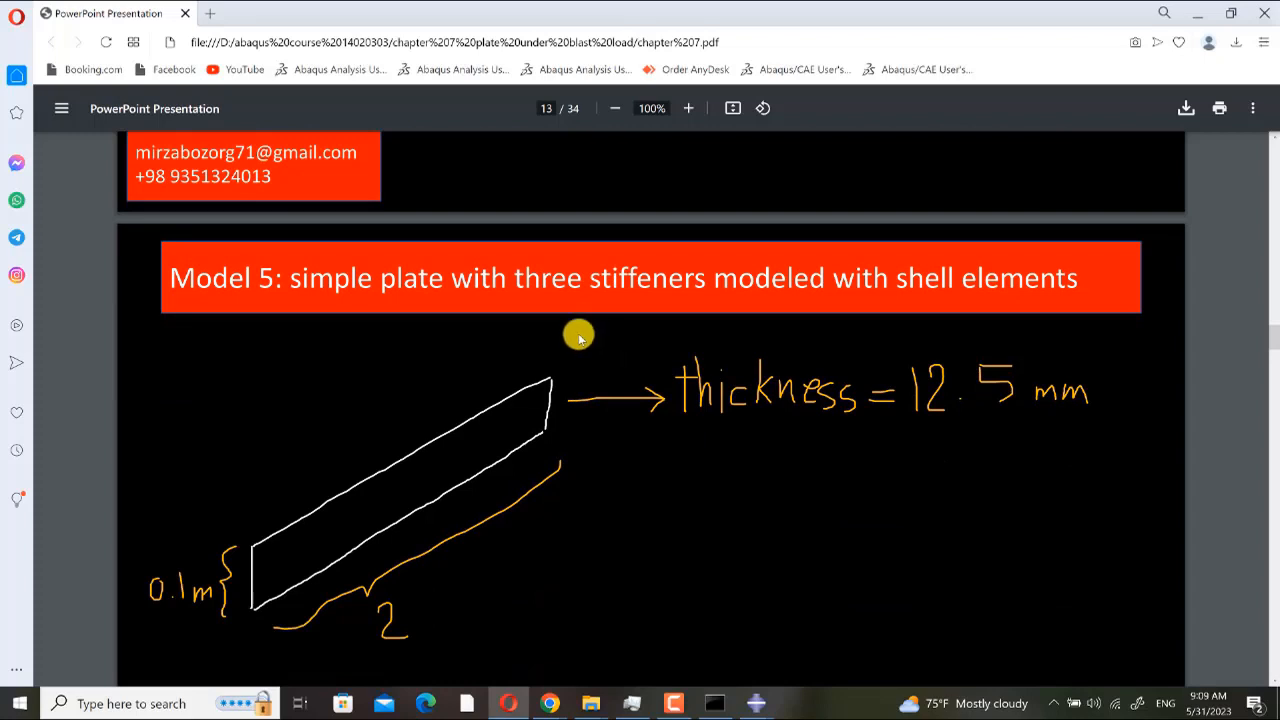
mouse_move(539, 325)
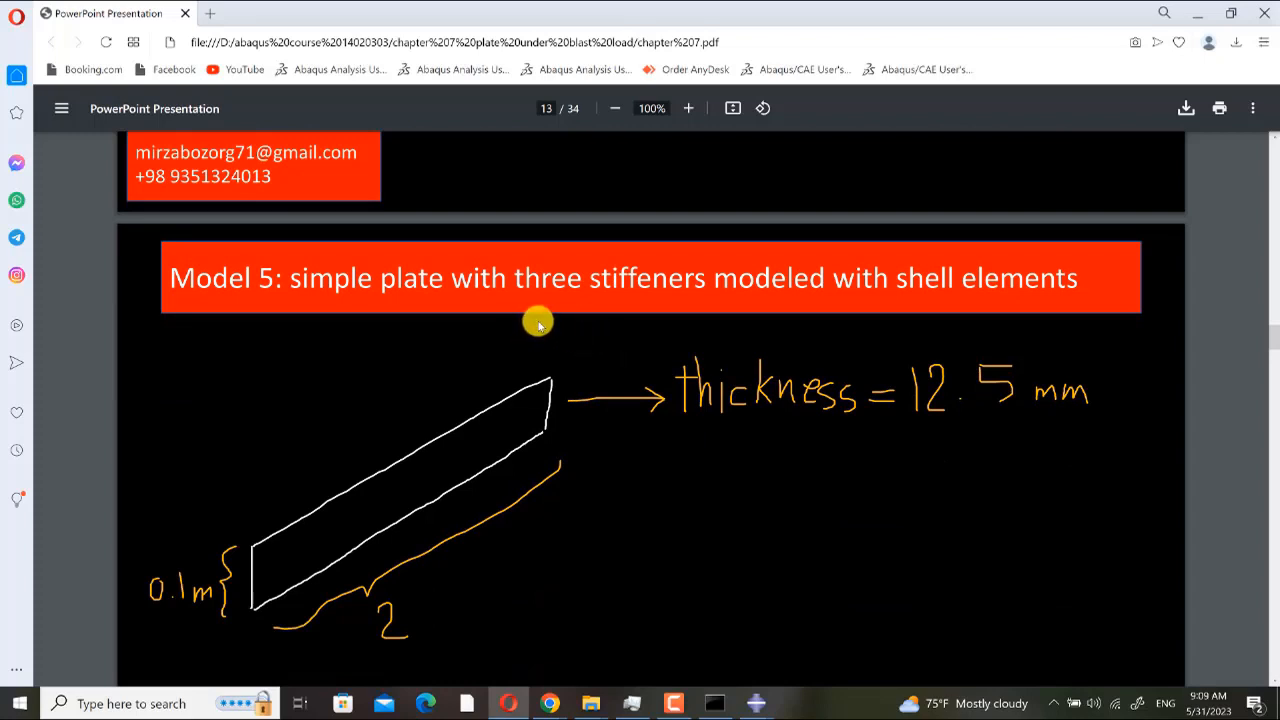
mouse_move(332, 301)
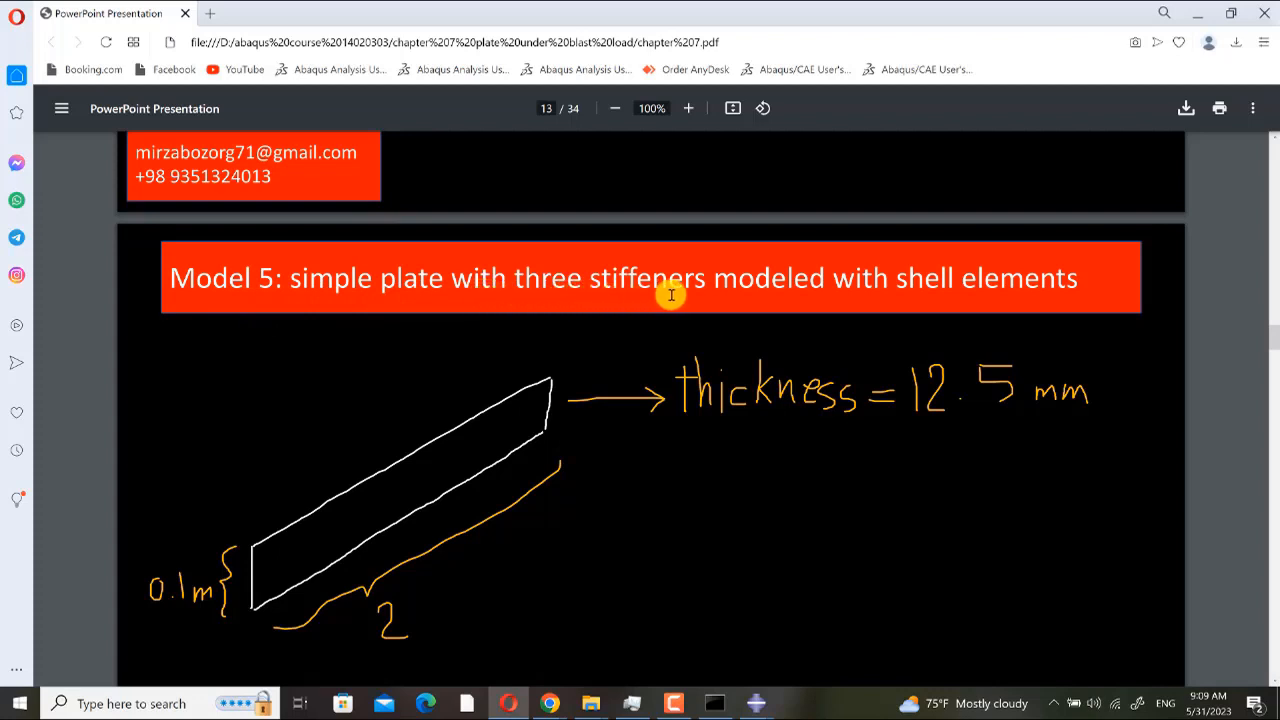
mouse_move(977, 290)
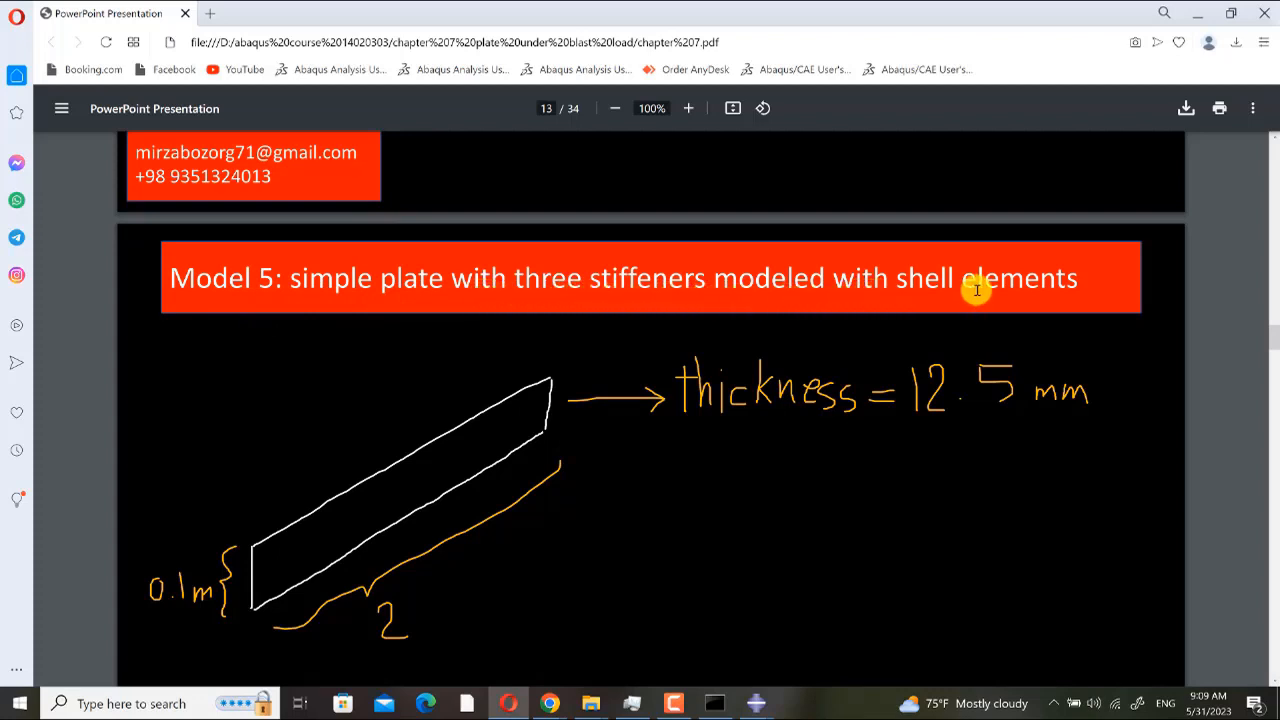
scroll(up, 3)
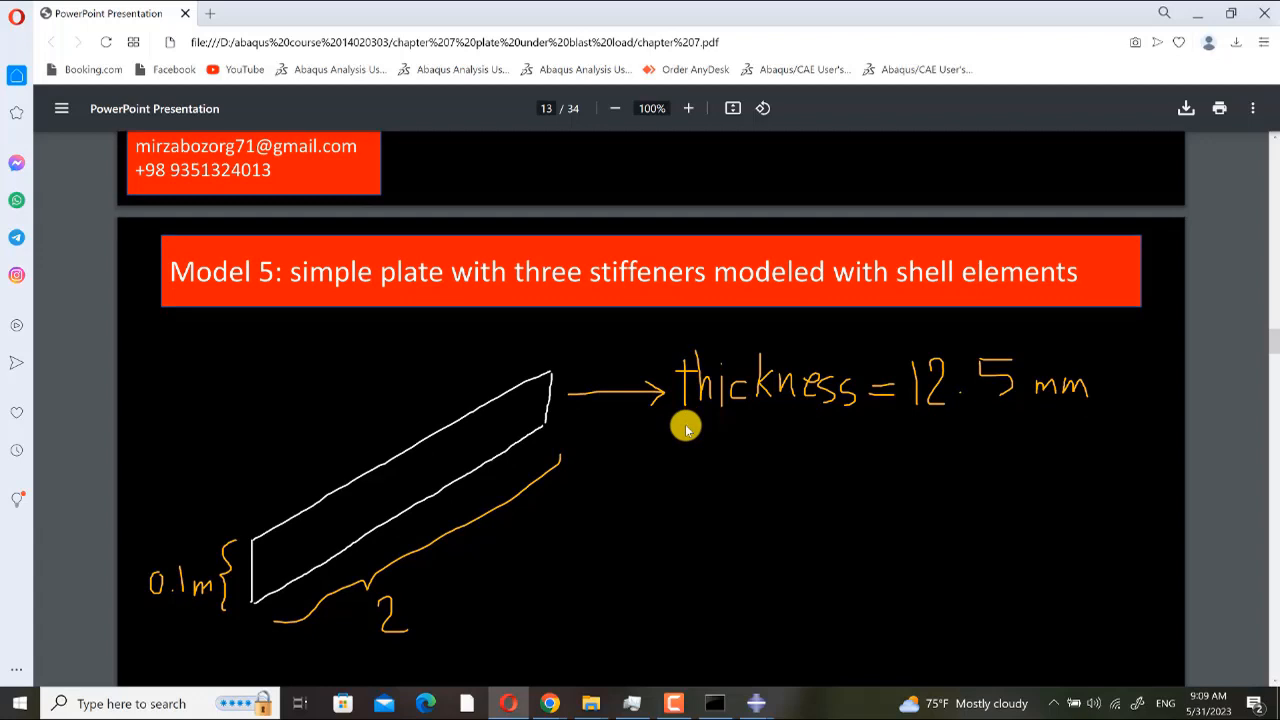
scroll(down, 3)
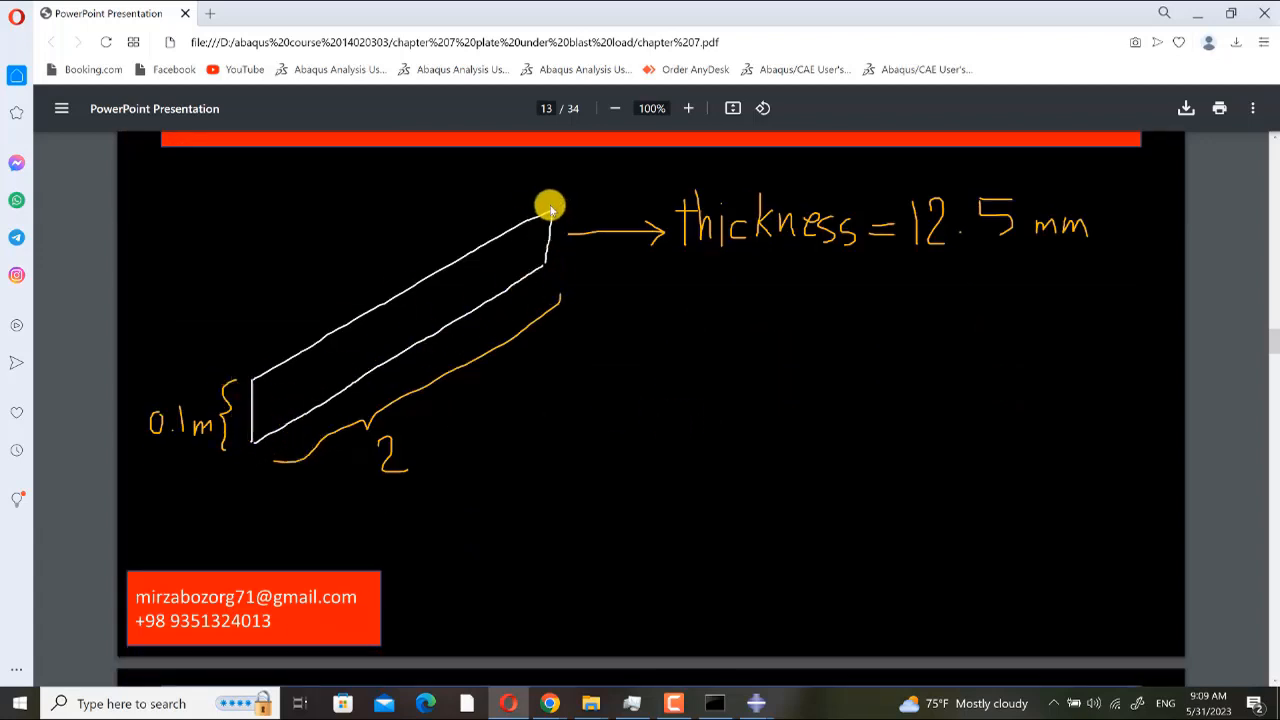
mouse_move(935, 255)
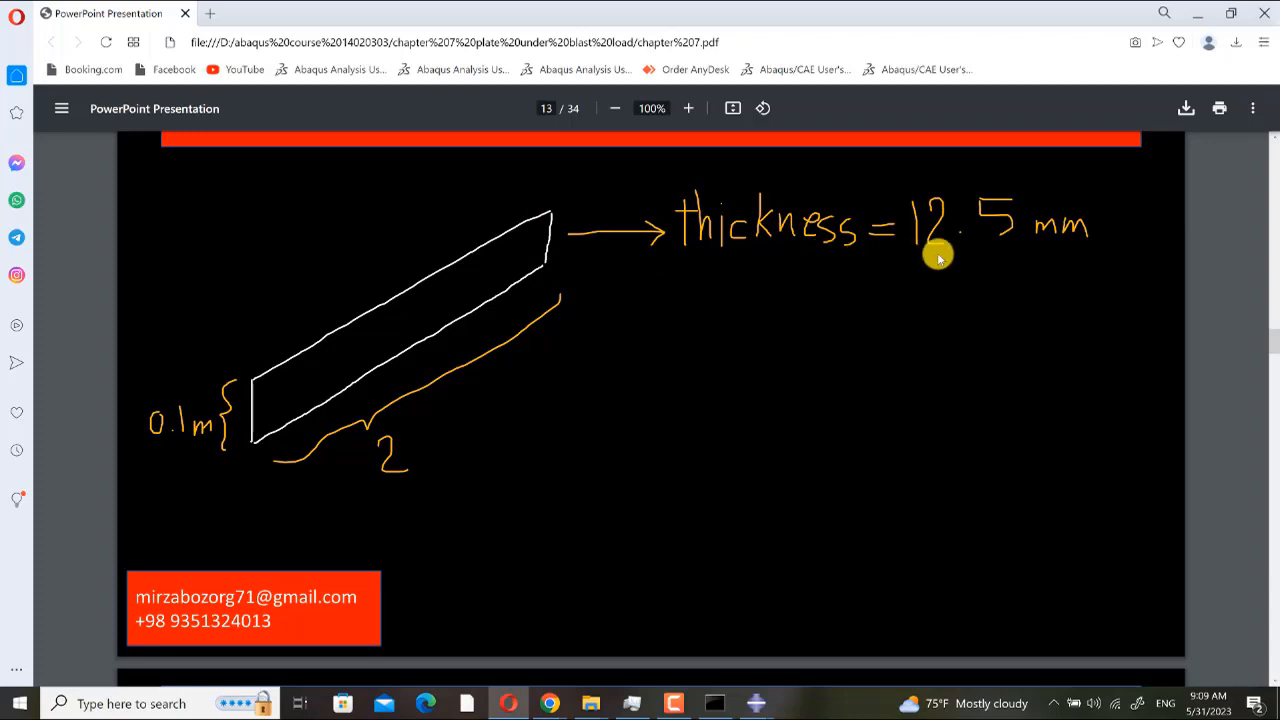
mouse_move(1048, 238)
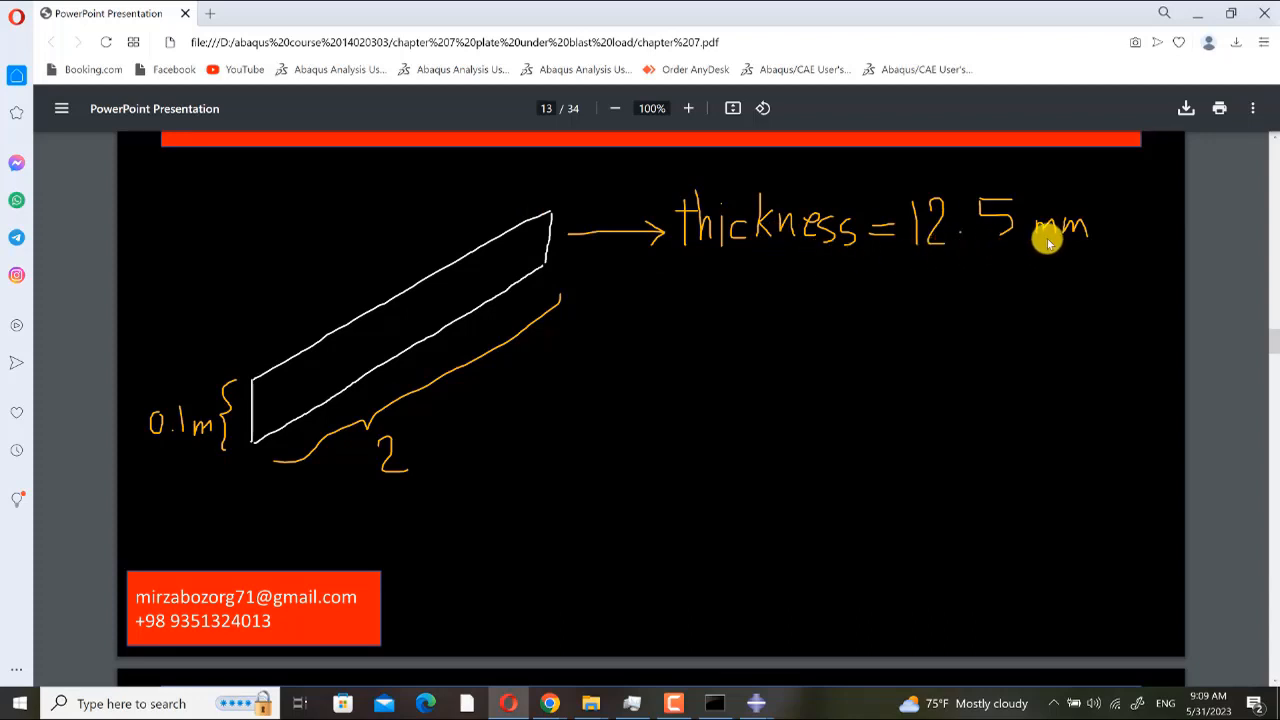
mouse_move(755, 703)
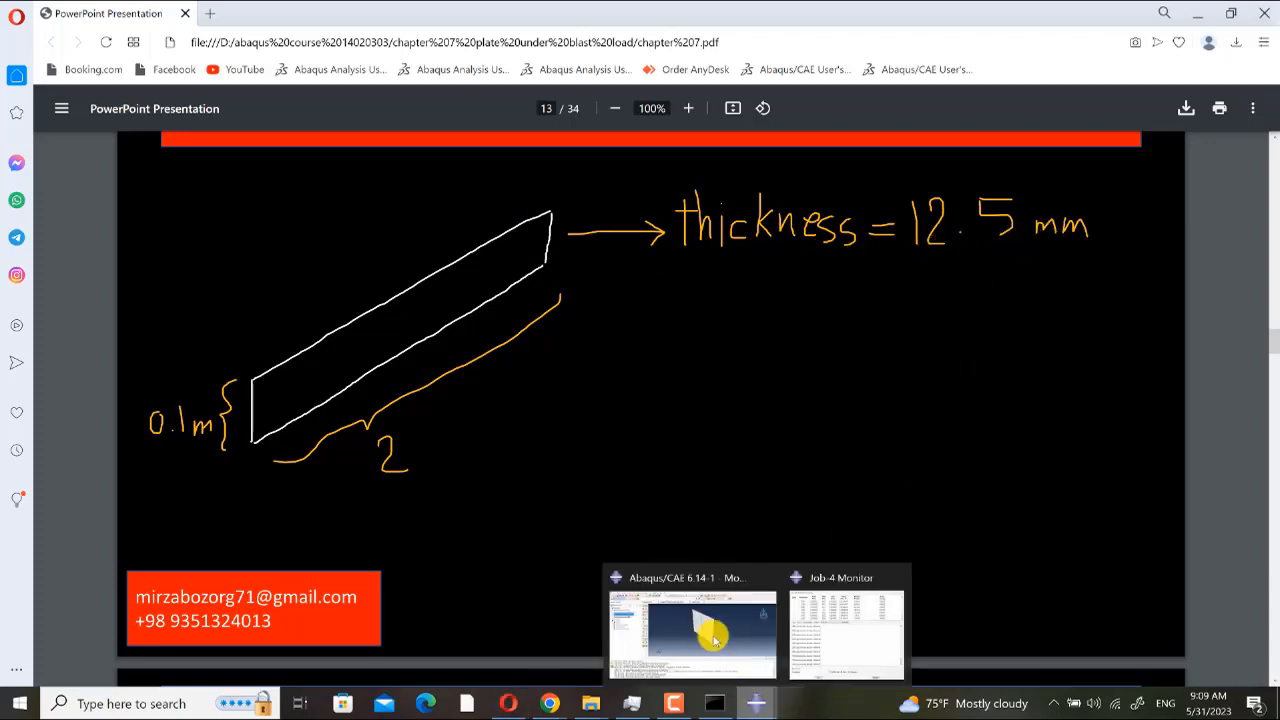
Copy Model-1-simple-plate-S4R into a new model named Model-5-stiffener1-S4R
click(692, 635)
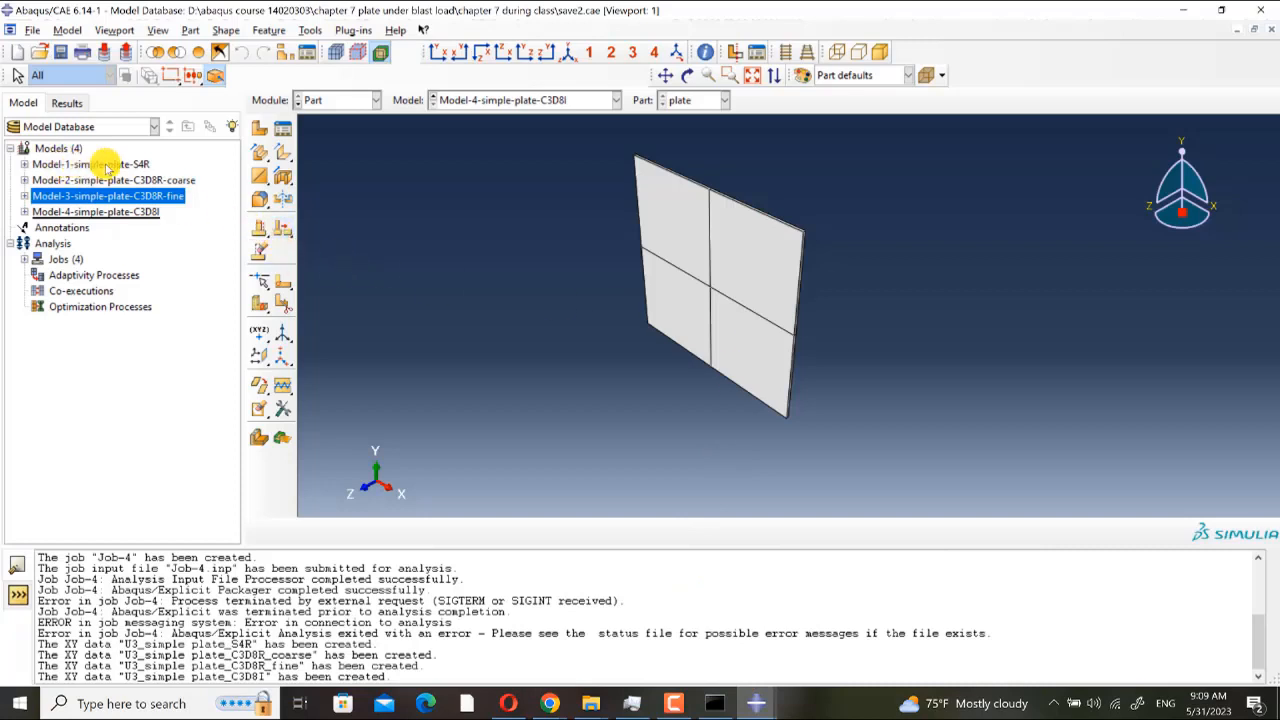
right_click(90, 163)
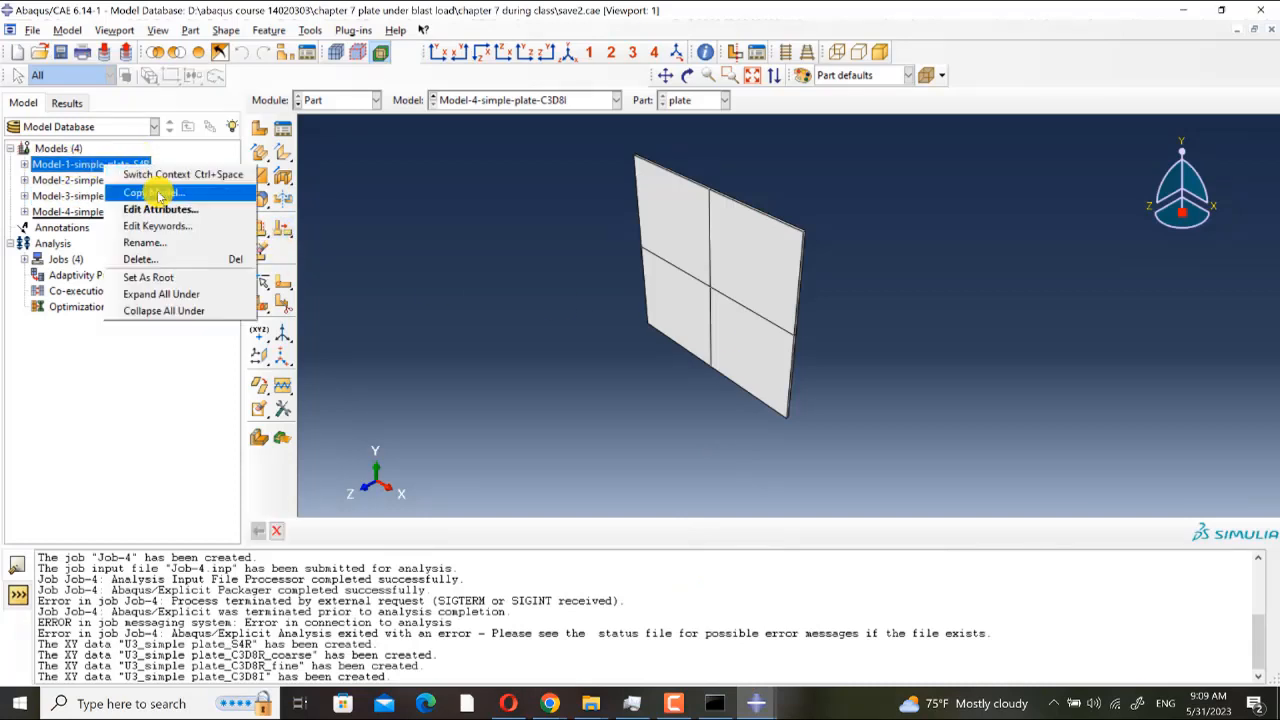
click(148, 192)
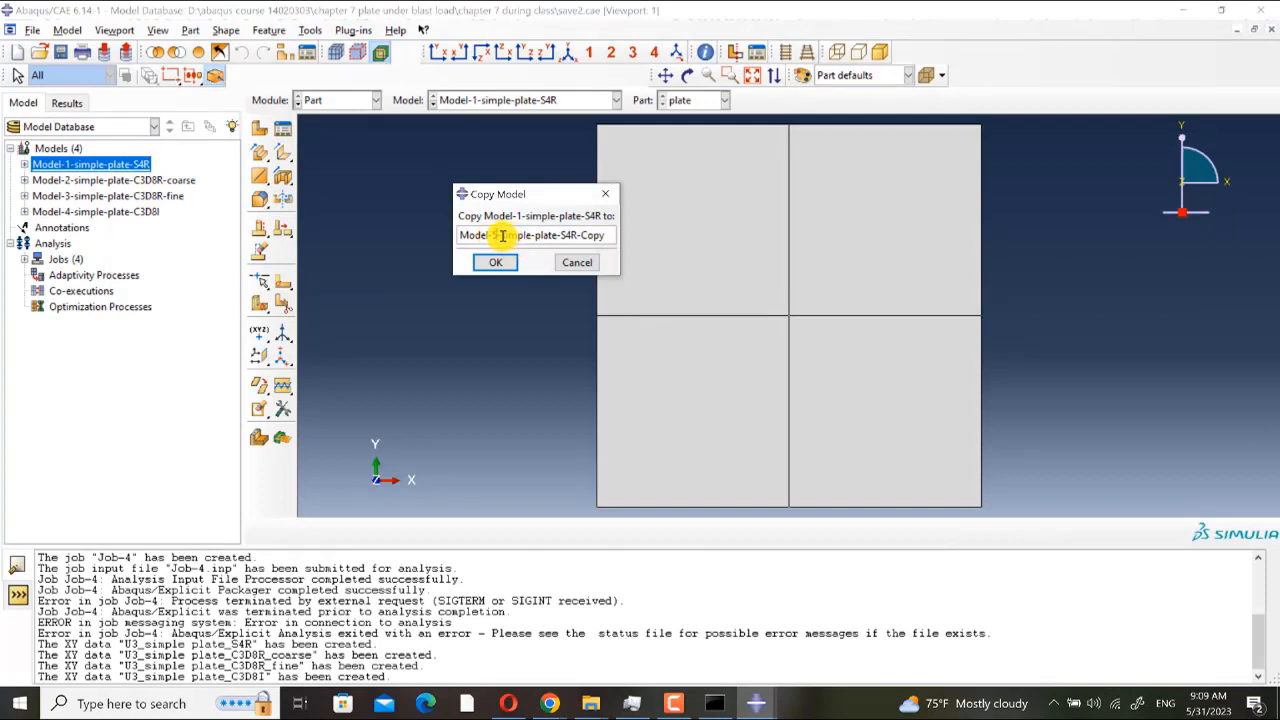
double_click(517, 235)
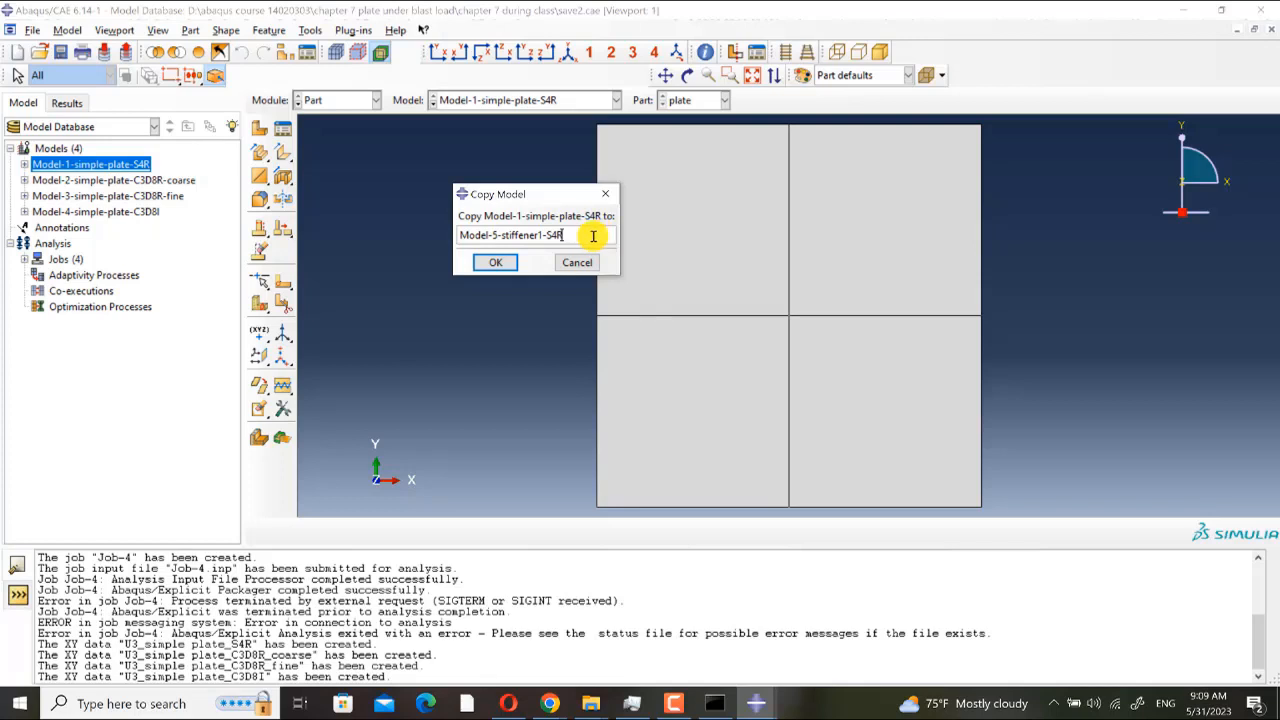
click(495, 261)
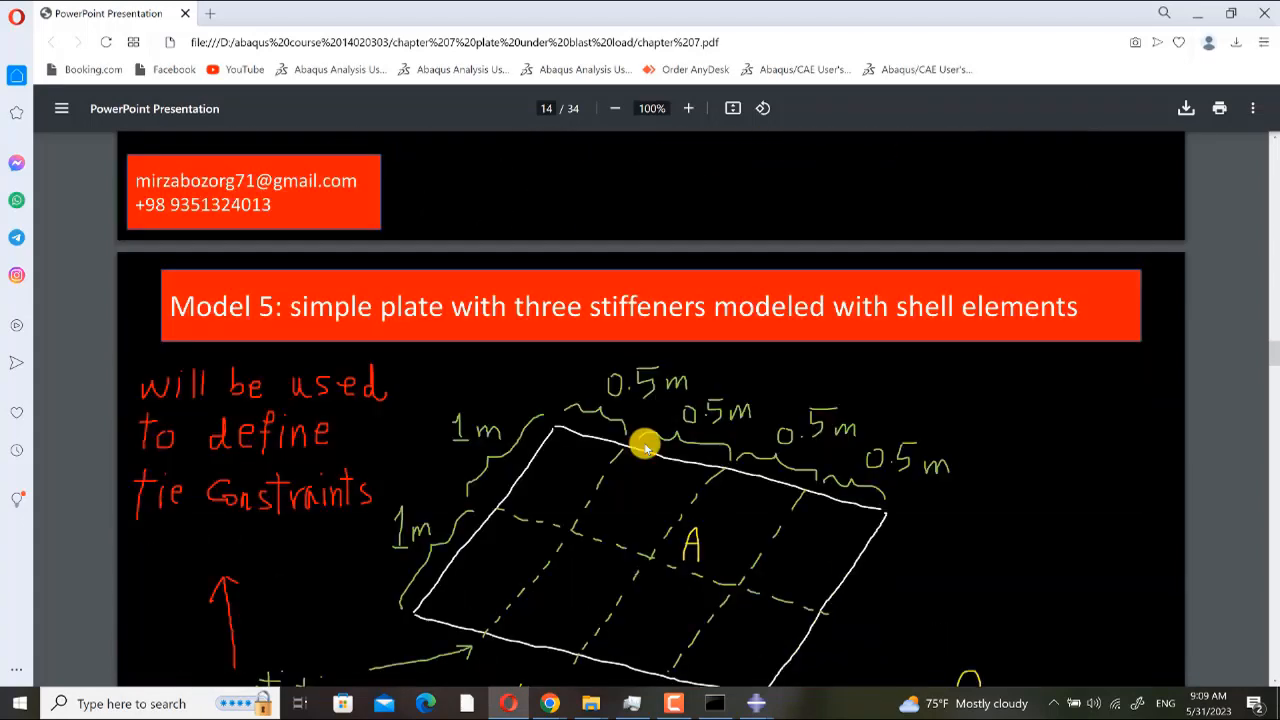
Scroll the Opera slides to page 14 showing the partitioned plate and point A
scroll(down, 3)
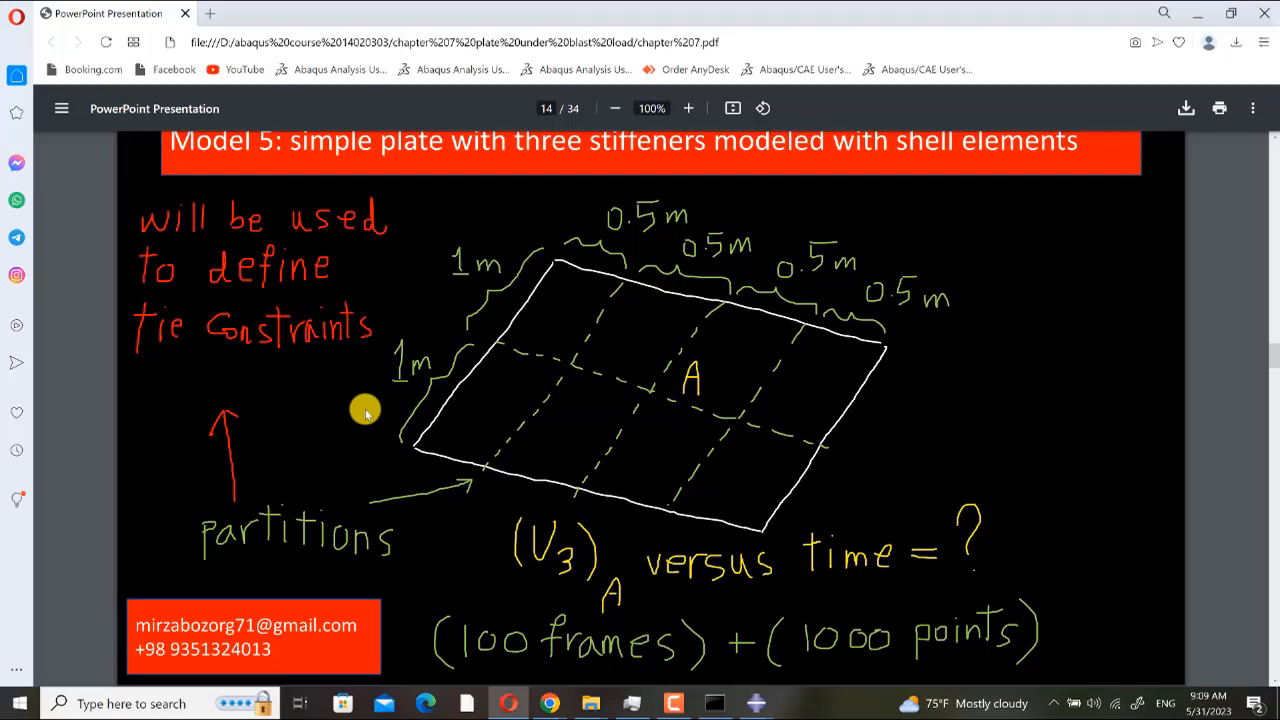
mouse_move(630, 405)
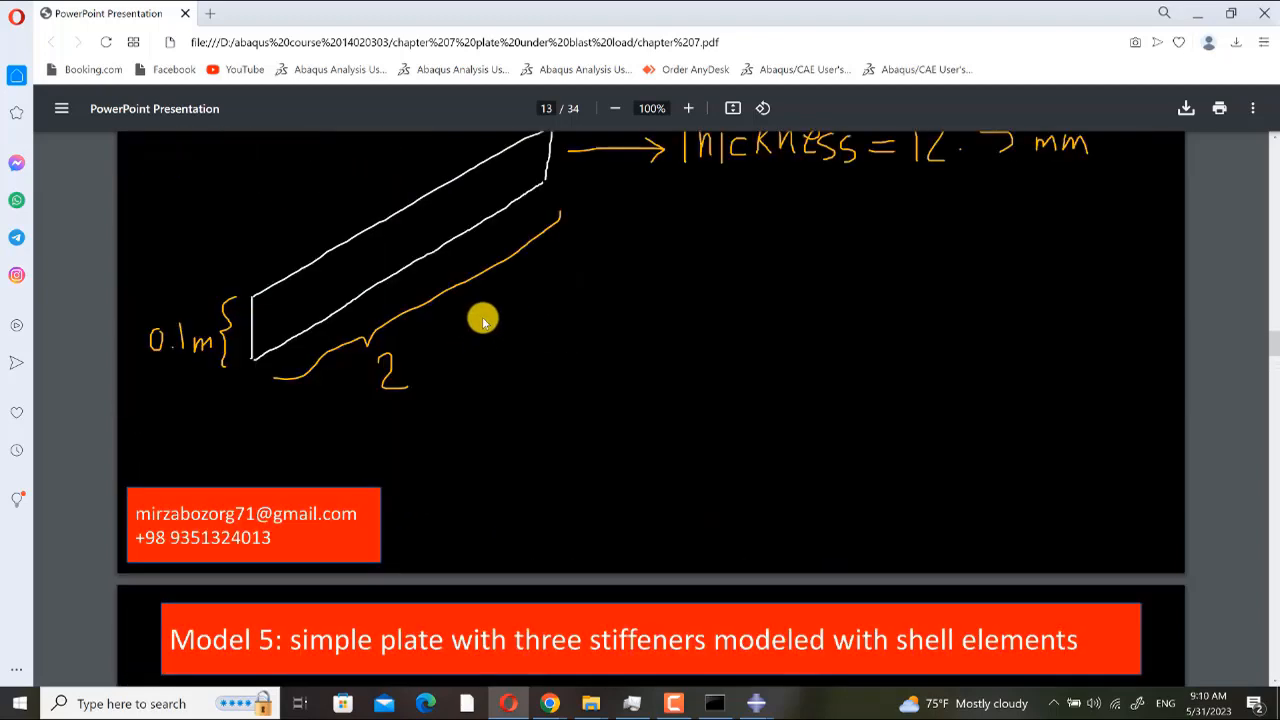
scroll(down, 3)
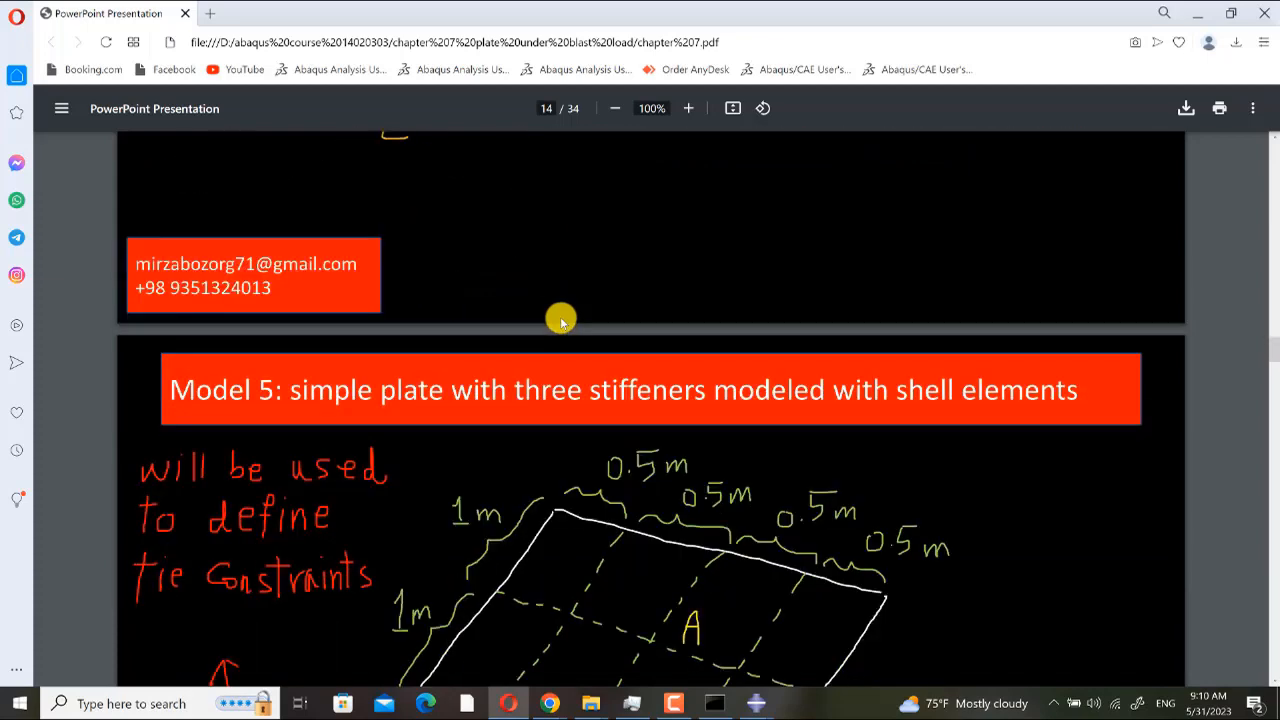
scroll(down, 3)
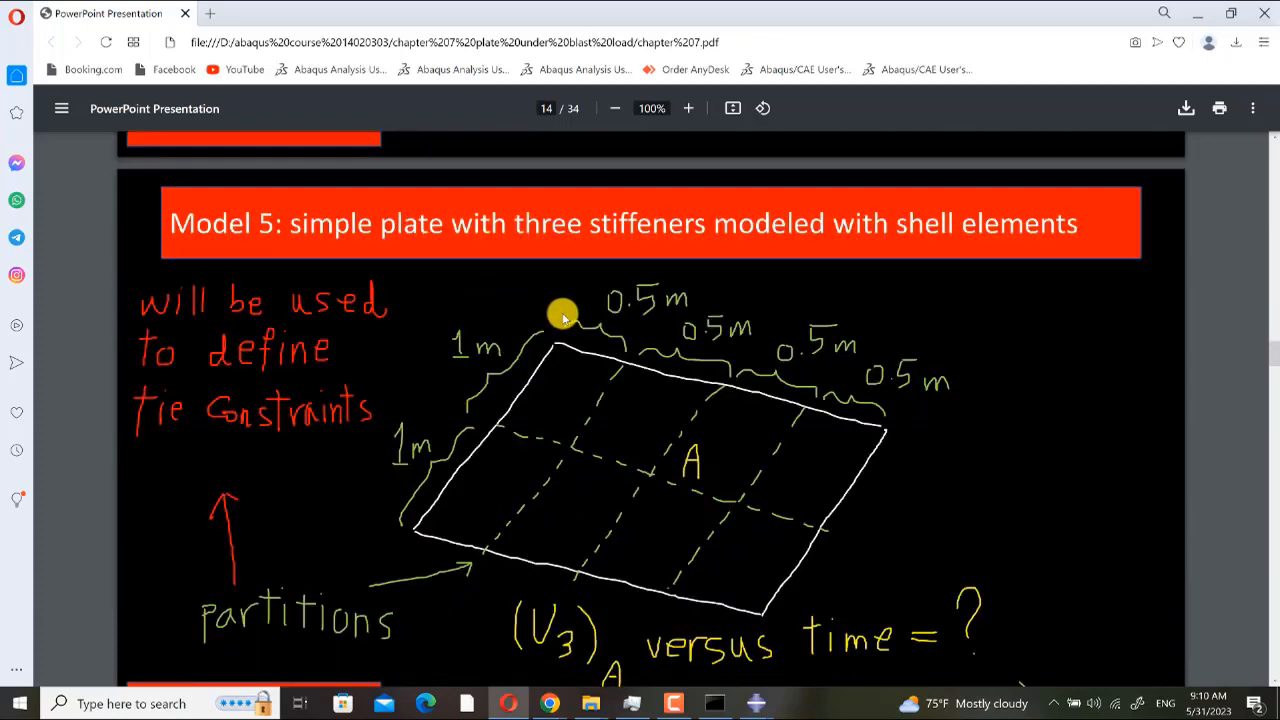
mouse_move(532, 510)
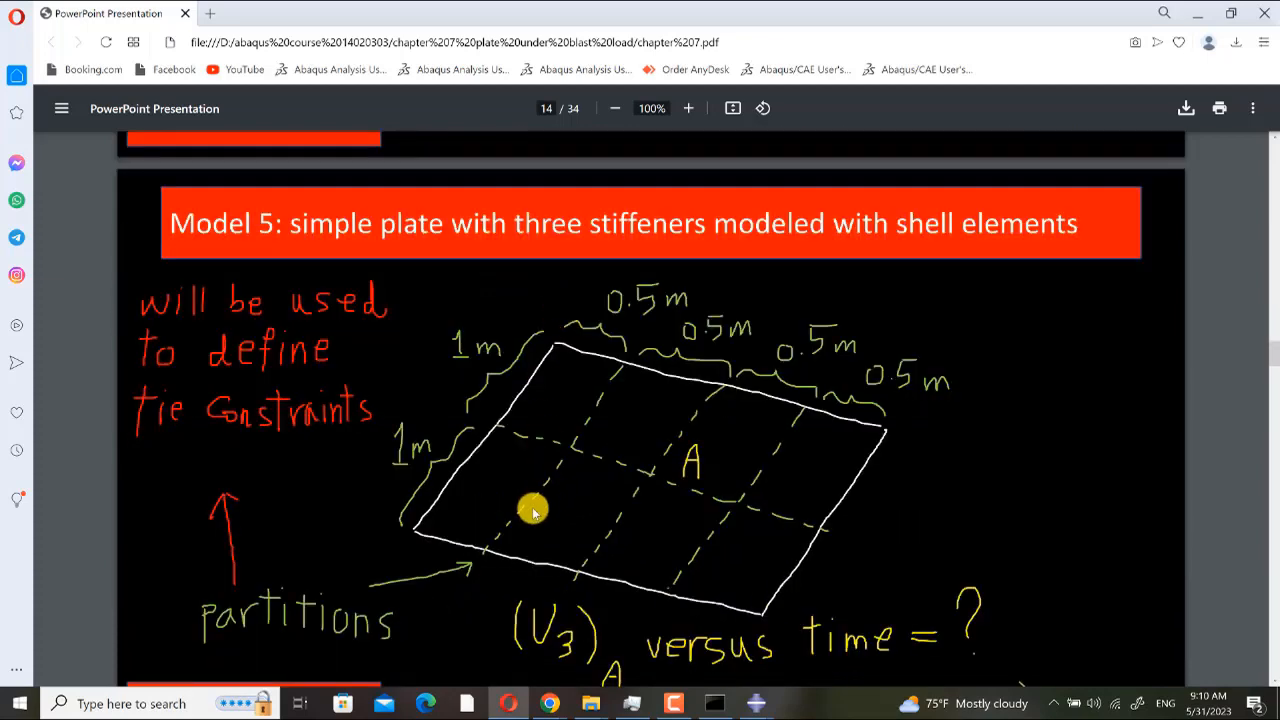
mouse_move(618, 378)
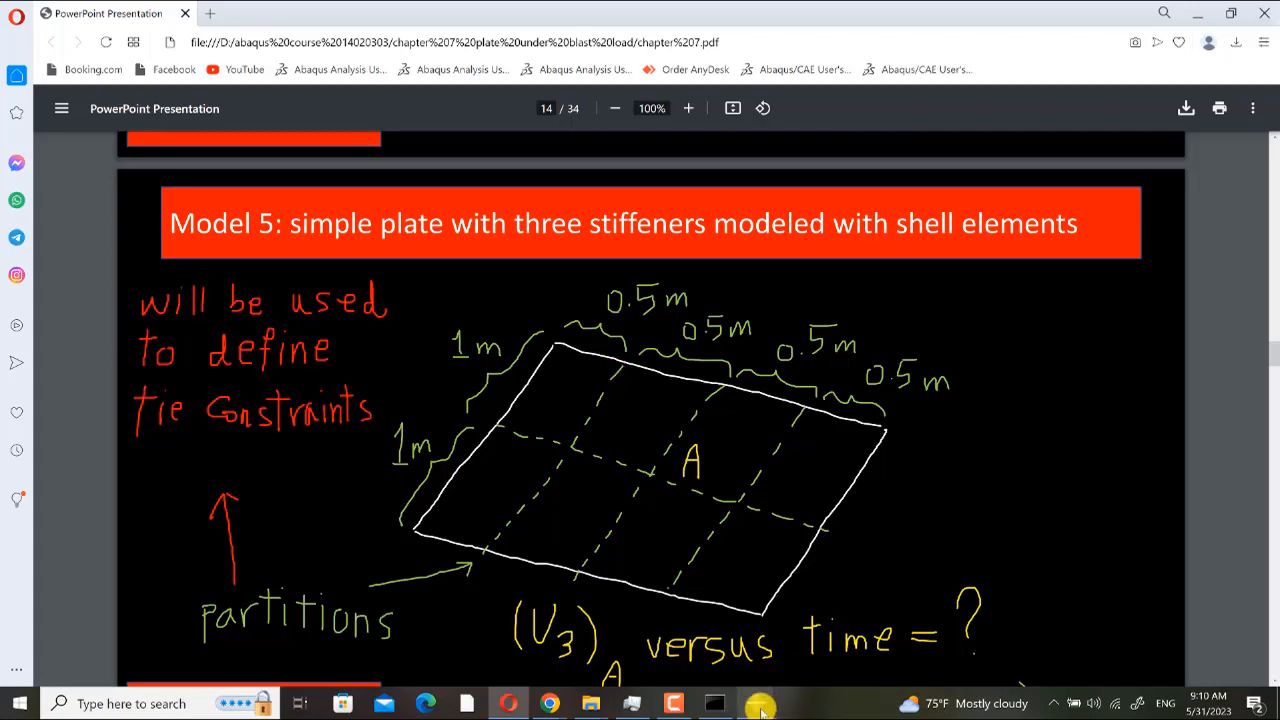
Create a 3D deformable planar shell part named 'stiffener' from a sketched profile
click(755, 703)
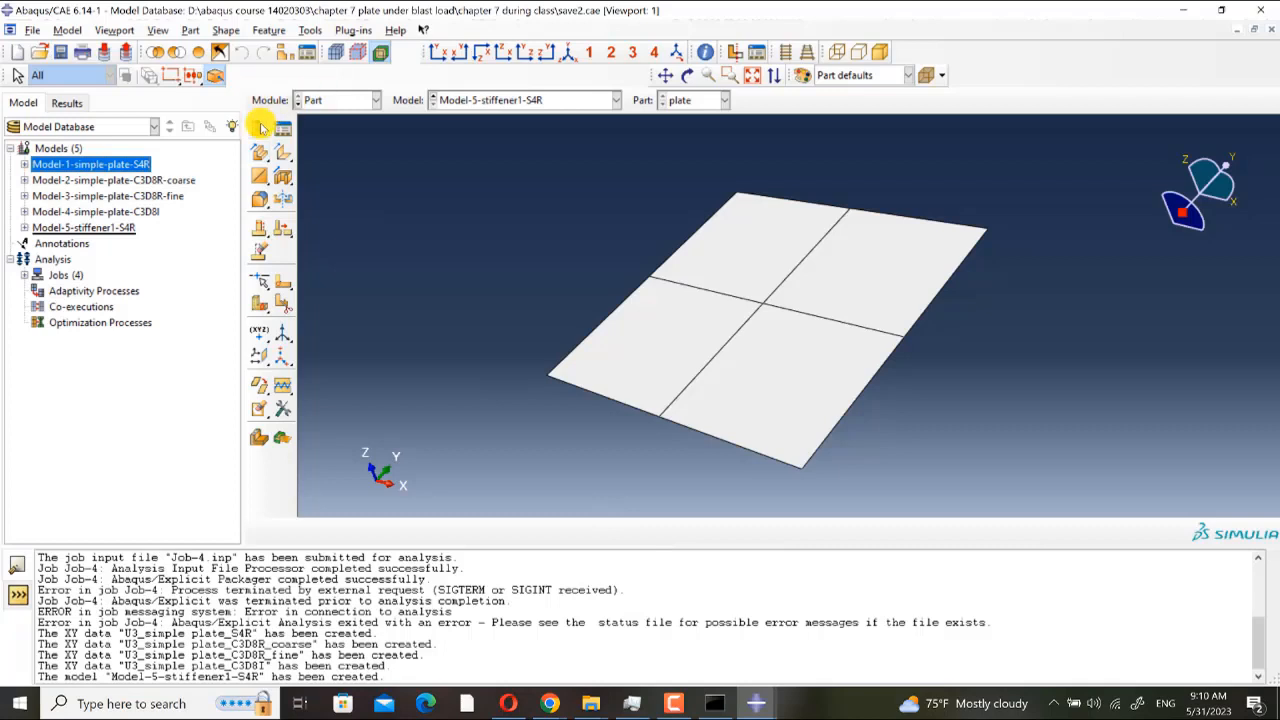
click(260, 128)
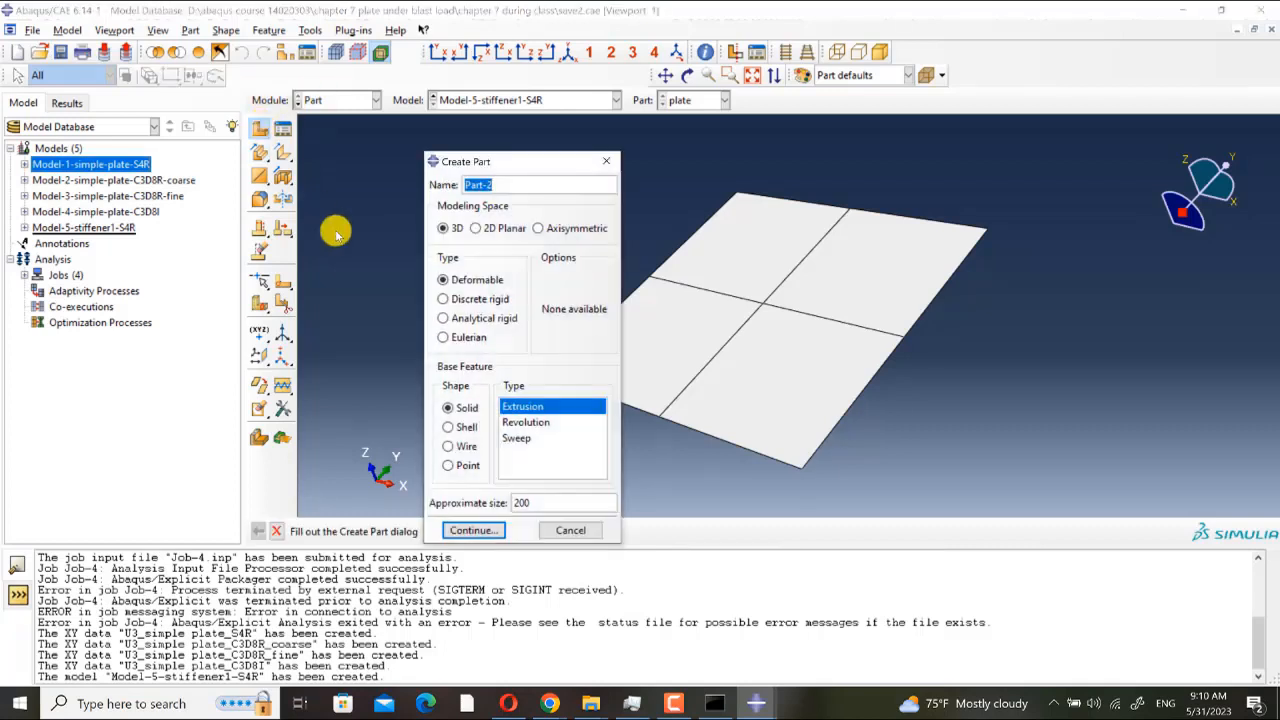
text(stiffener)
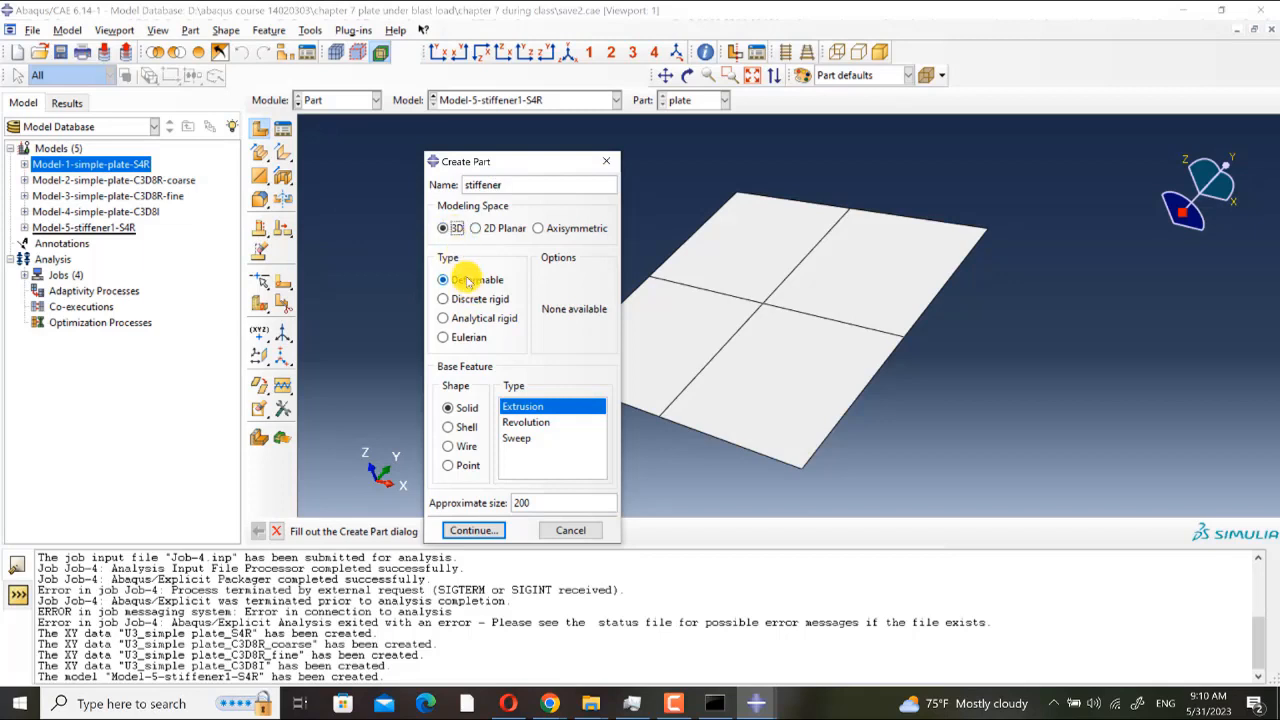
click(448, 427)
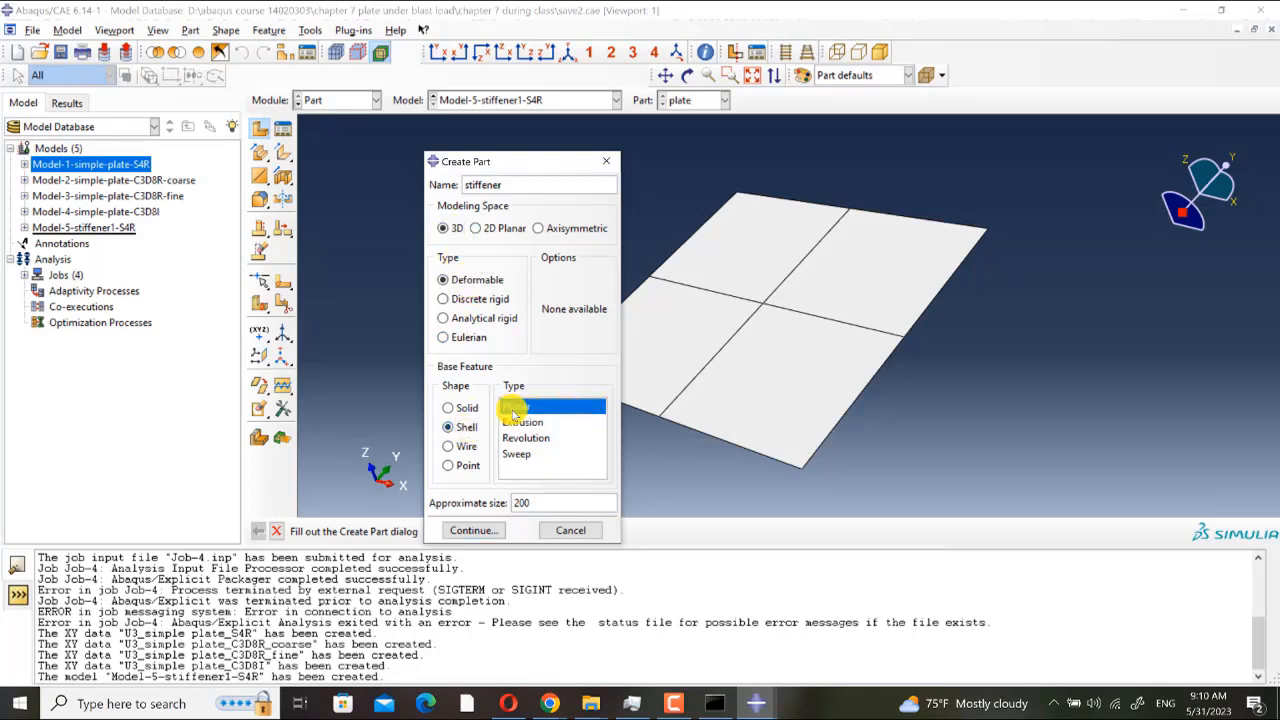
click(516, 406)
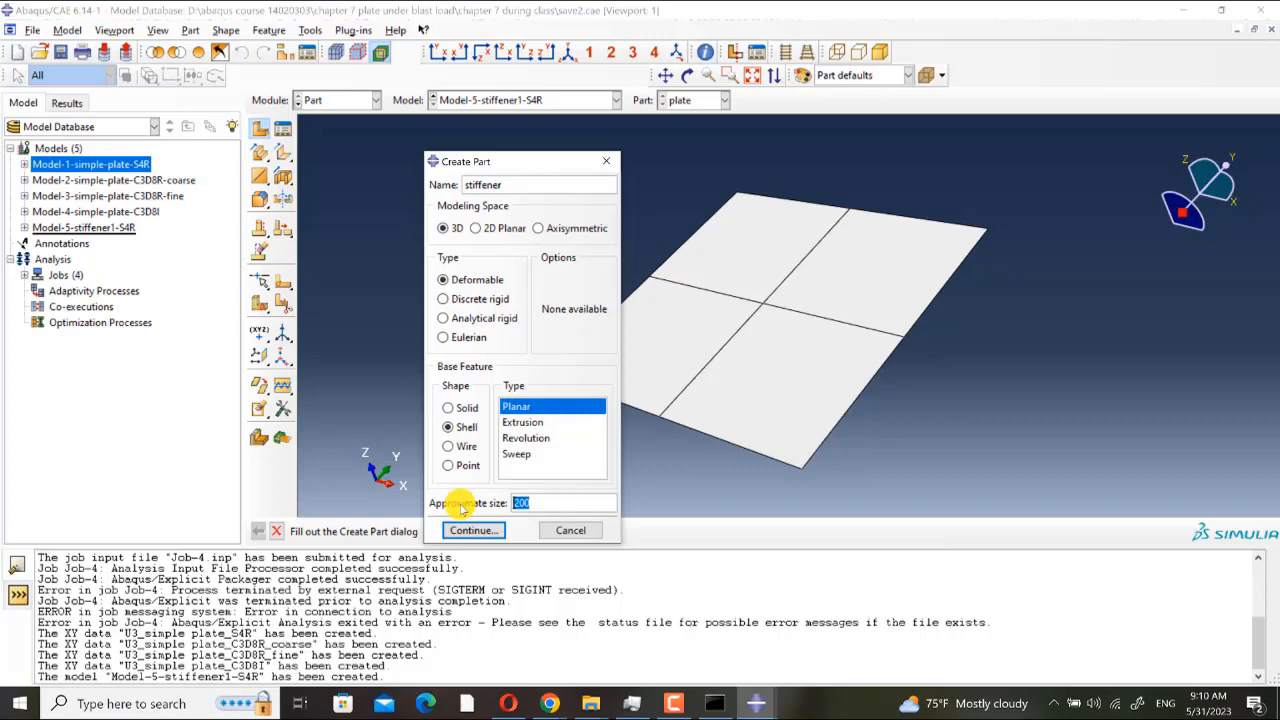
click(472, 530)
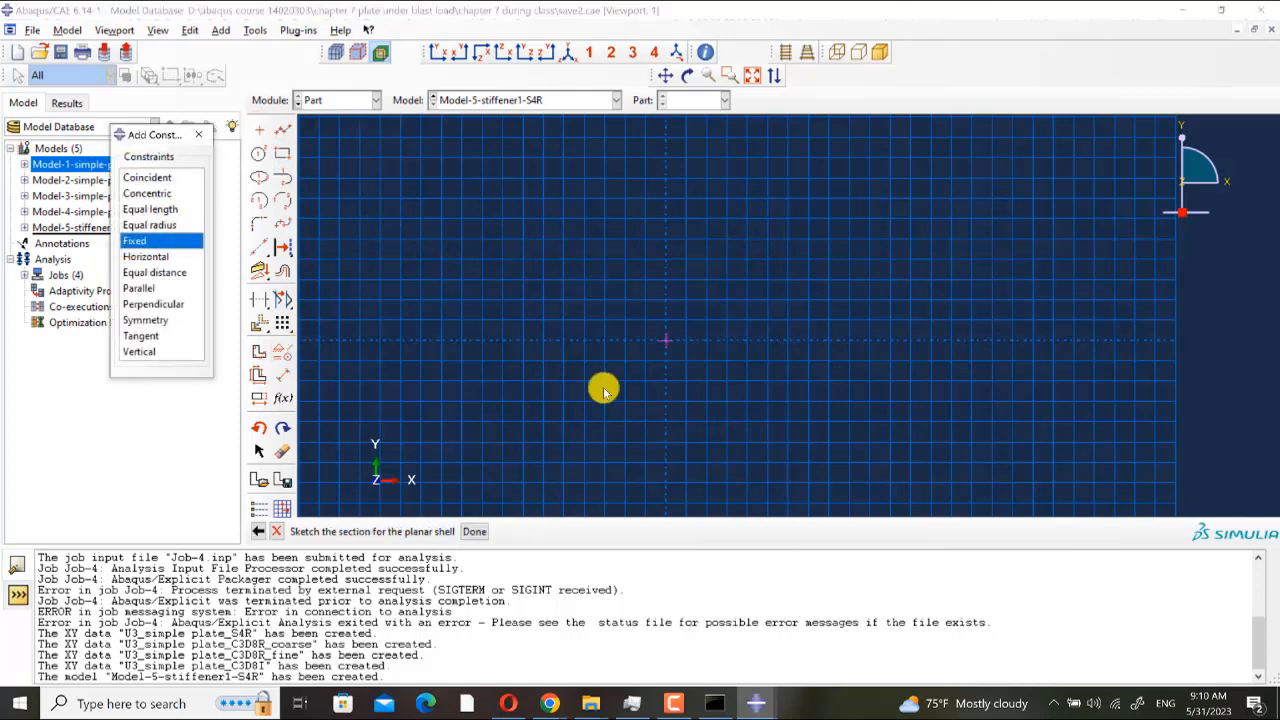
click(134, 240)
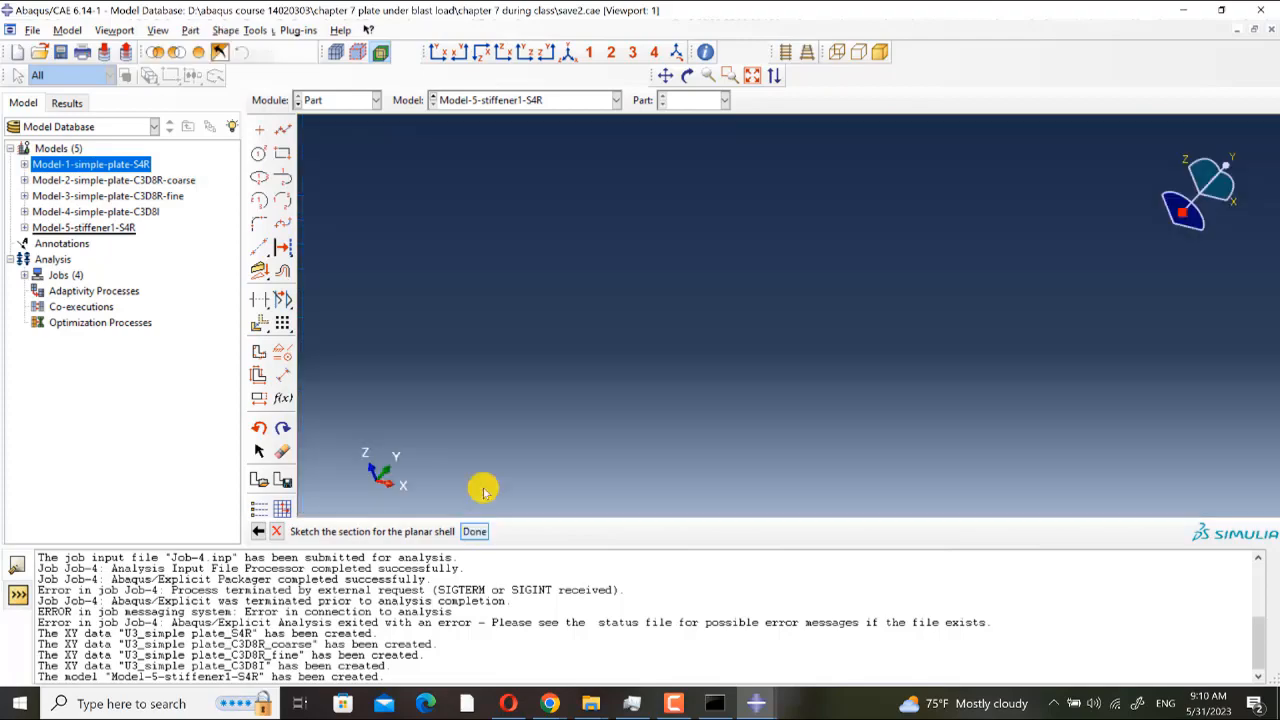
click(474, 531)
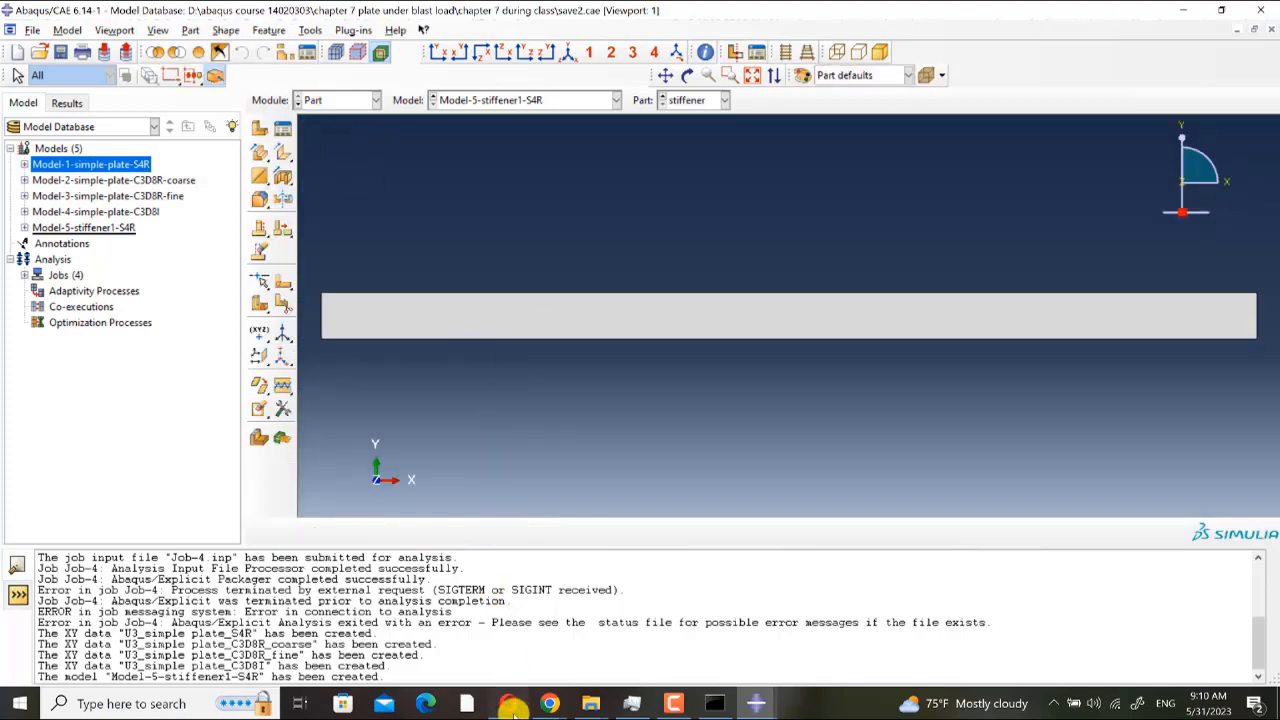
click(510, 703)
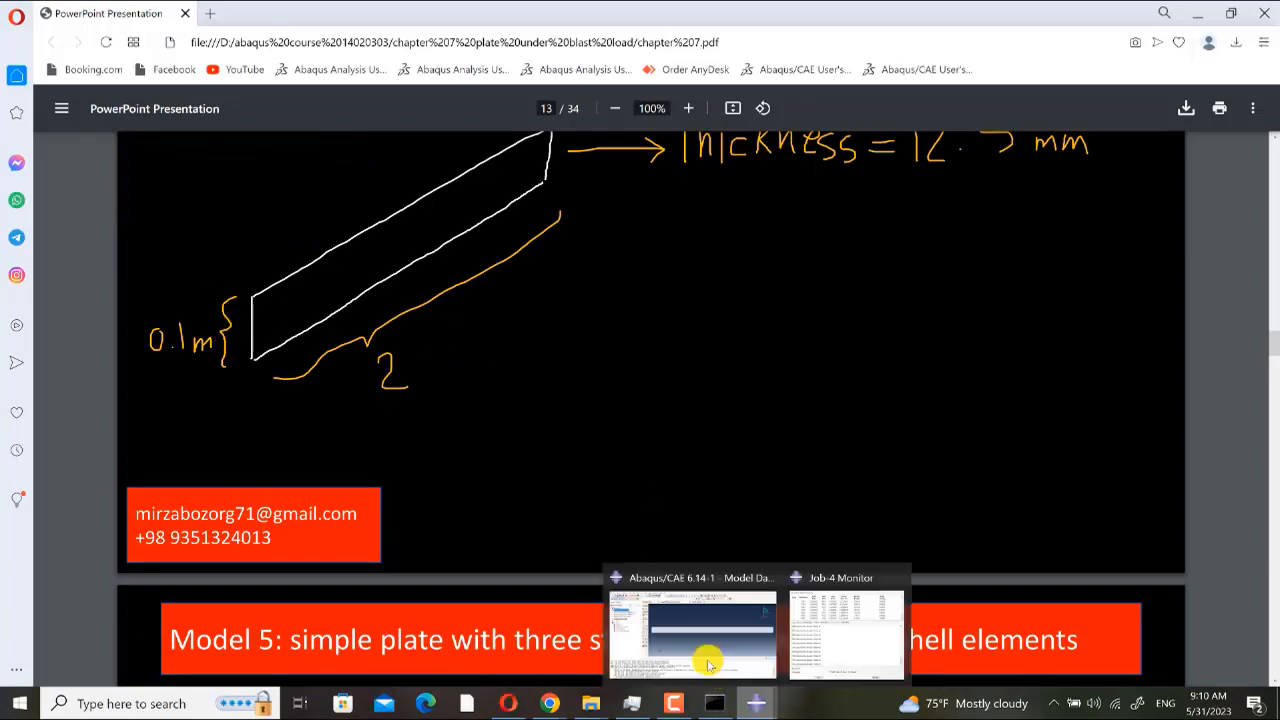
Define Section-2 as a homogeneous steel shell section 12.5e-3 thick
click(692, 635)
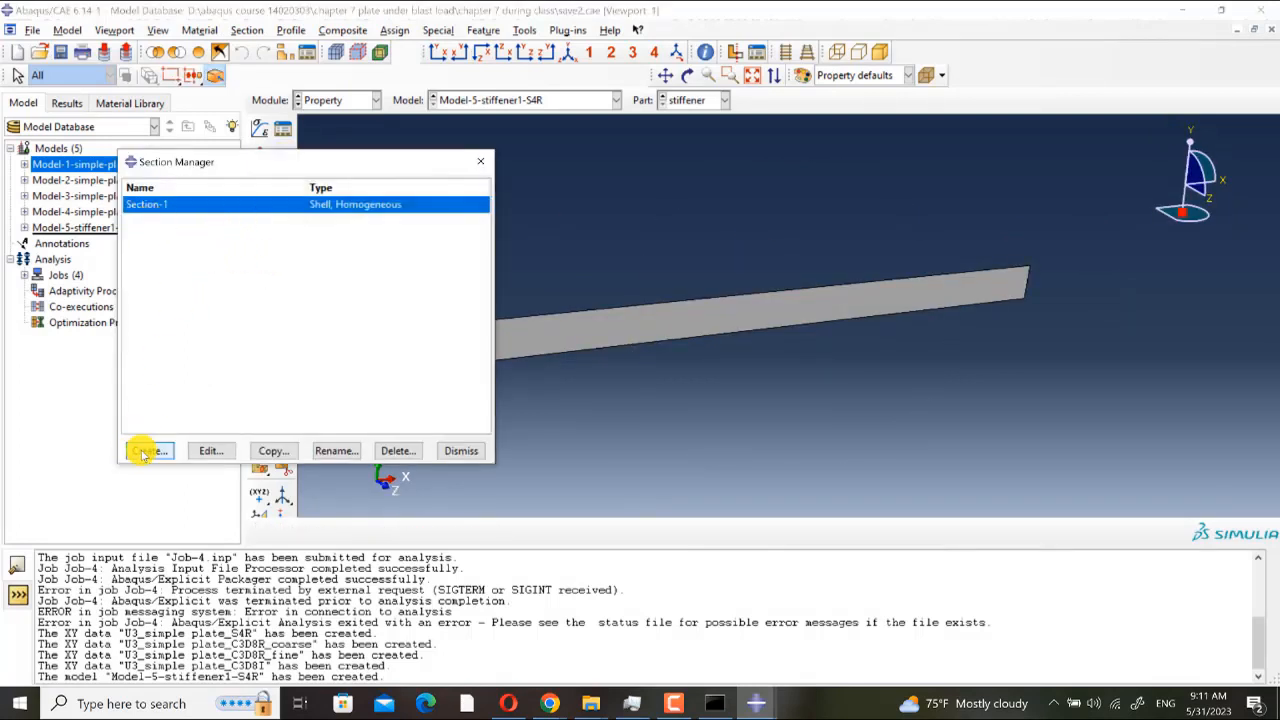
click(148, 450)
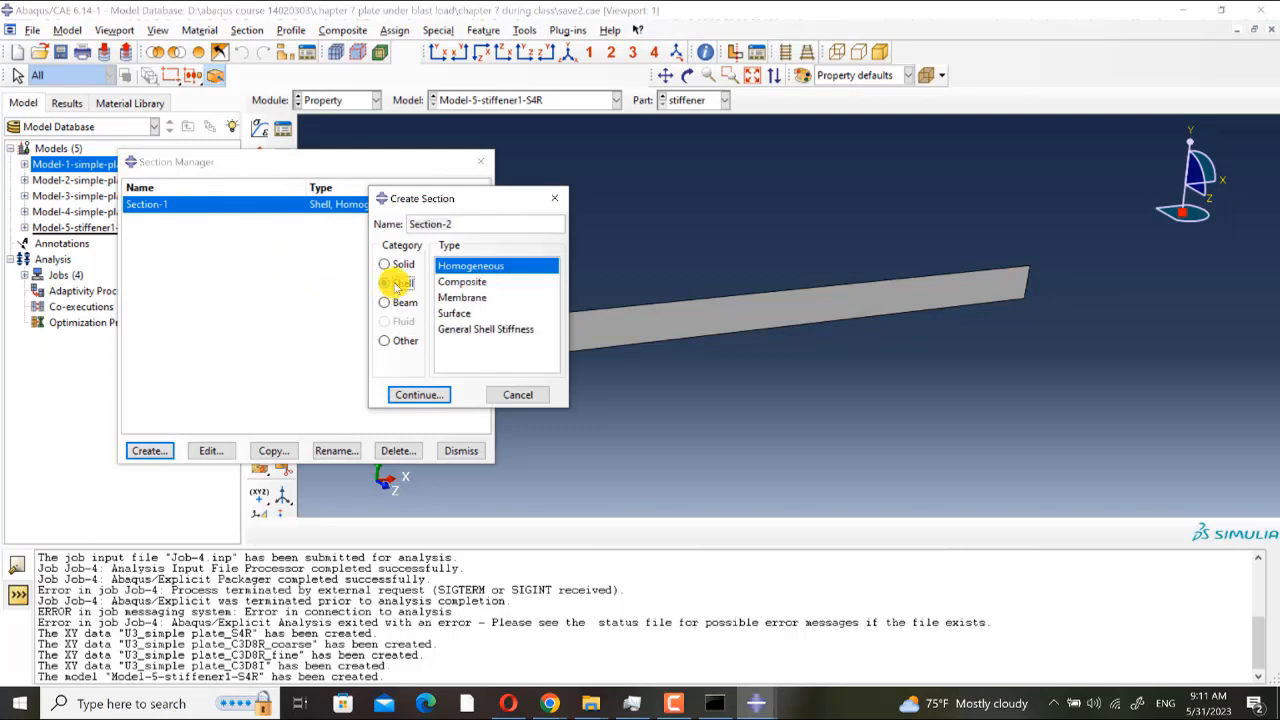
click(384, 282)
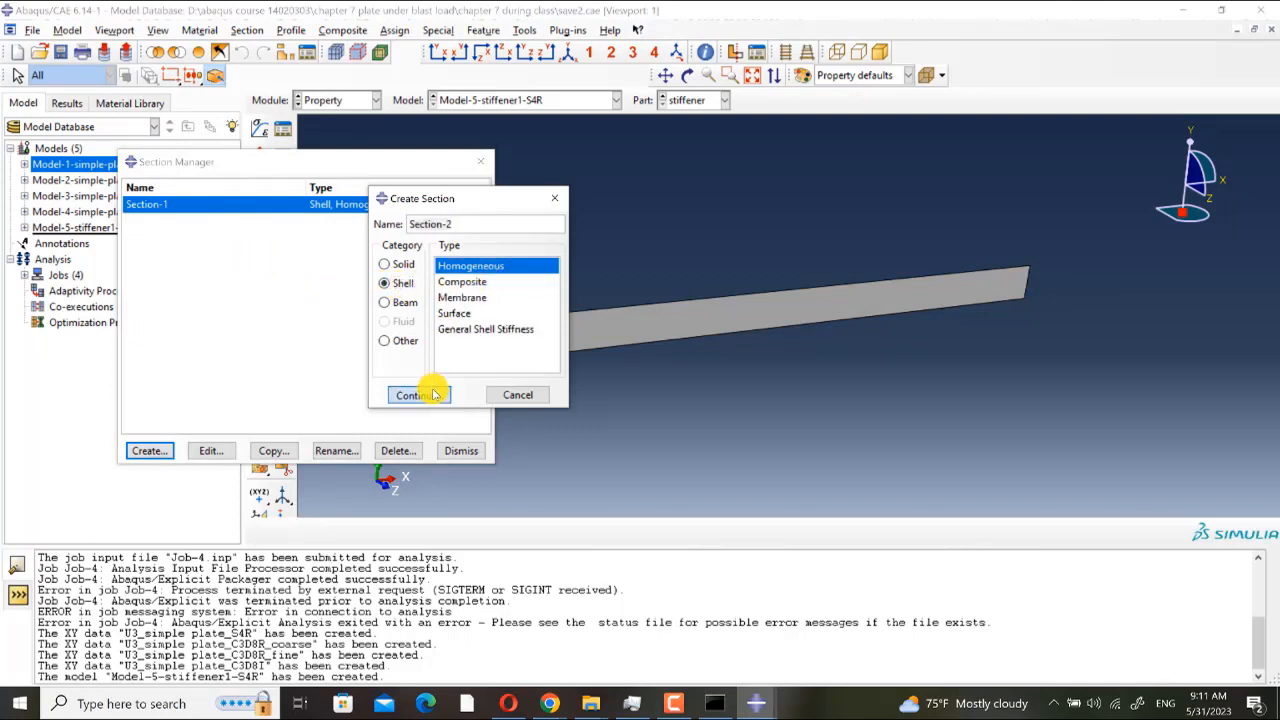
click(413, 394)
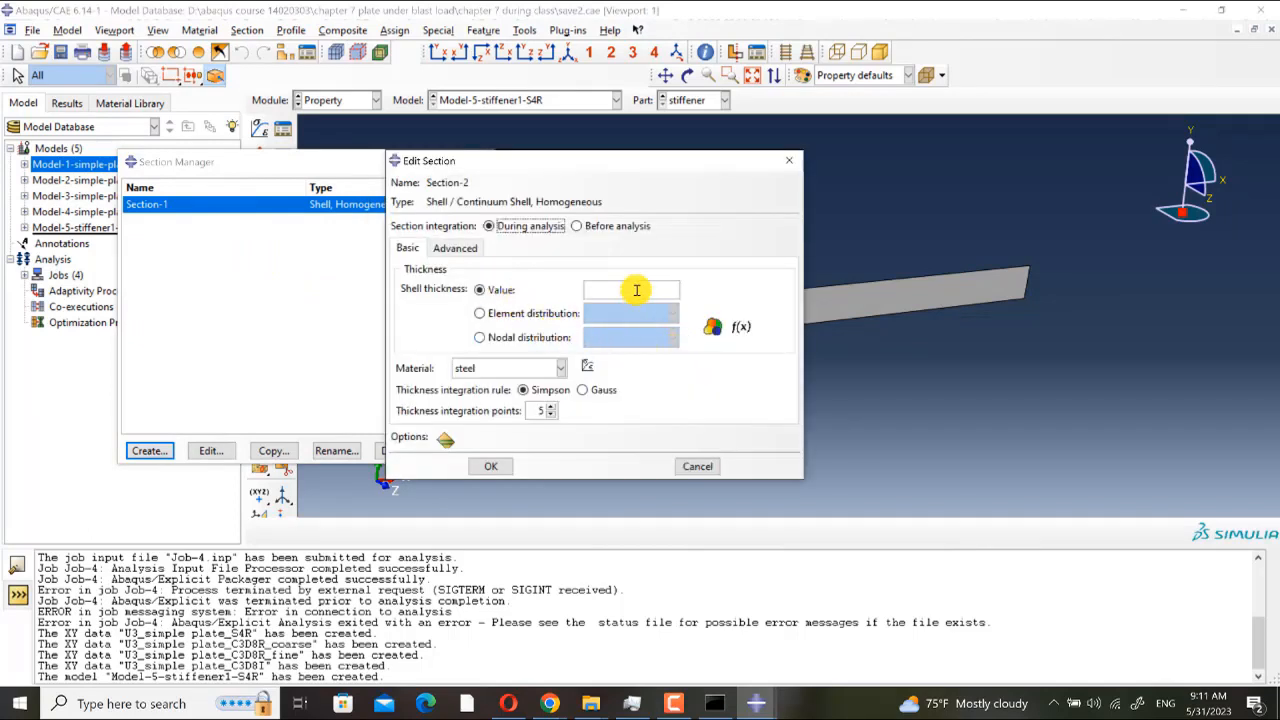
text(1)
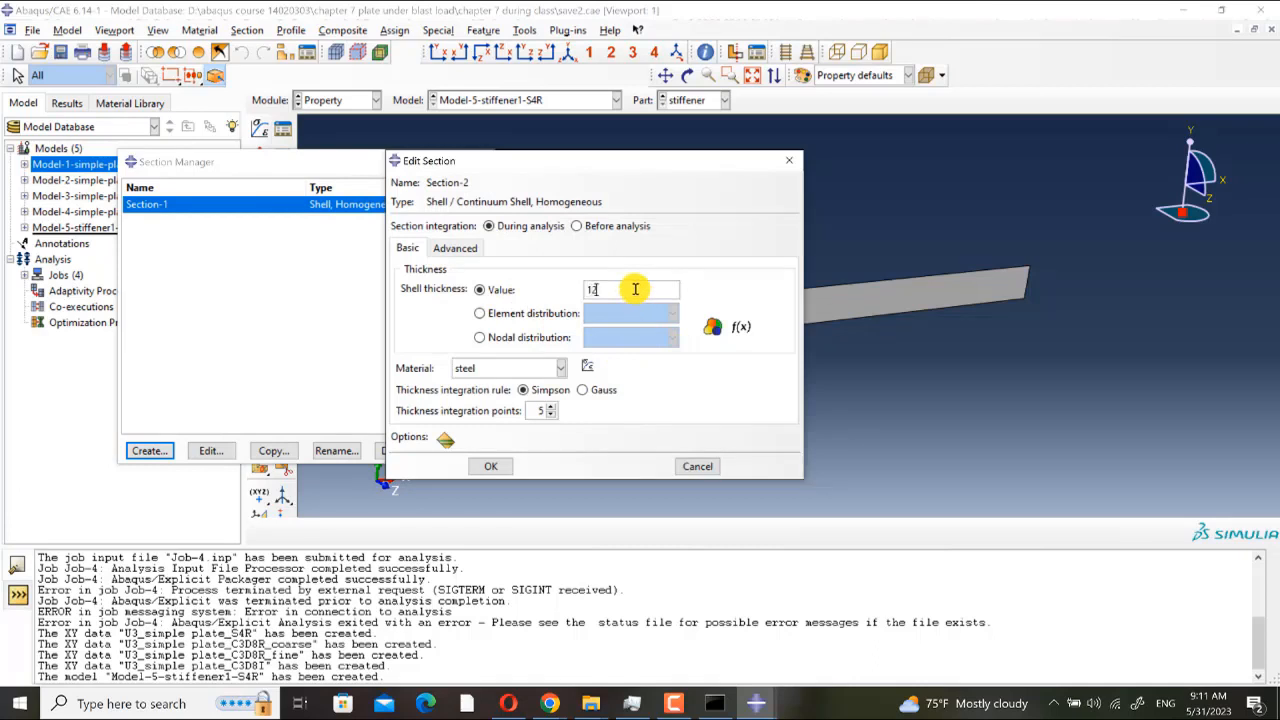
text(2.5e-3)
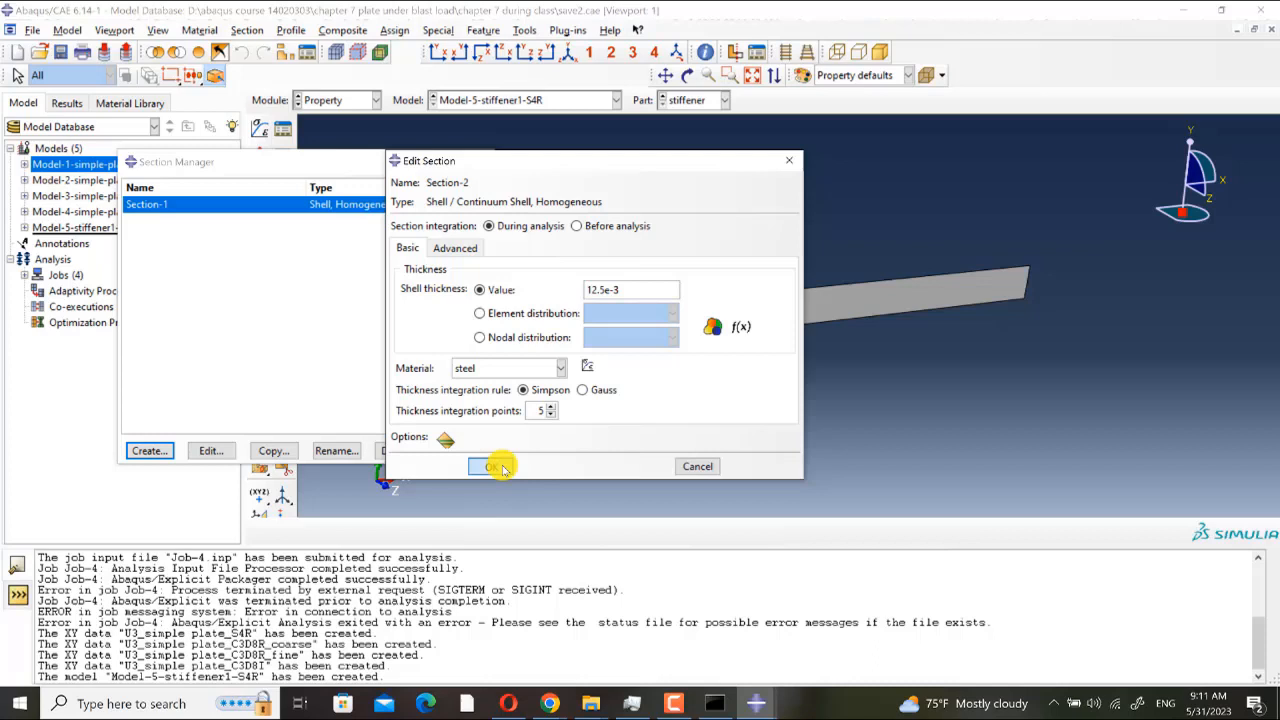
click(488, 466)
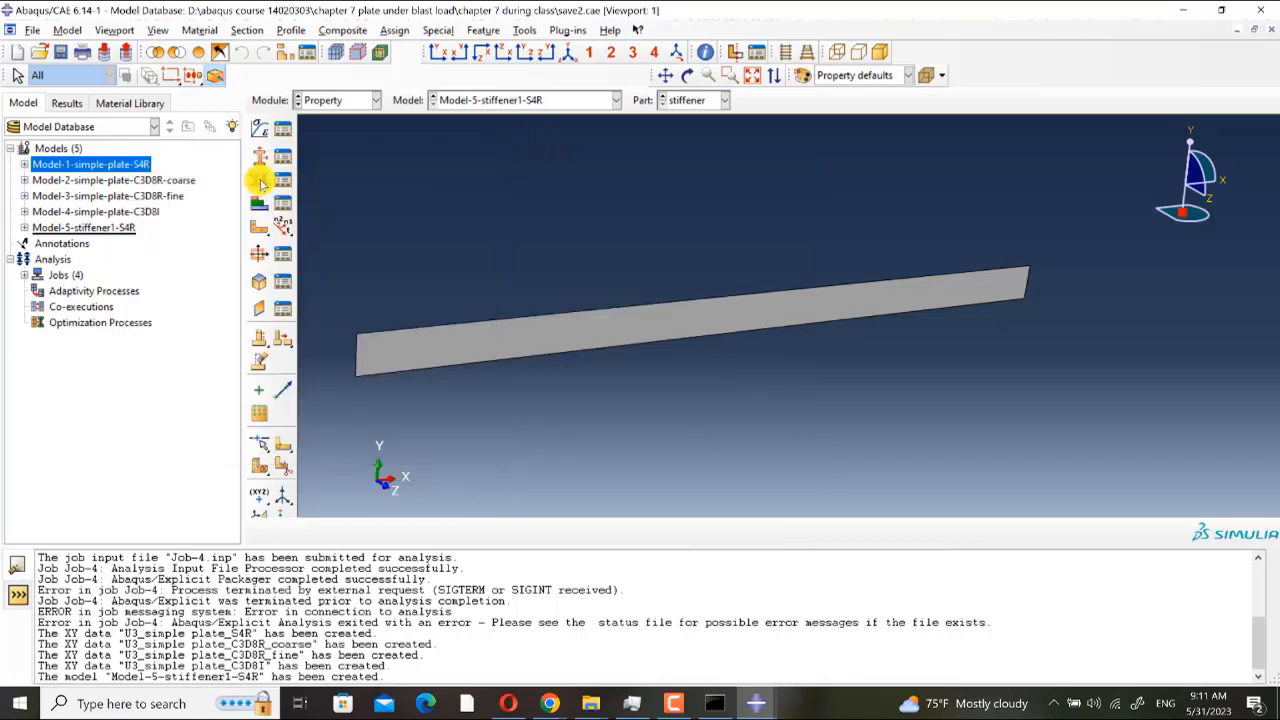
Assign Section-2 to the stiffener strip face
click(259, 181)
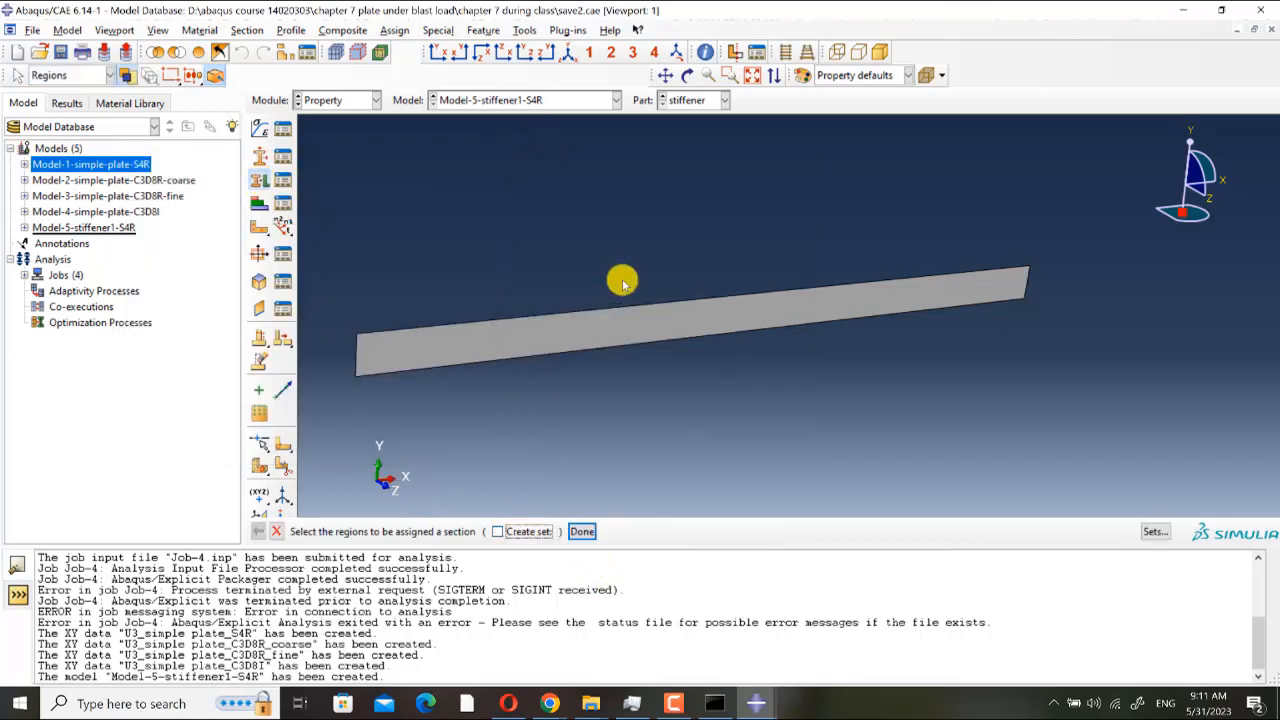
click(581, 531)
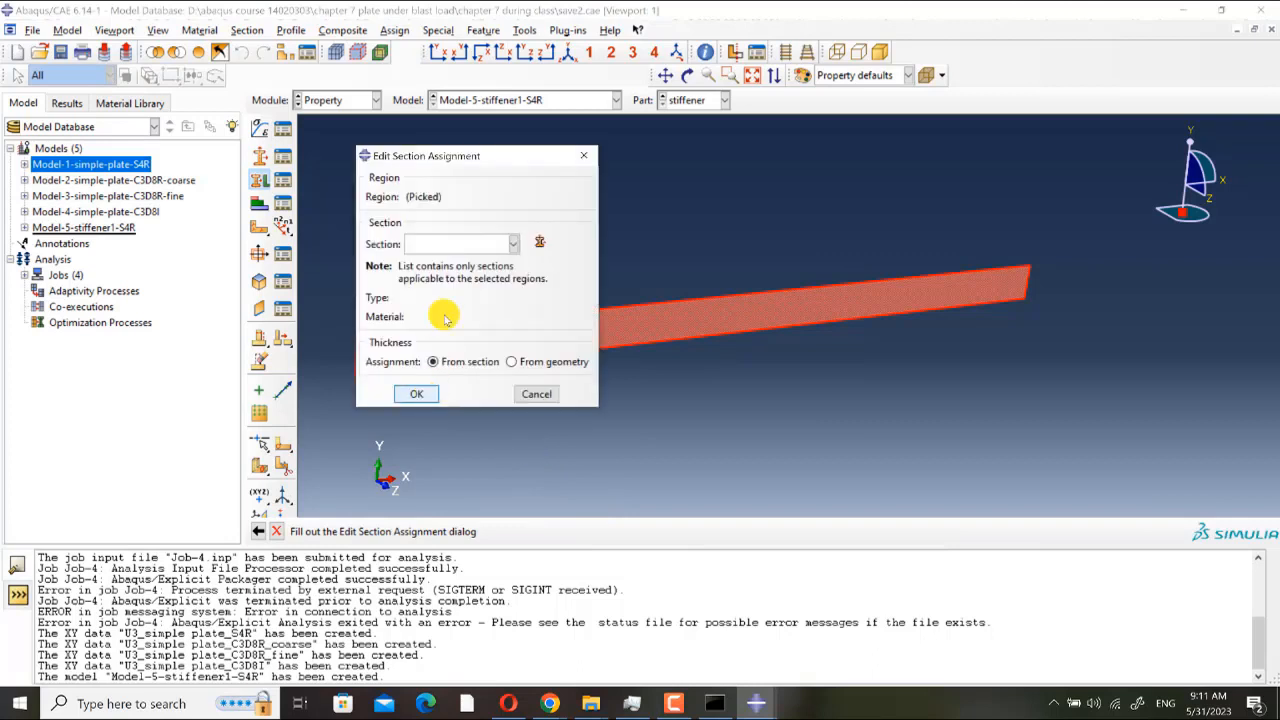
click(456, 243)
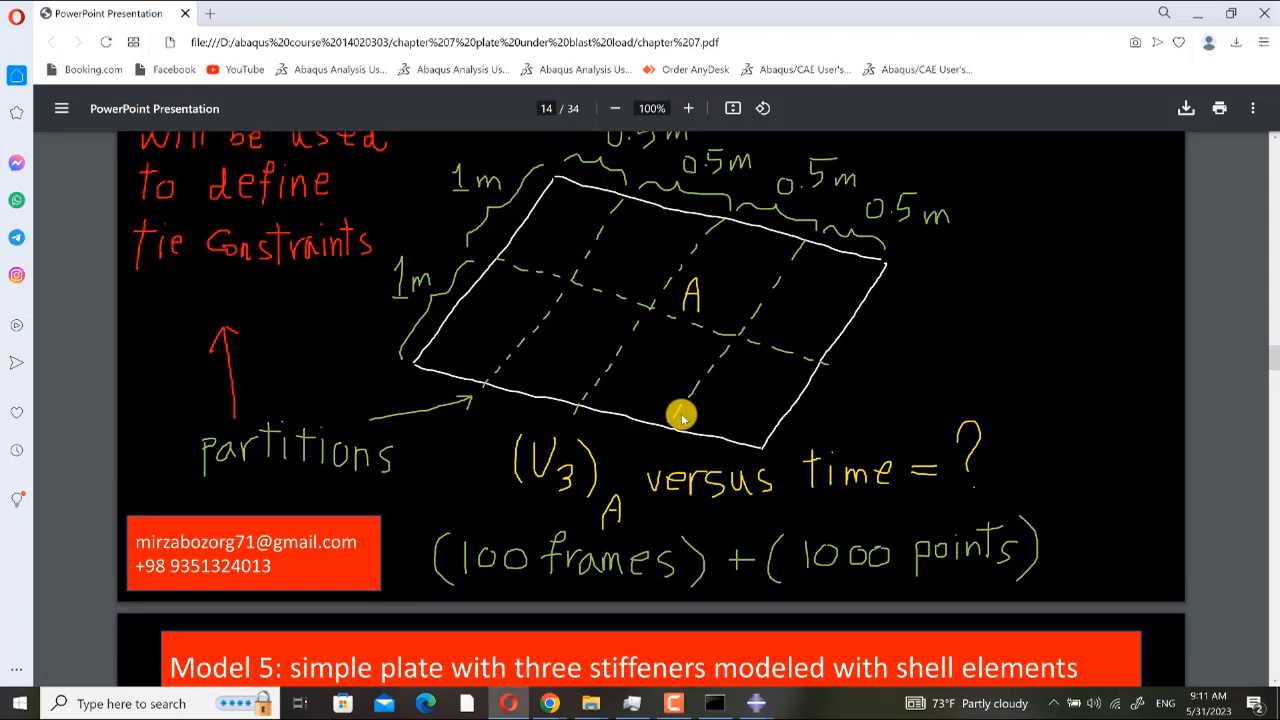
mouse_move(815, 315)
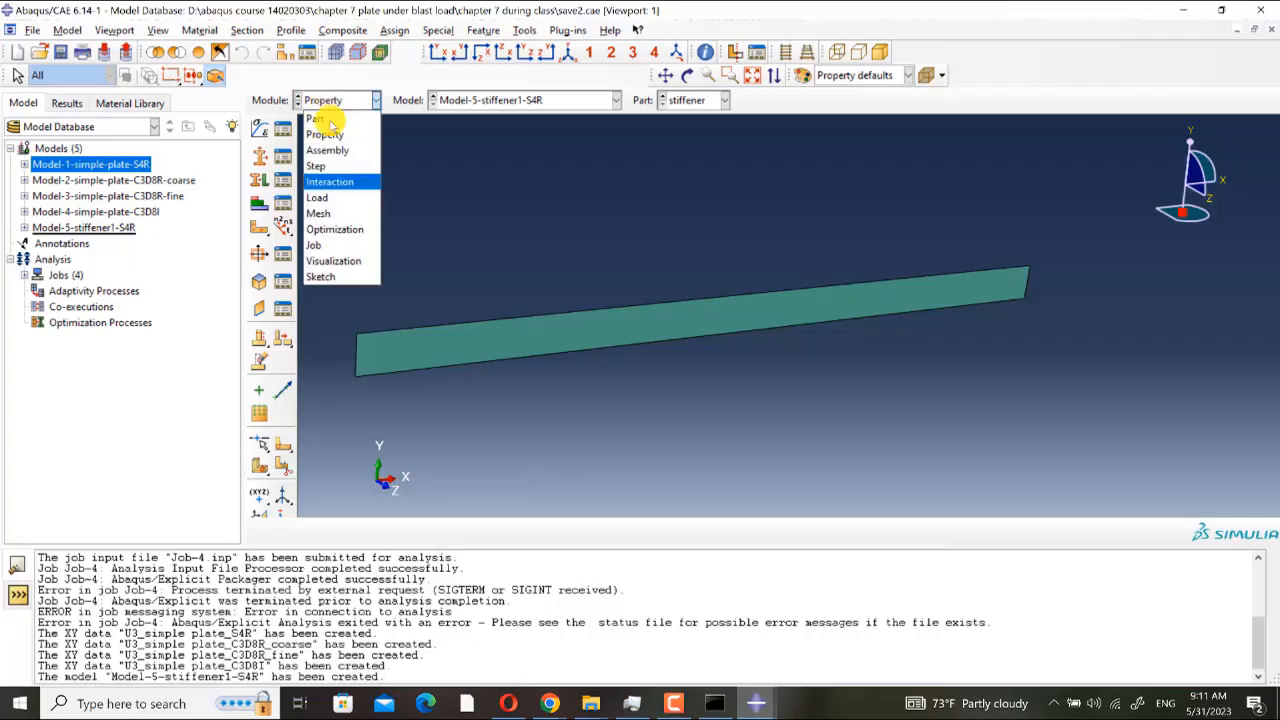
In the Mesh module, delete the plate's mesh and start a sketch face partition
click(318, 213)
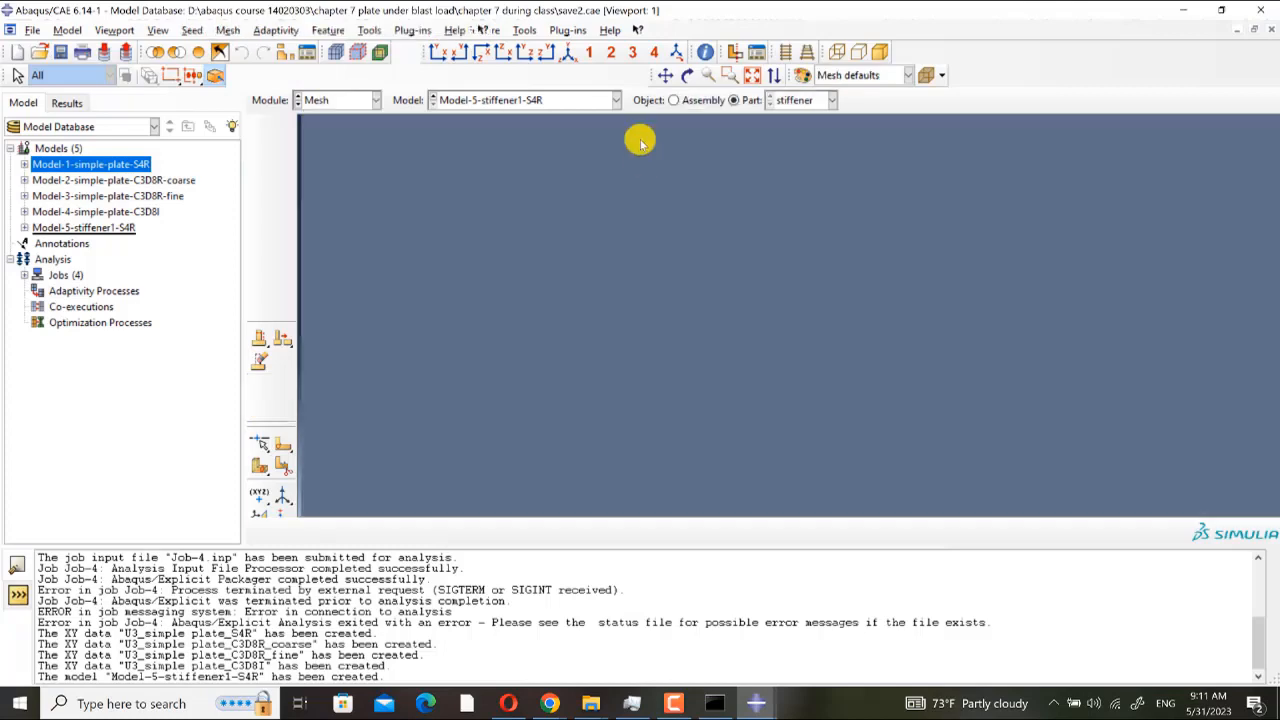
click(800, 99)
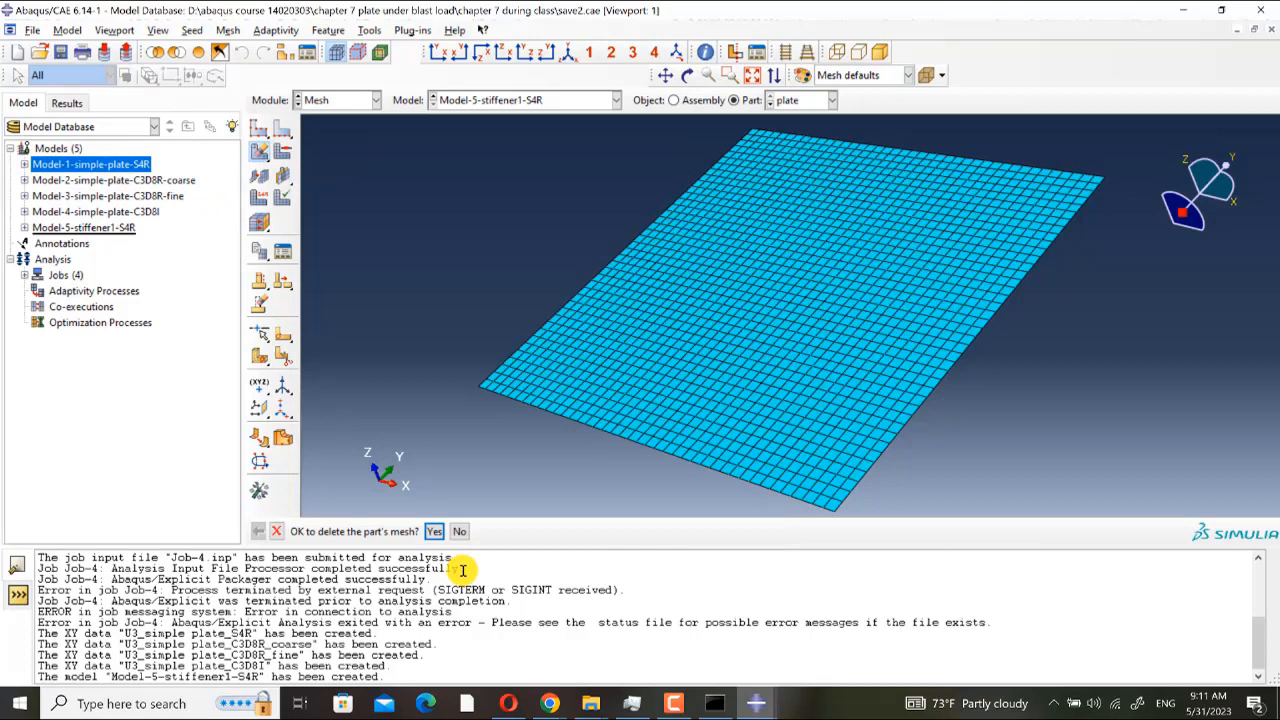
click(434, 531)
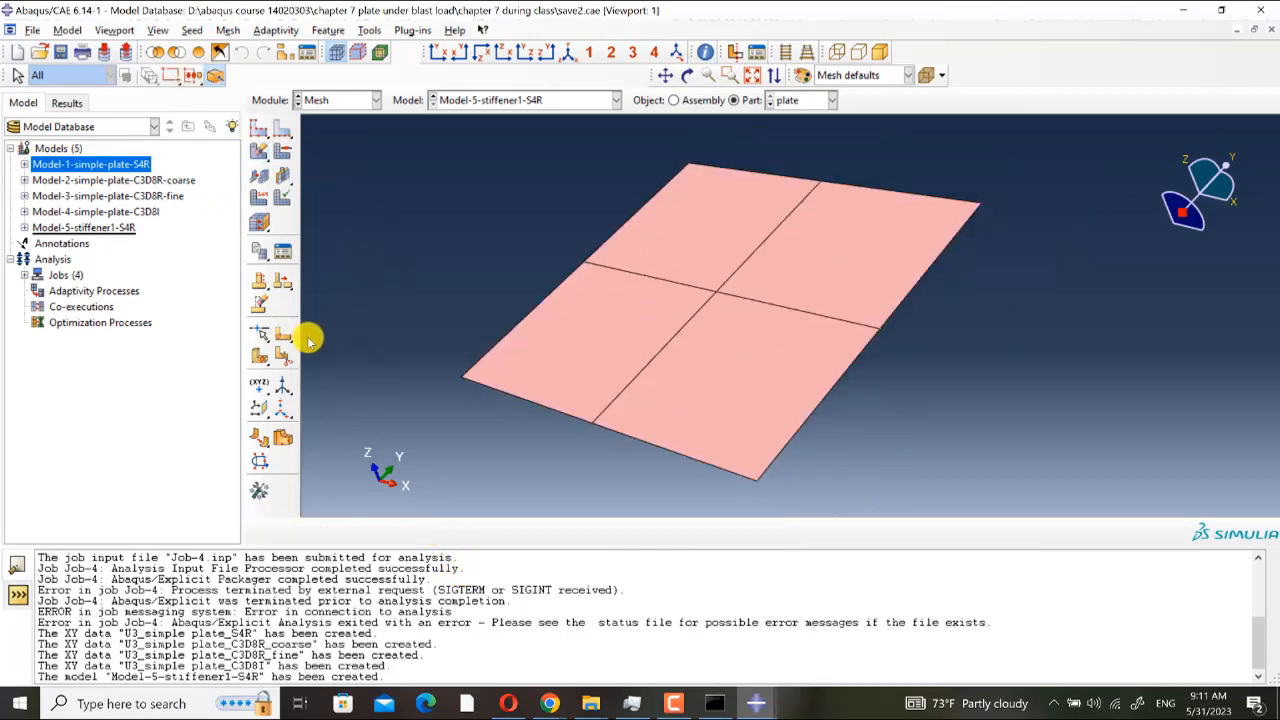
click(625, 320)
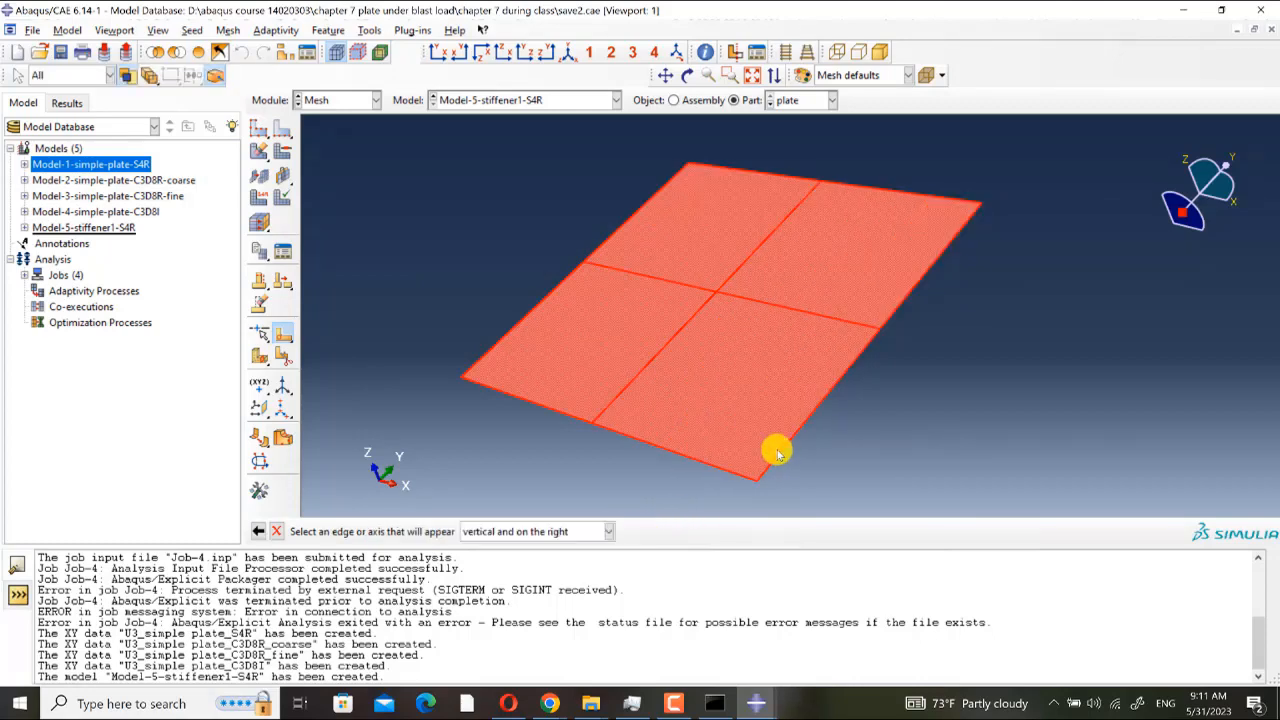
click(778, 451)
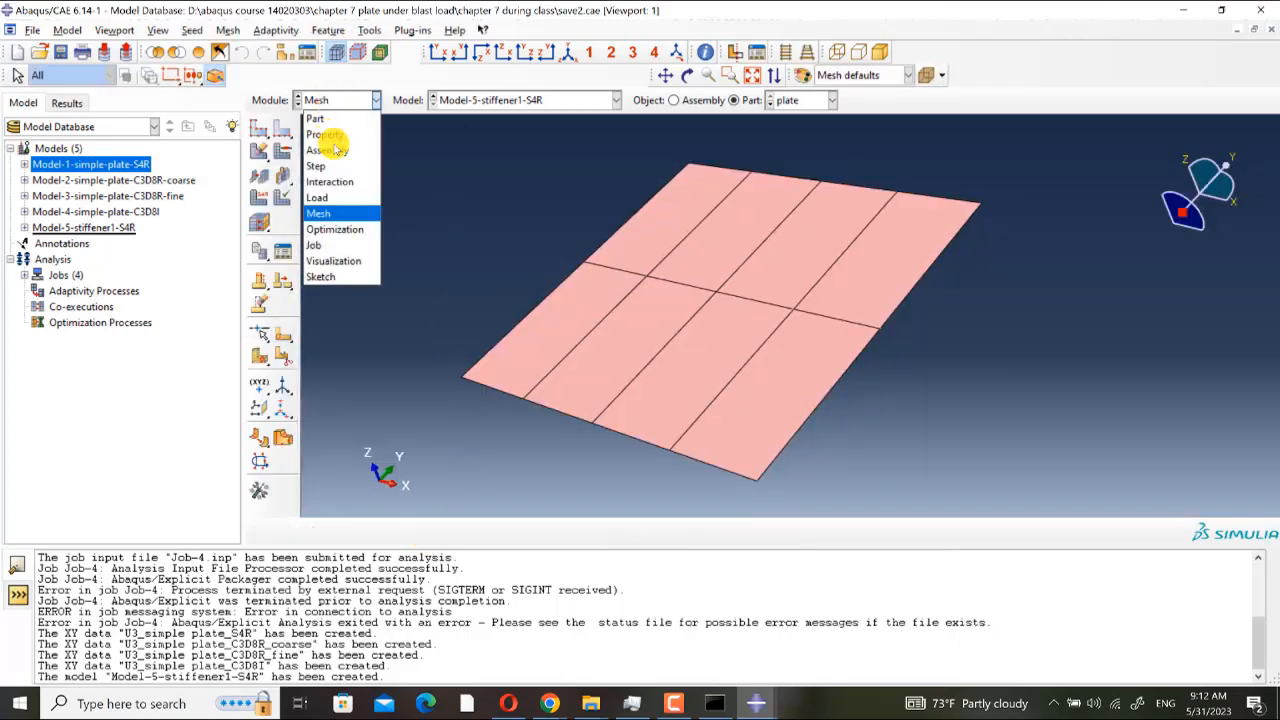
In the Assembly module, expand the assembly instances and open the plate instance's actions
click(322, 134)
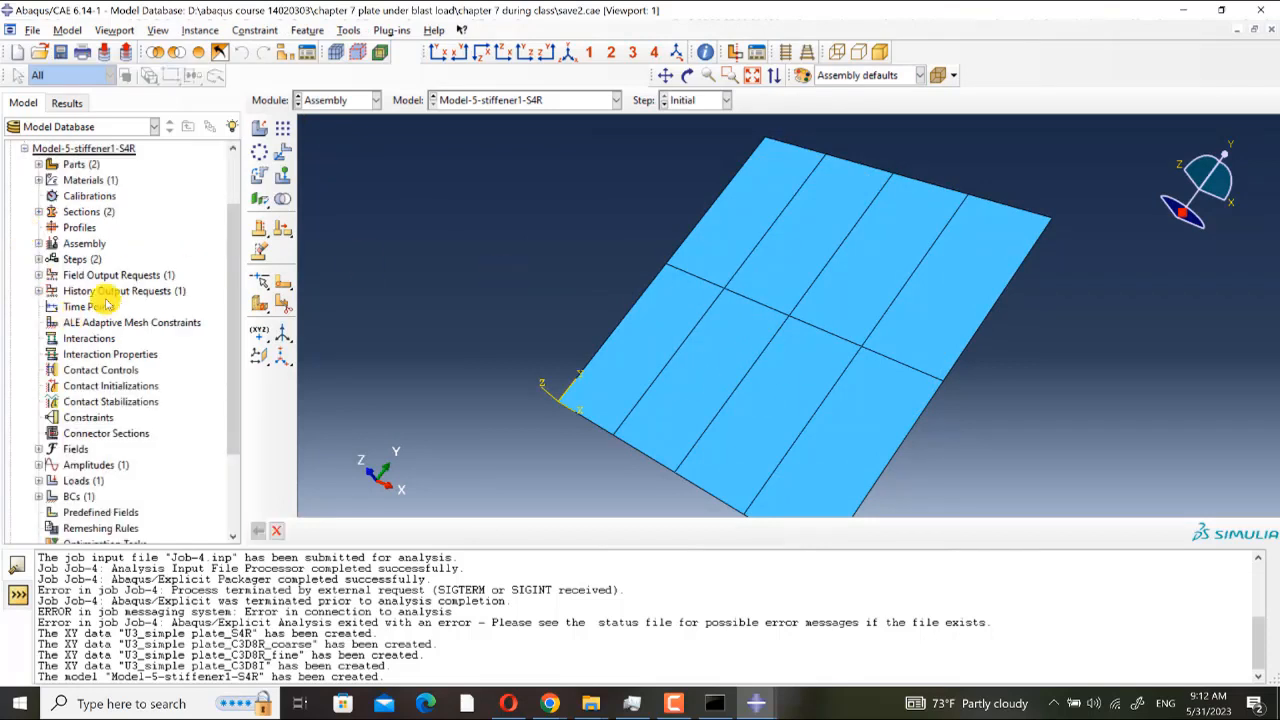
mouse_move(728, 393)
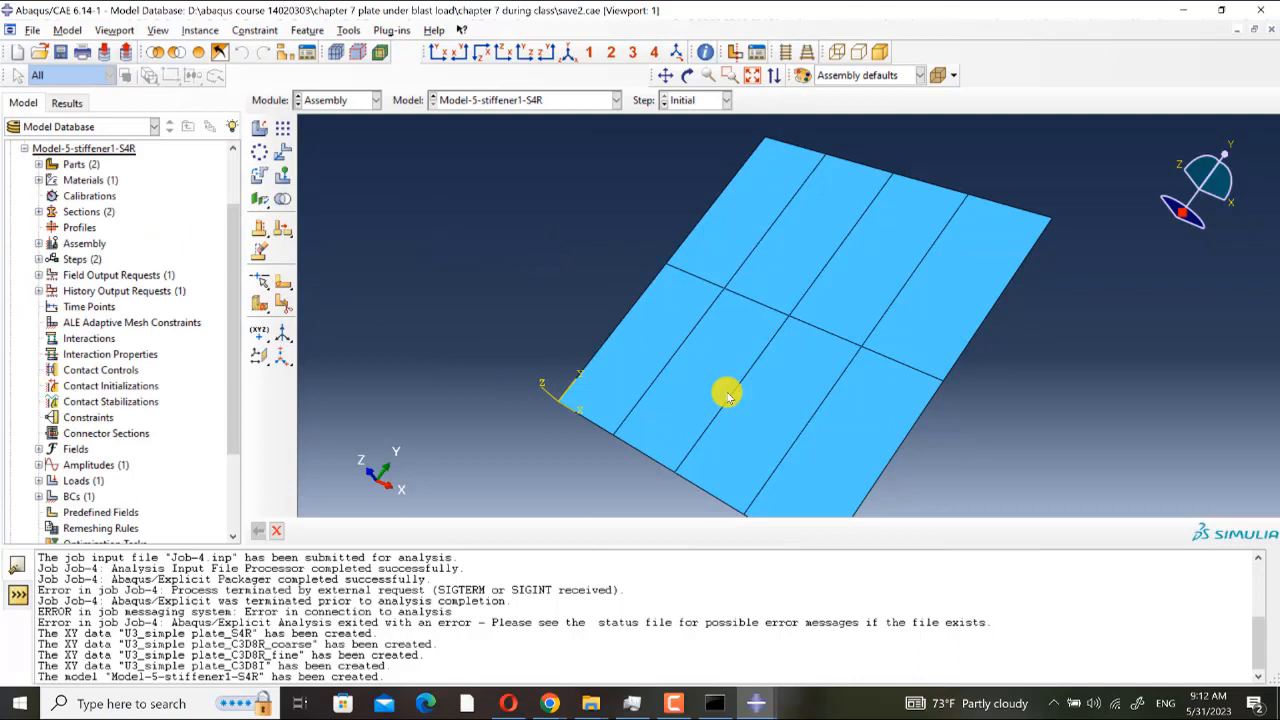
click(38, 243)
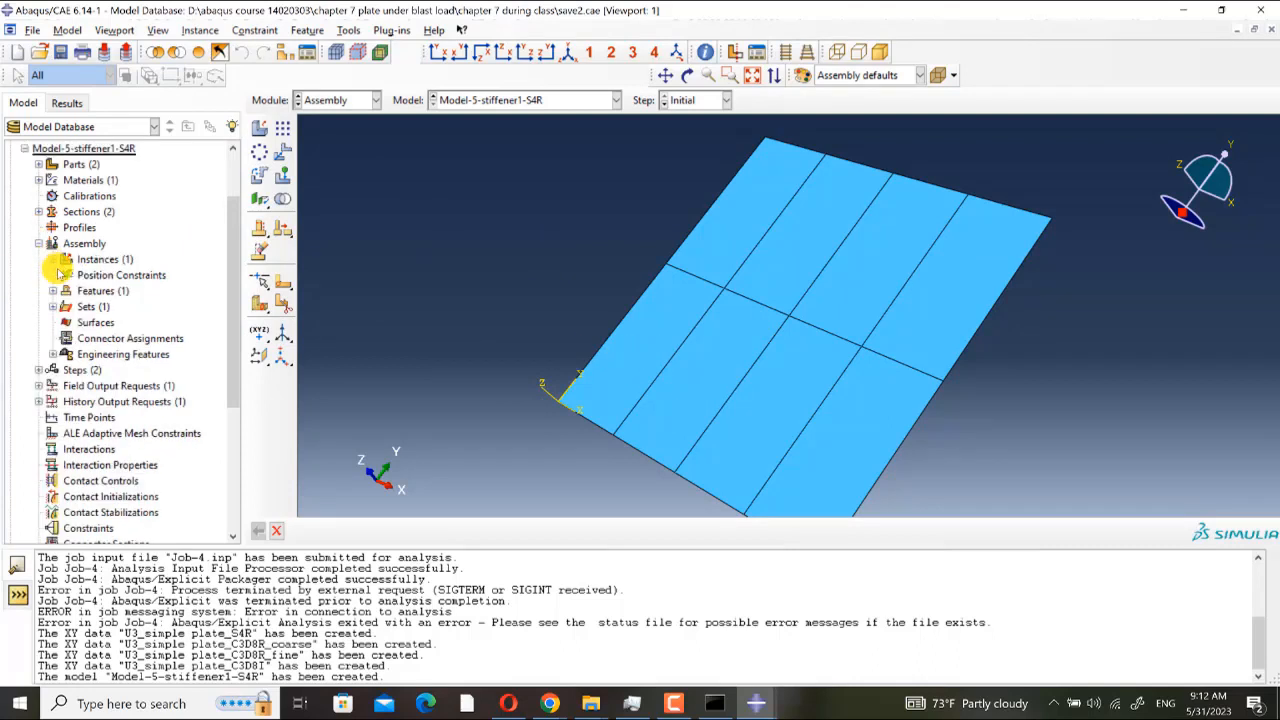
right_click(105, 275)
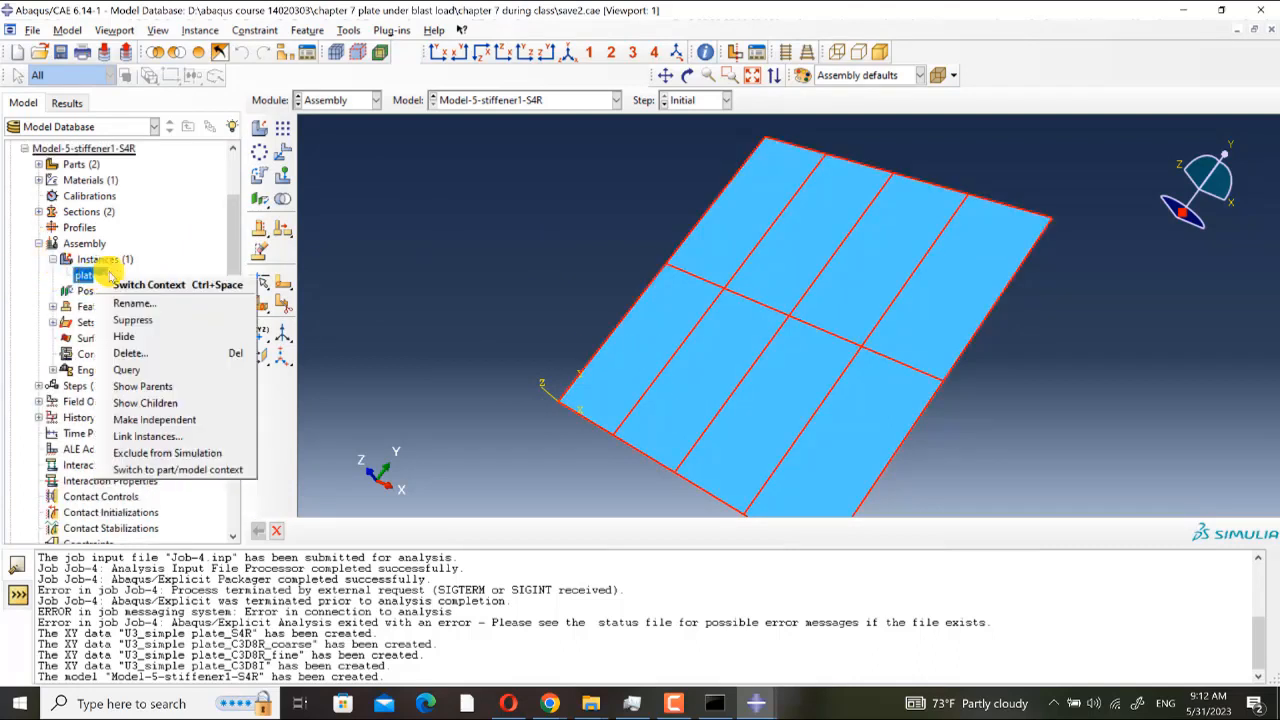
mouse_move(155, 419)
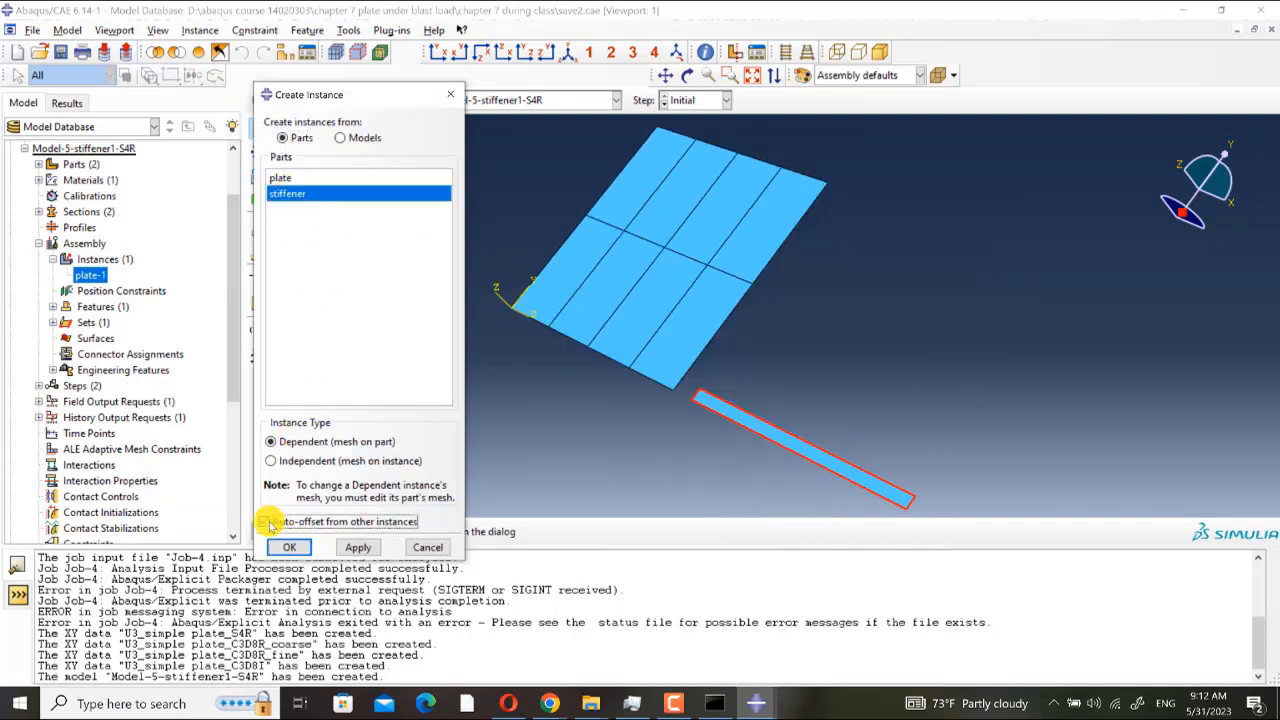
Add a stiffener-1 instance auto-offset from the plate
click(264, 521)
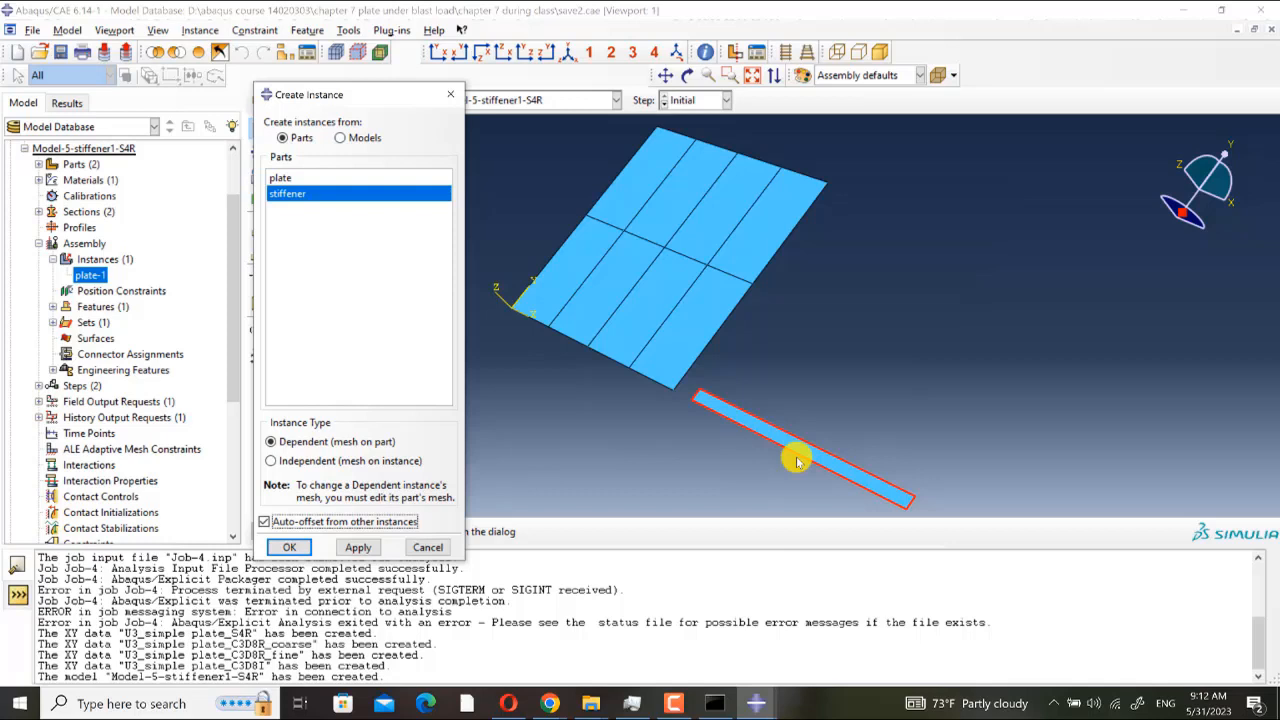
click(288, 547)
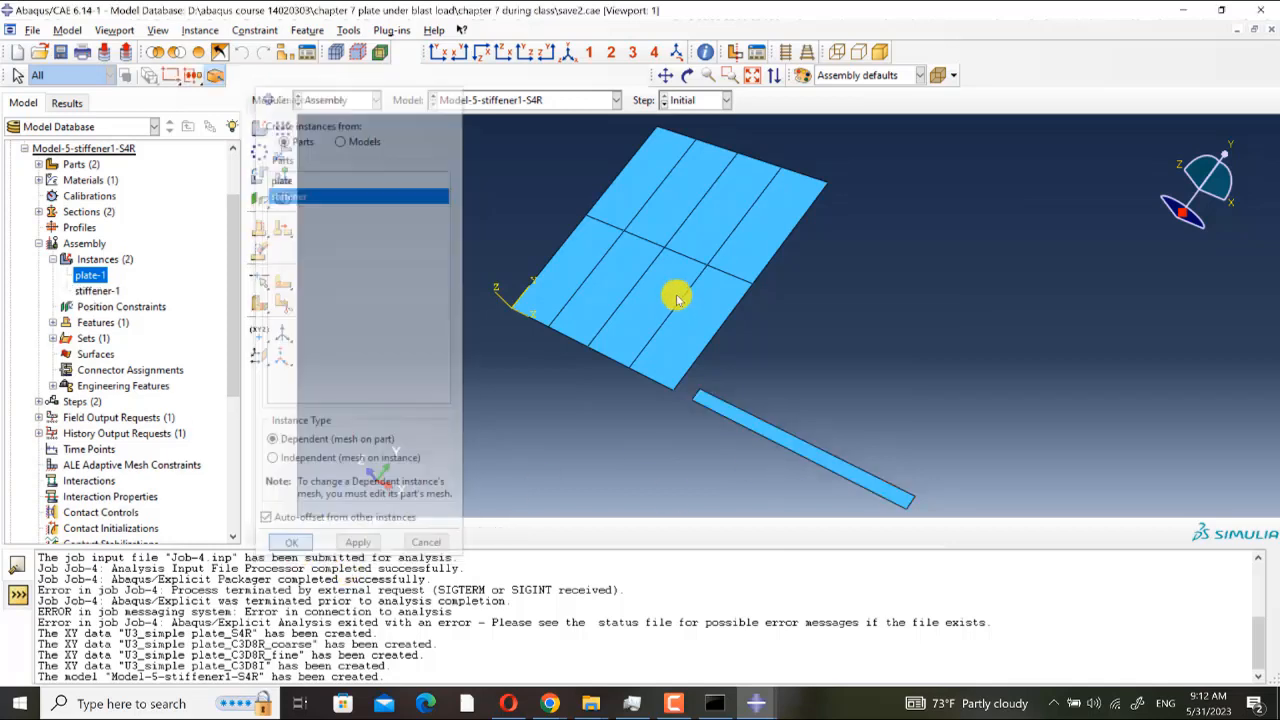
click(291, 541)
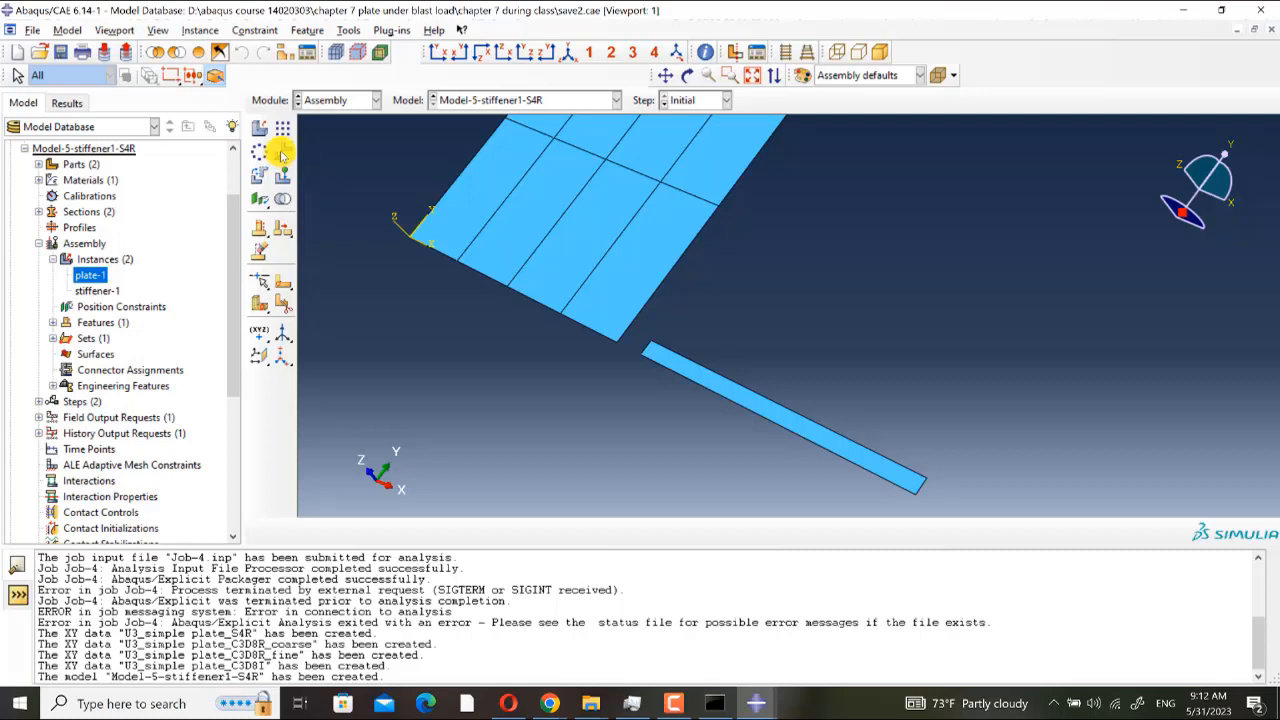
mouse_move(687, 332)
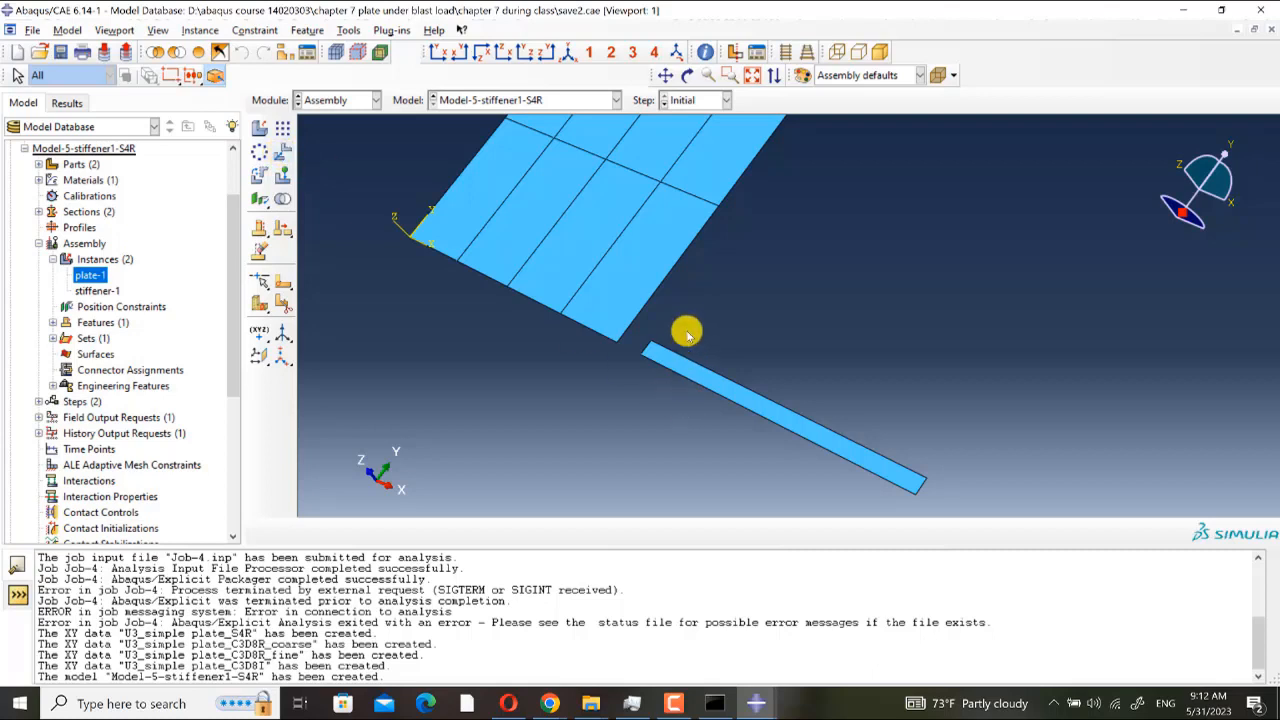
mouse_move(652, 331)
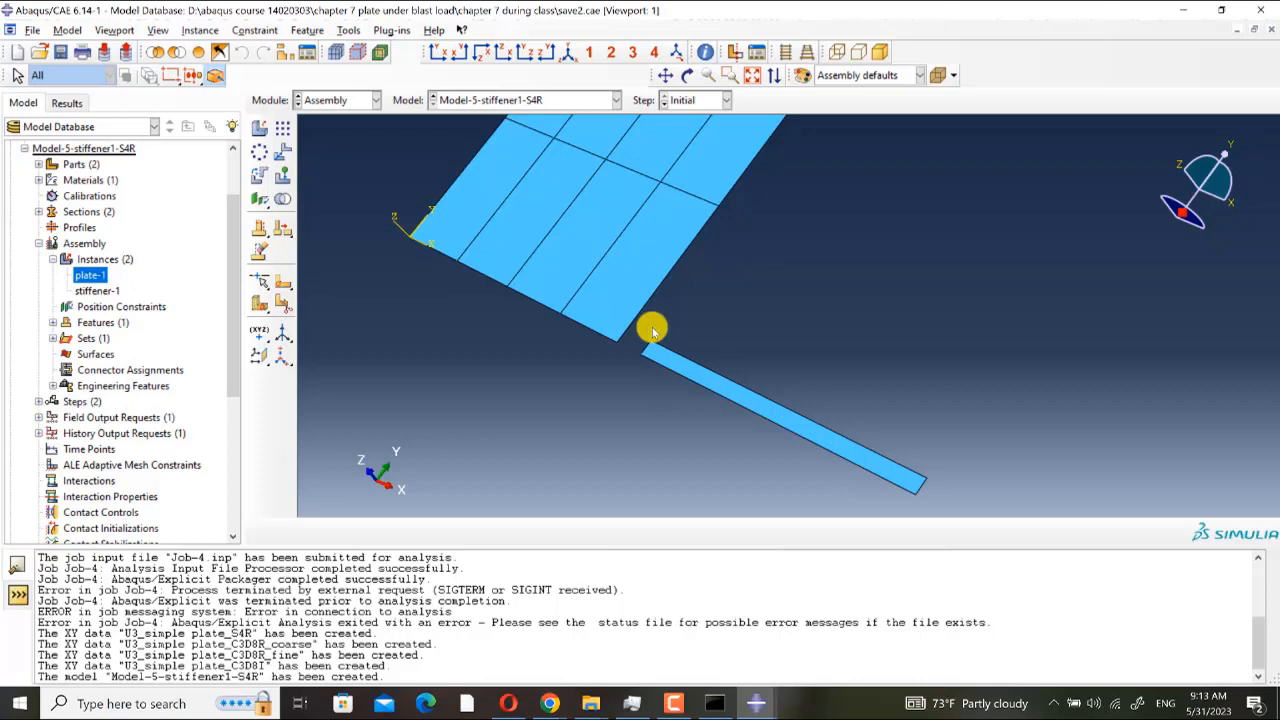
mouse_move(338, 283)
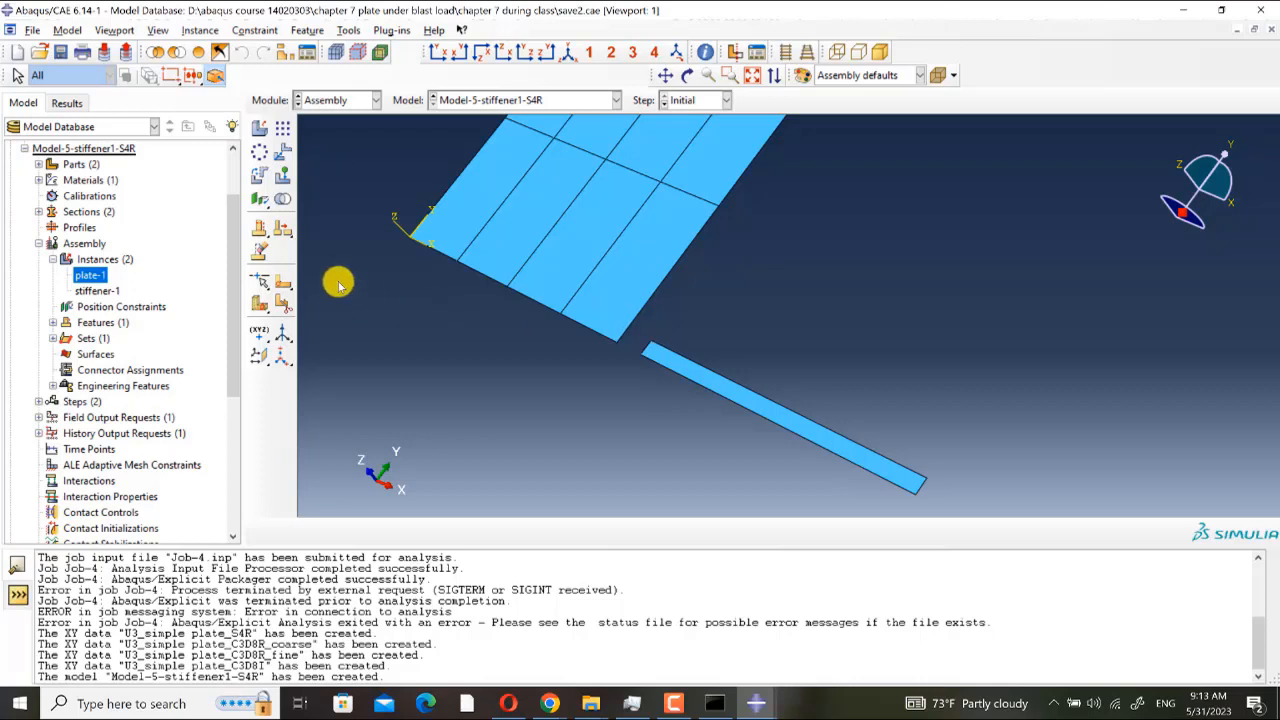
mouse_move(260, 175)
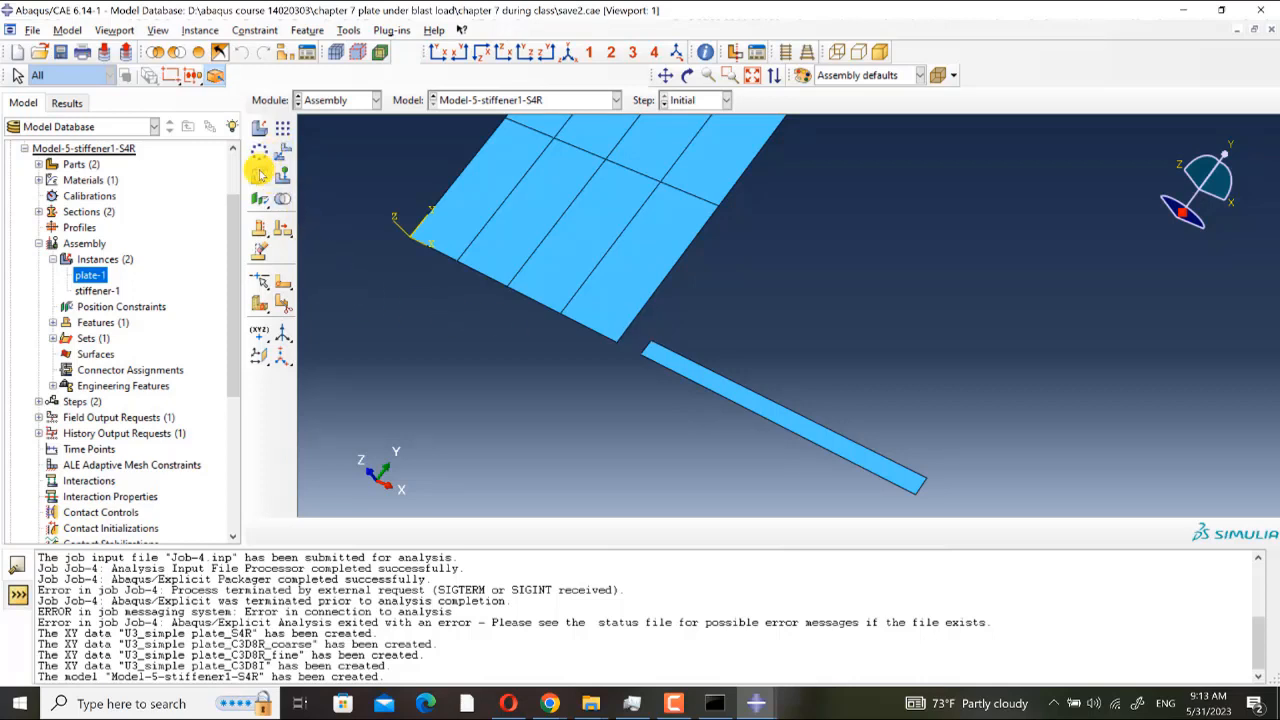
Rotate stiffener-1 by 90° about two successive axes so it stands upright
click(258, 175)
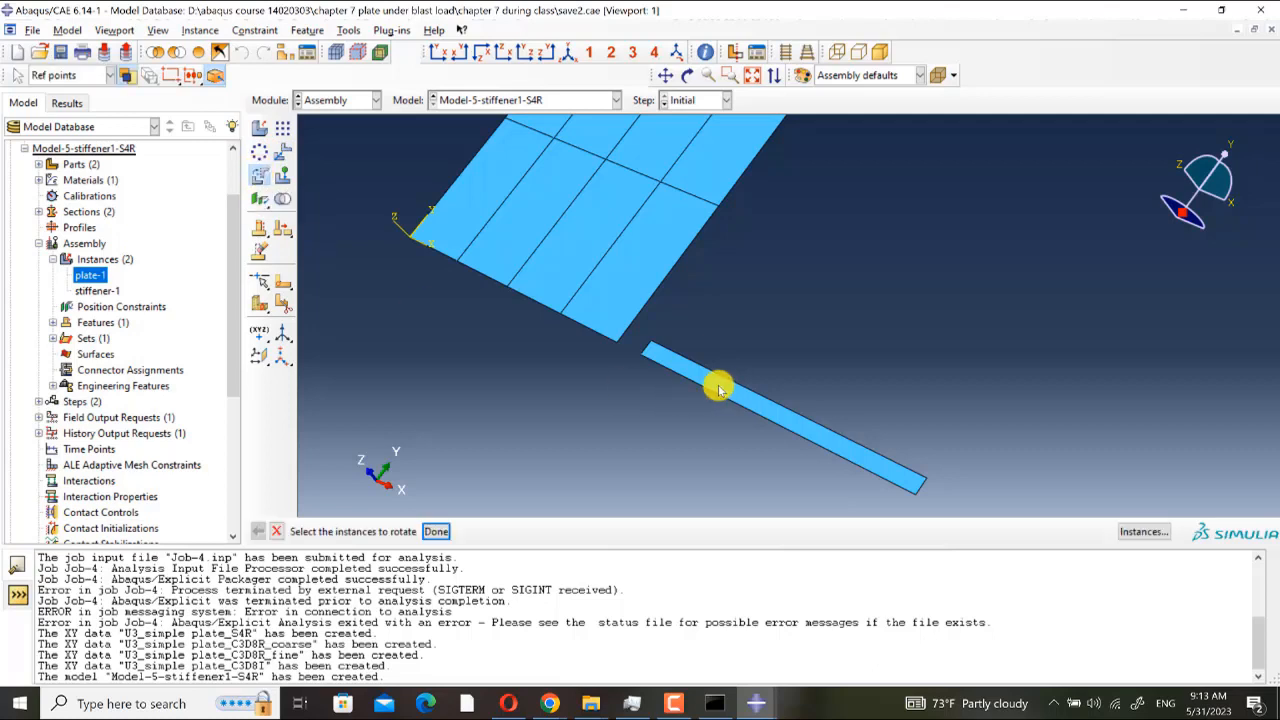
click(435, 531)
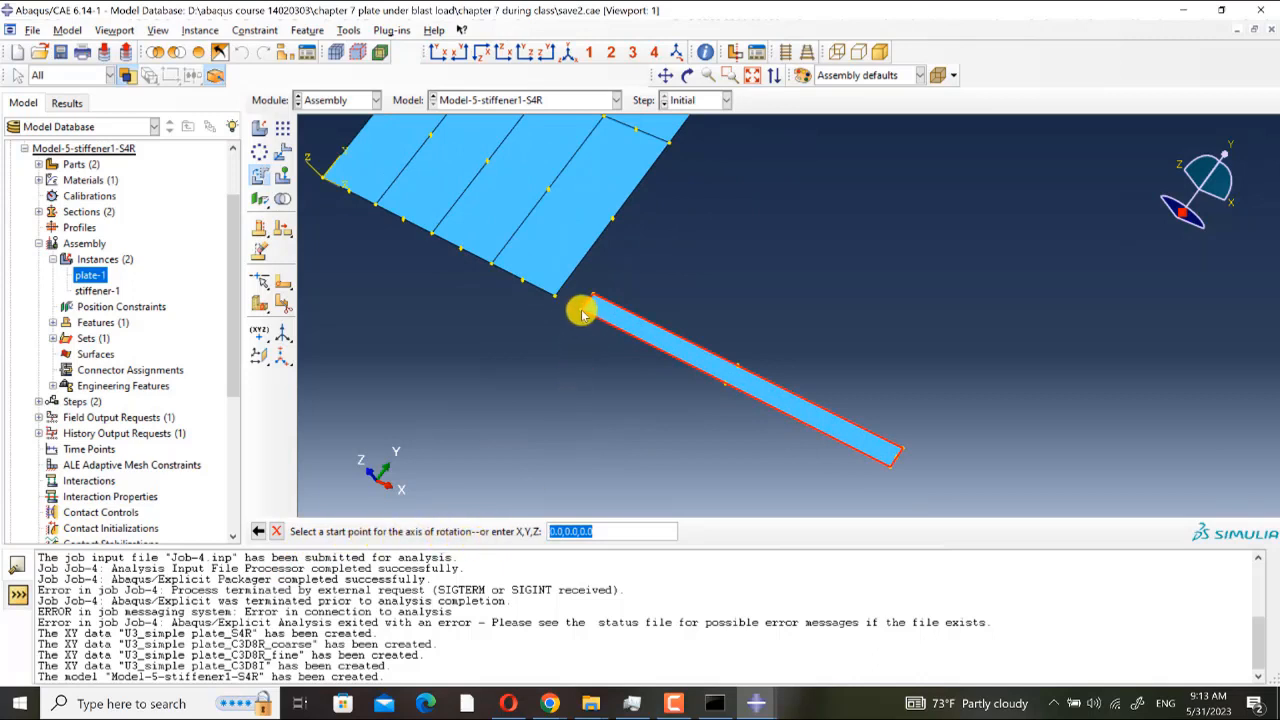
click(585, 303)
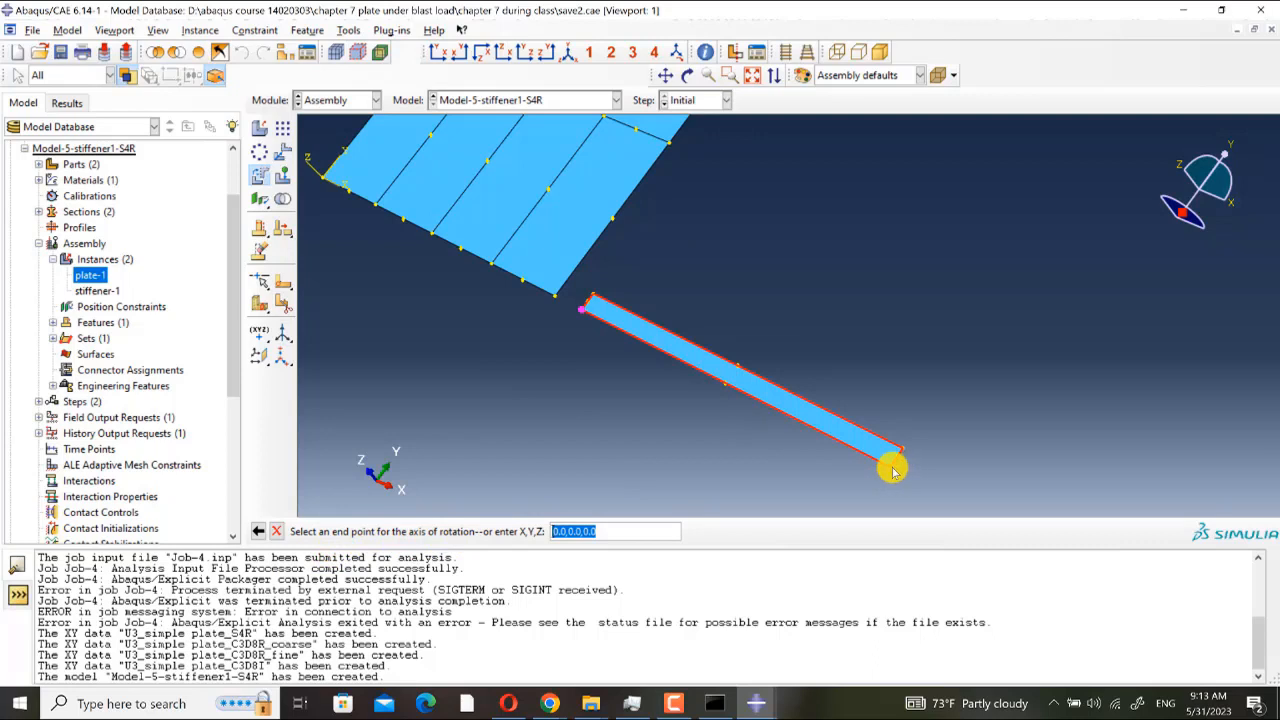
click(890, 467)
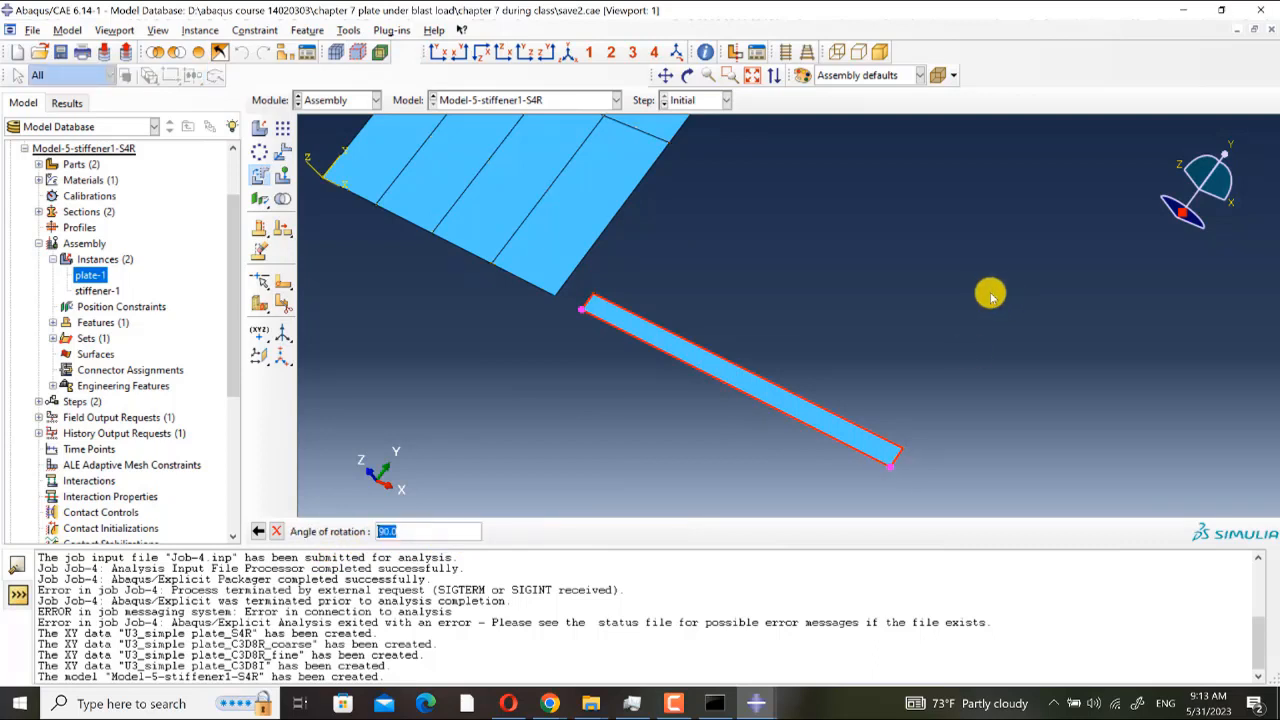
click(395, 531)
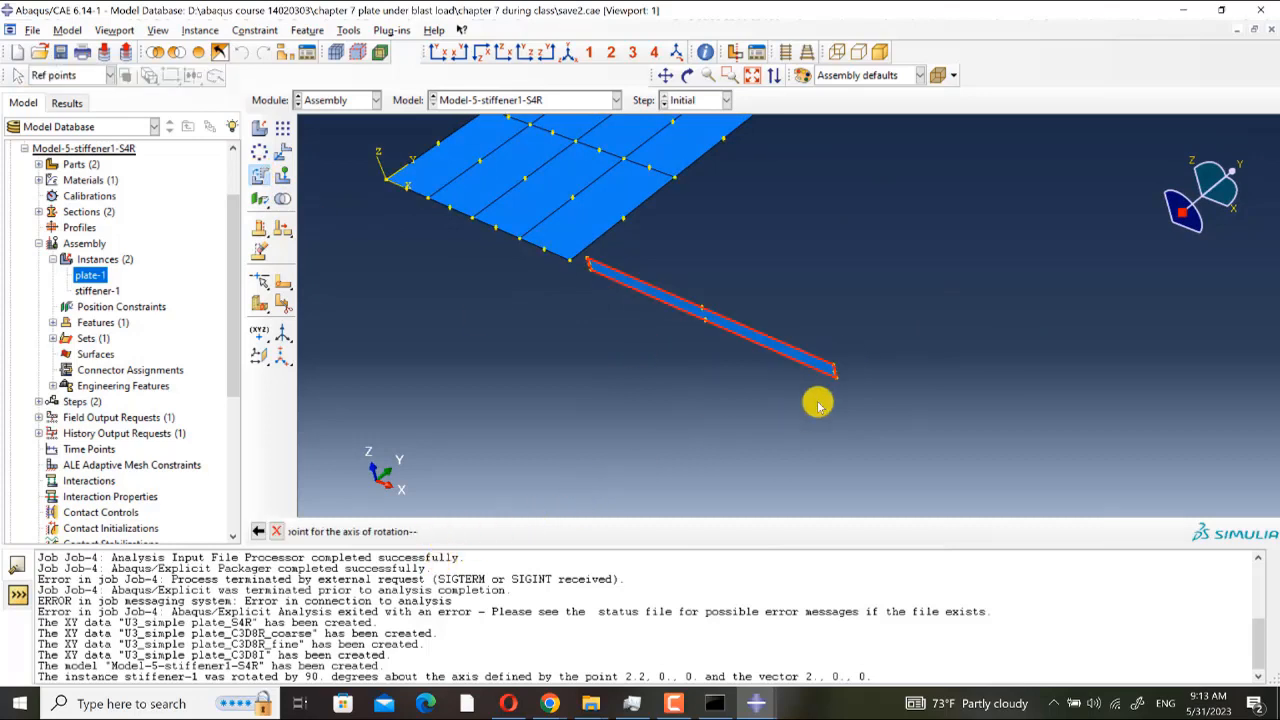
click(818, 405)
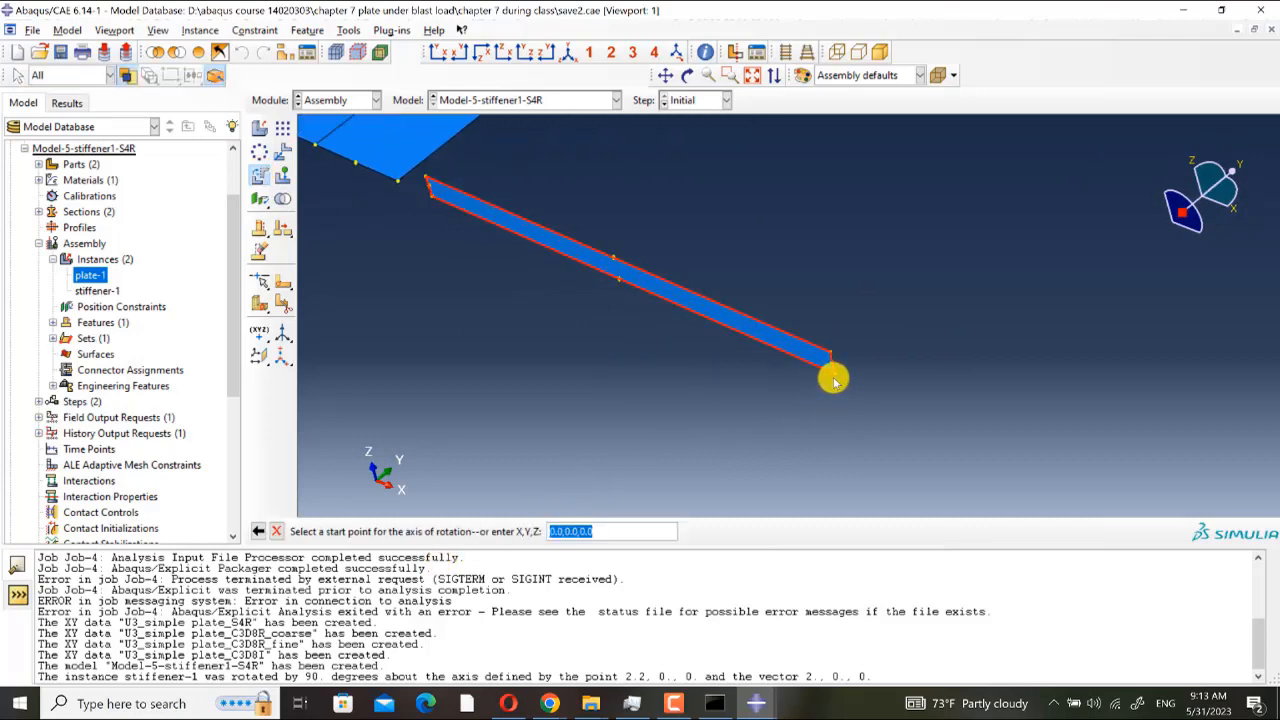
click(833, 378)
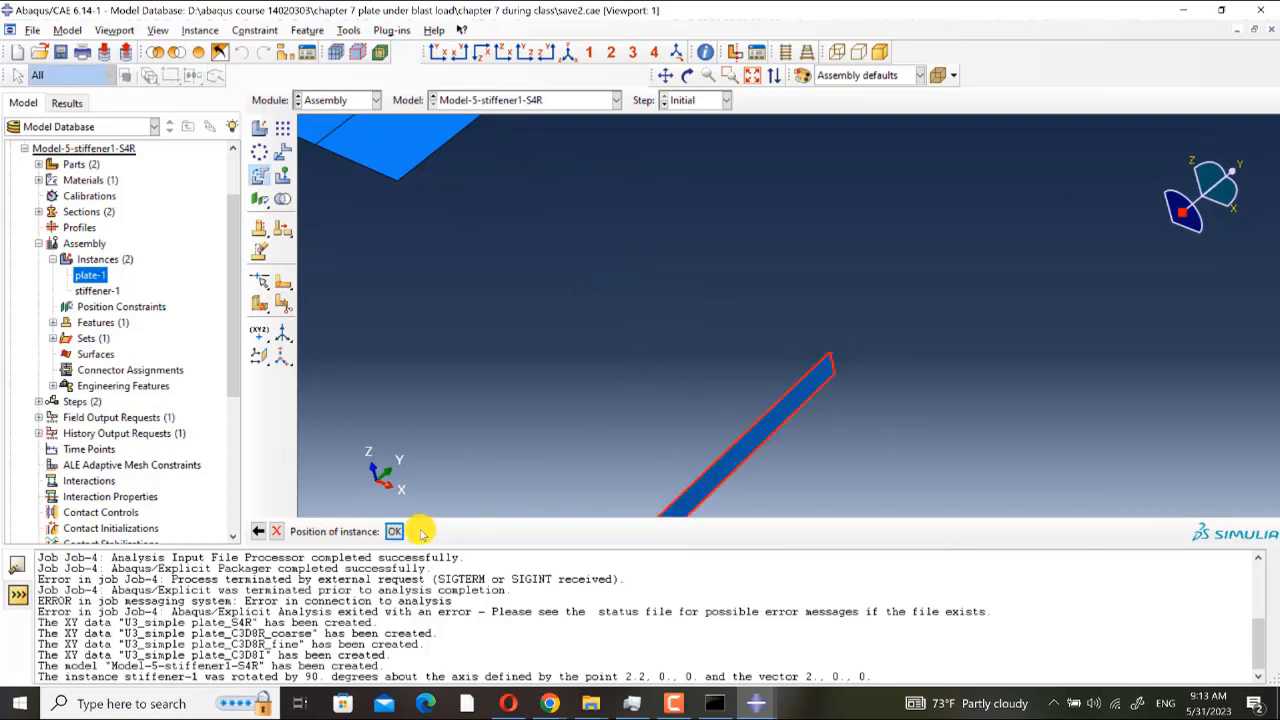
click(394, 531)
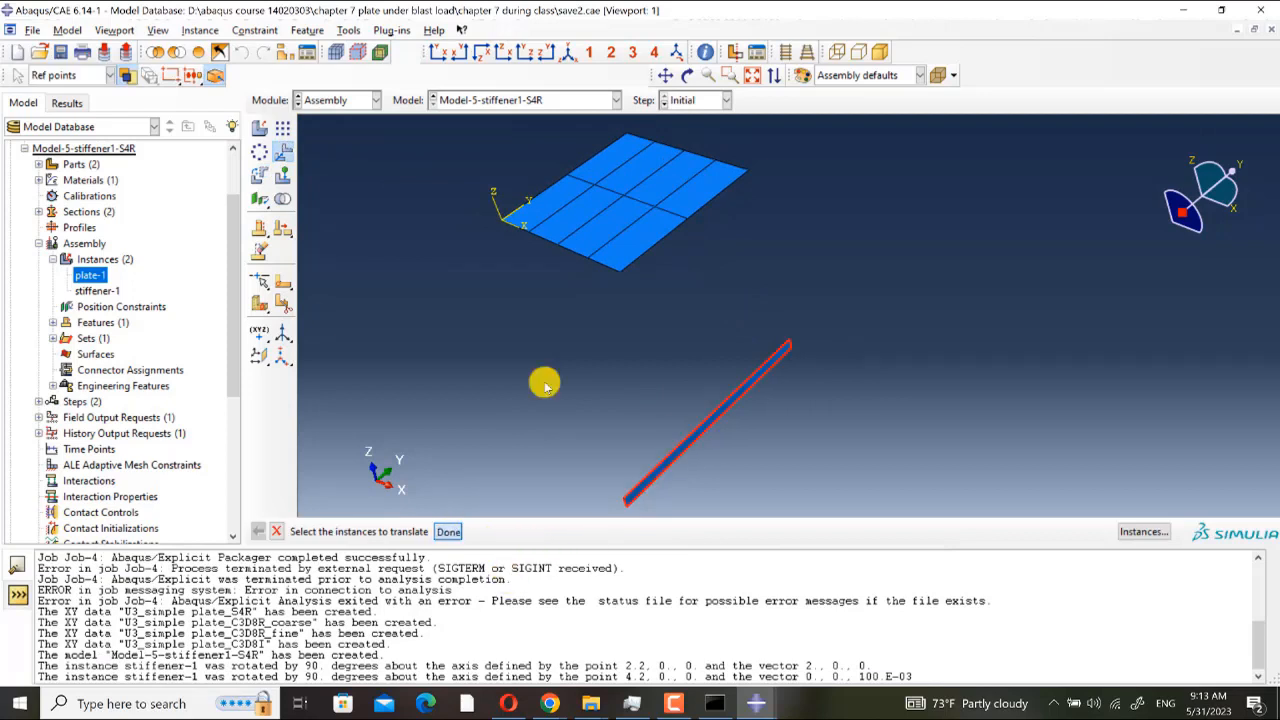
Translate stiffener-1 by (-2.7, 2, 0) onto the plate's partition line
click(447, 531)
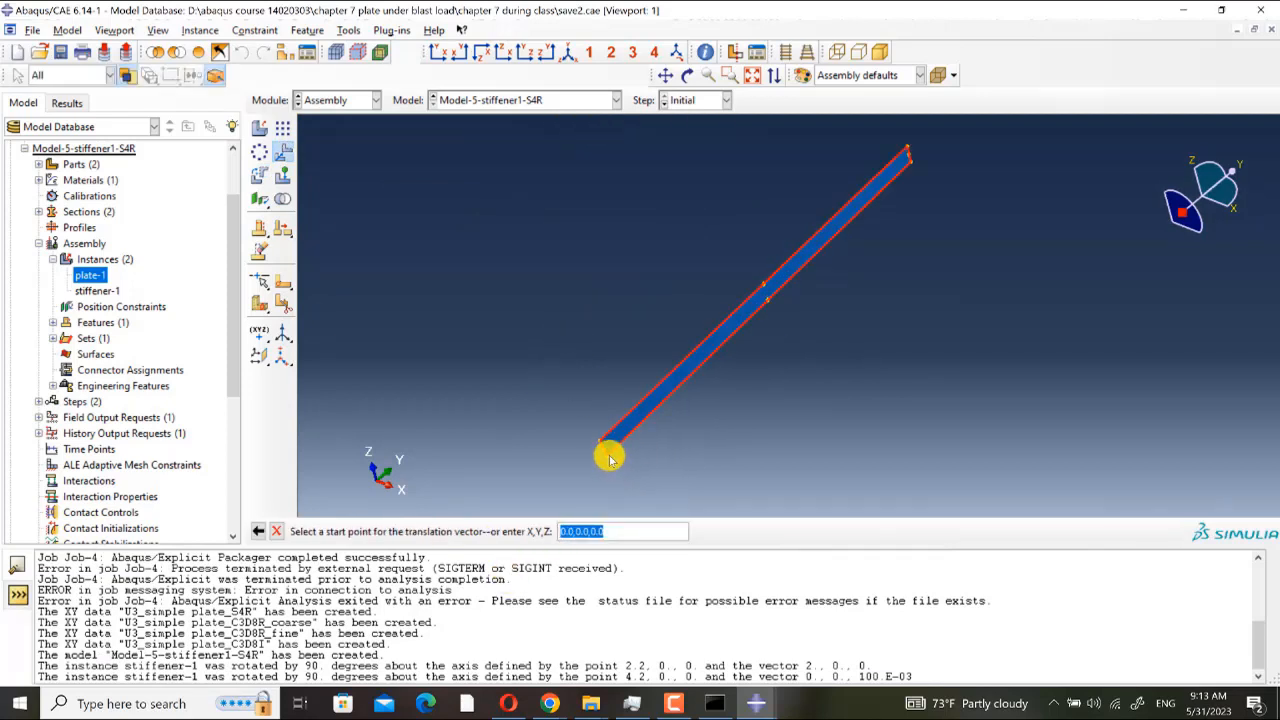
click(610, 456)
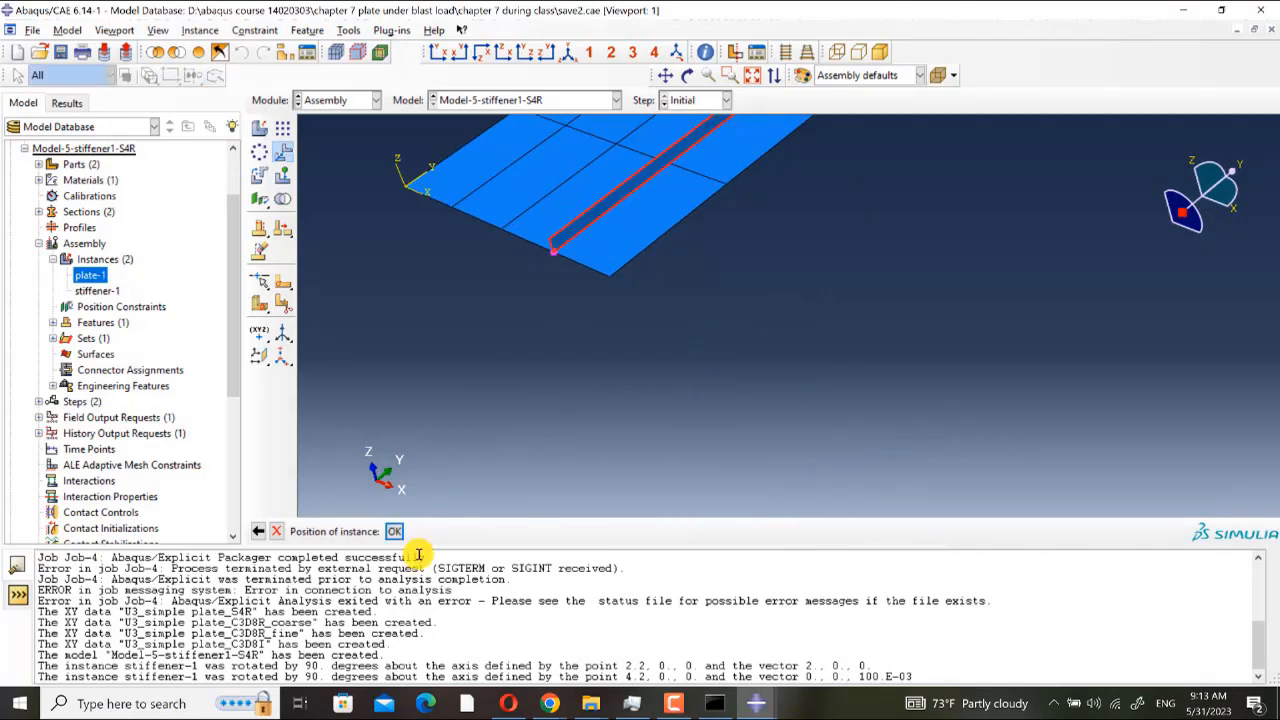
click(393, 531)
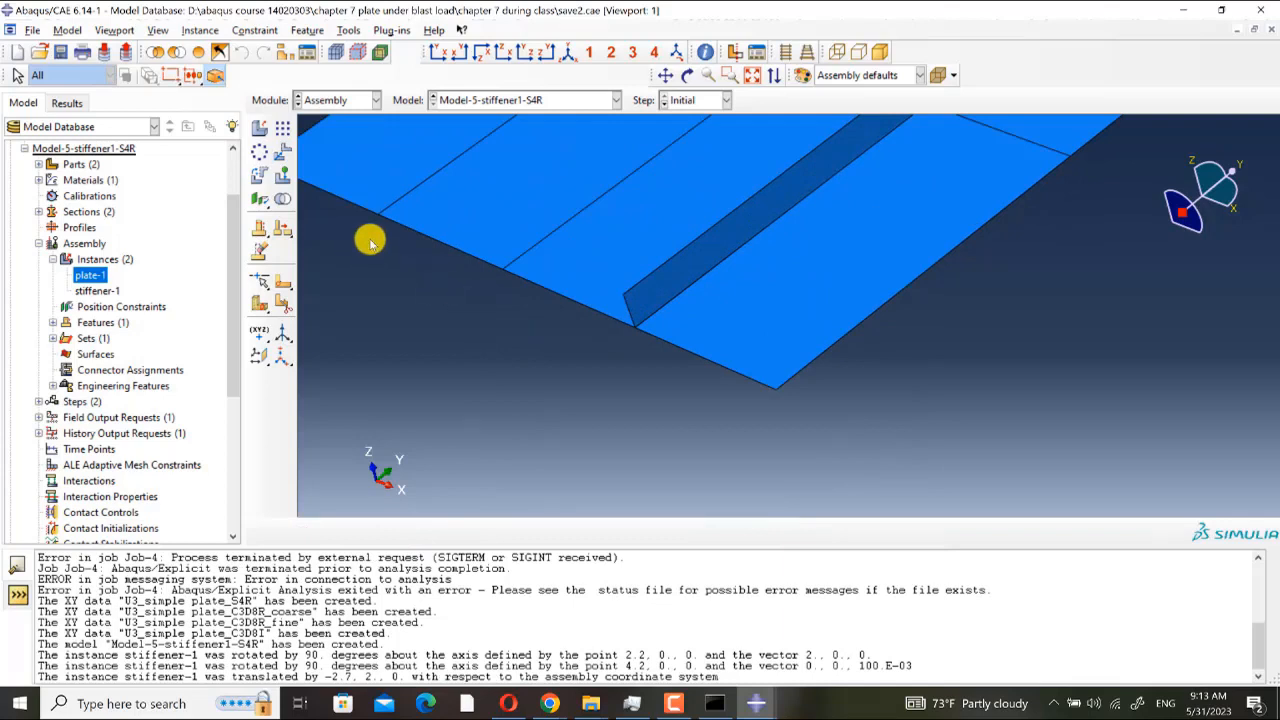
mouse_move(285, 128)
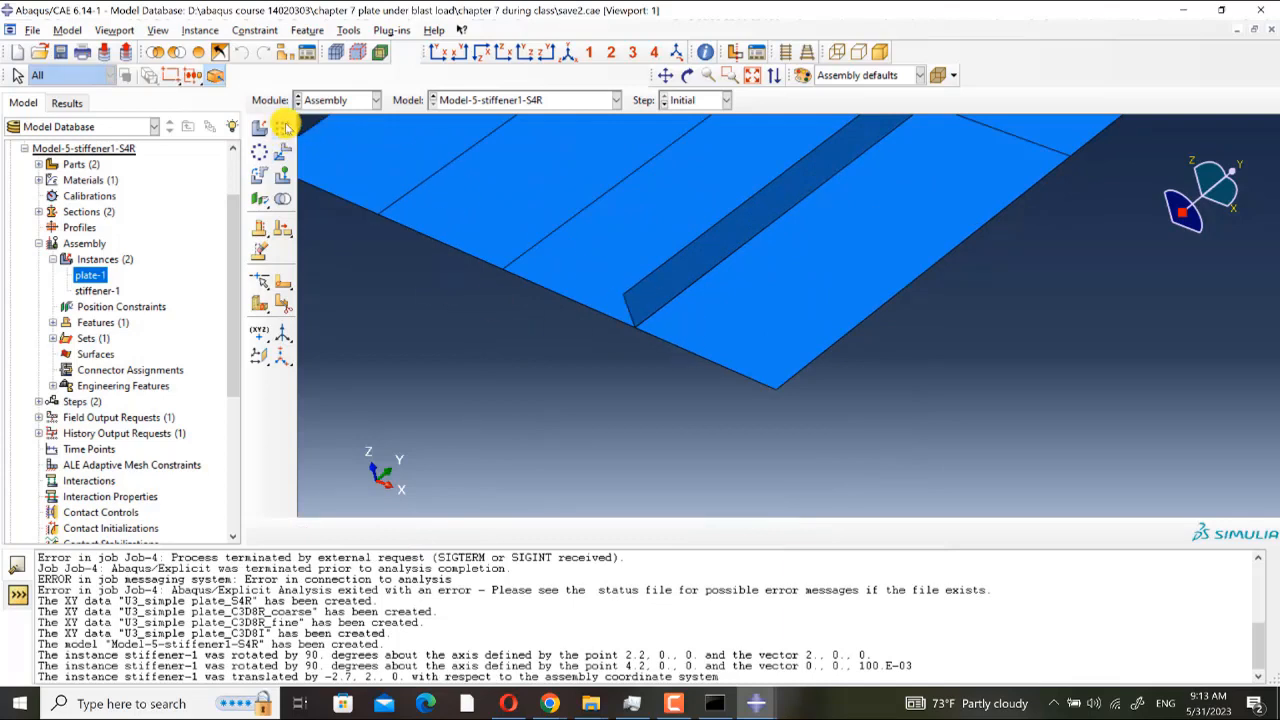
Linear-pattern stiffener-1 into three copies, 0.5 apart along the plate edge
click(259, 129)
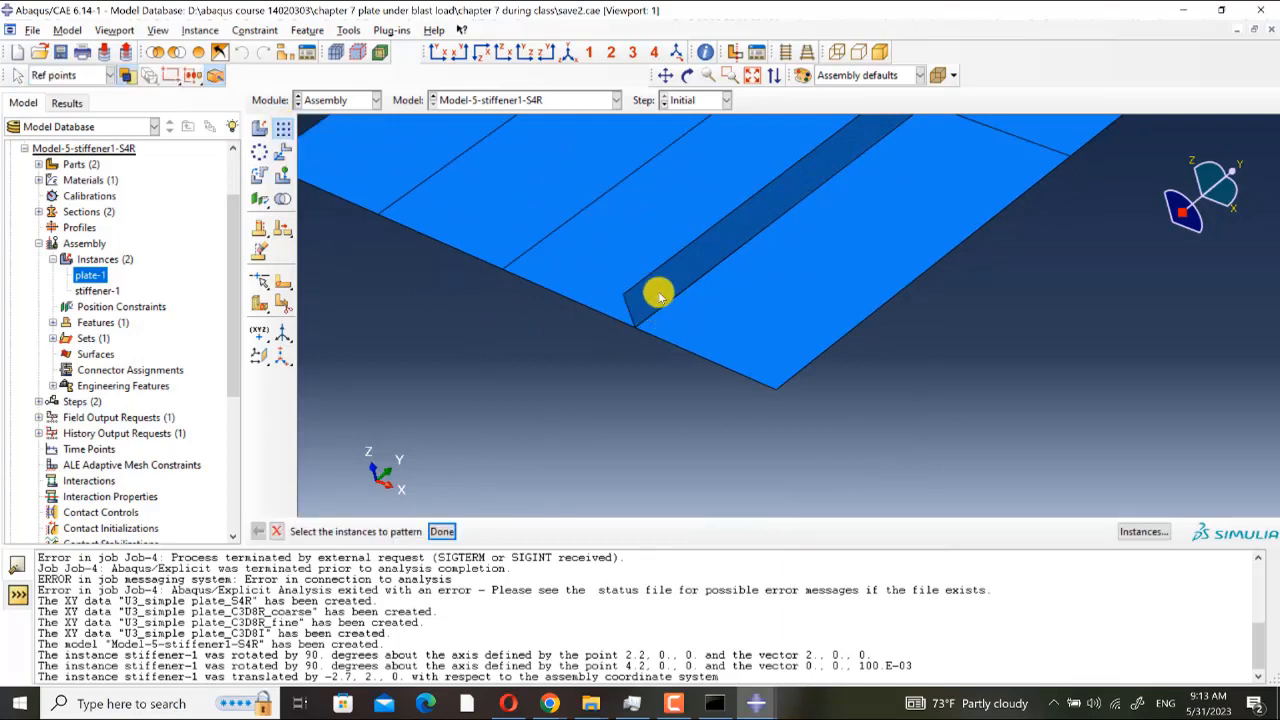
click(658, 295)
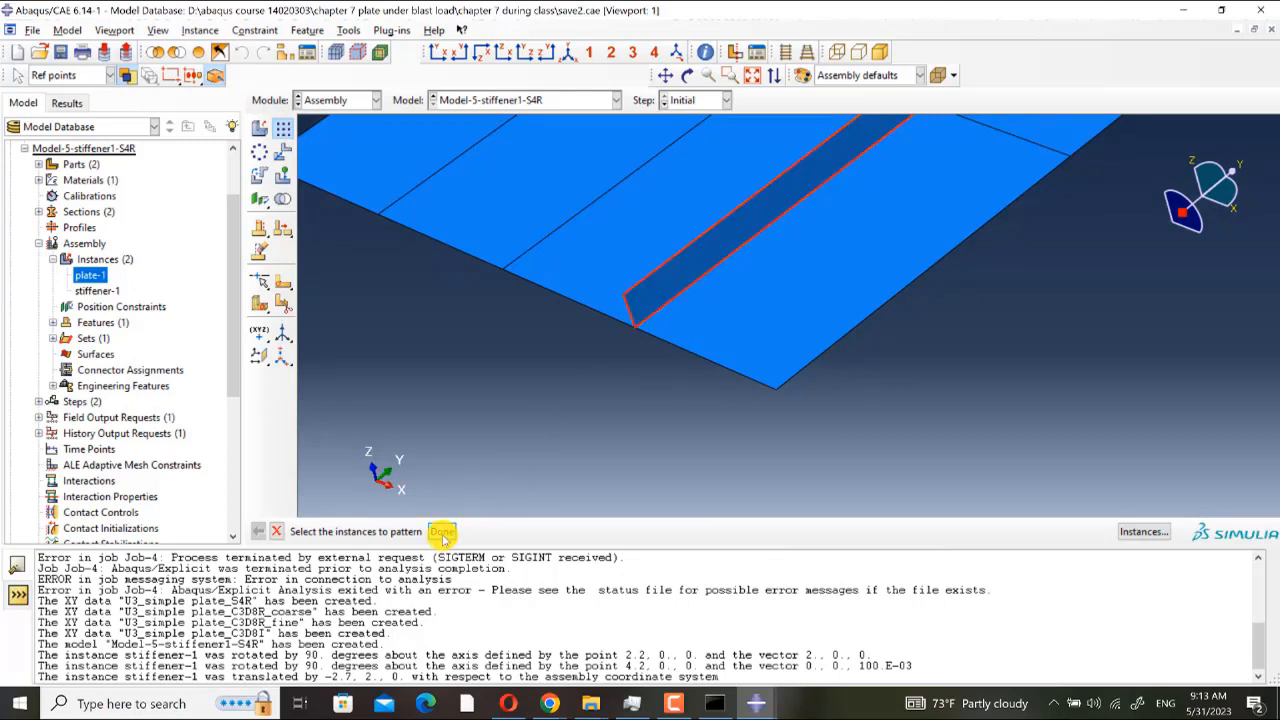
click(442, 531)
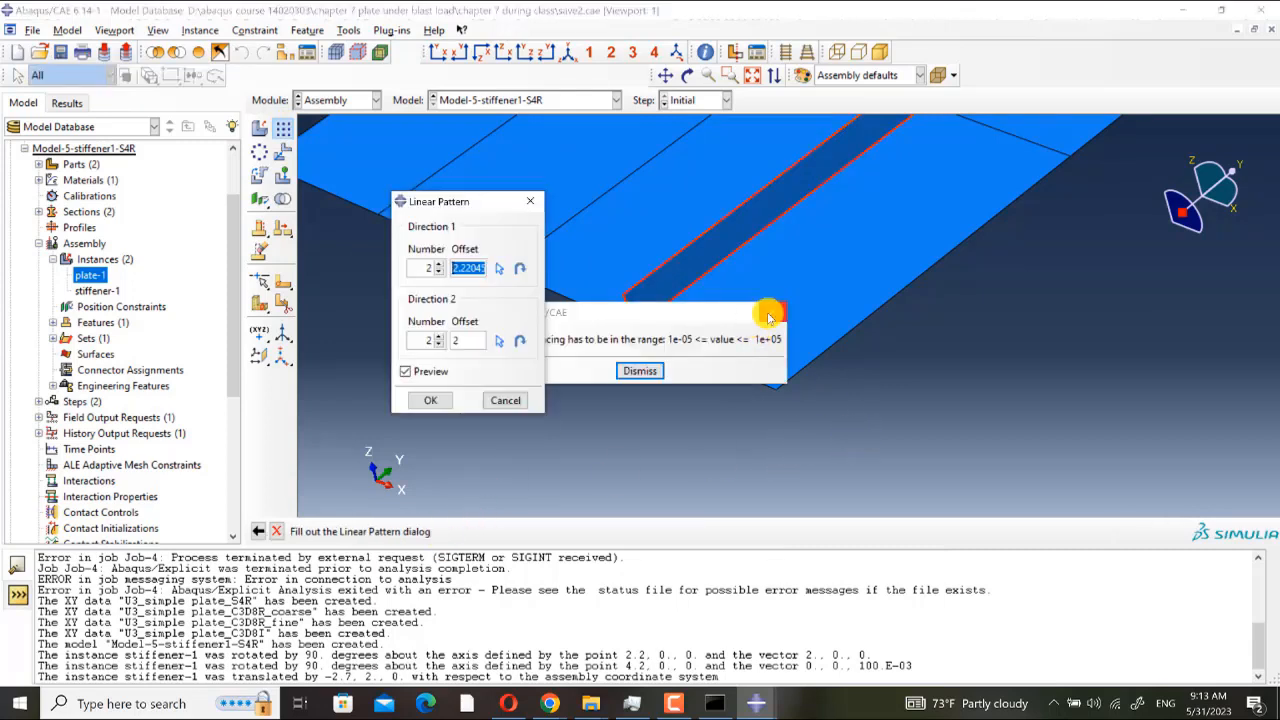
click(639, 371)
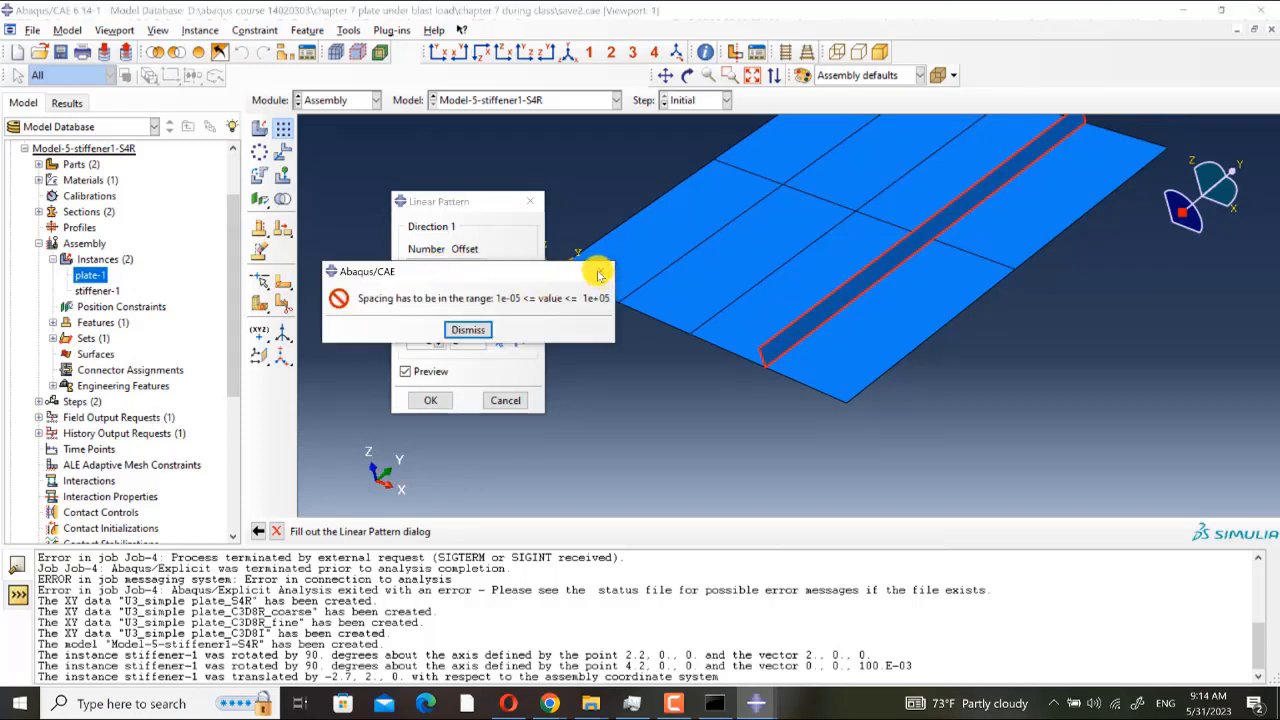
click(467, 329)
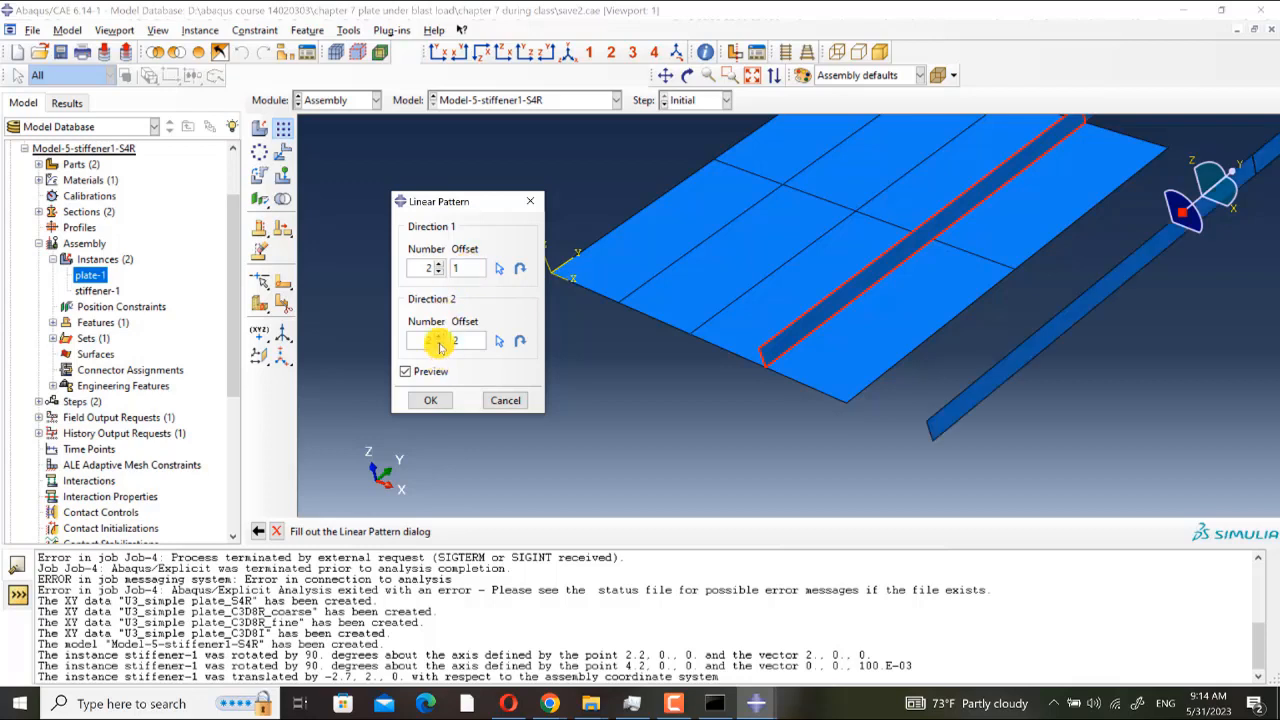
text(2)
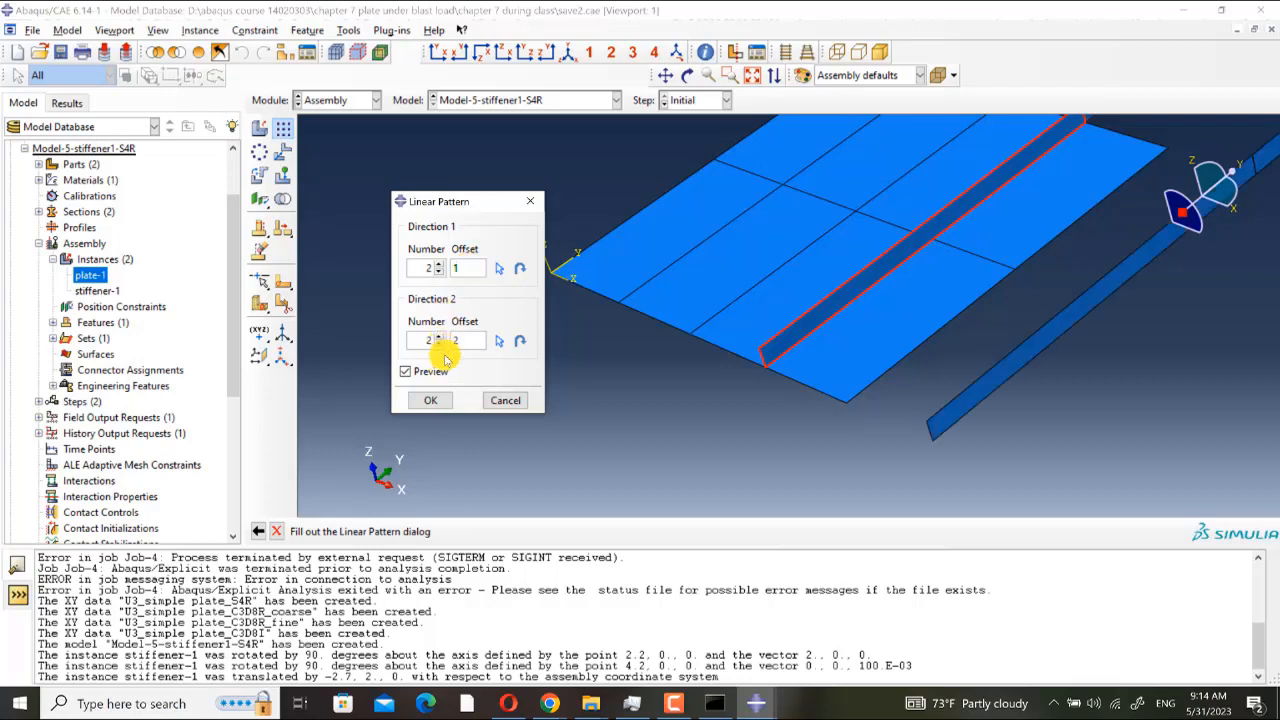
click(468, 340)
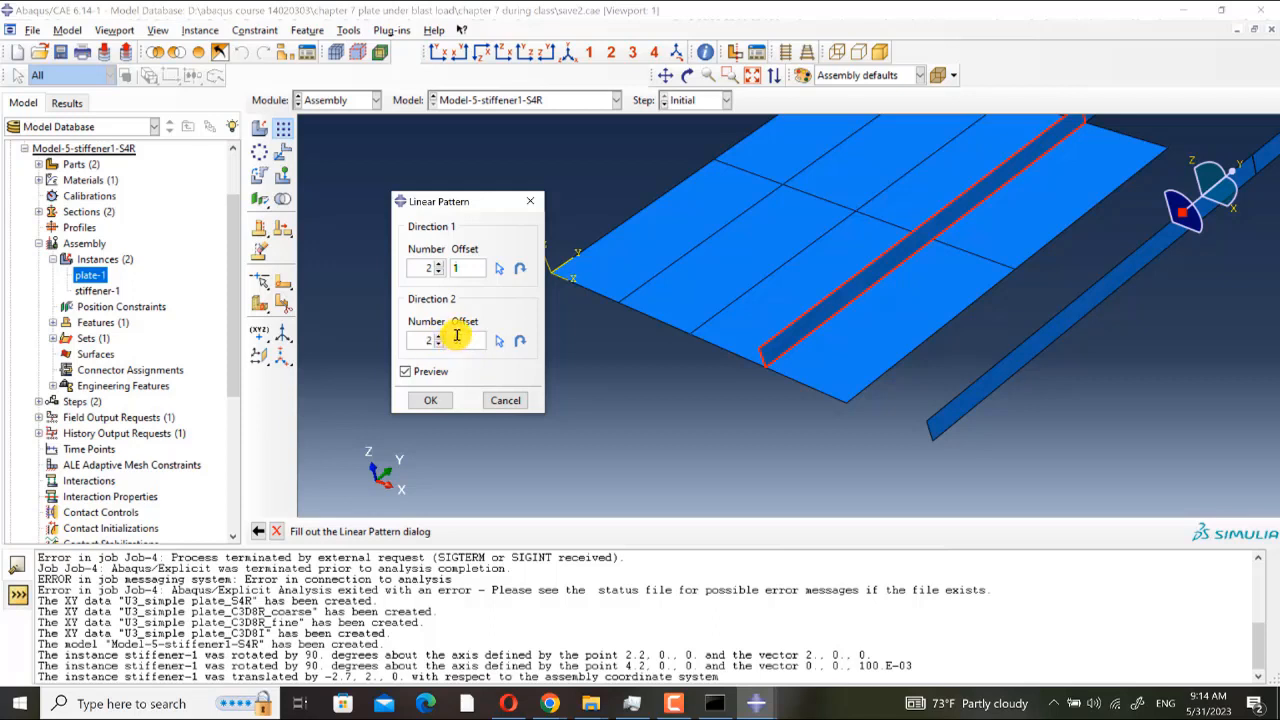
text(0.5)
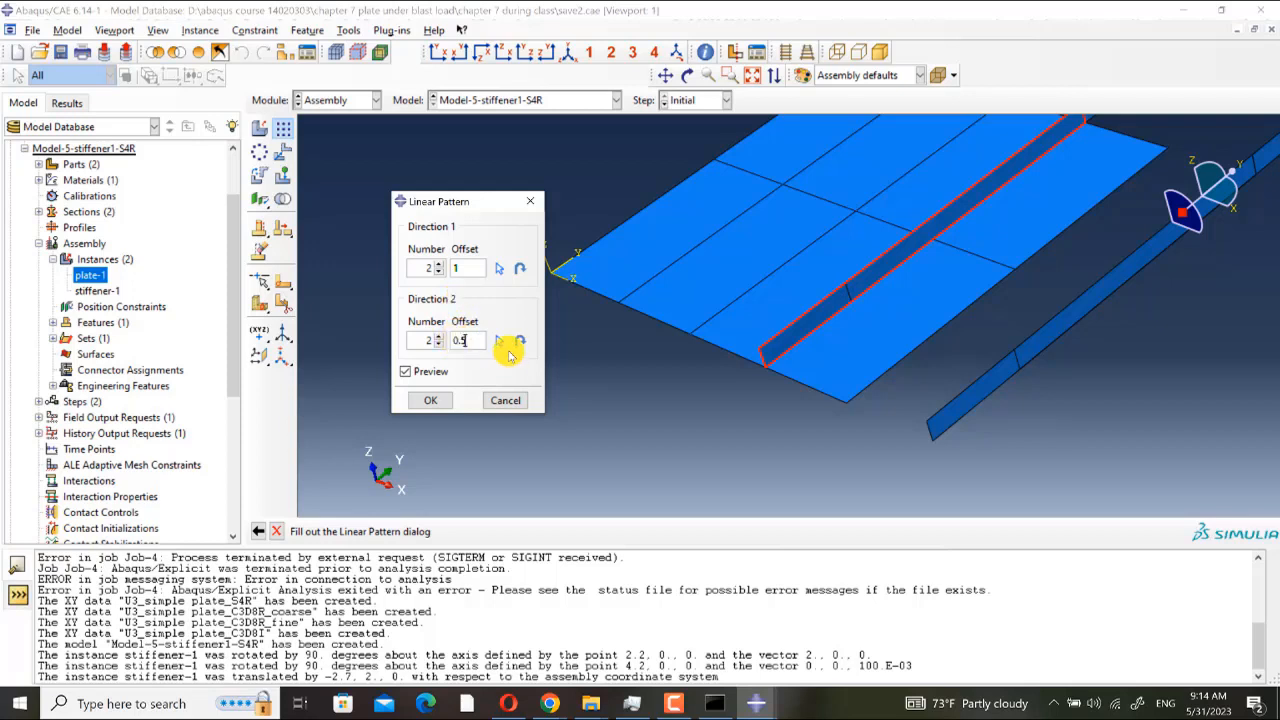
click(499, 340)
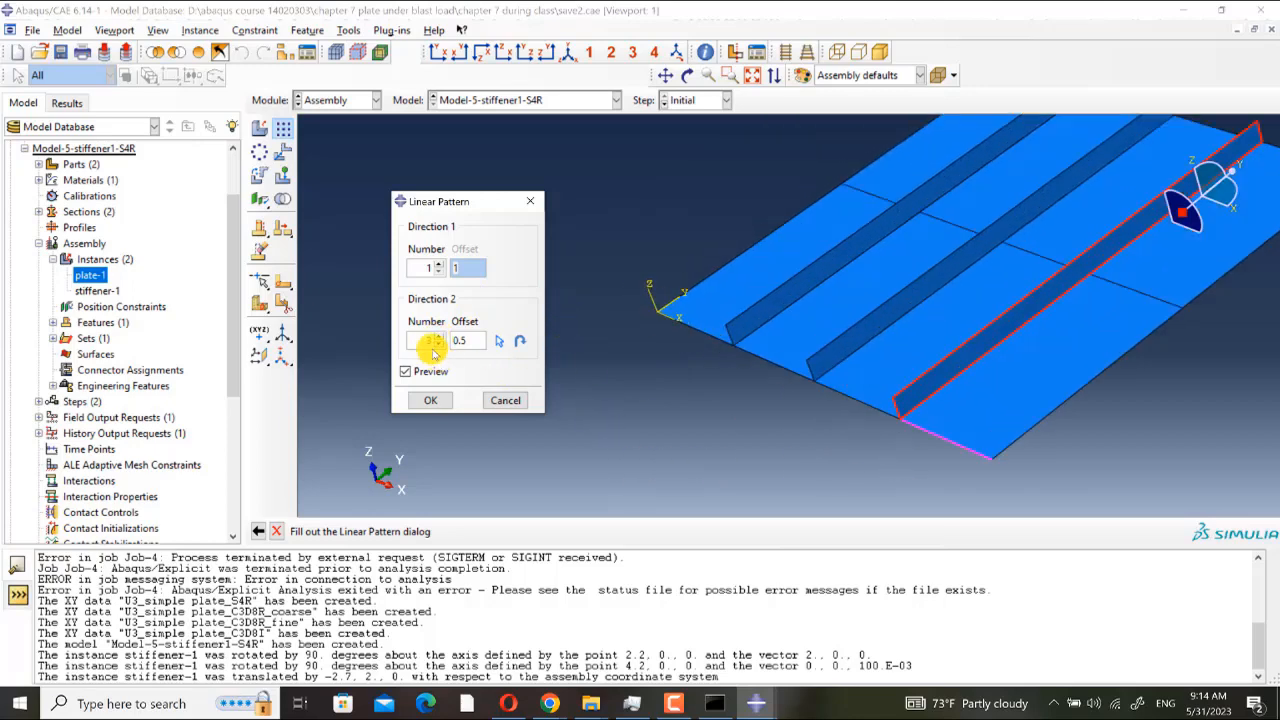
click(428, 340)
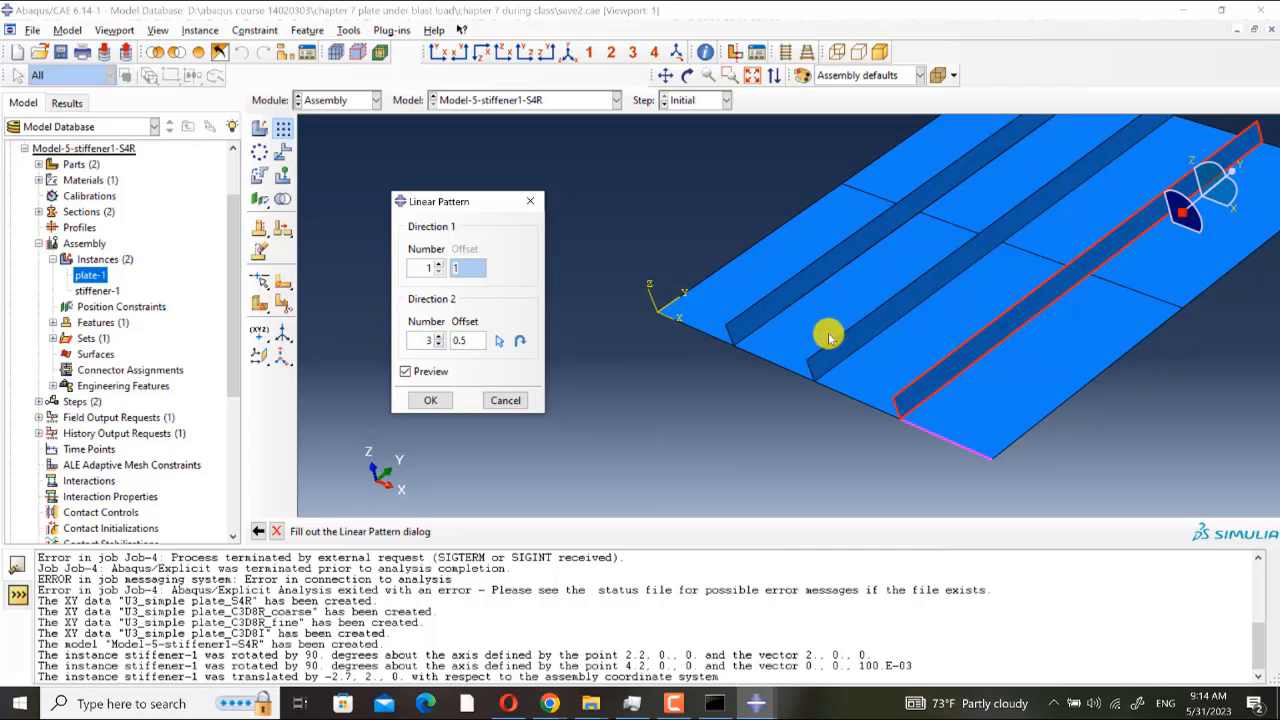
mouse_move(930, 390)
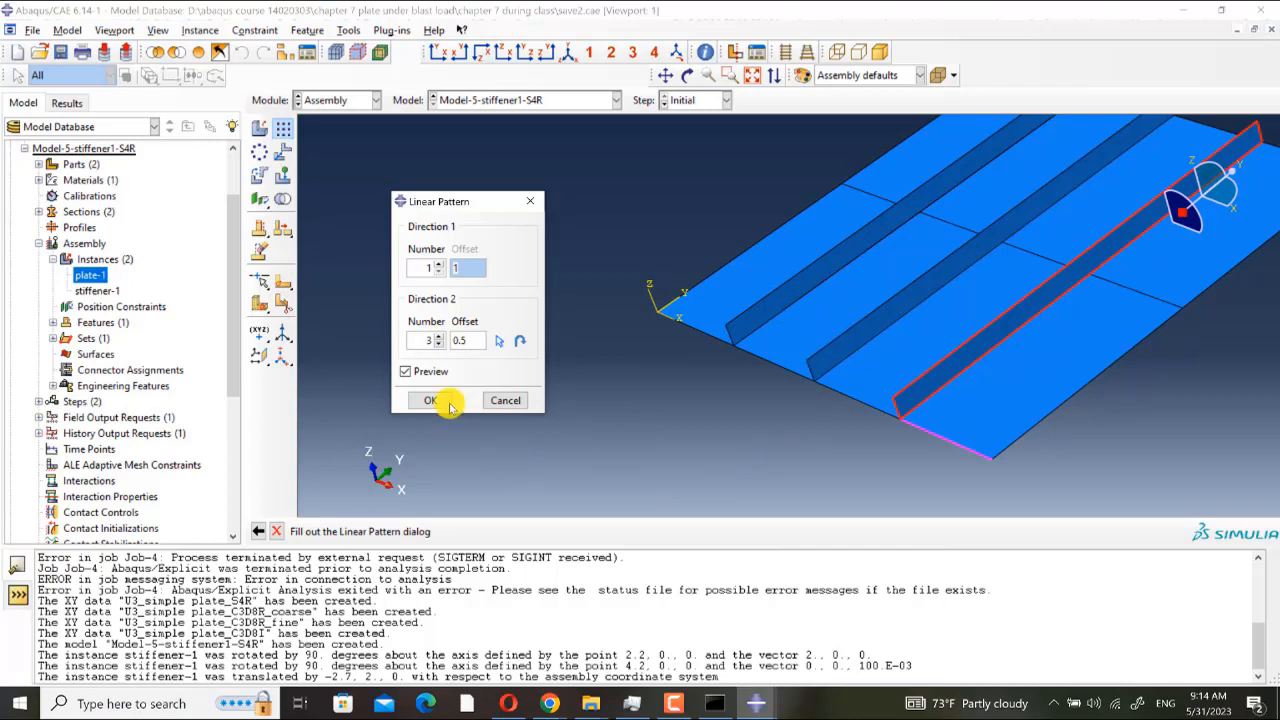
click(430, 400)
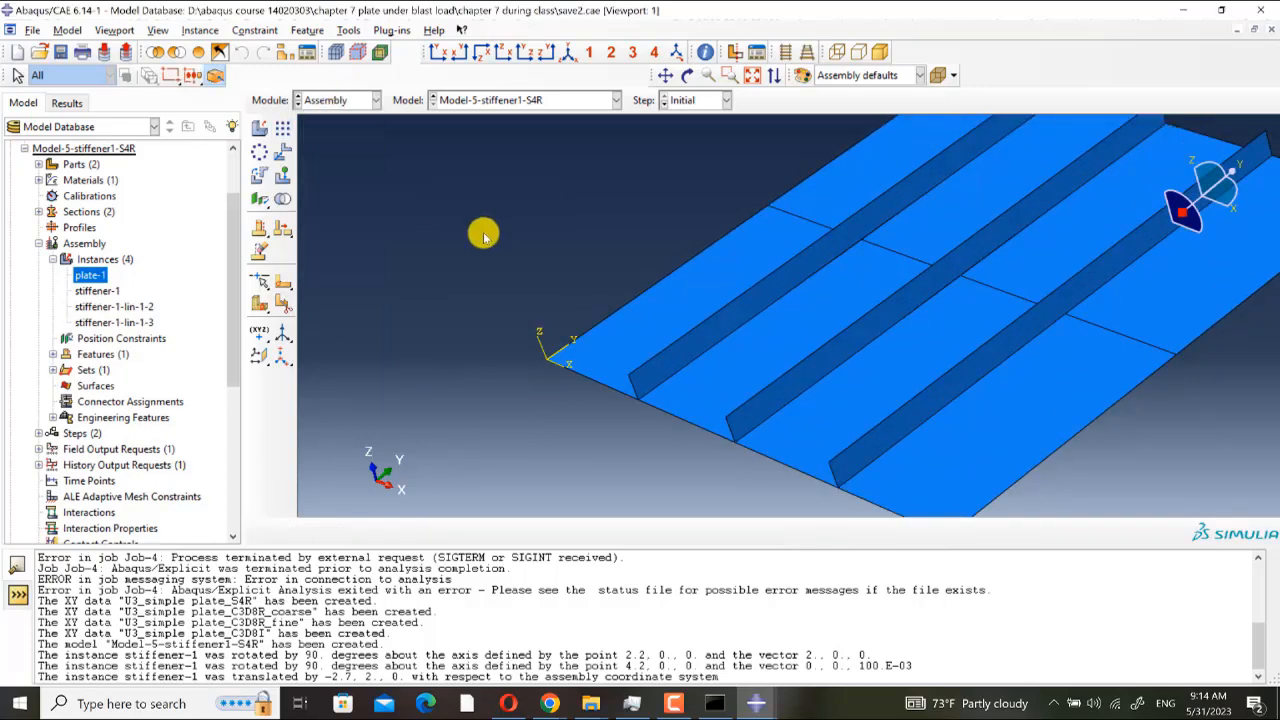
mouse_move(665, 388)
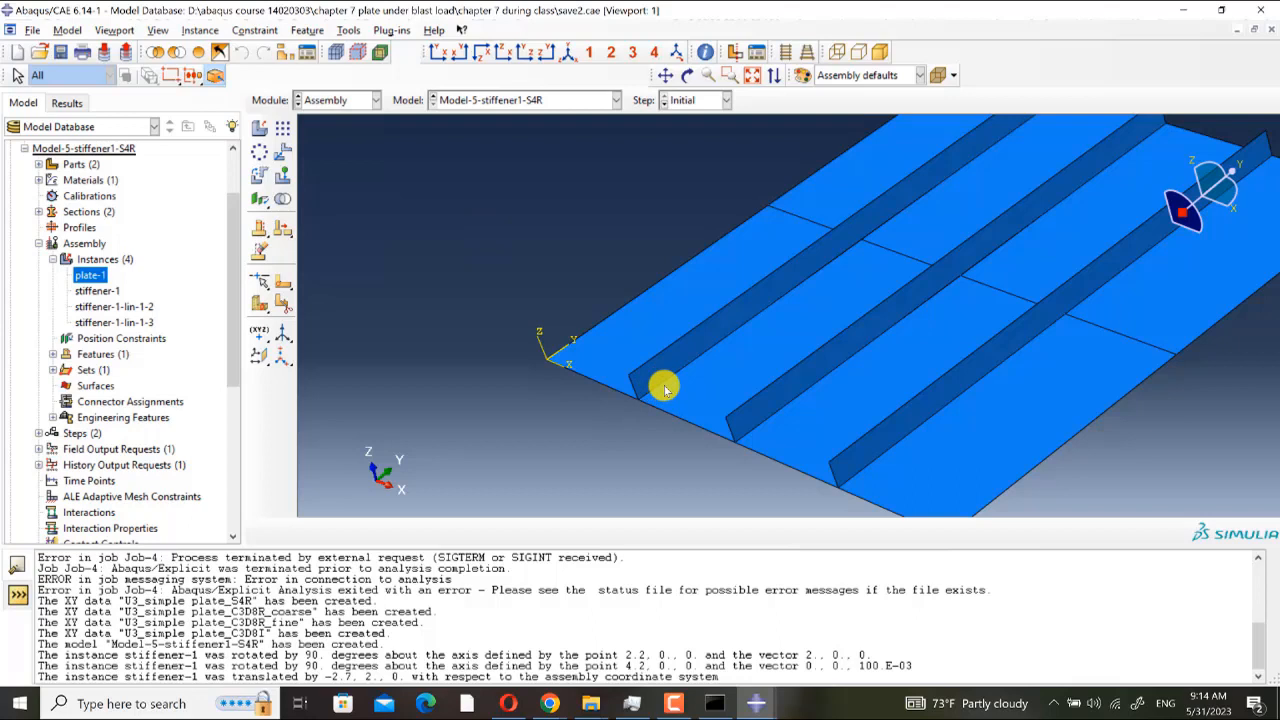
mouse_move(665, 382)
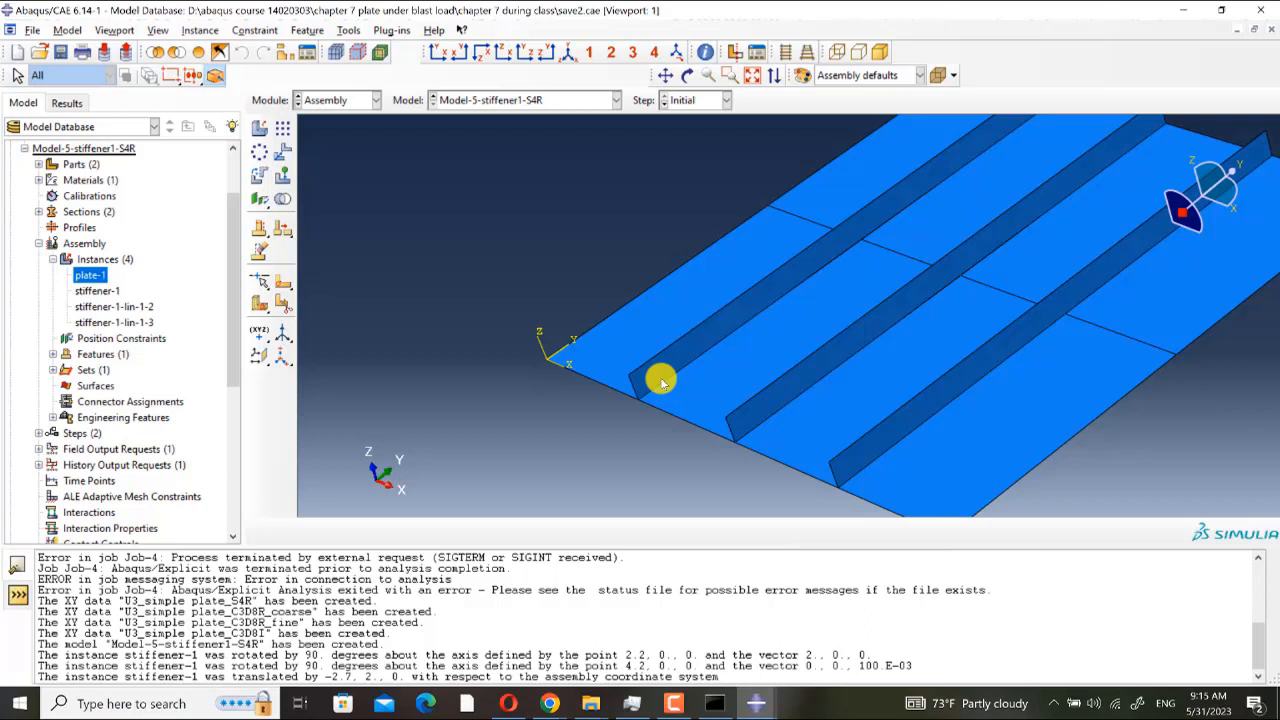
mouse_move(668, 378)
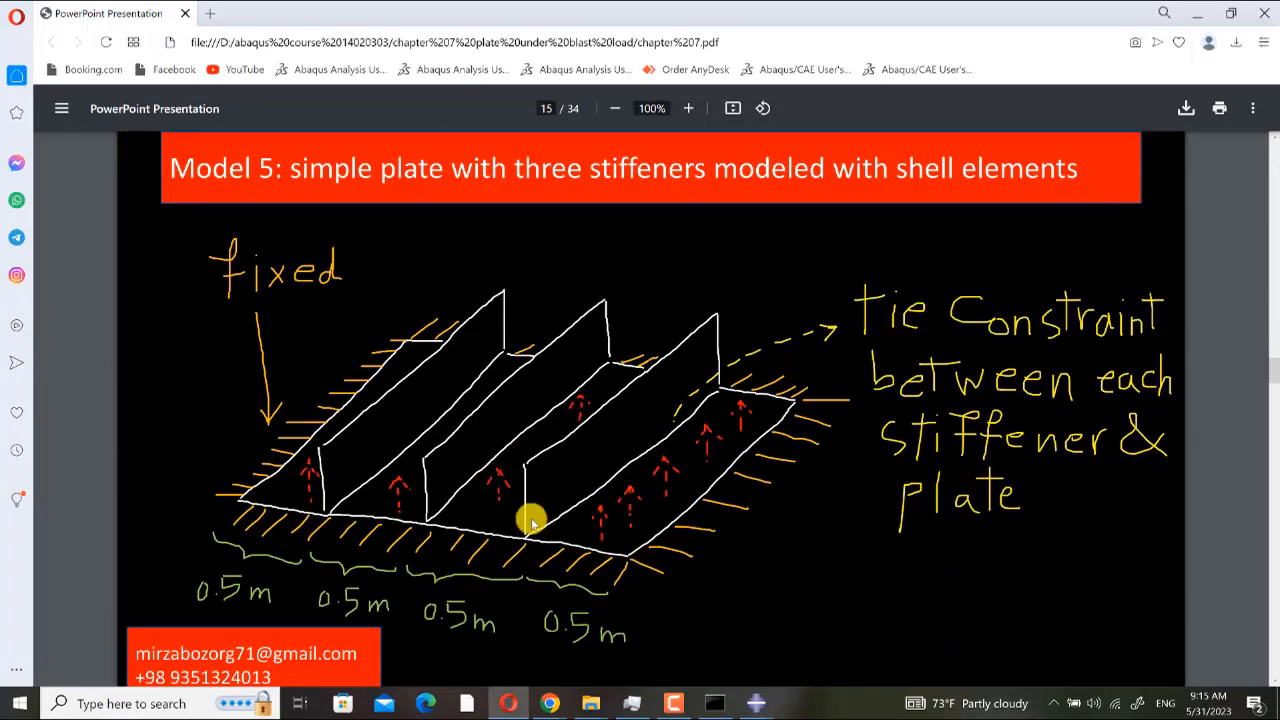
mouse_move(710, 538)
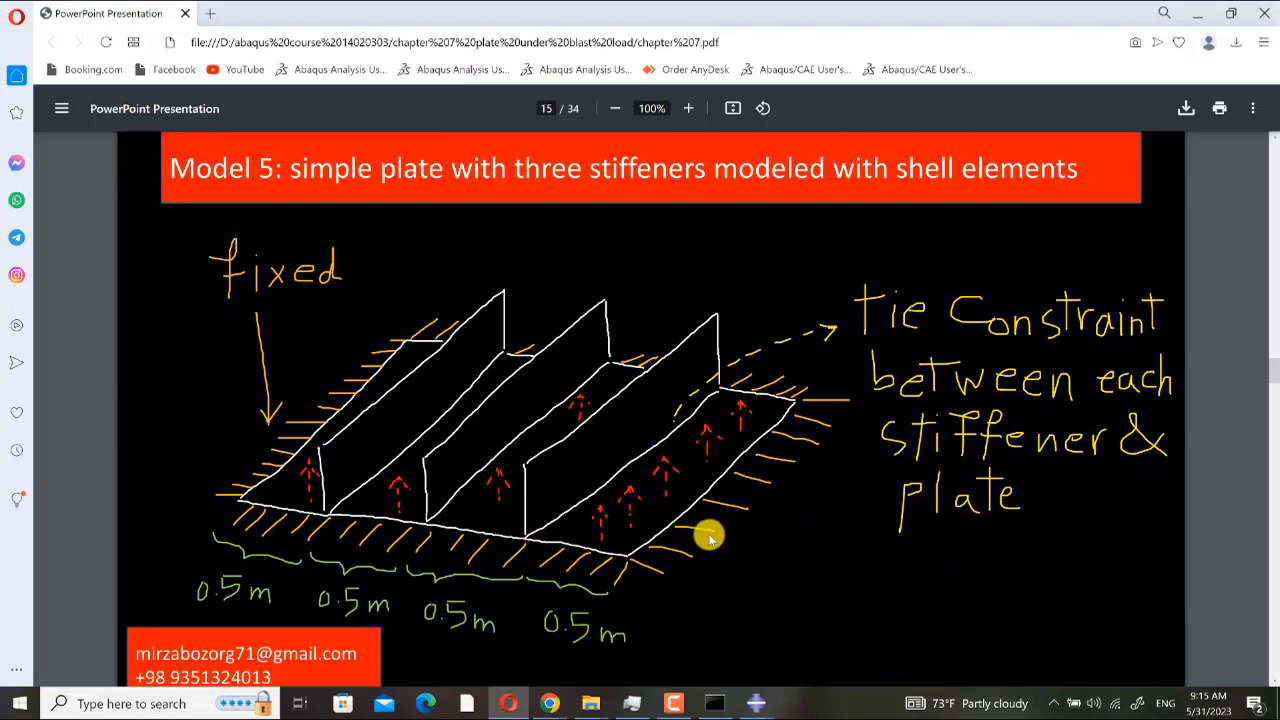
Scroll the lecture slide sketch of the fixed plate with three stiffeners at 0.5 m spacing
scroll(down, 3)
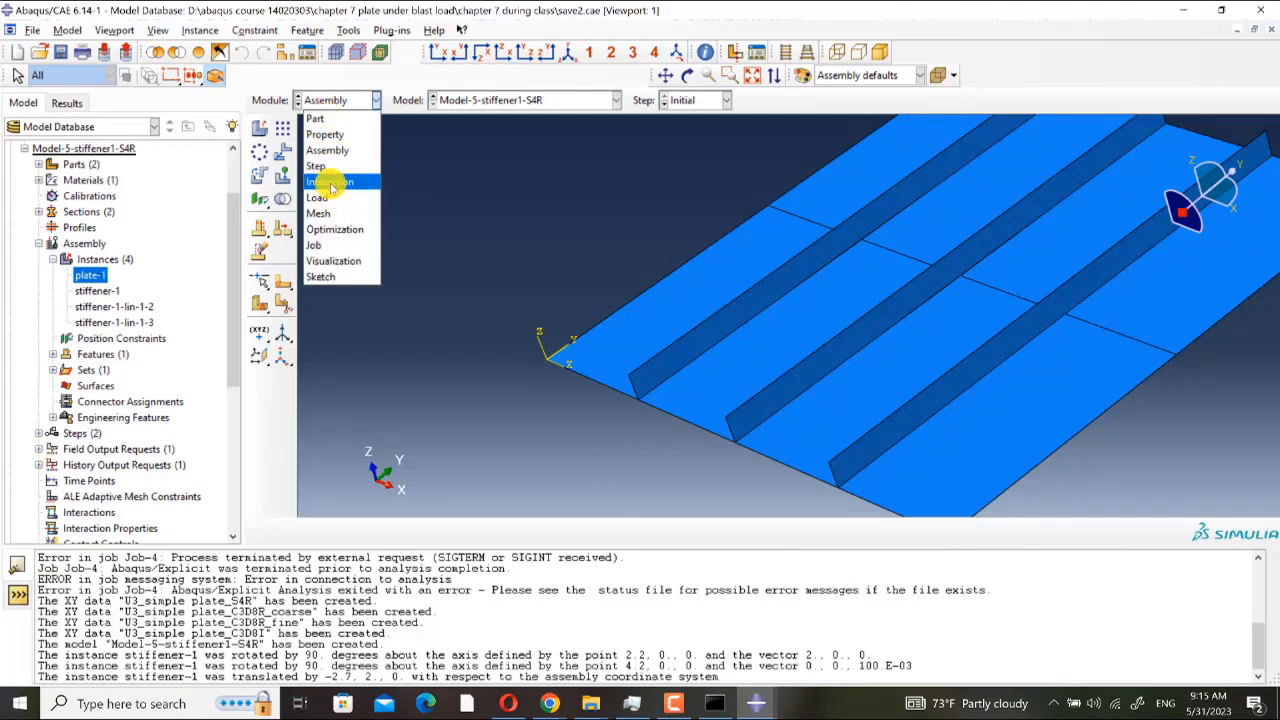
Enter the Interaction module and remove plate-1 from the display group
click(334, 181)
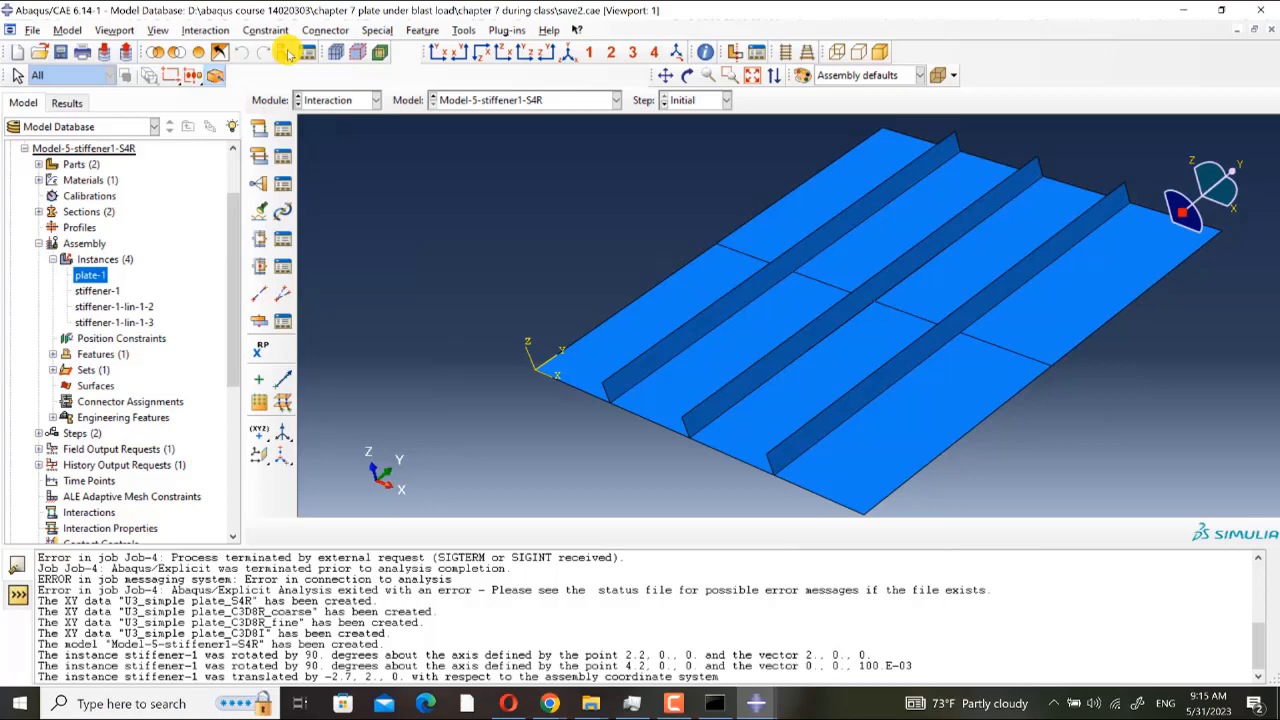
click(286, 52)
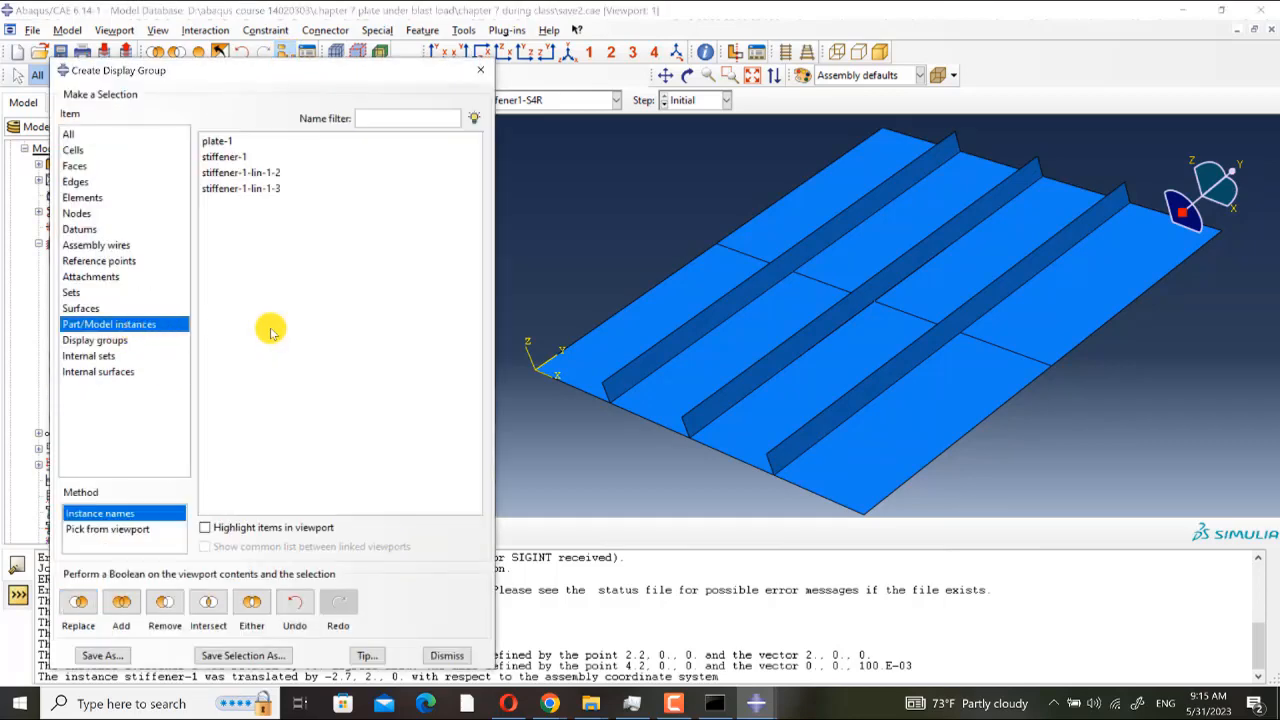
click(217, 140)
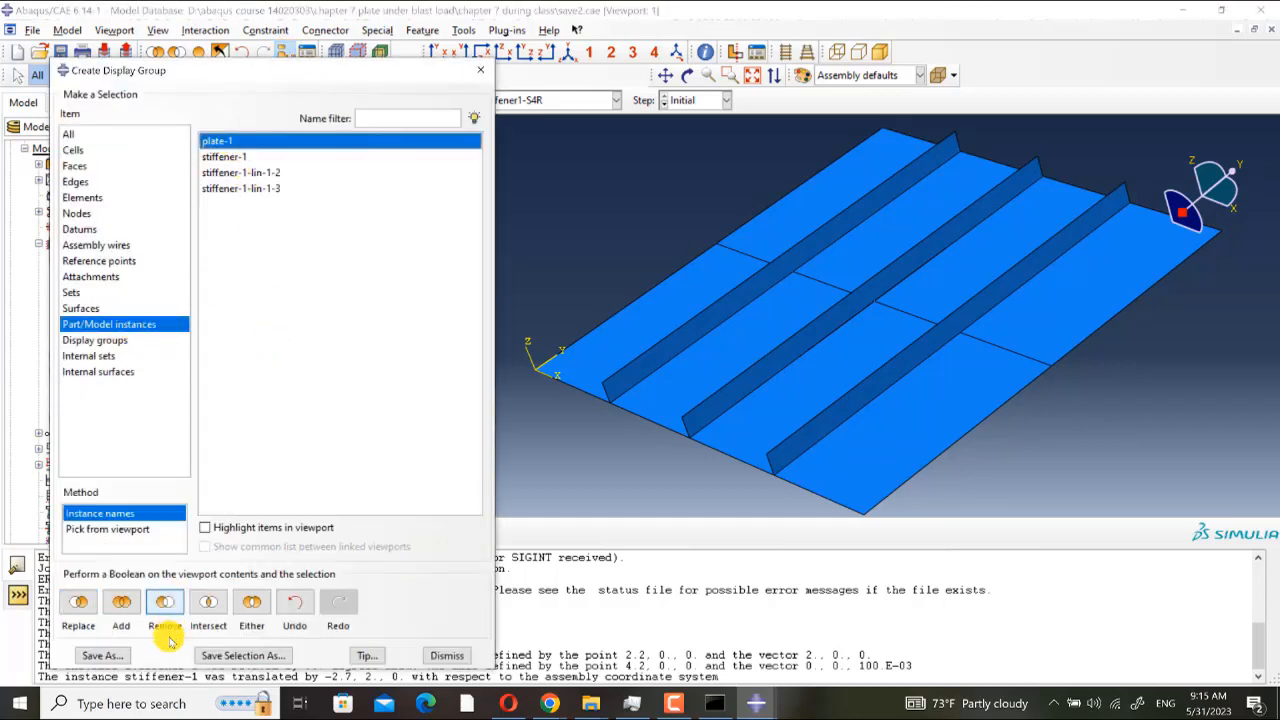
click(165, 601)
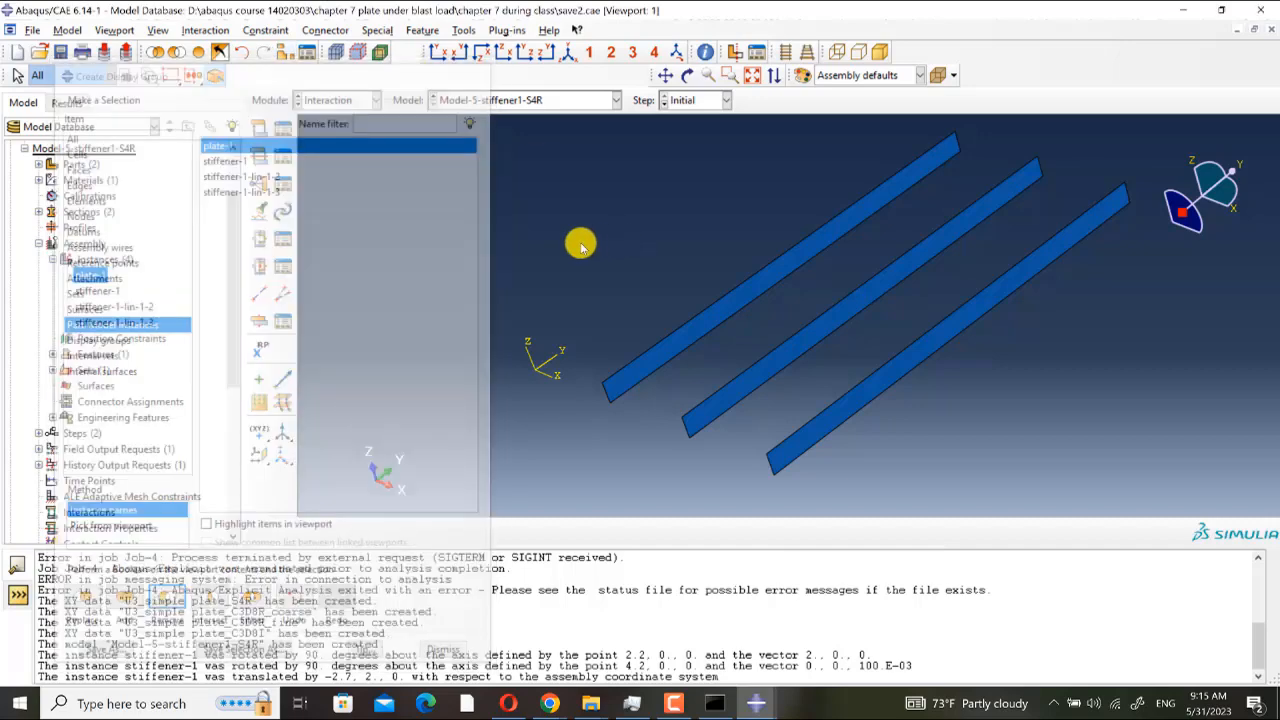
click(463, 30)
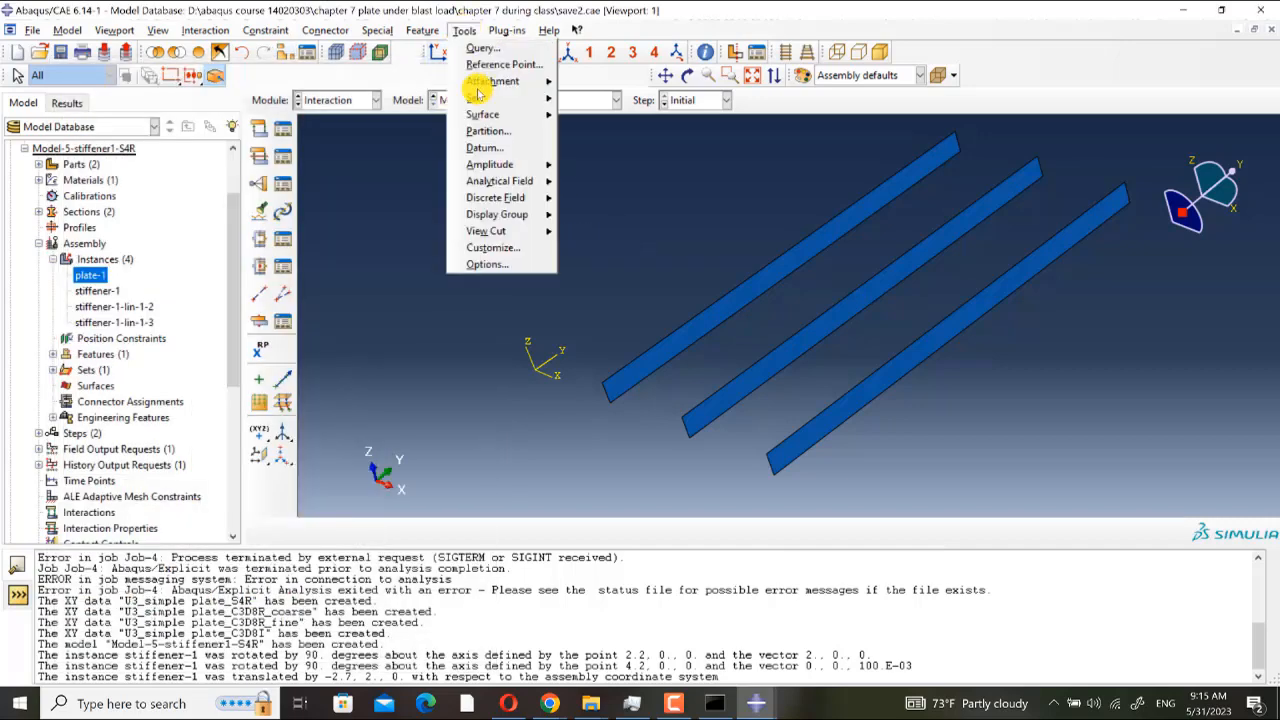
mouse_move(482, 114)
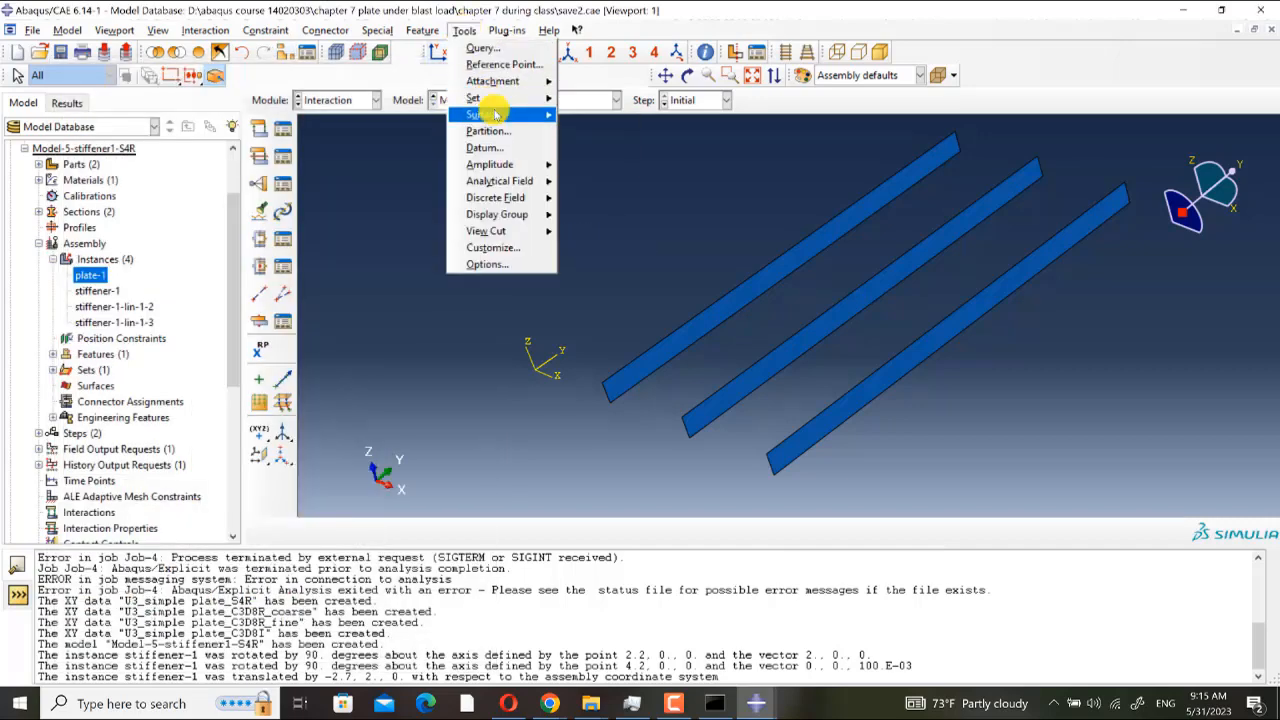
Create surface stiff1 on the first stiffener's edge
click(490, 114)
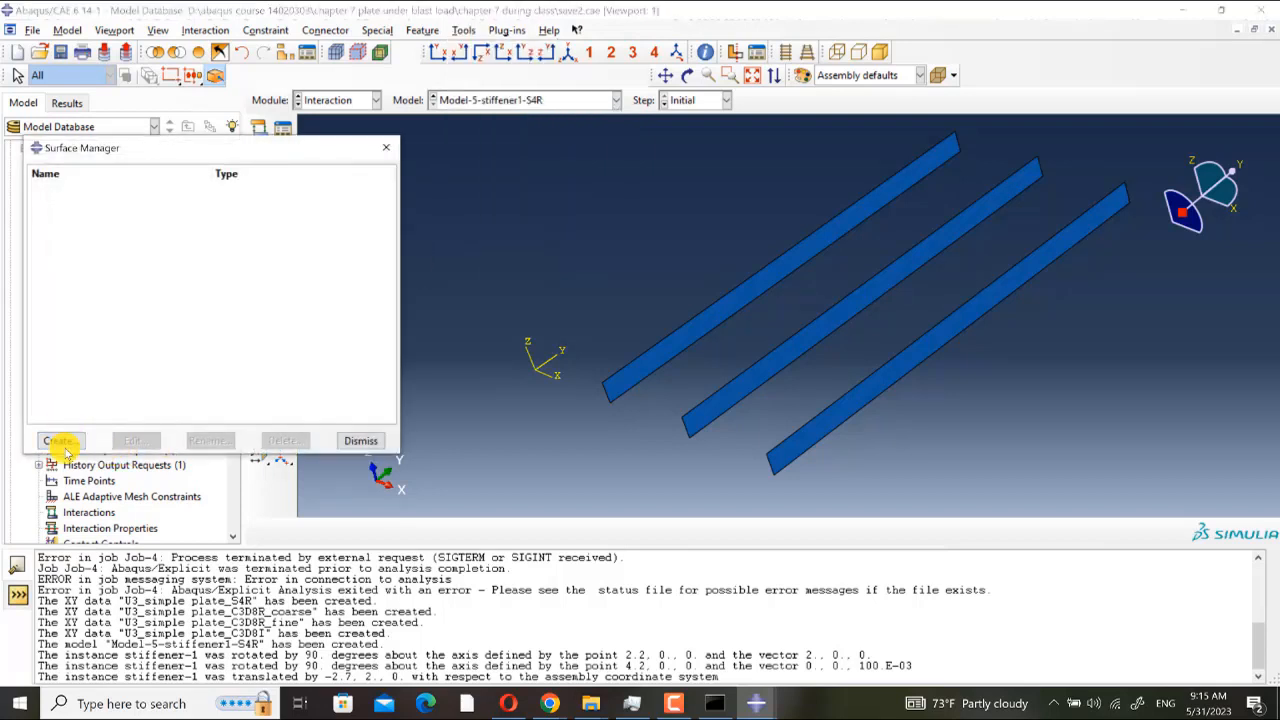
click(60, 440)
text(stiff)
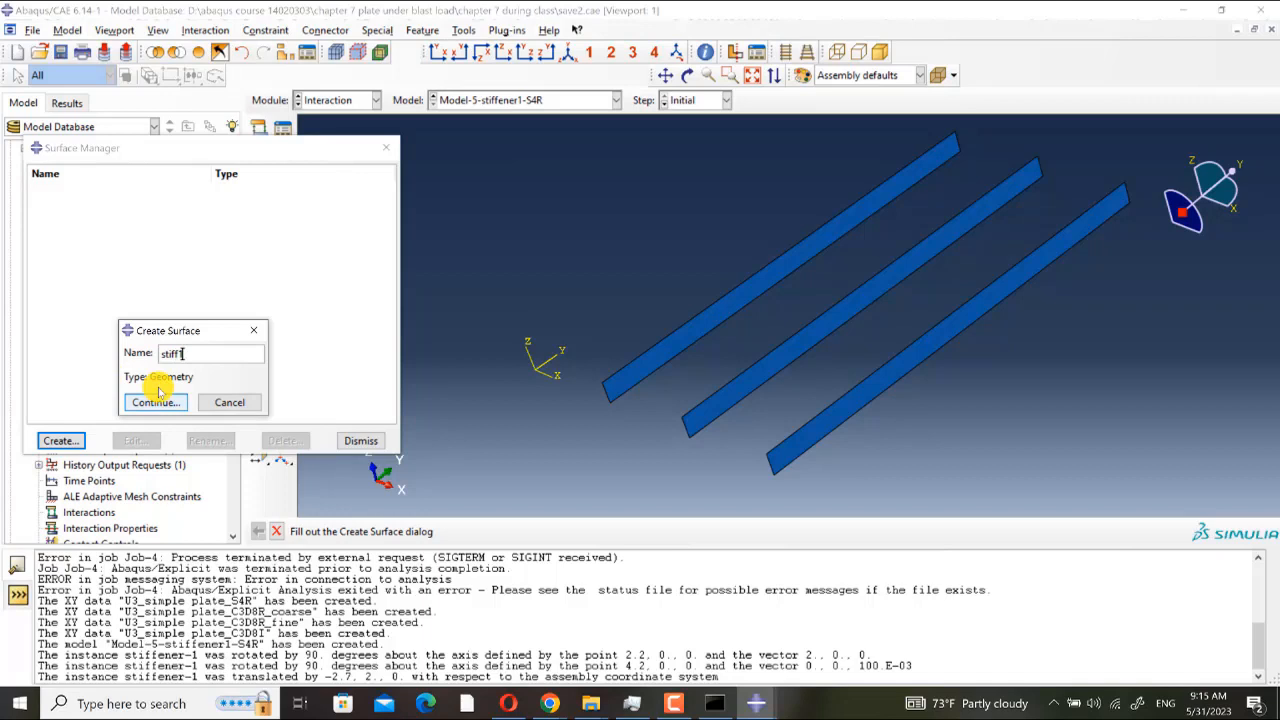
click(155, 402)
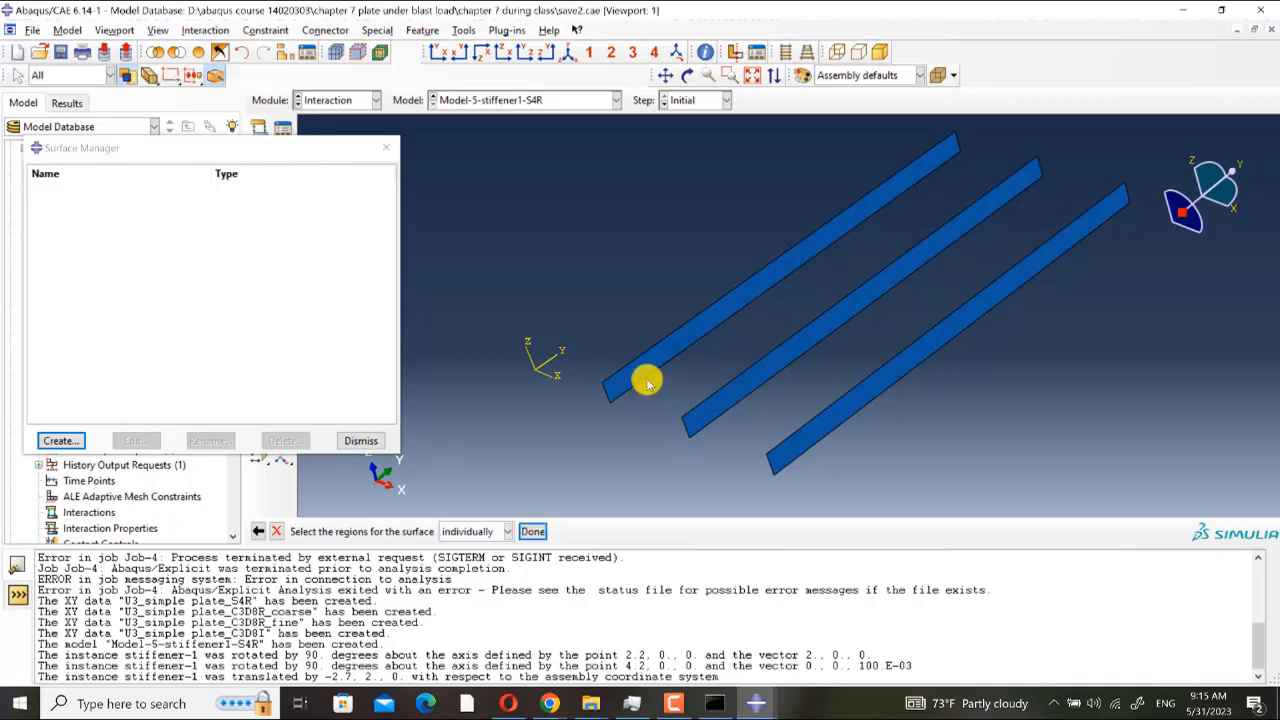
click(531, 531)
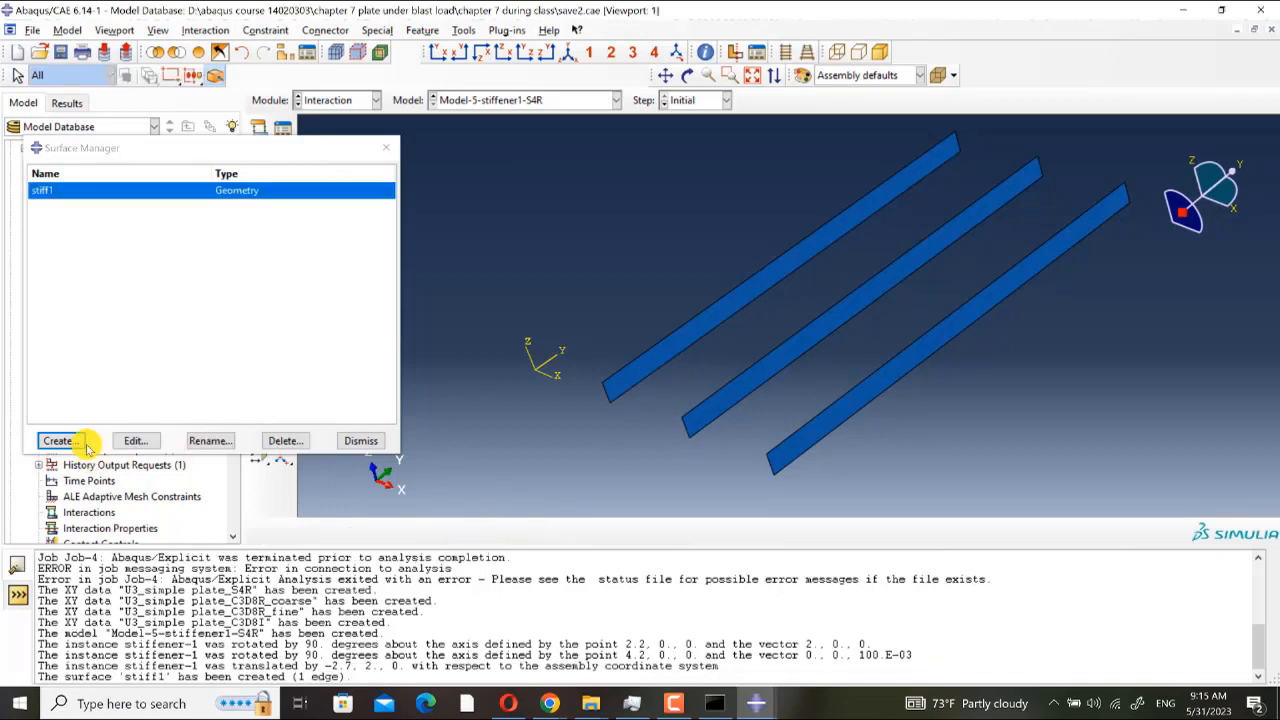
Create surfaces stiff2 and stiff3 on the remaining stiffener edges
click(58, 440)
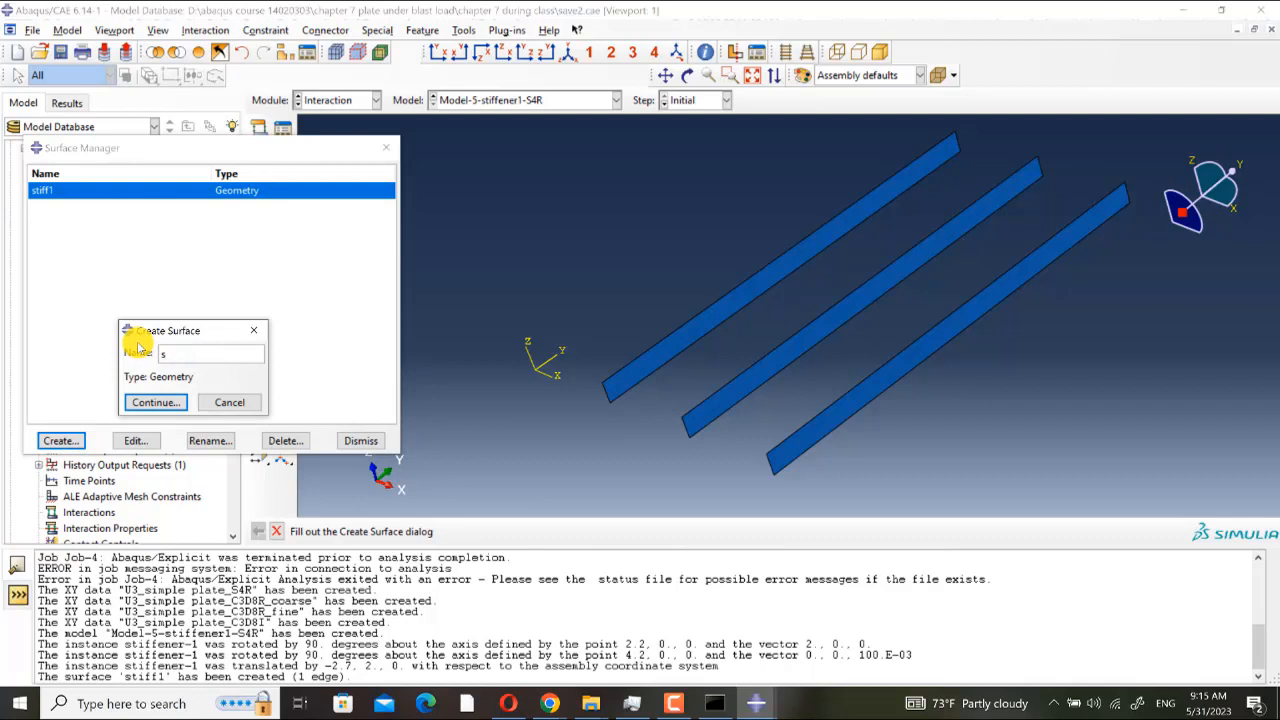
text(stiff1)
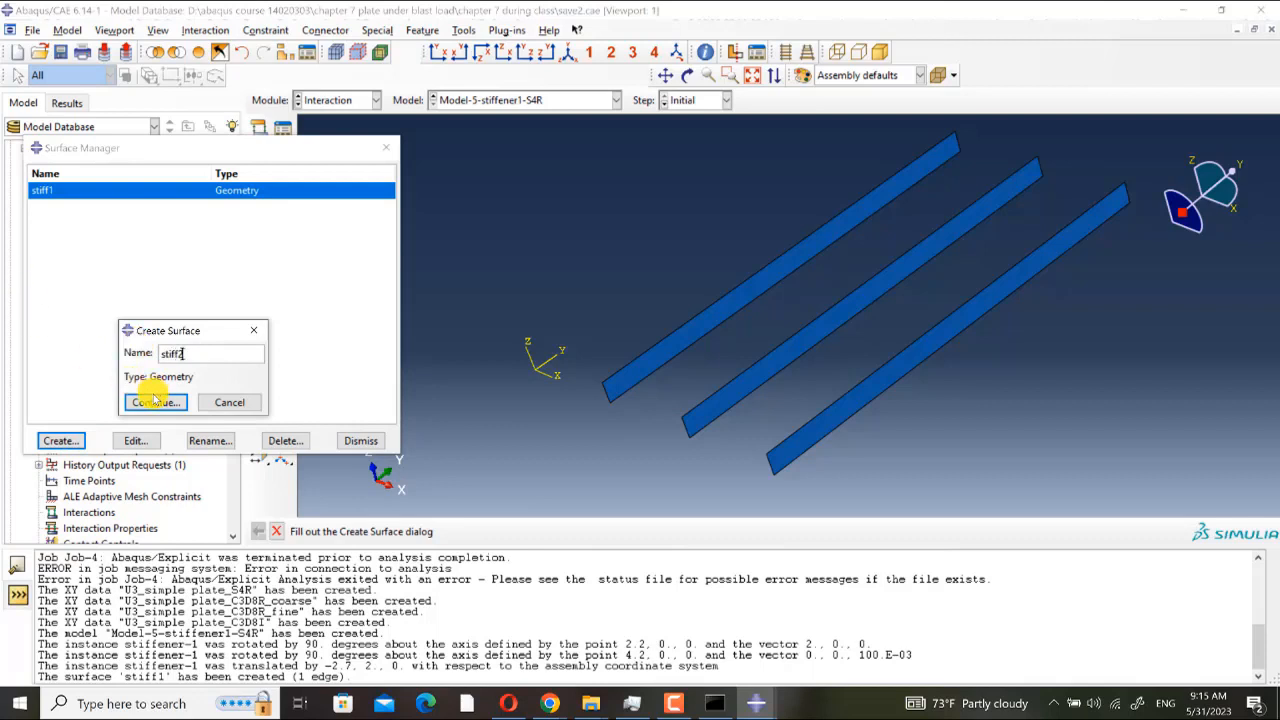
click(154, 402)
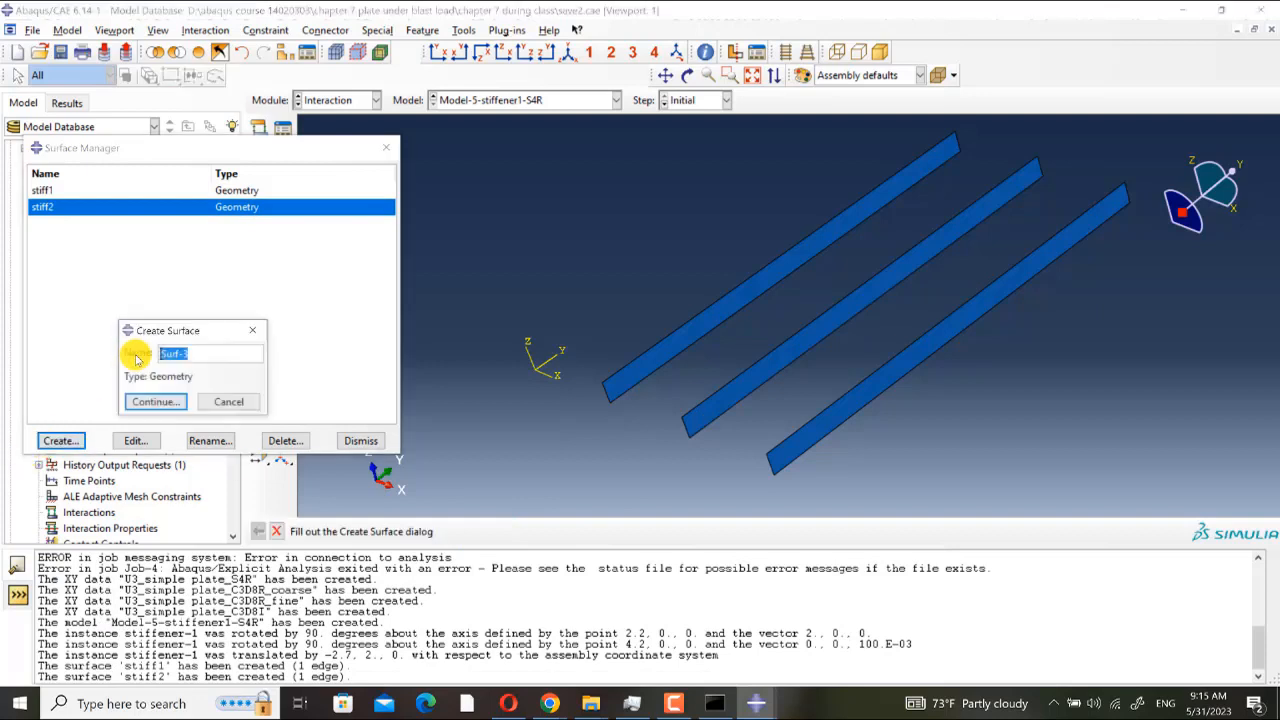
text(stiff3)
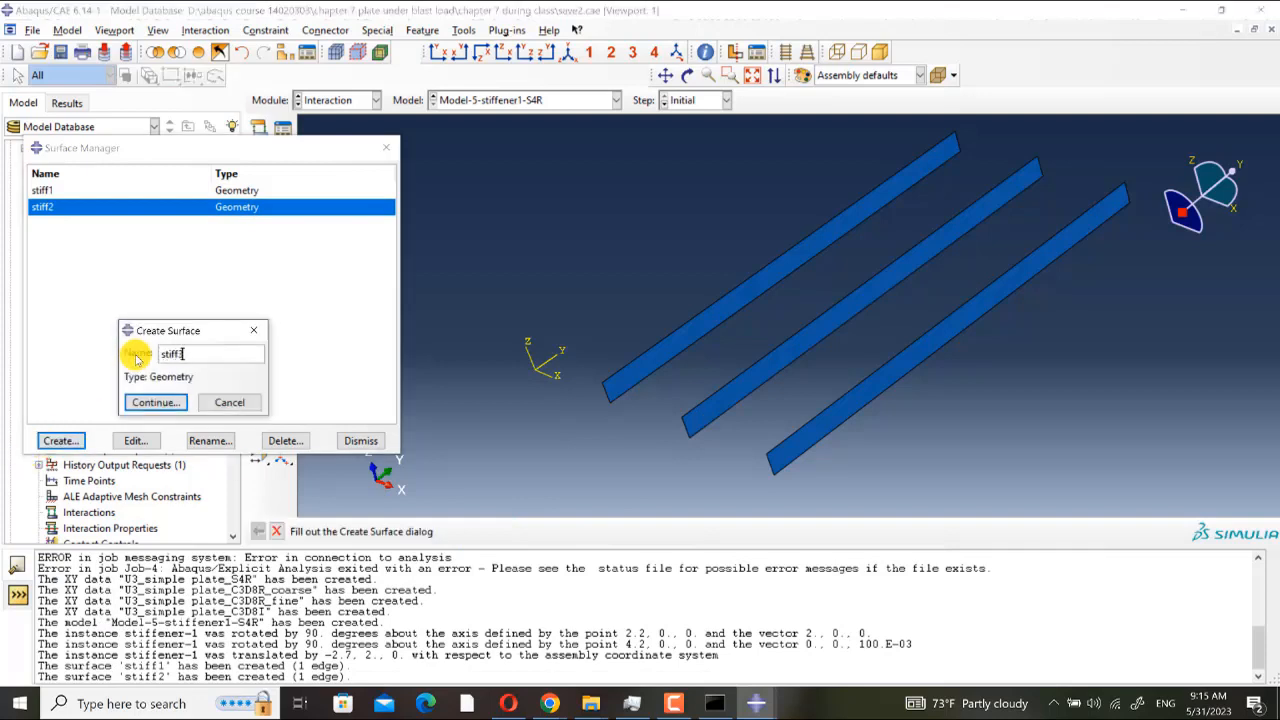
click(155, 402)
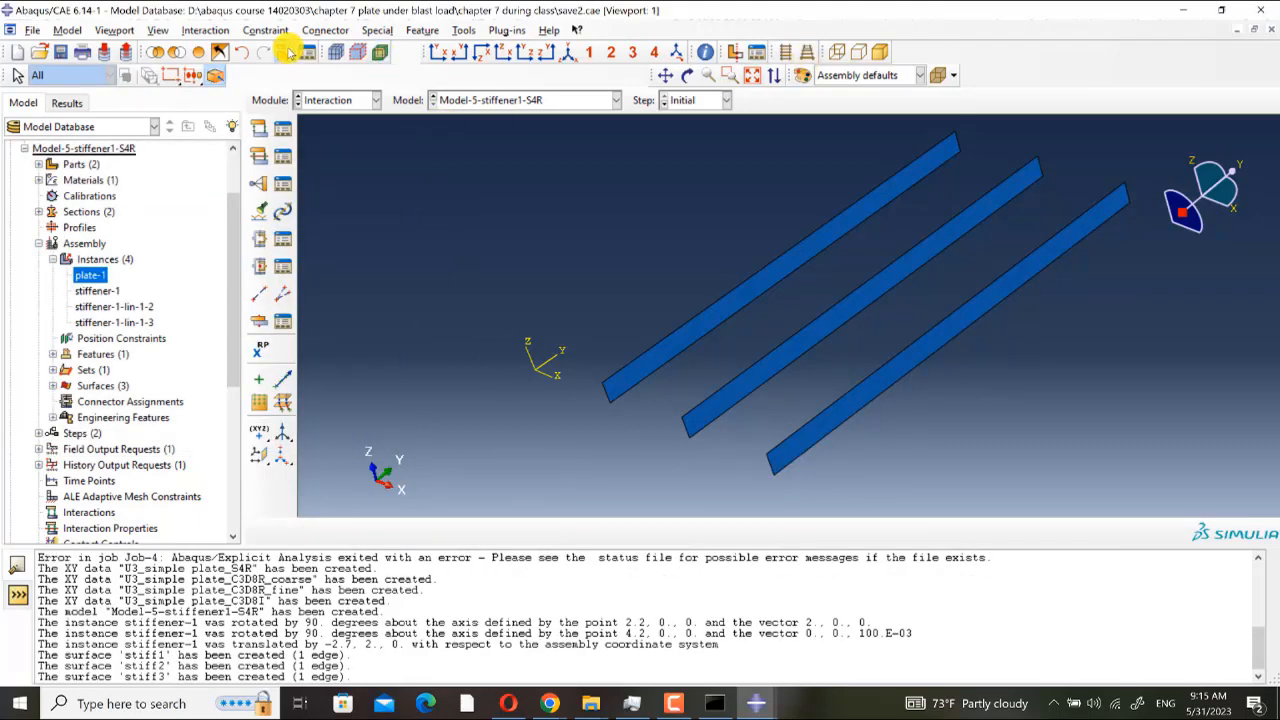
Display plate-1 alone, then start and cancel a plate1 surface
click(290, 52)
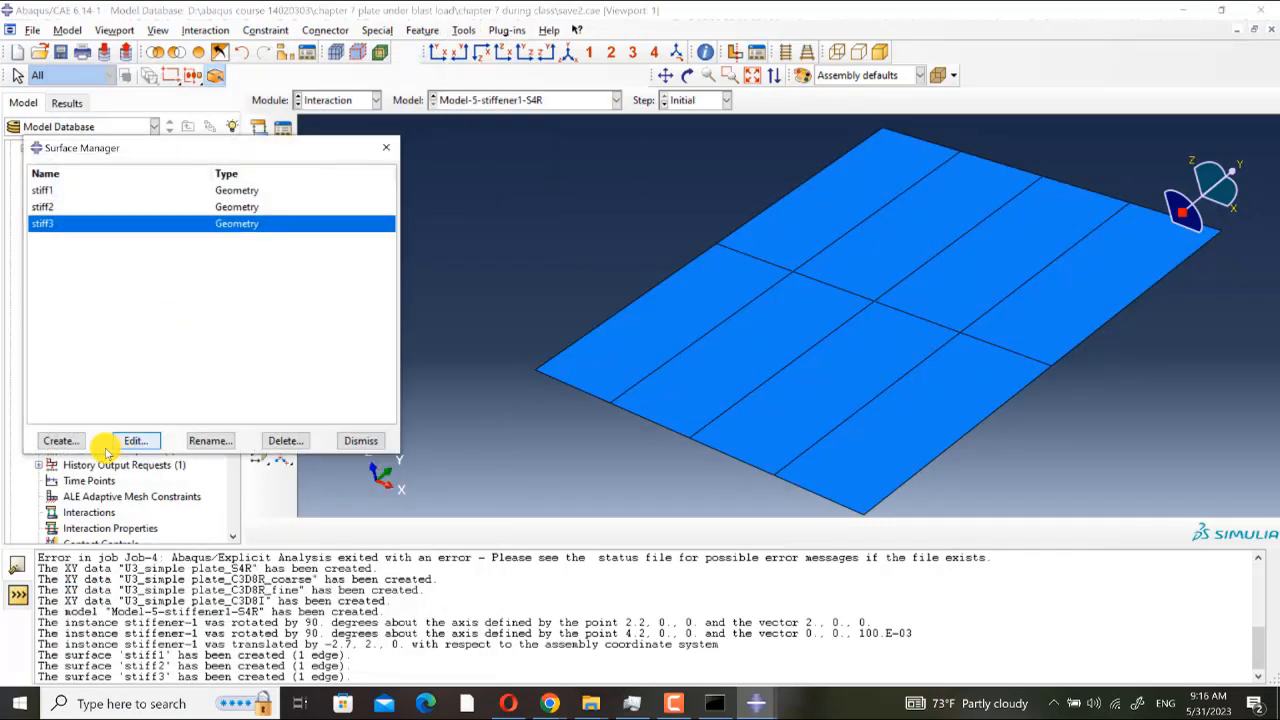
click(60, 440)
text(plate1)
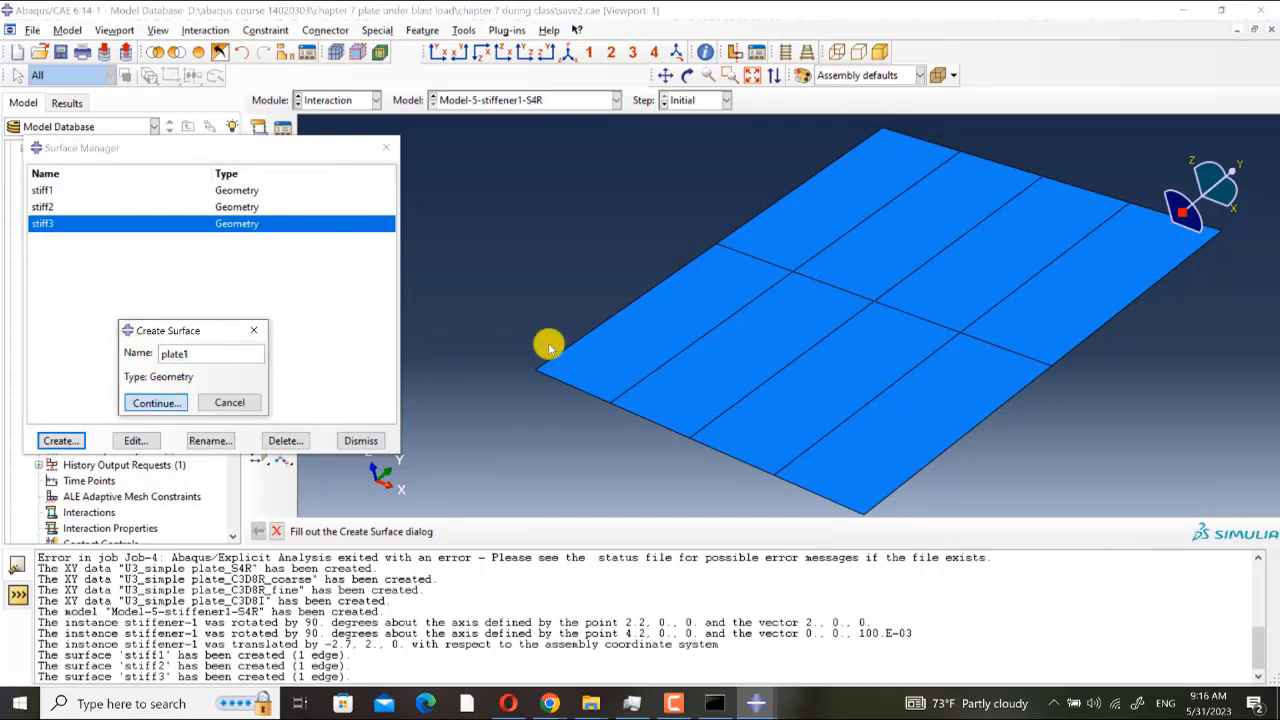
click(156, 402)
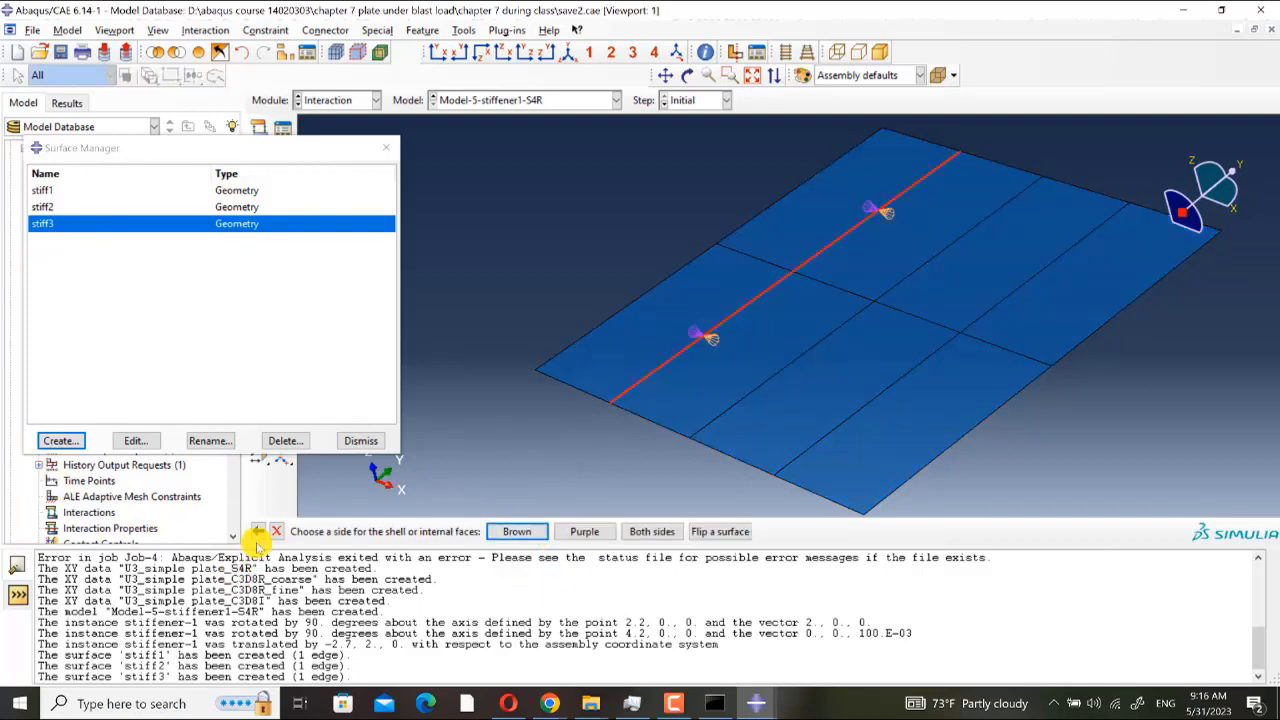
click(60, 440)
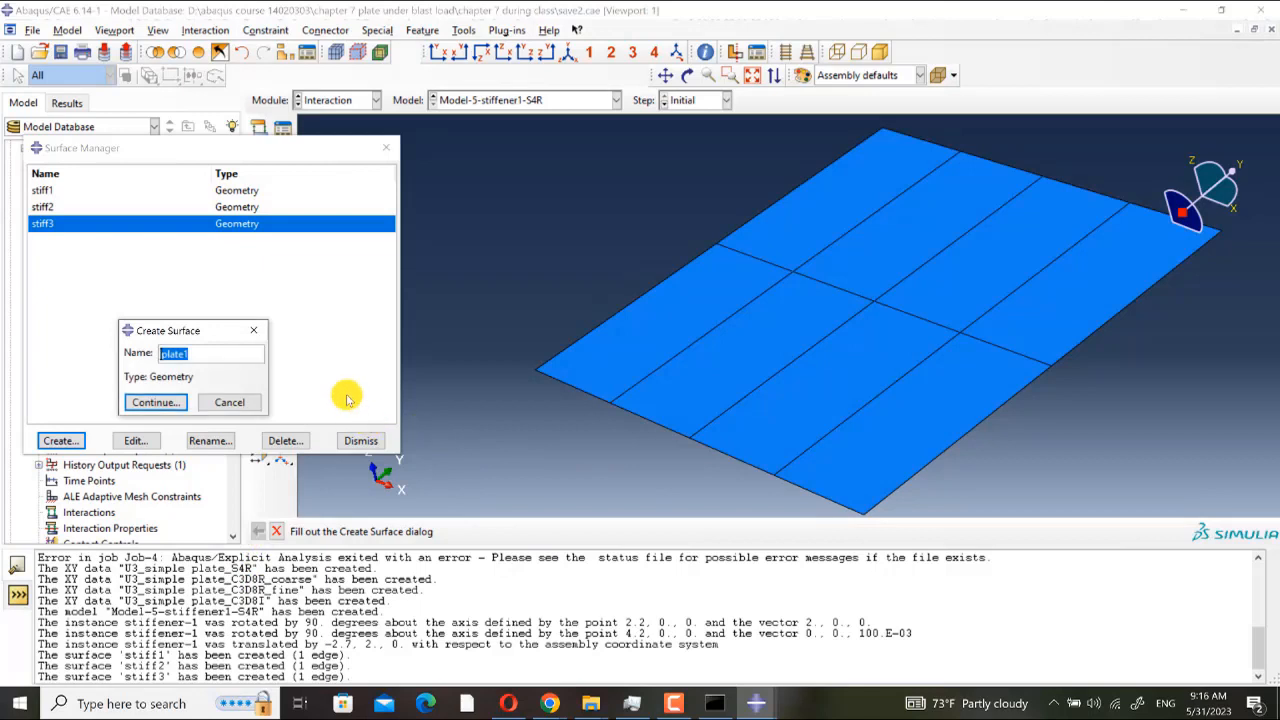
click(229, 401)
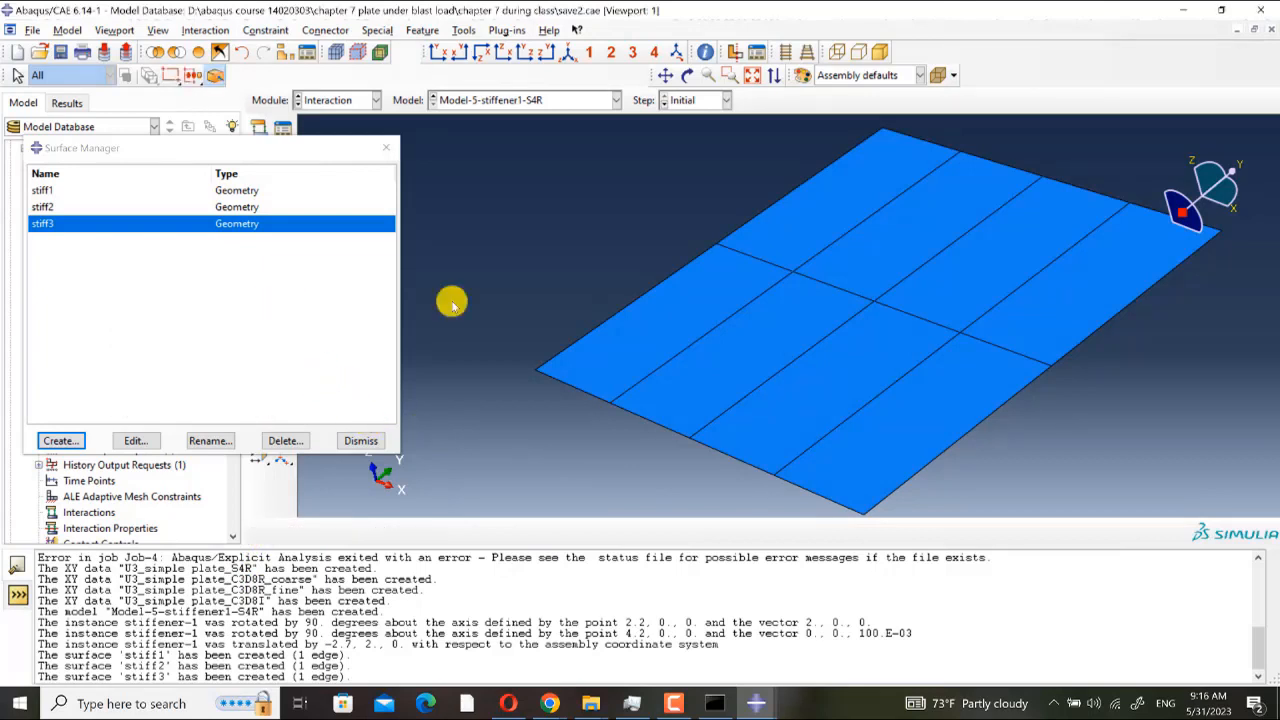
mouse_move(463, 29)
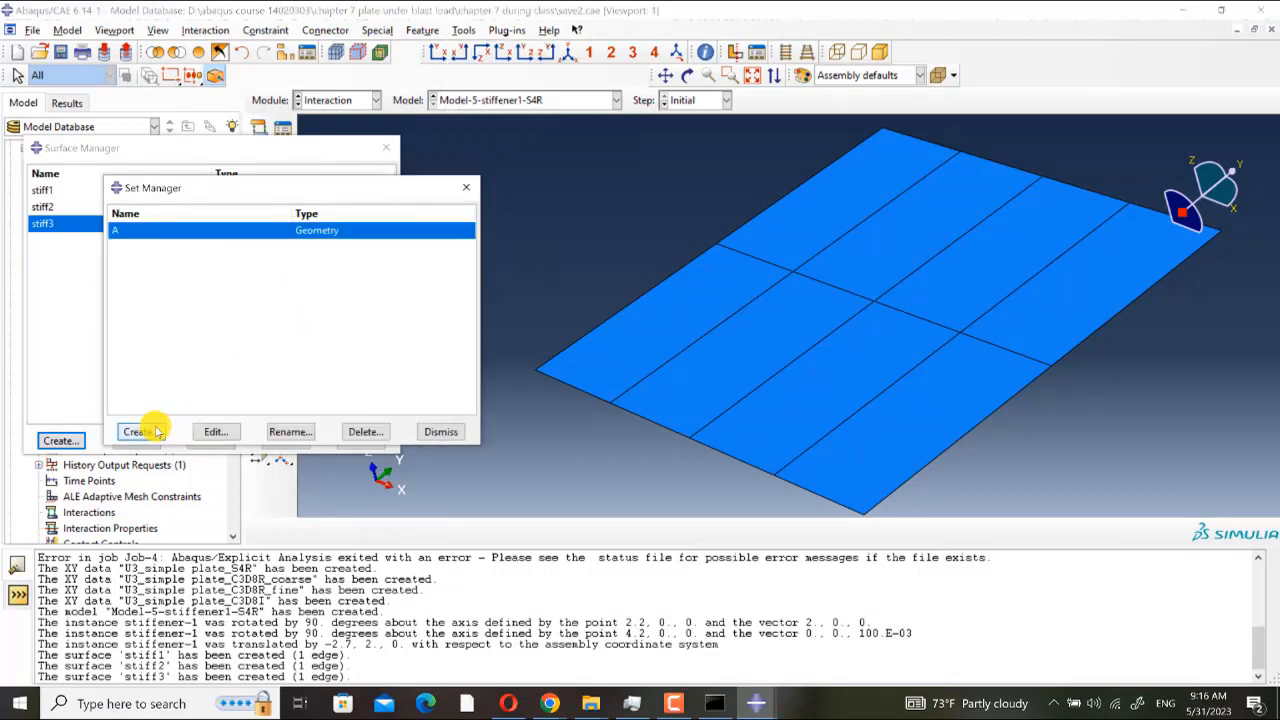
Create edge set plate1 on the plate
click(141, 431)
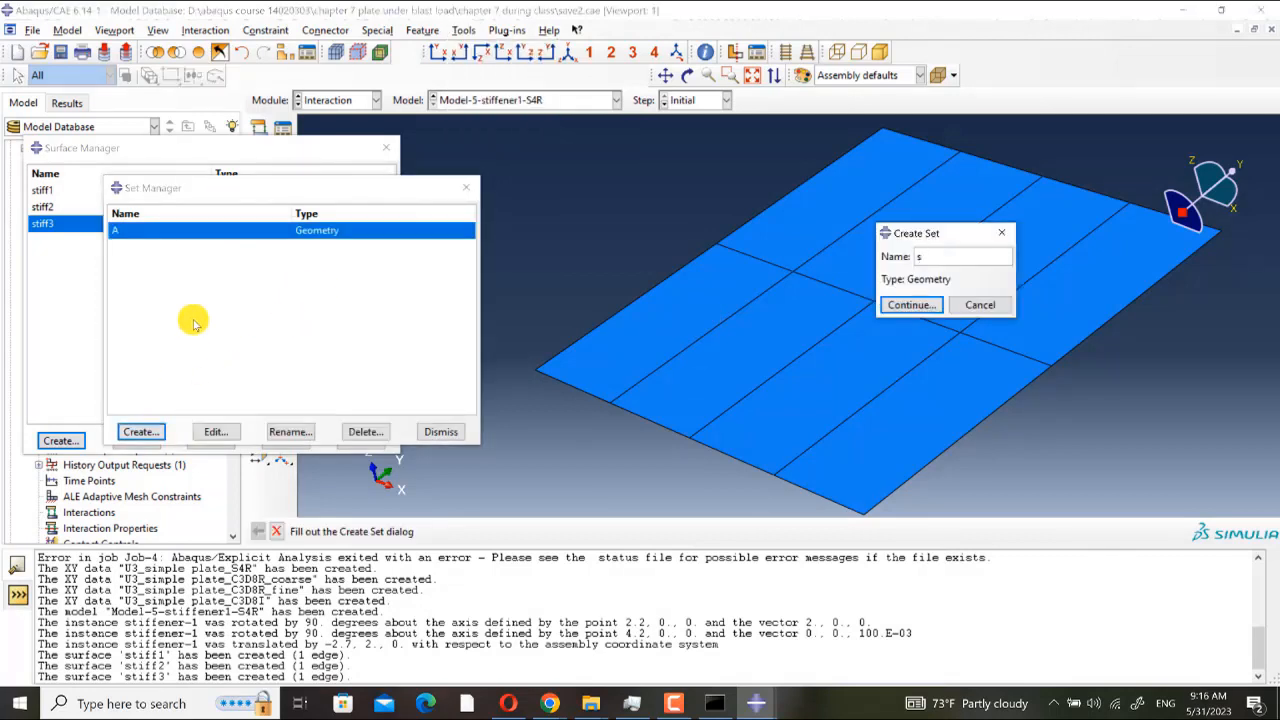
text(plate1)
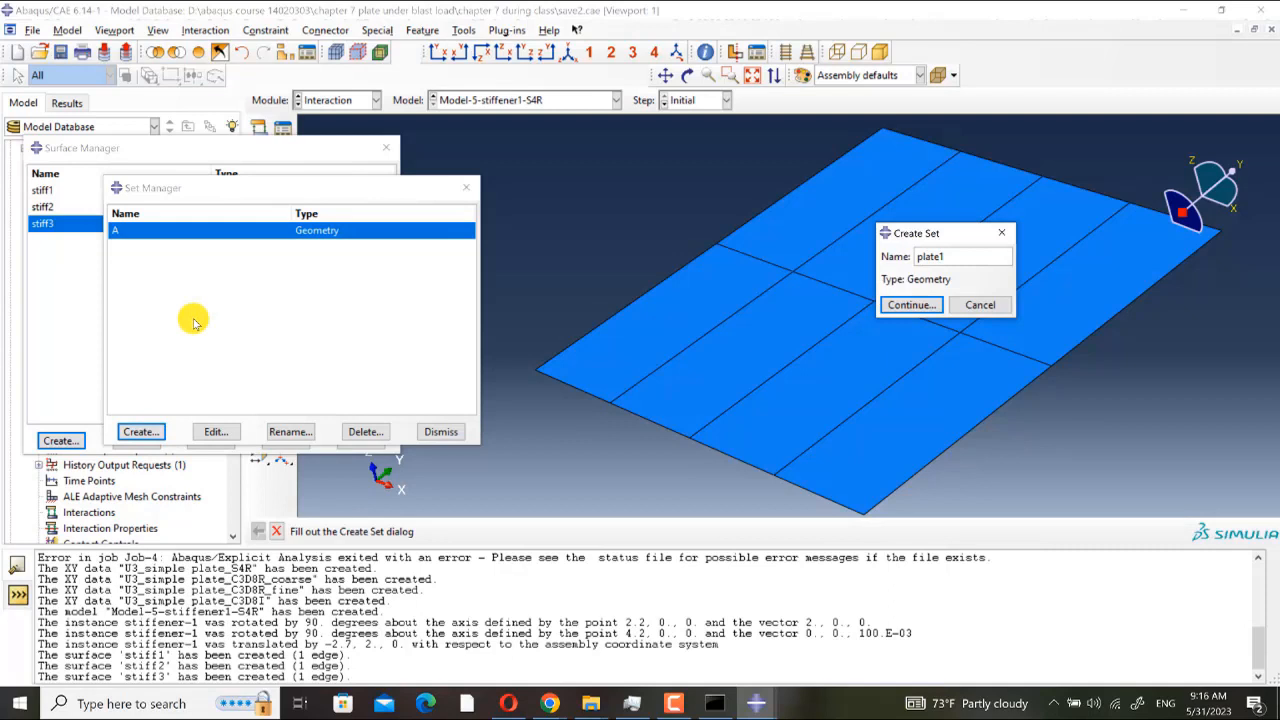
click(909, 305)
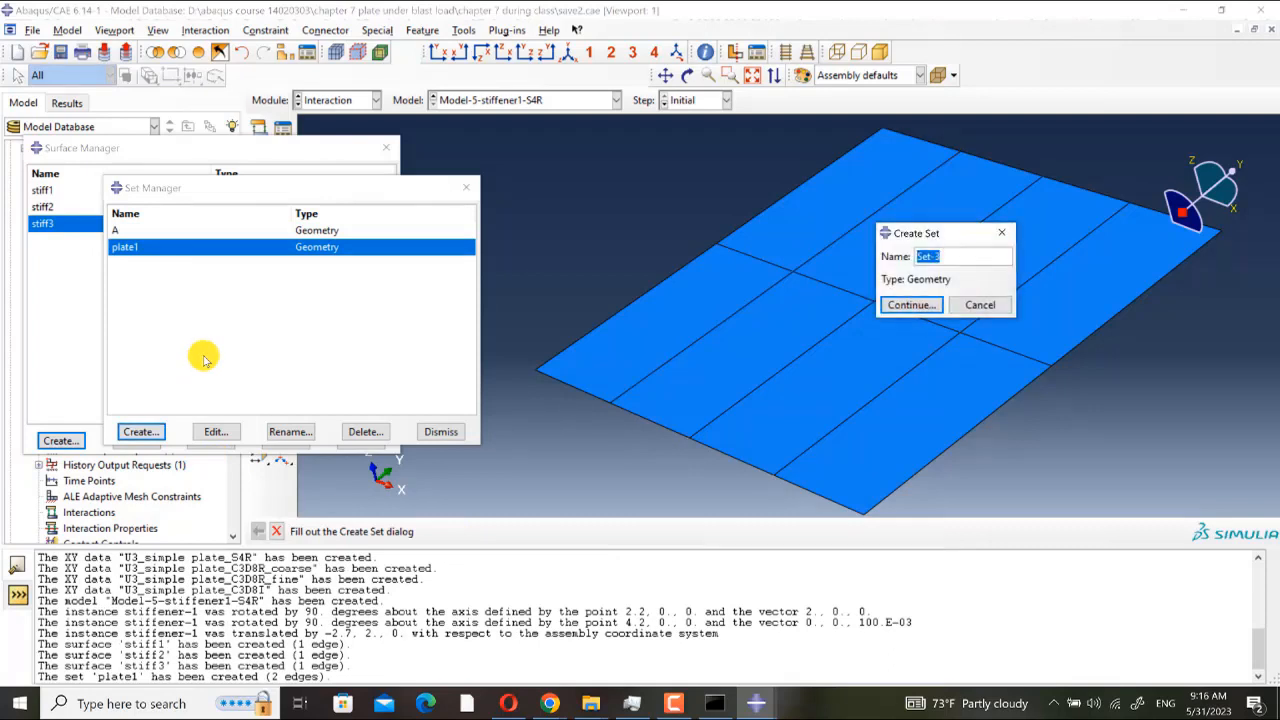
Create edge sets plate2 and plate3, then close the Set Manager
text(plate2)
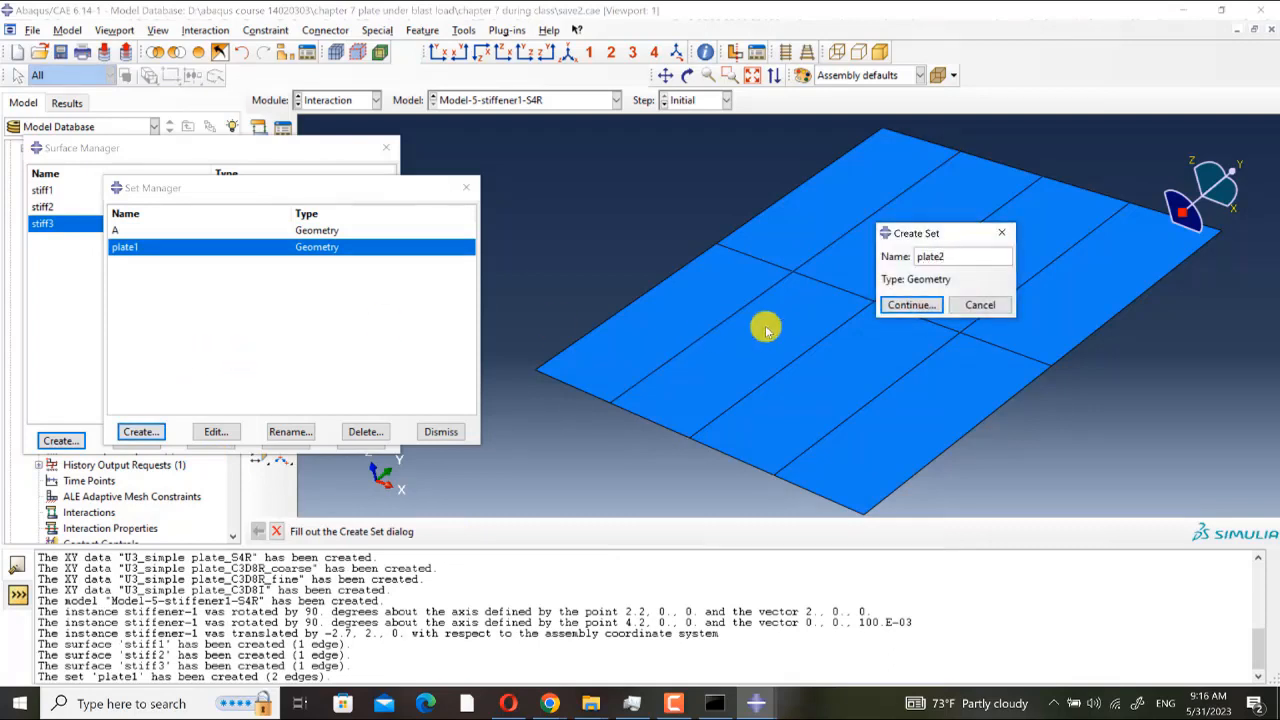
click(909, 305)
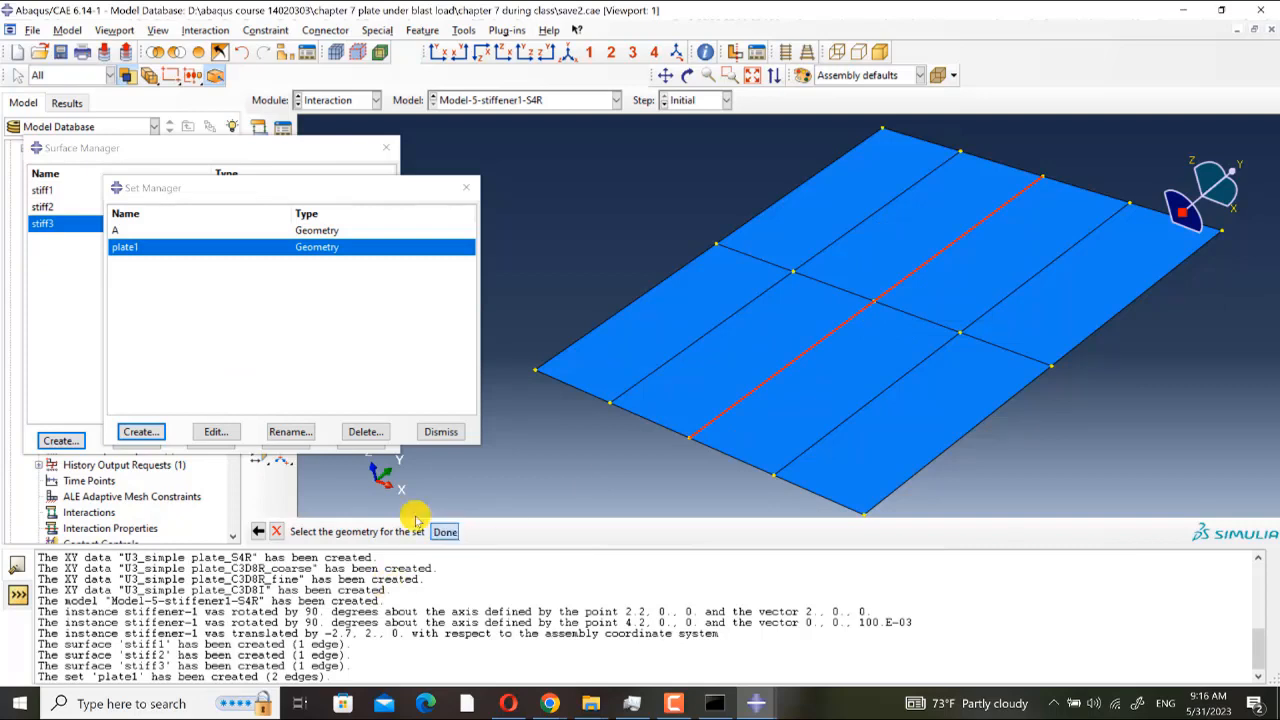
click(140, 431)
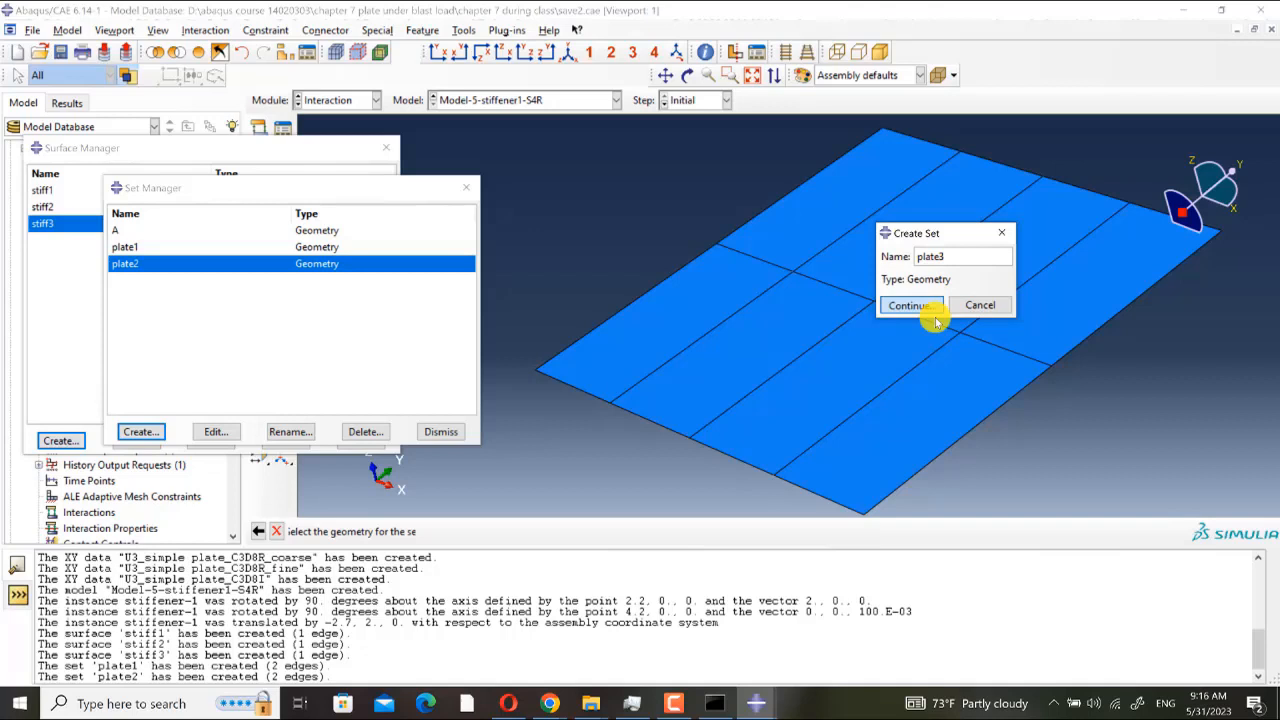
click(909, 305)
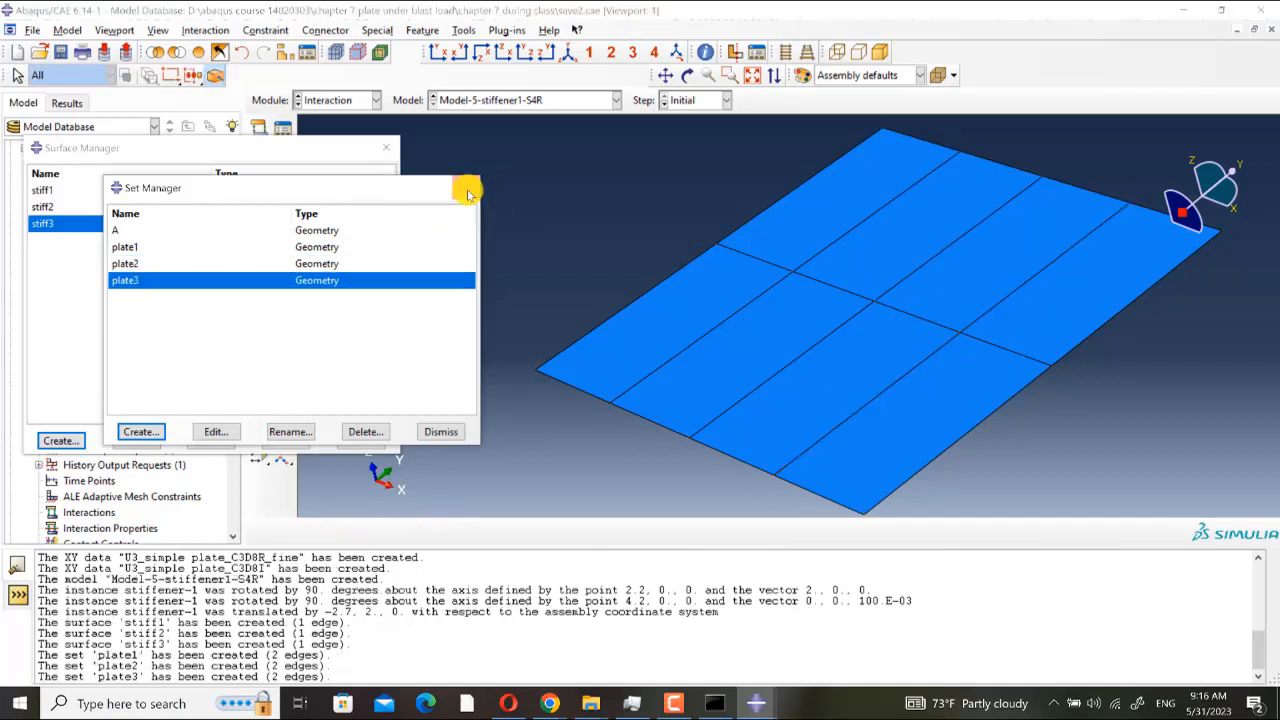
click(440, 431)
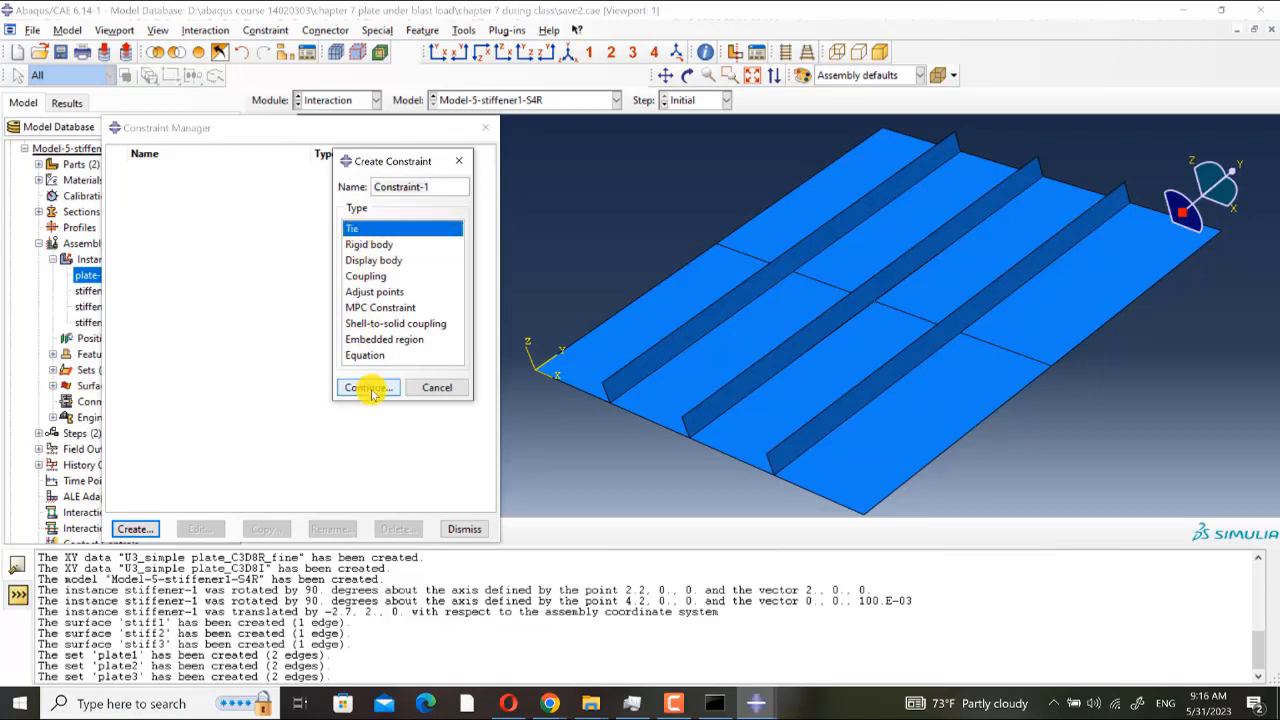
Create Tie Constraint-1 with master surface stiff1 and slave node set plate1
click(363, 387)
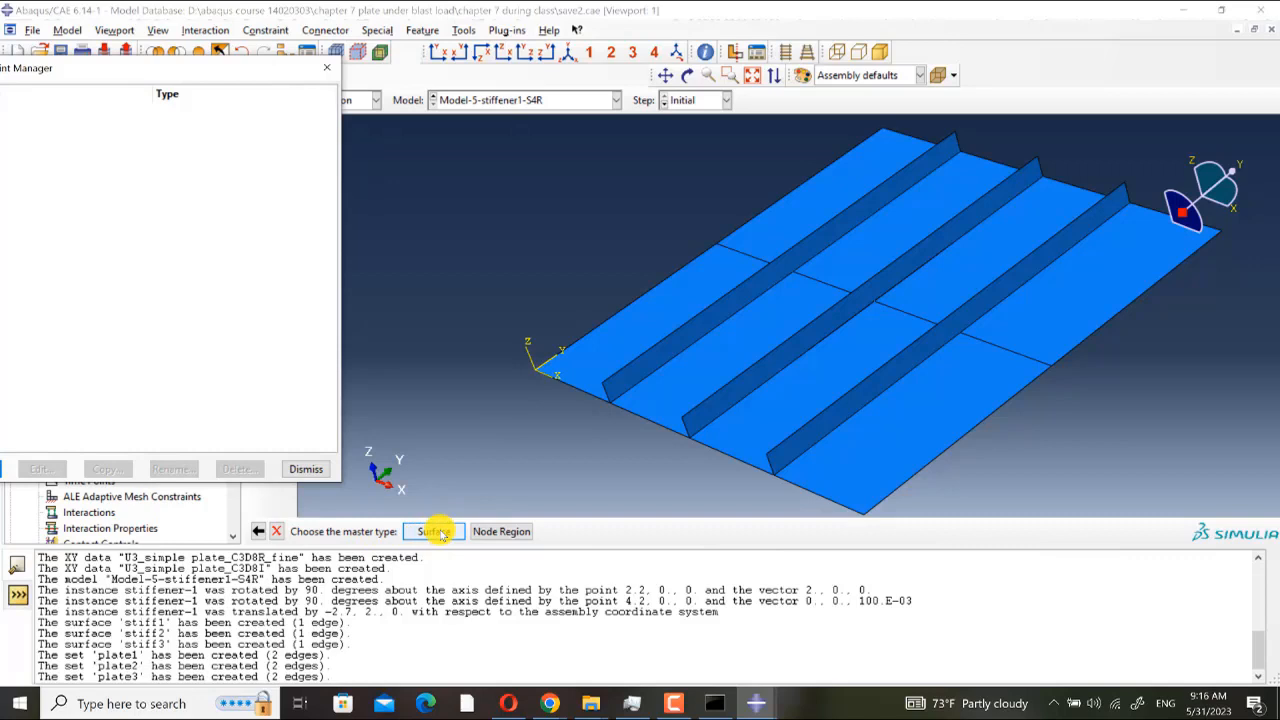
click(433, 531)
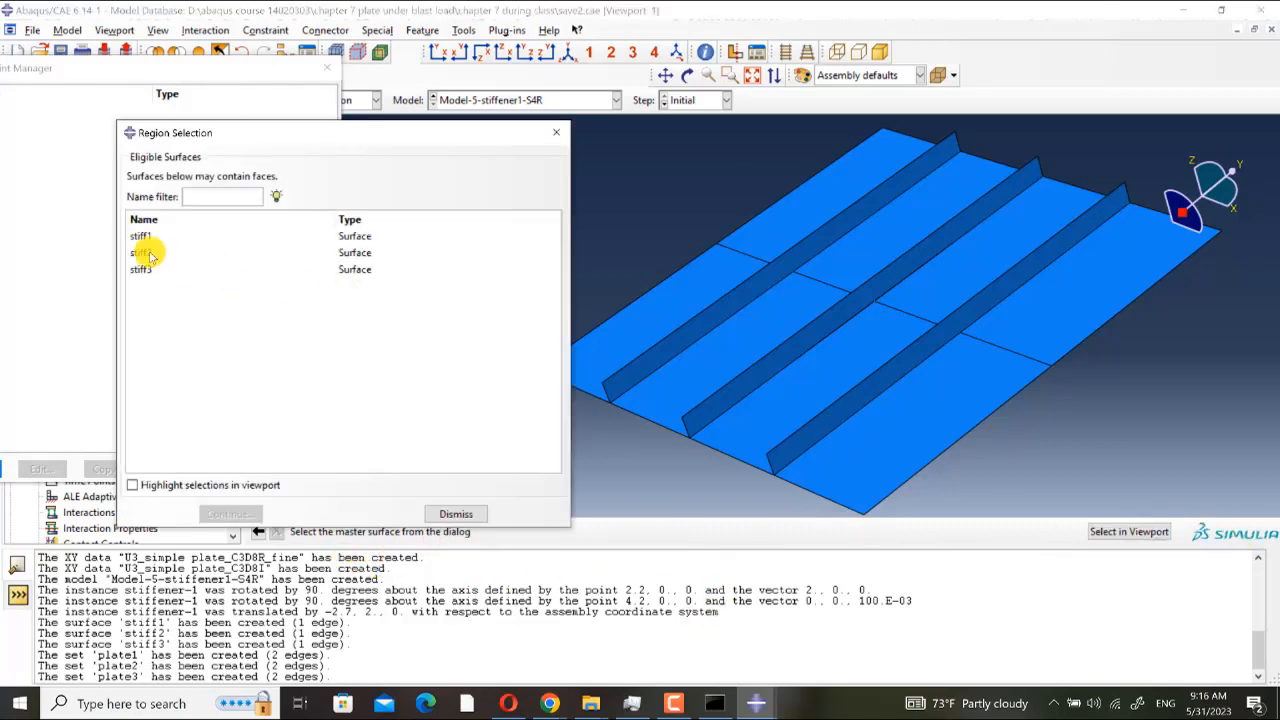
click(141, 235)
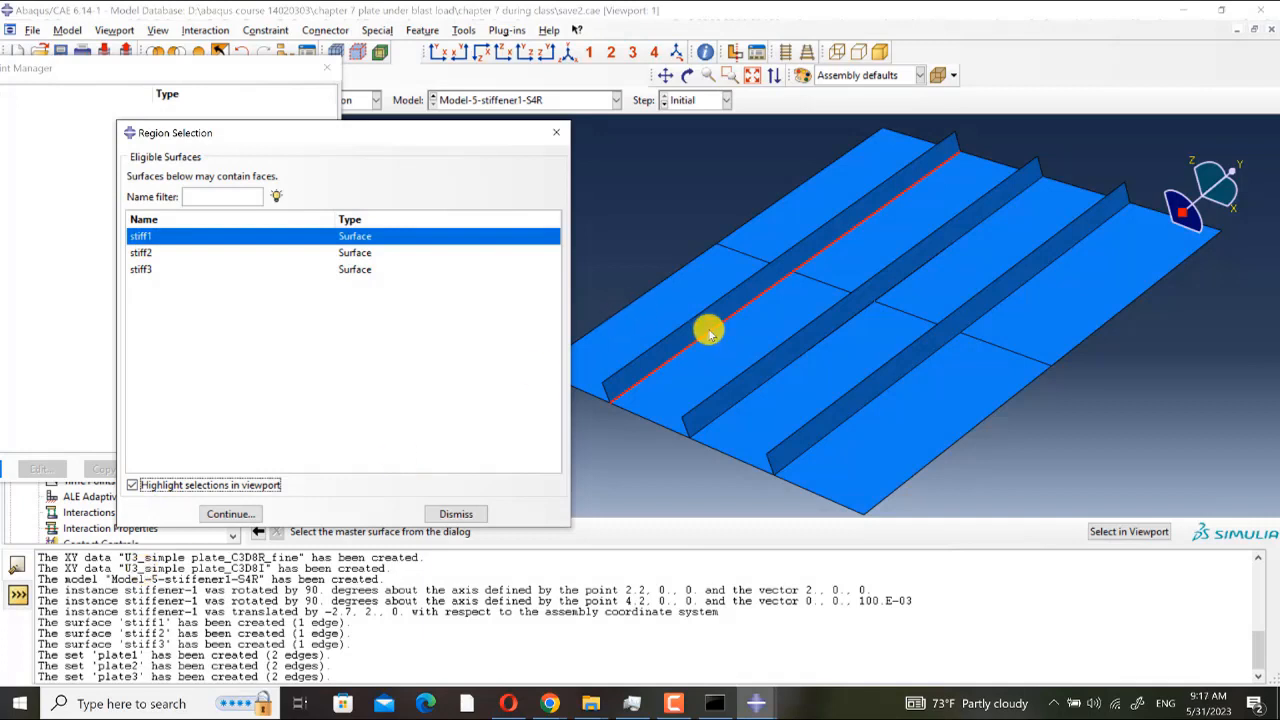
click(230, 513)
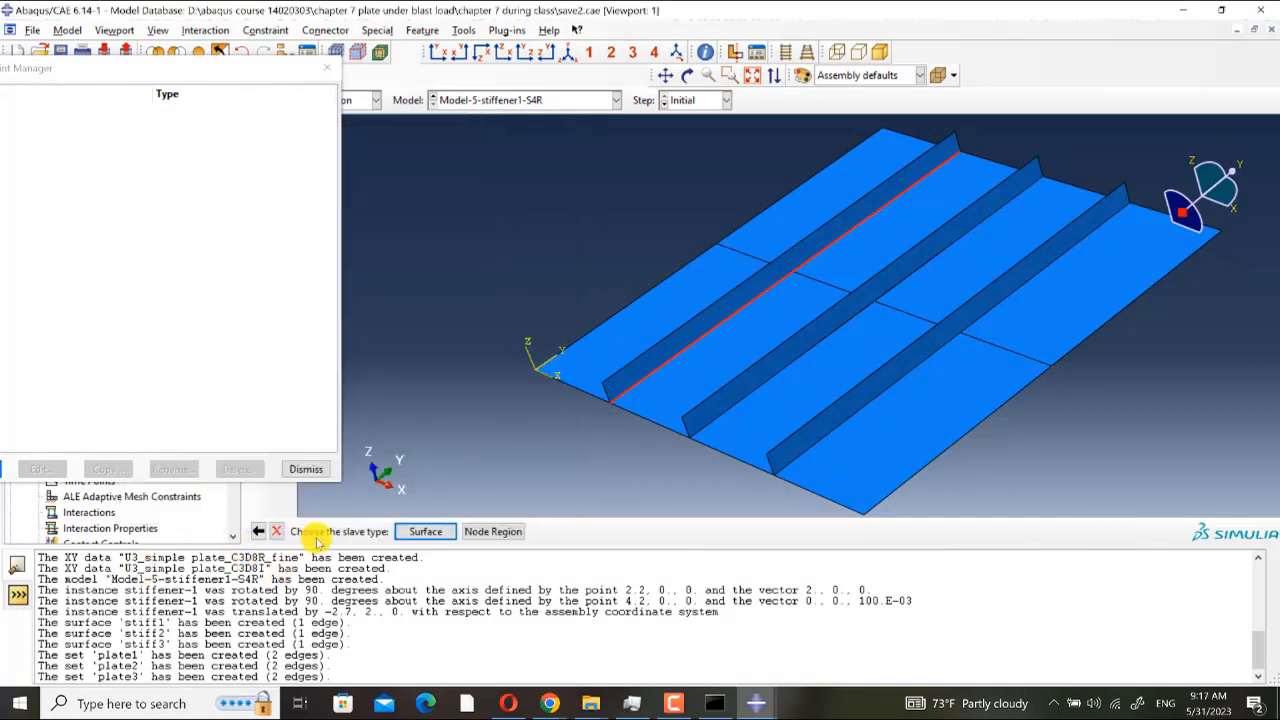
click(424, 531)
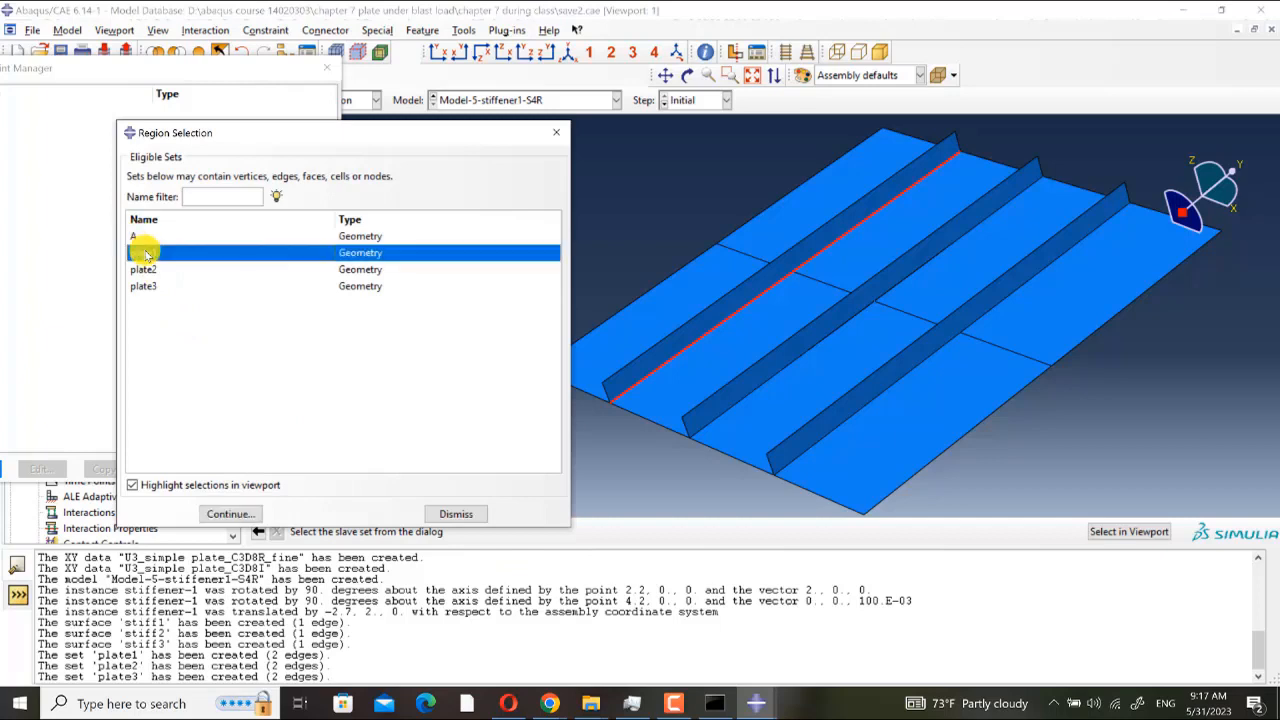
click(229, 513)
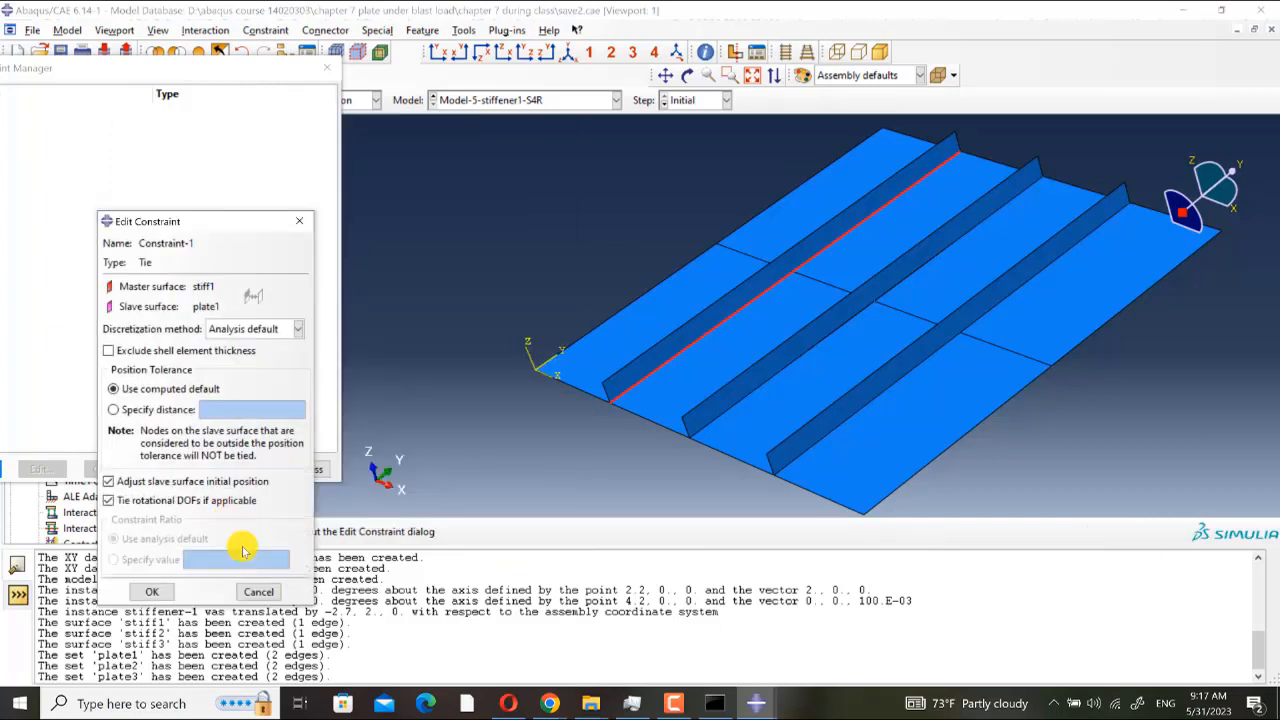
click(151, 591)
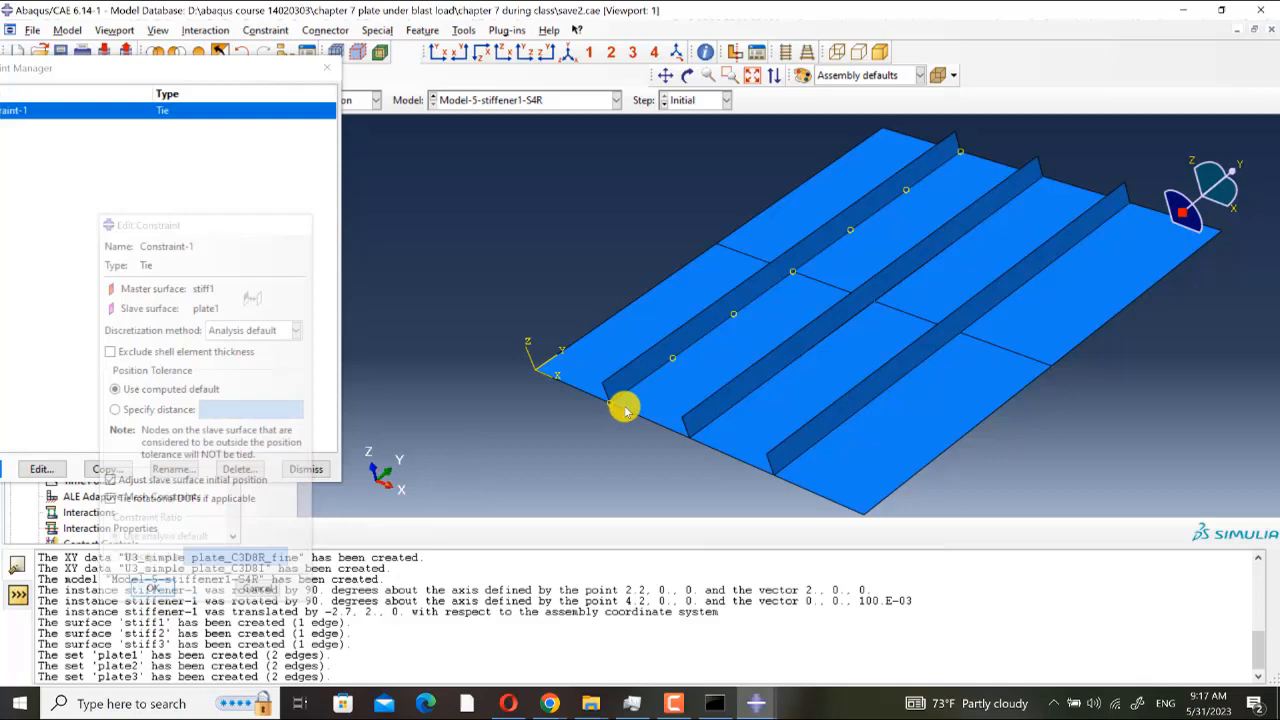
click(306, 468)
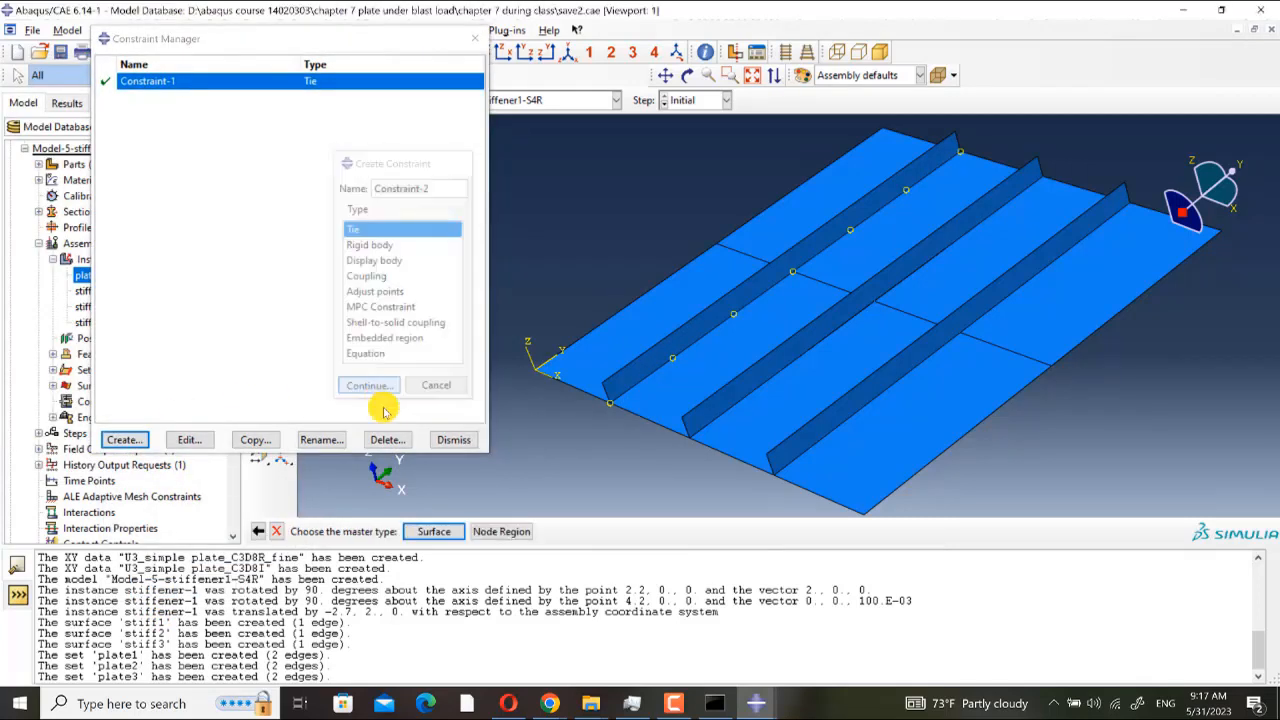
Create Constraint-2 tying master surface stiff2 to slave node set plate2
click(368, 385)
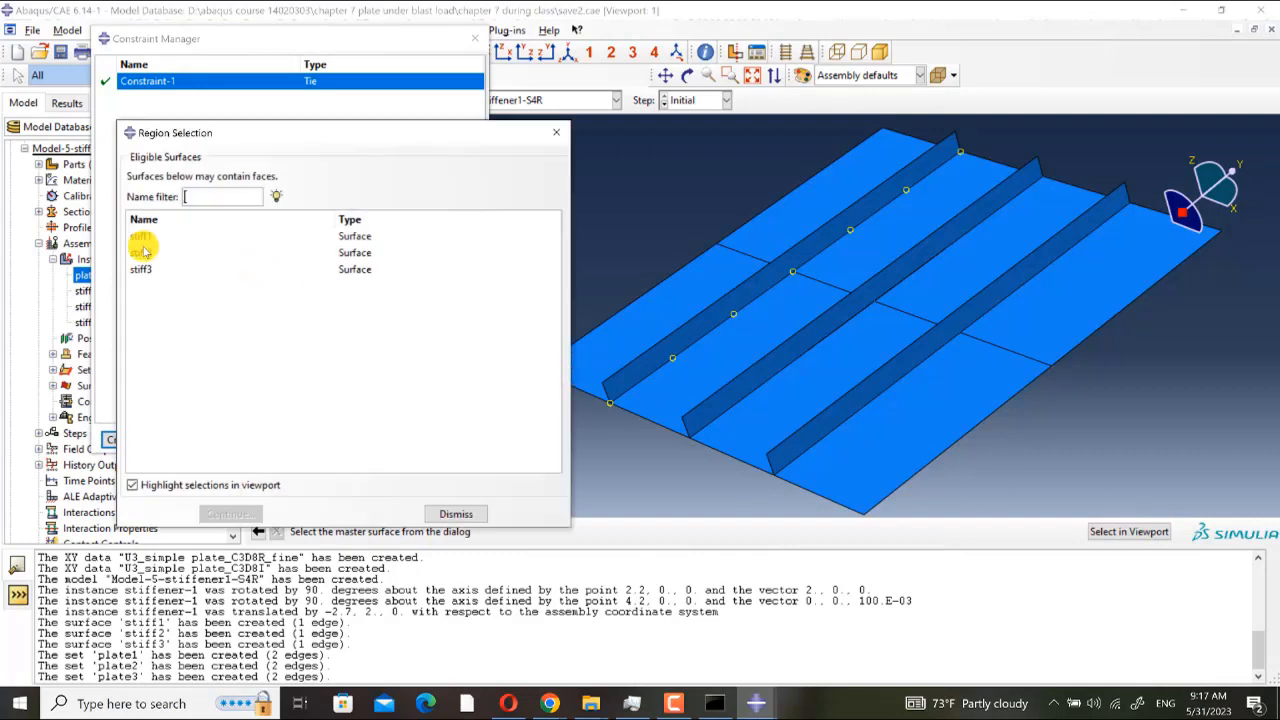
click(145, 253)
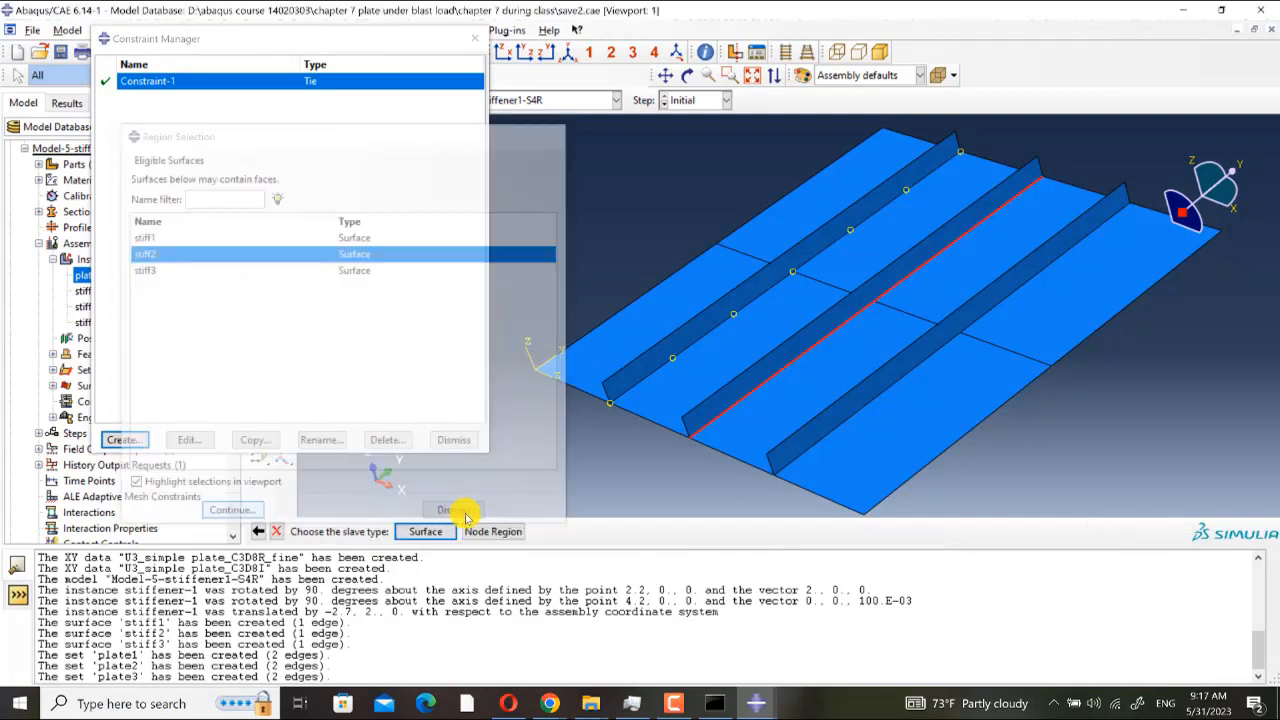
click(492, 531)
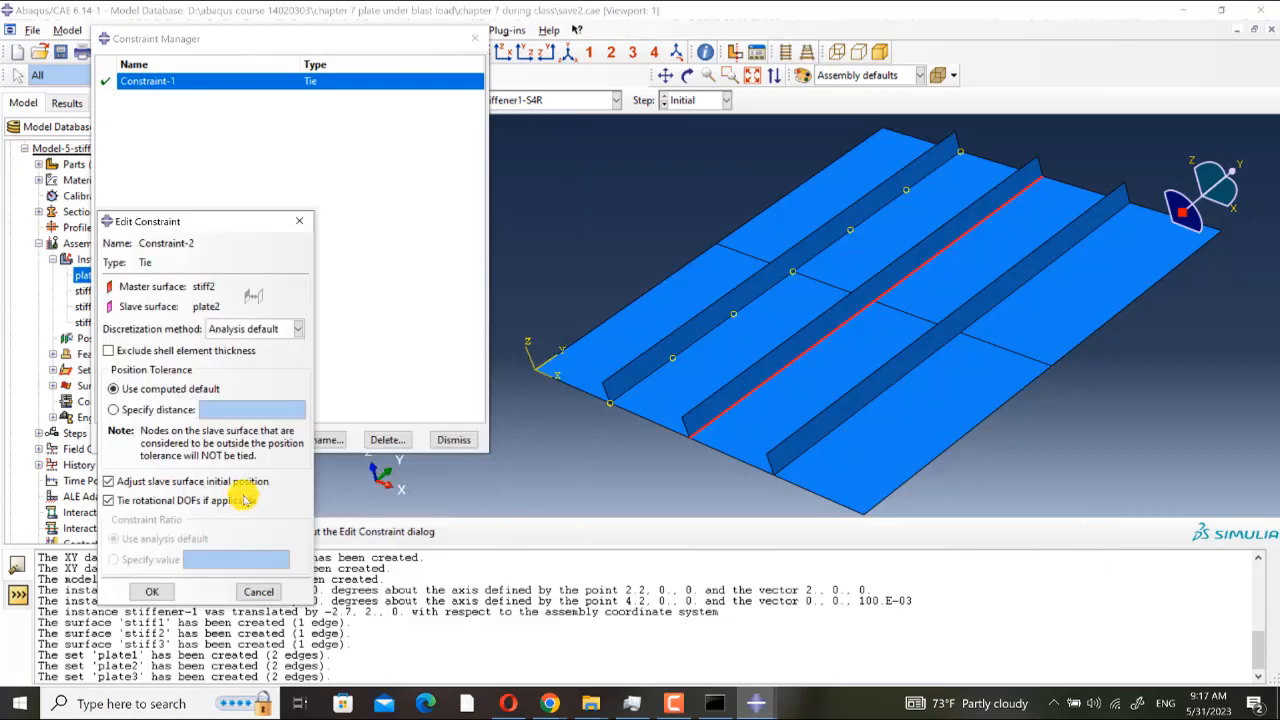
click(151, 591)
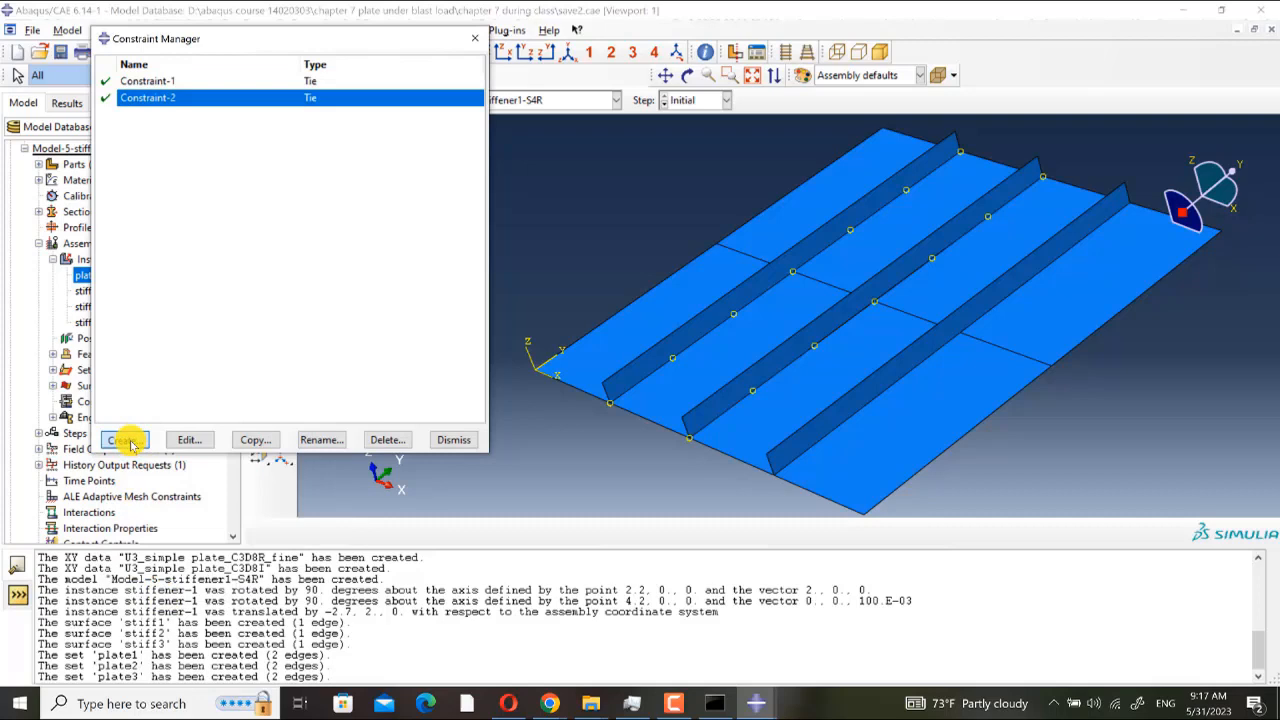
Create Constraint-3 tying master surface stiff3 to slave node set plate3
click(125, 440)
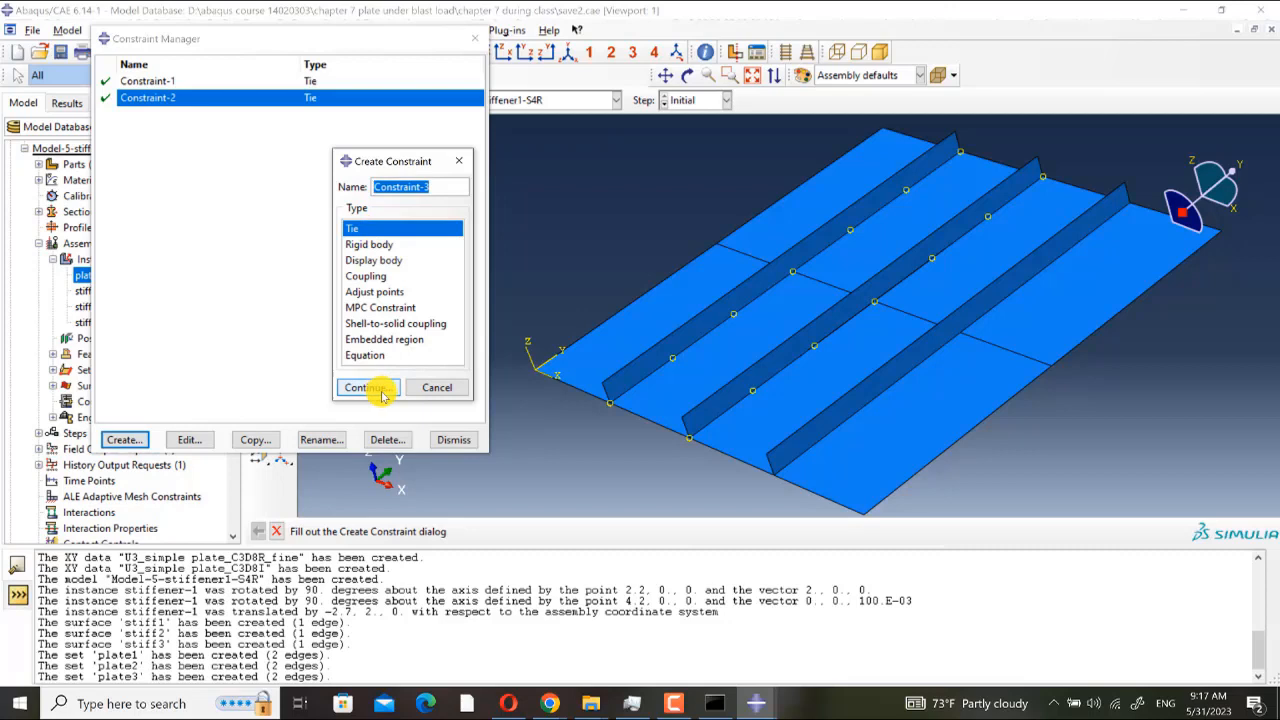
click(367, 387)
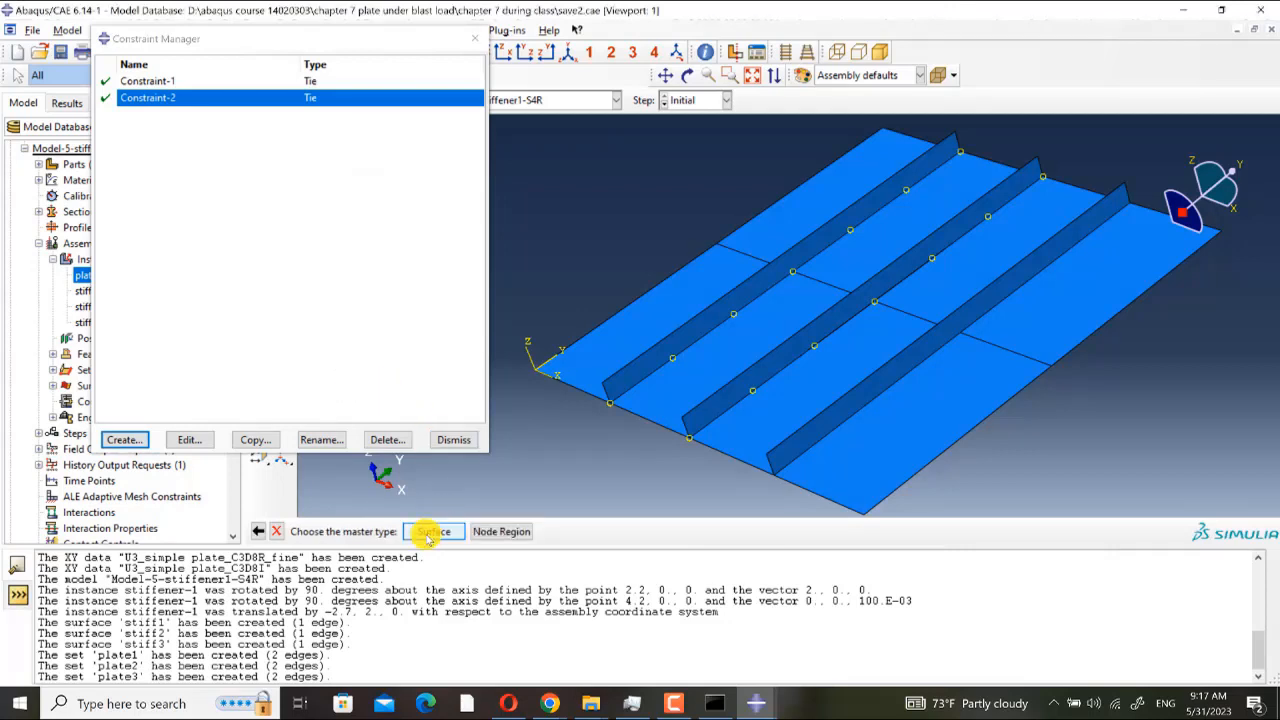
click(432, 531)
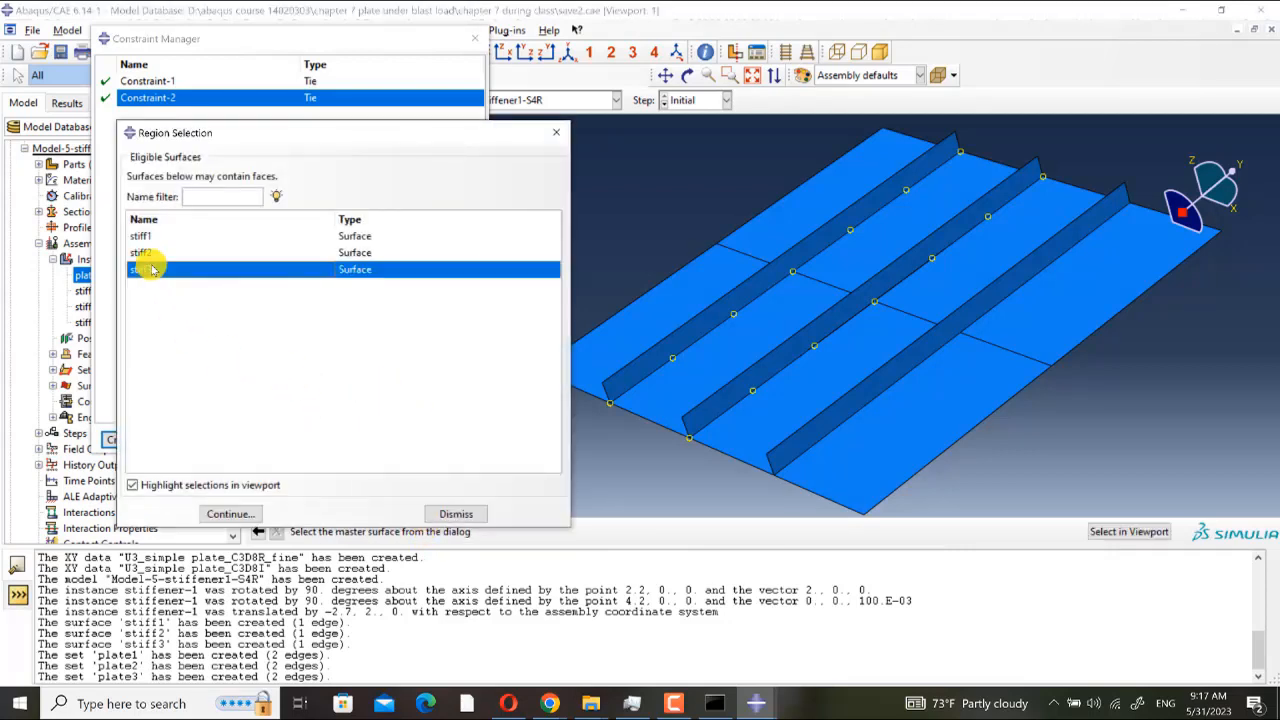
click(230, 513)
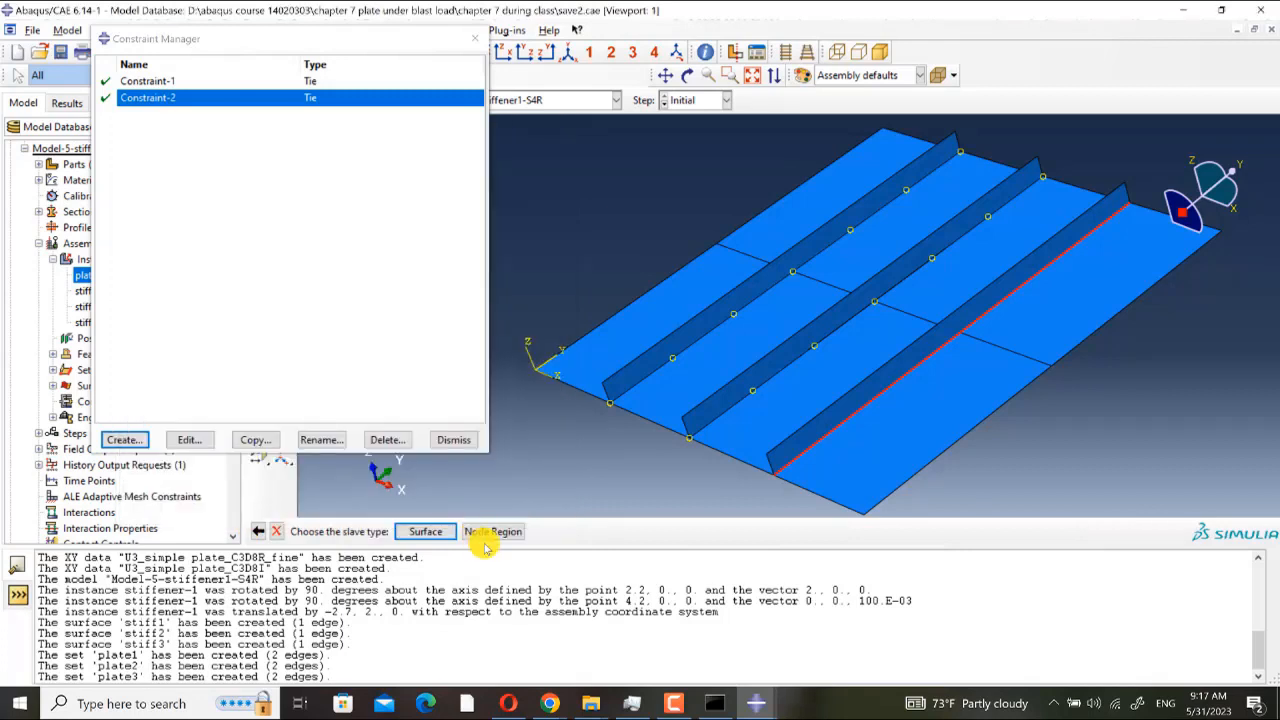
click(493, 531)
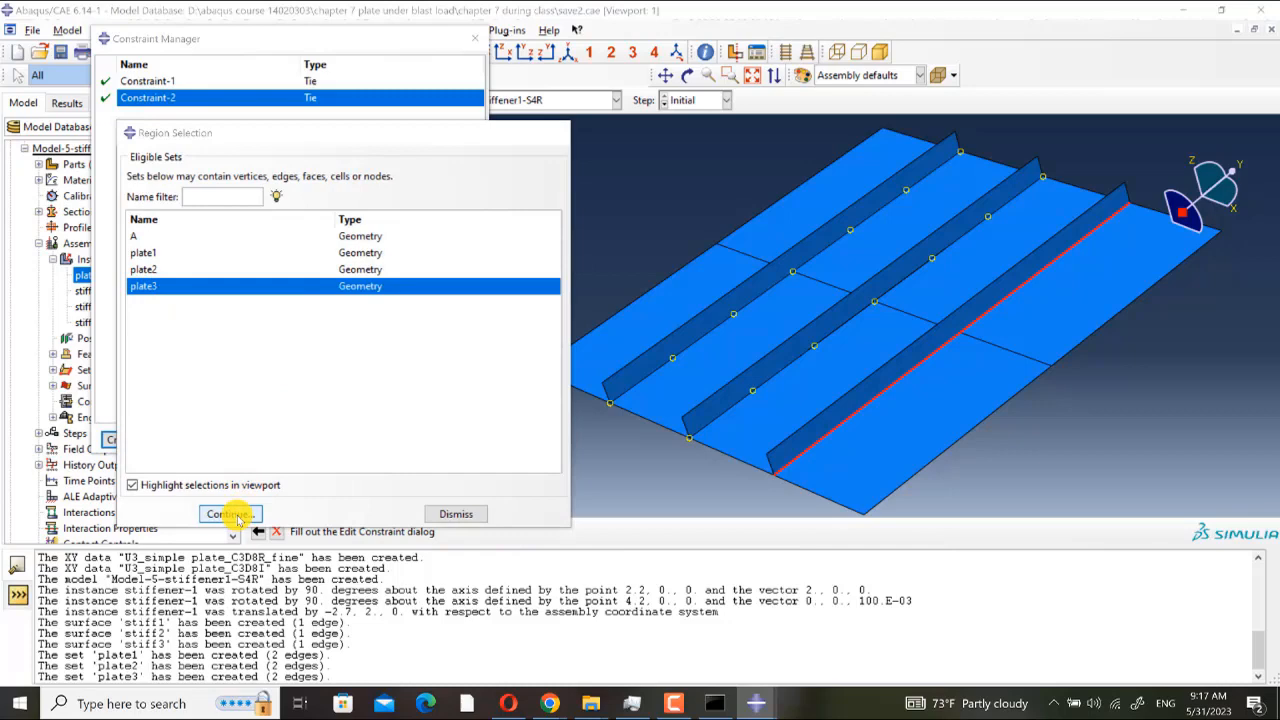
click(225, 513)
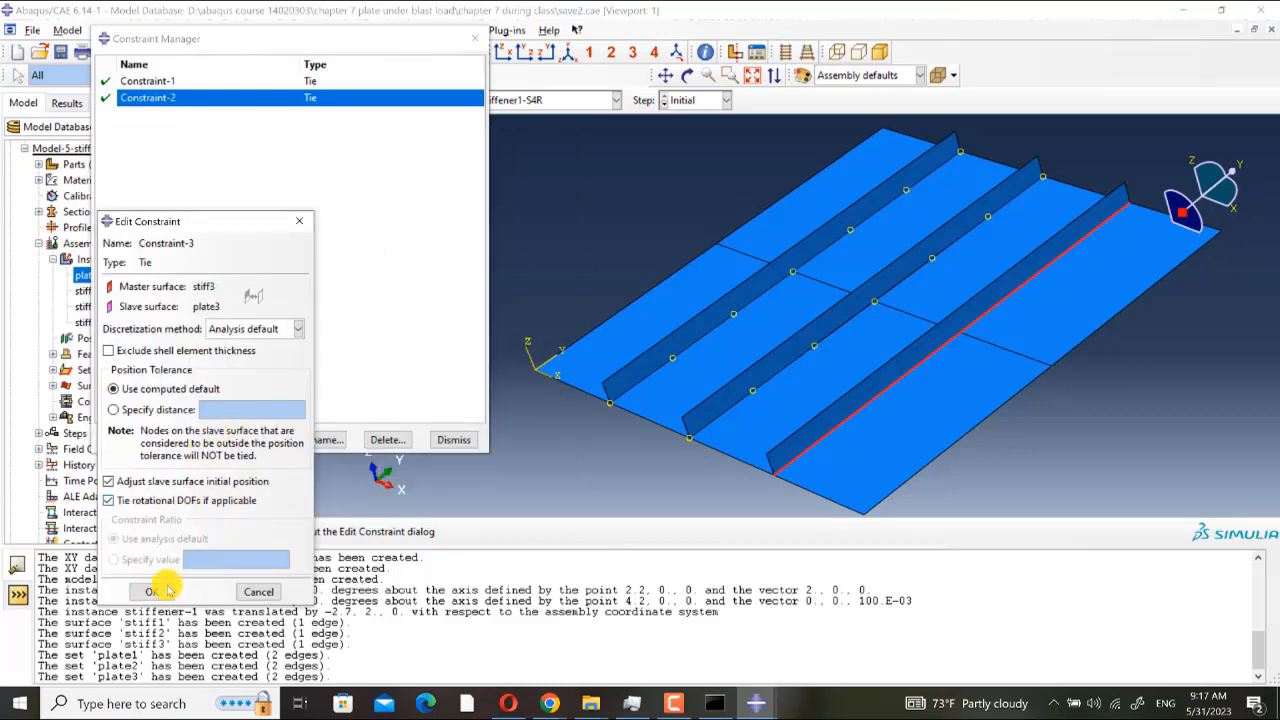
click(155, 591)
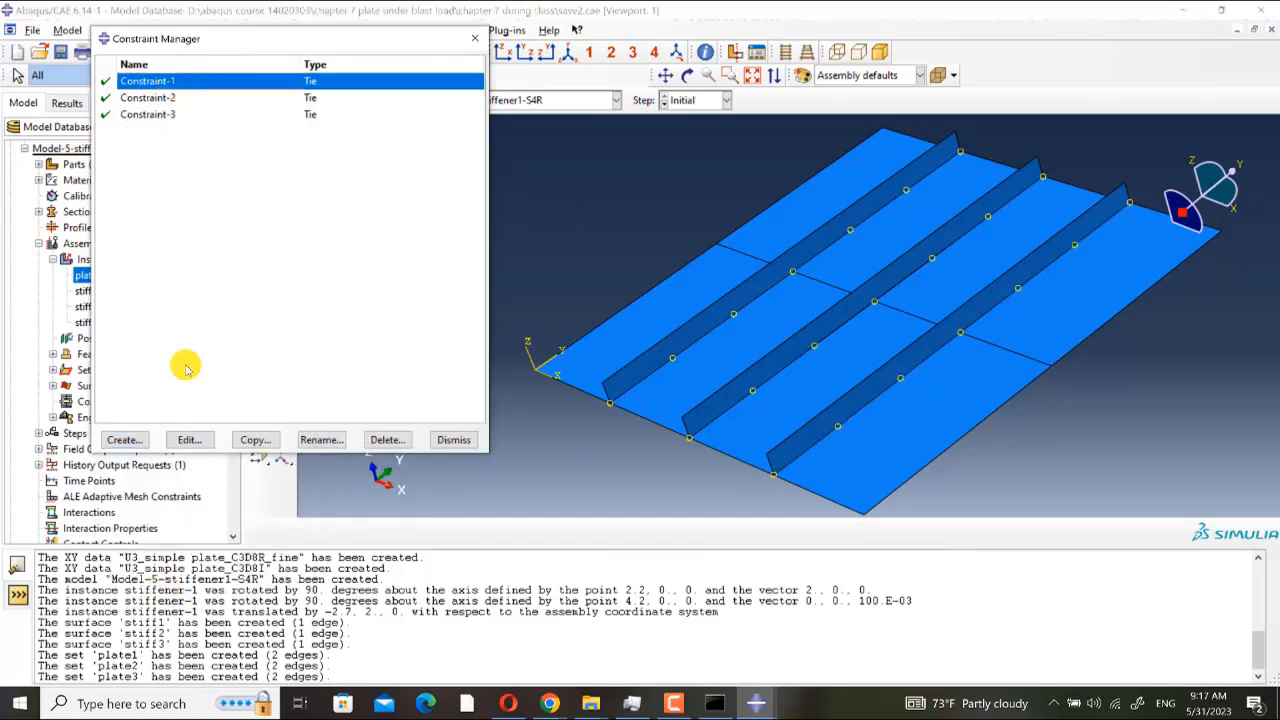
Tick Exclude shell element thickness in Constraint-1, -2 and -3, saving each
click(189, 439)
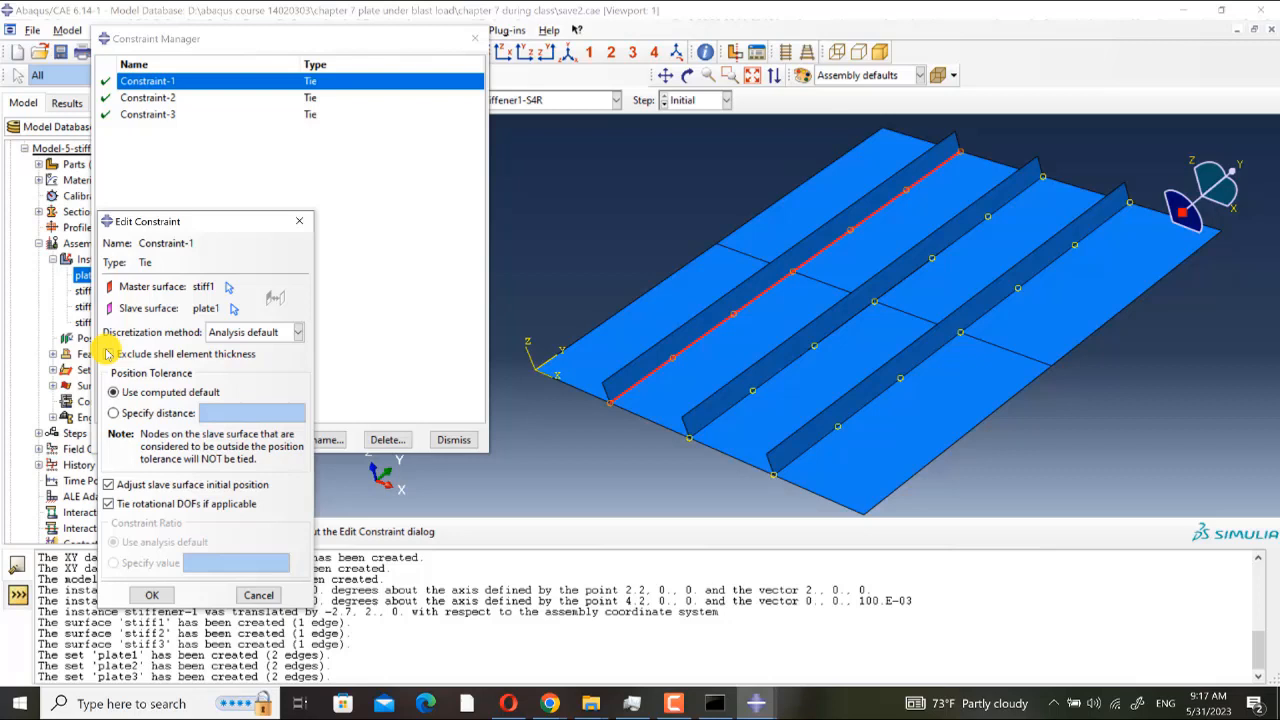
click(108, 353)
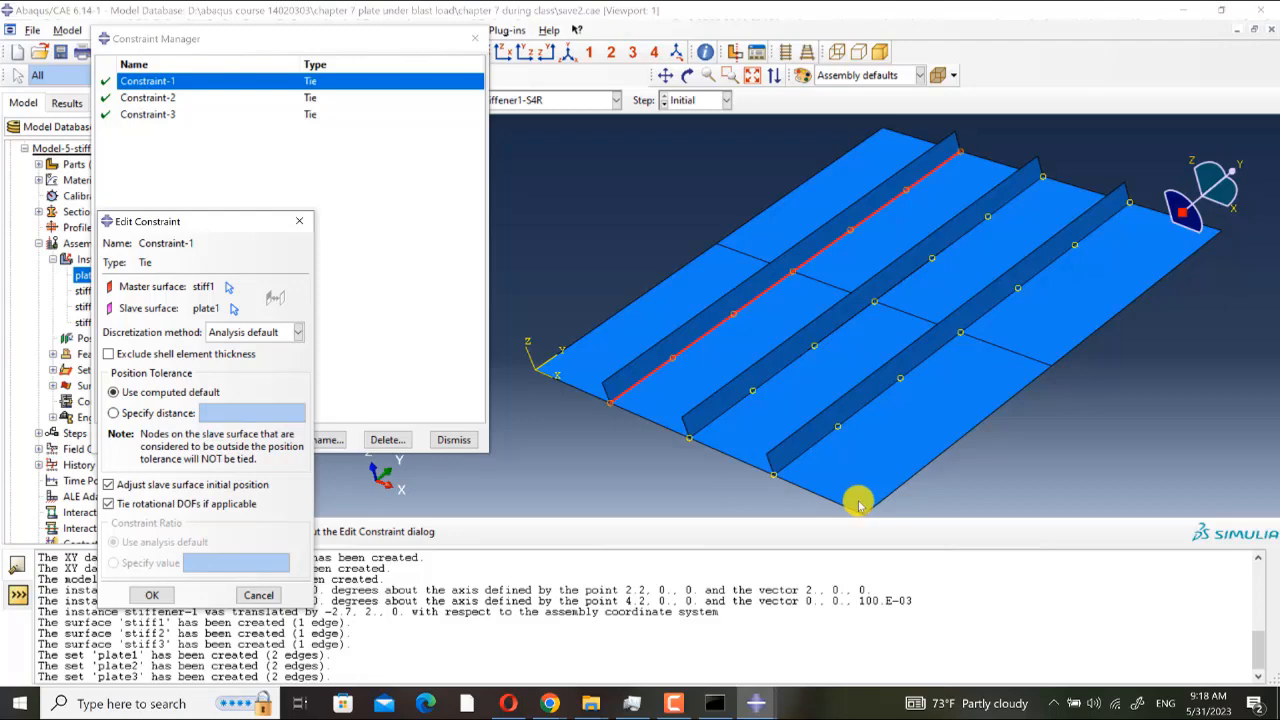
click(108, 354)
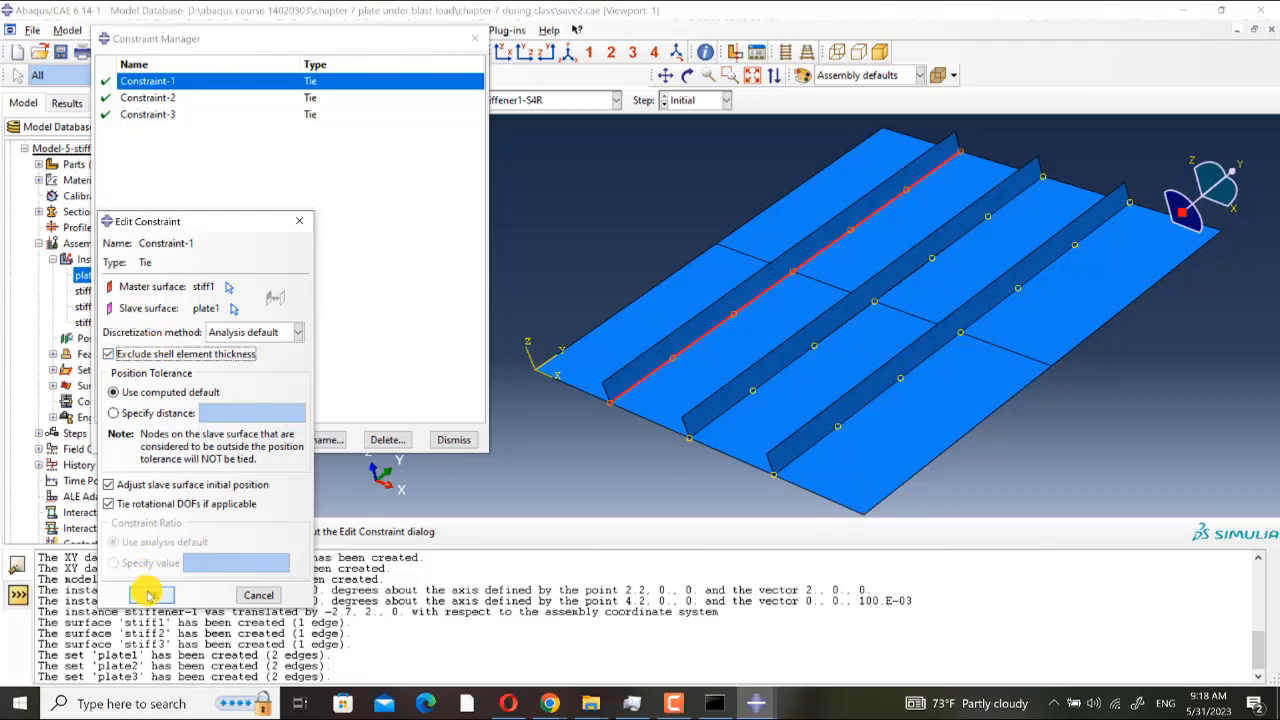
click(152, 594)
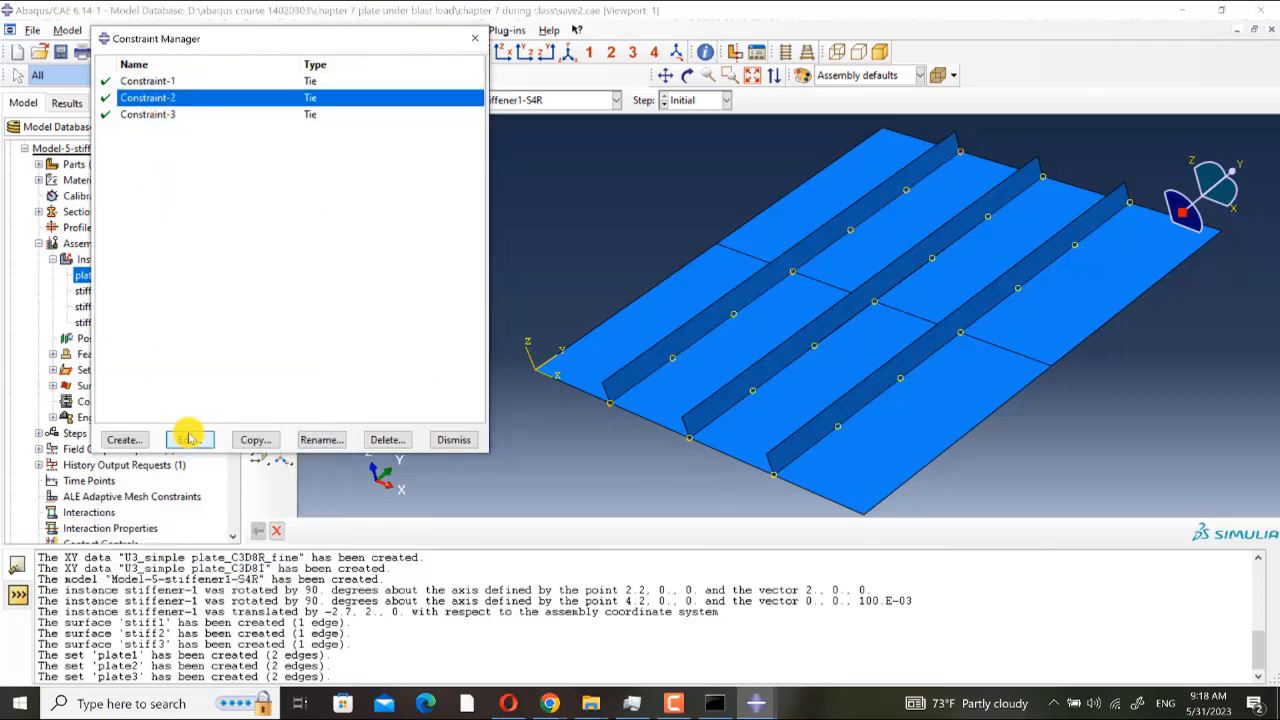
click(189, 440)
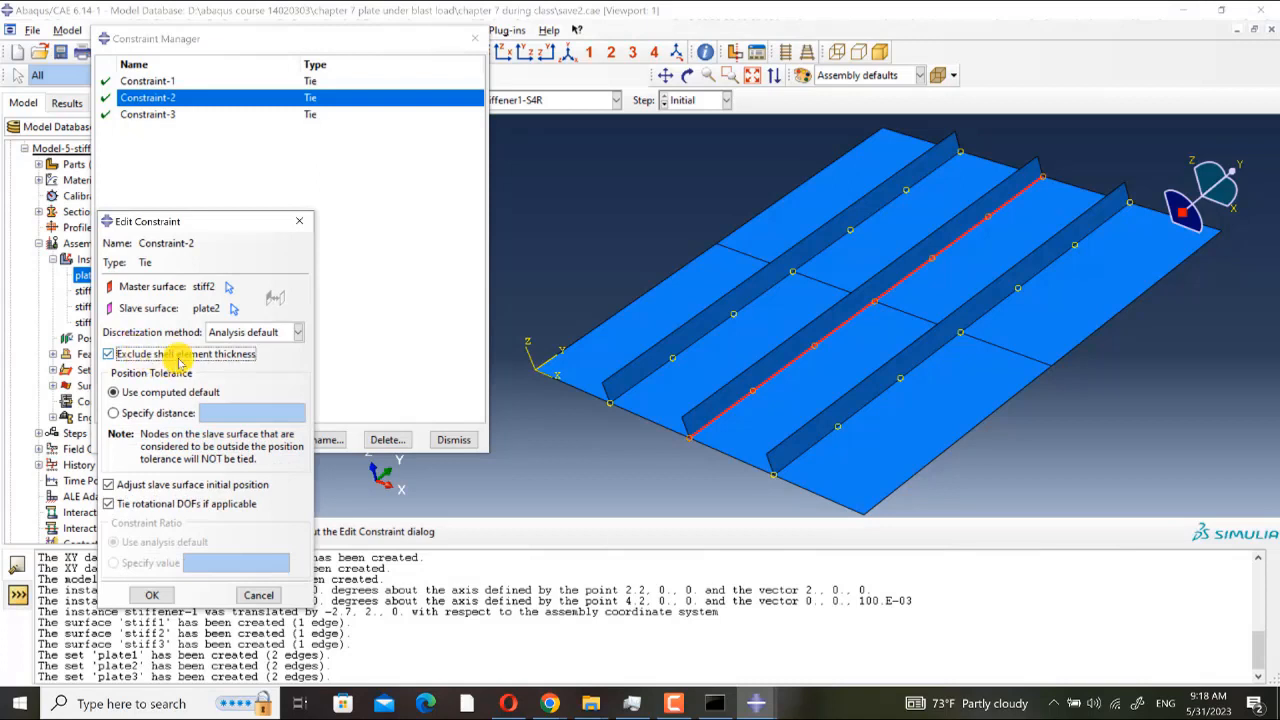
click(151, 594)
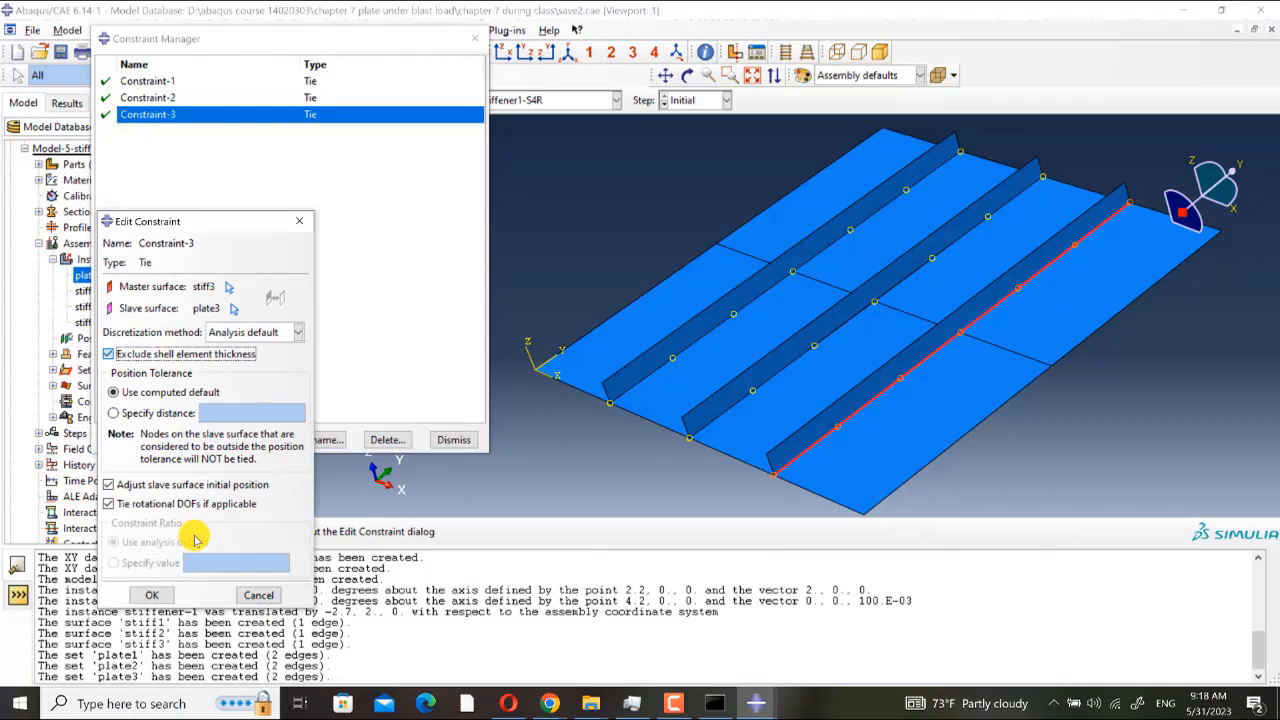
click(151, 594)
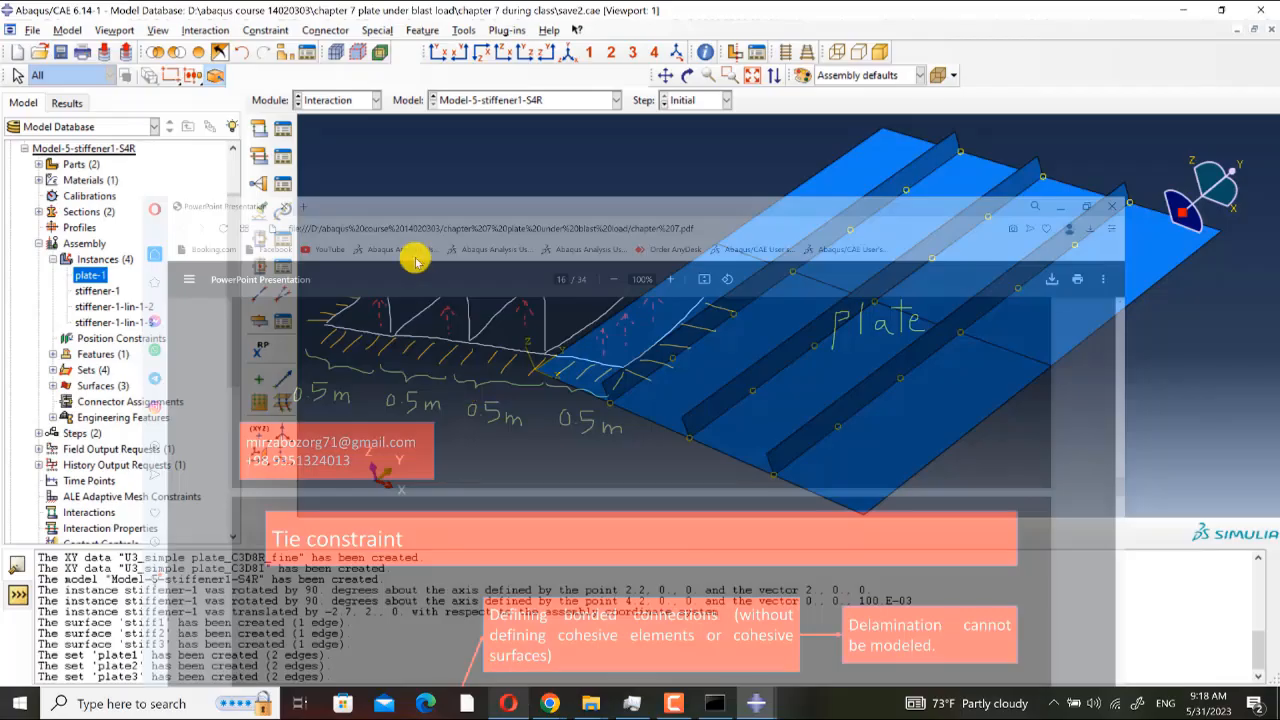
Switch to the Load module and re-pick the region of boundary condition 'fix'
click(375, 99)
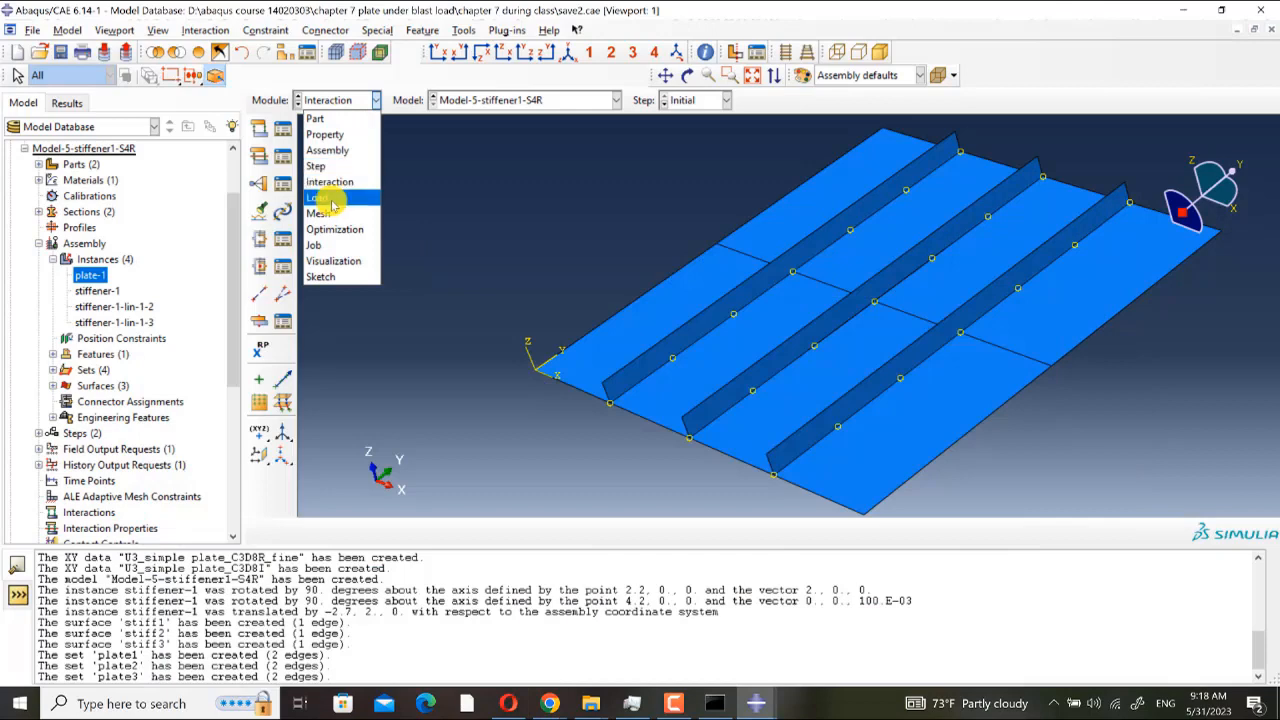
click(316, 197)
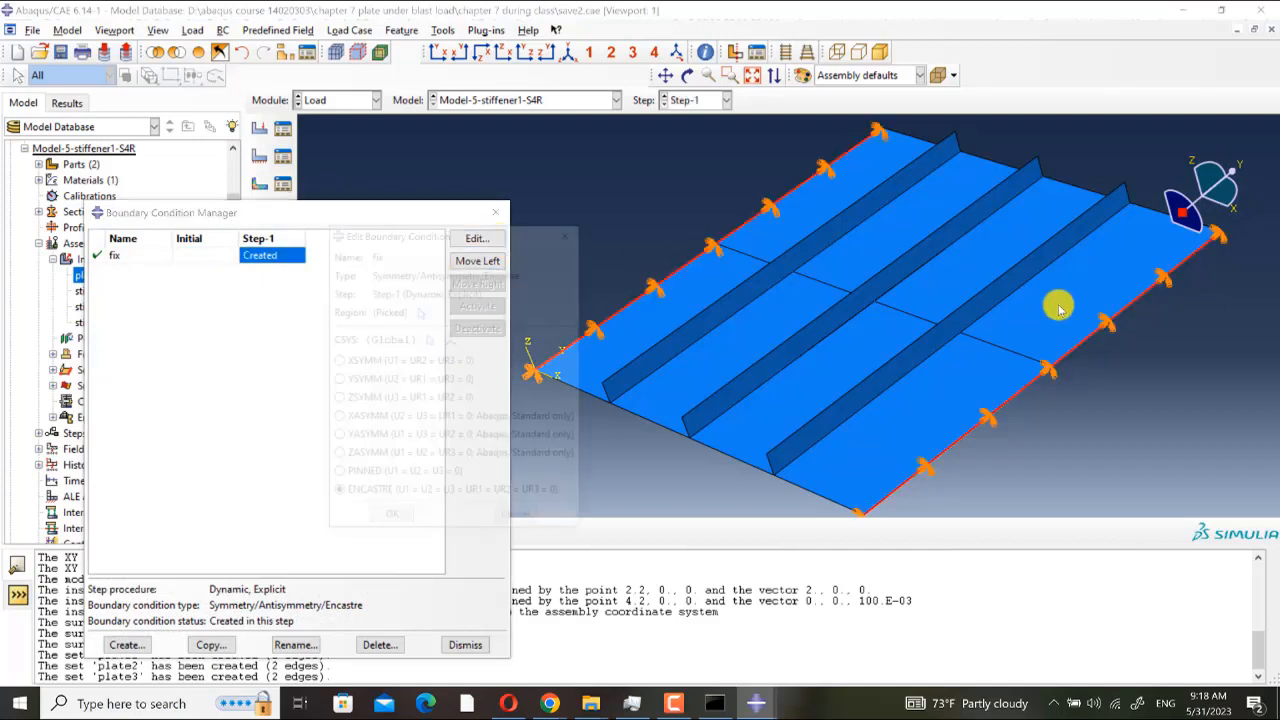
click(476, 238)
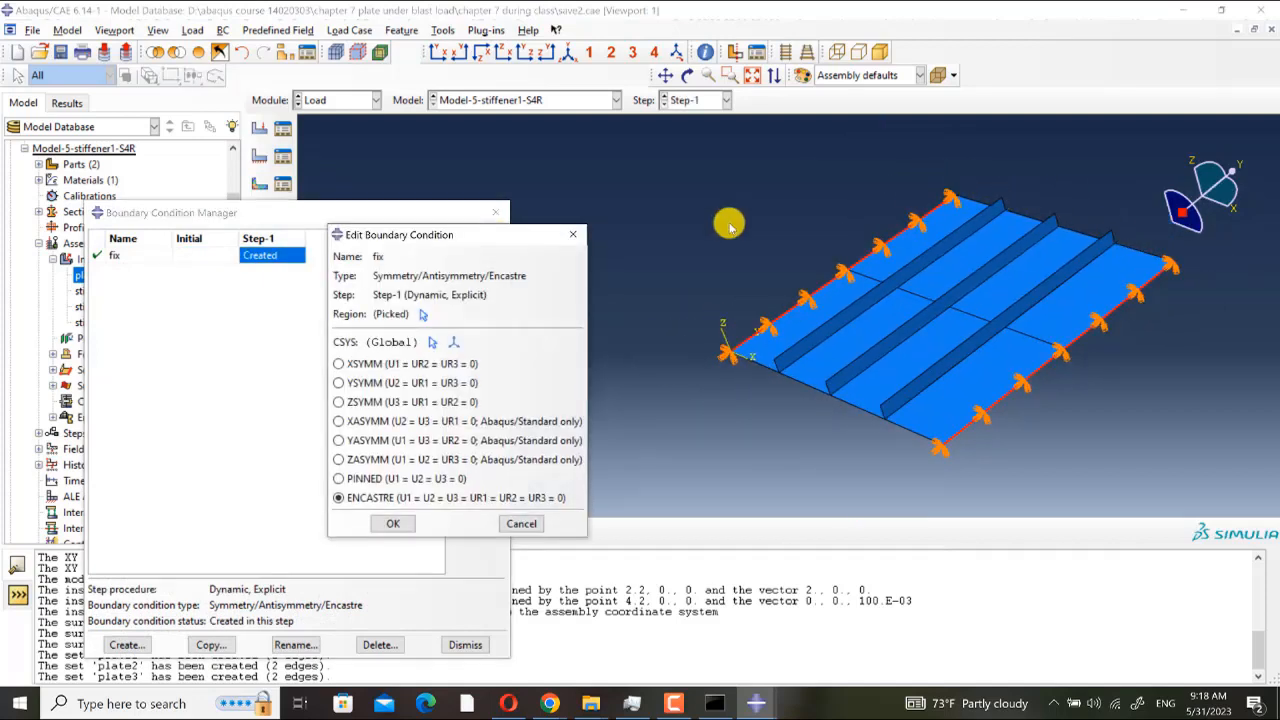
mouse_move(423, 318)
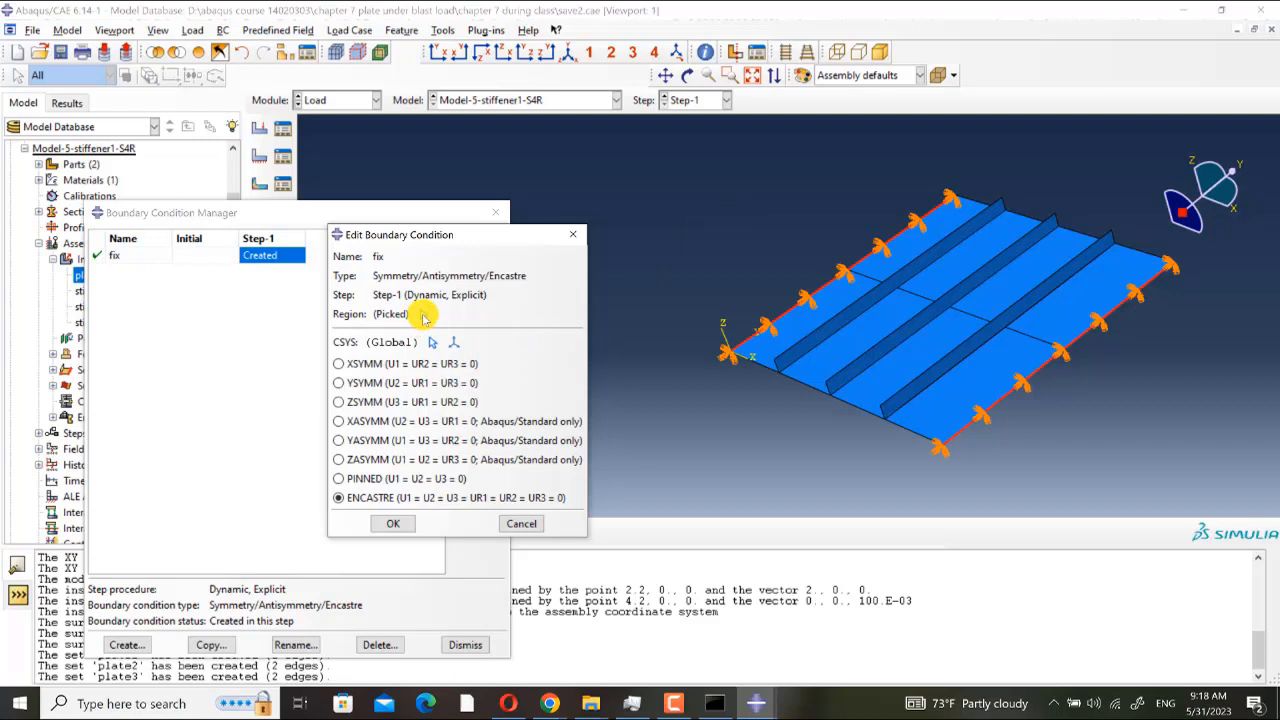
click(392, 523)
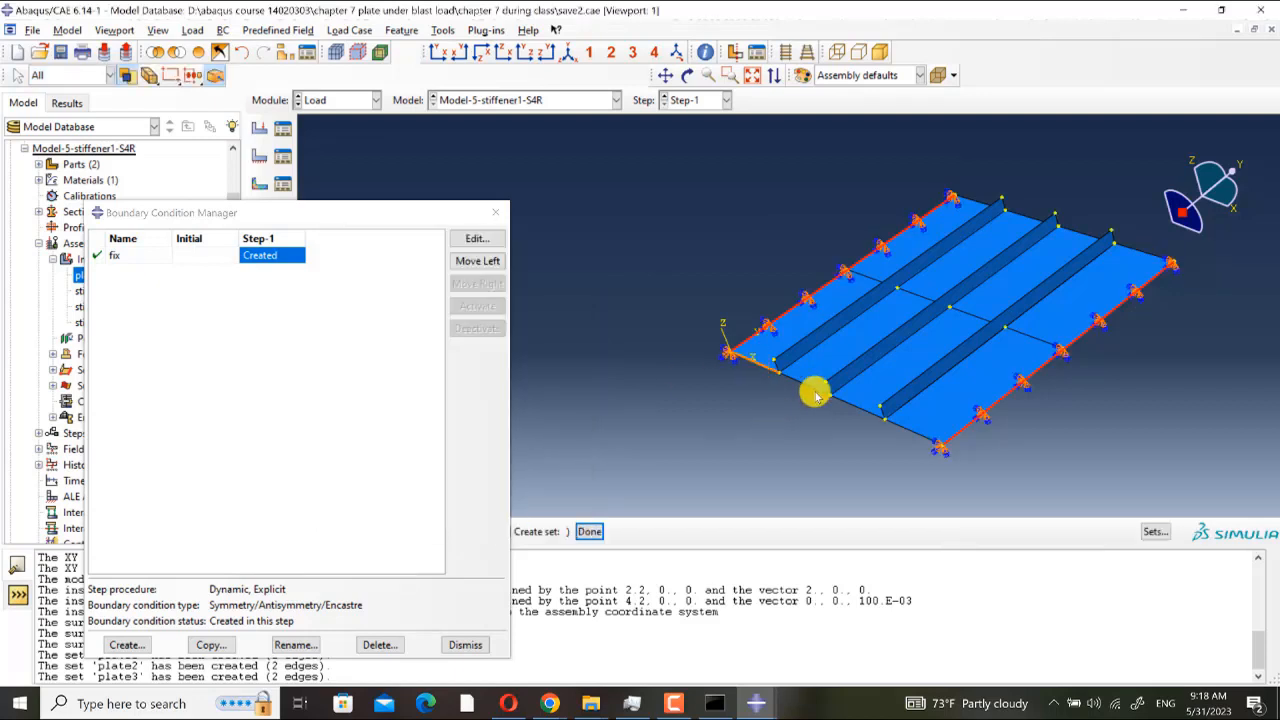
mouse_move(908, 435)
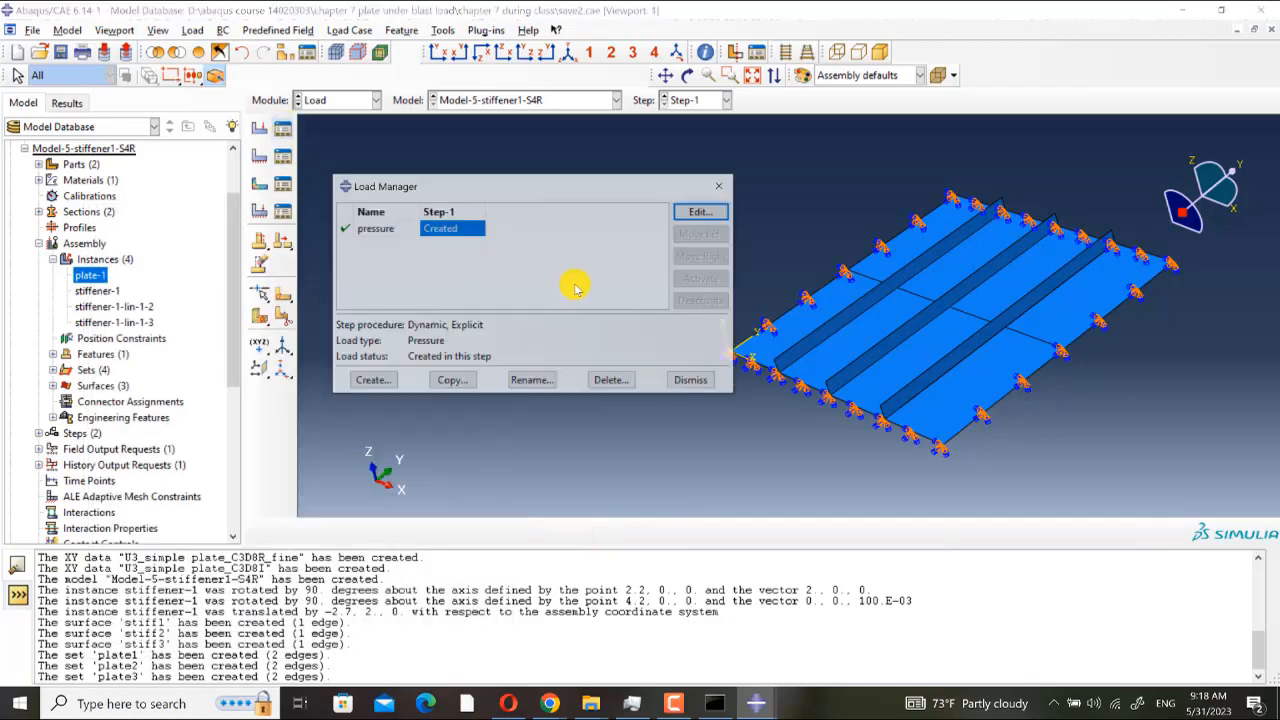
Edit the Step-1 pressure load and reselect the plate surface as its region
click(700, 211)
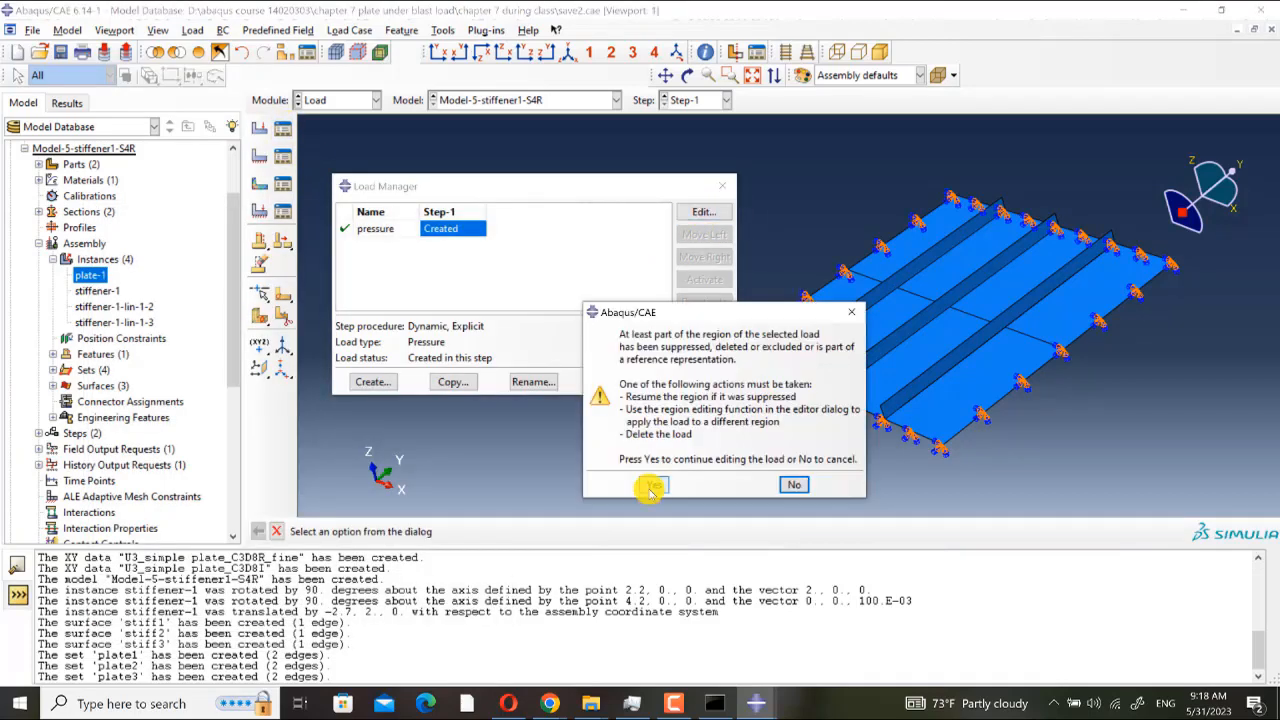
click(650, 485)
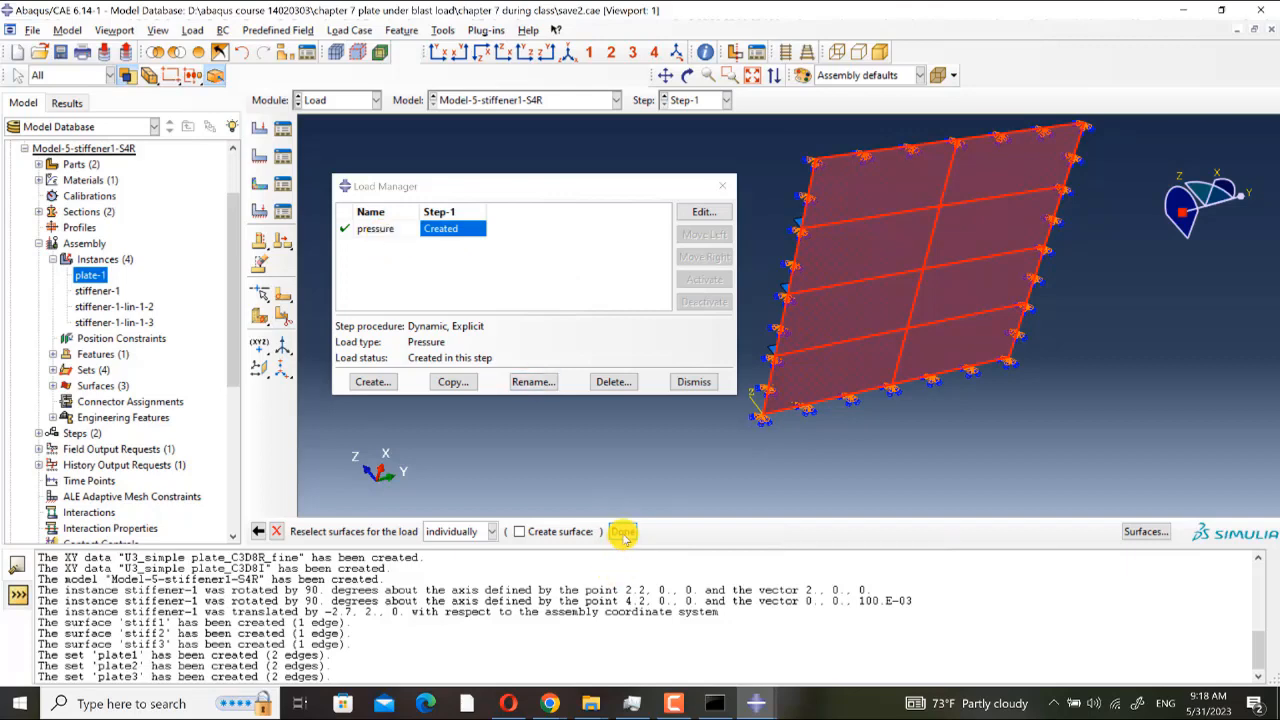
click(622, 531)
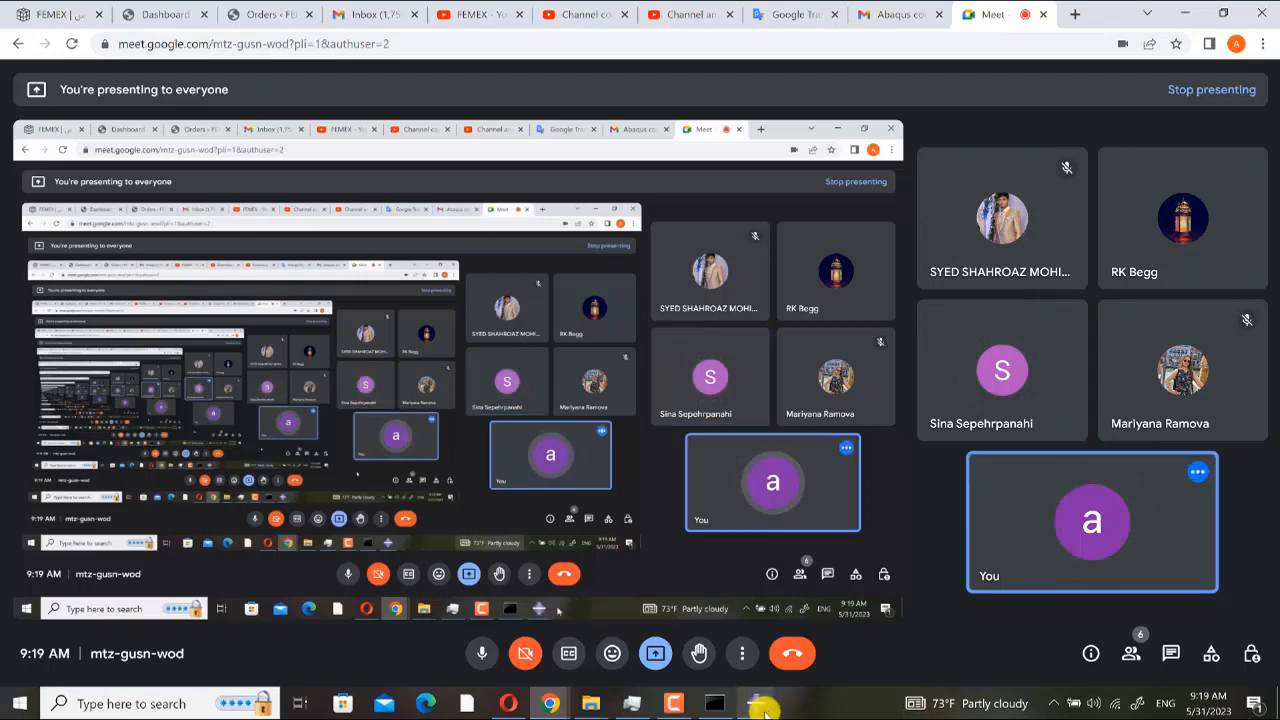
Return to Abaqus, dismiss the Chrome sharing notice, and pick the Interaction module
click(713, 703)
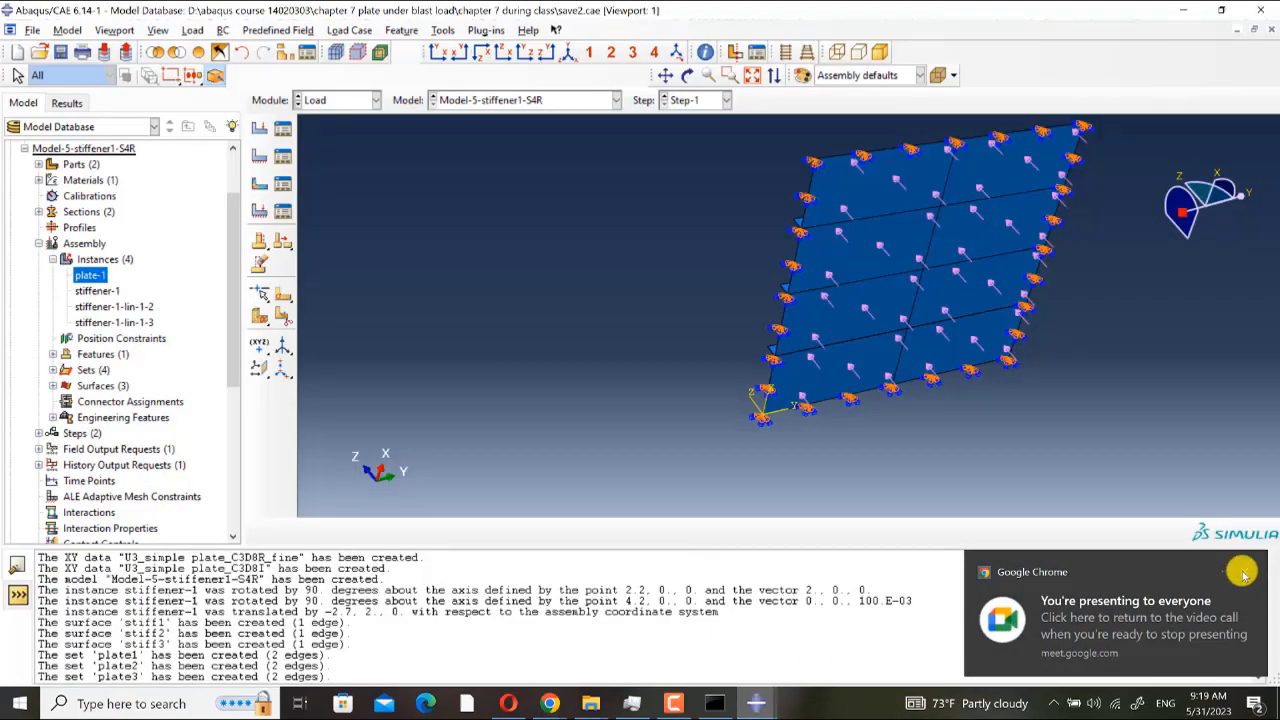
click(340, 99)
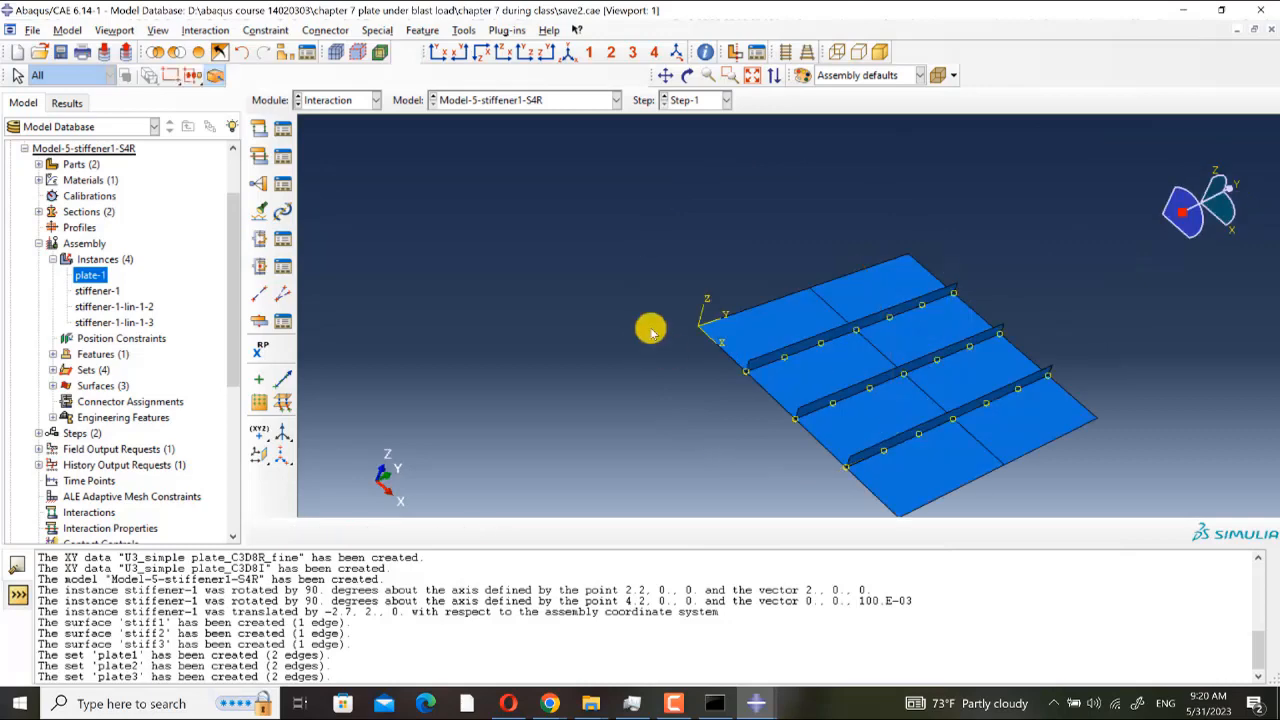
click(340, 99)
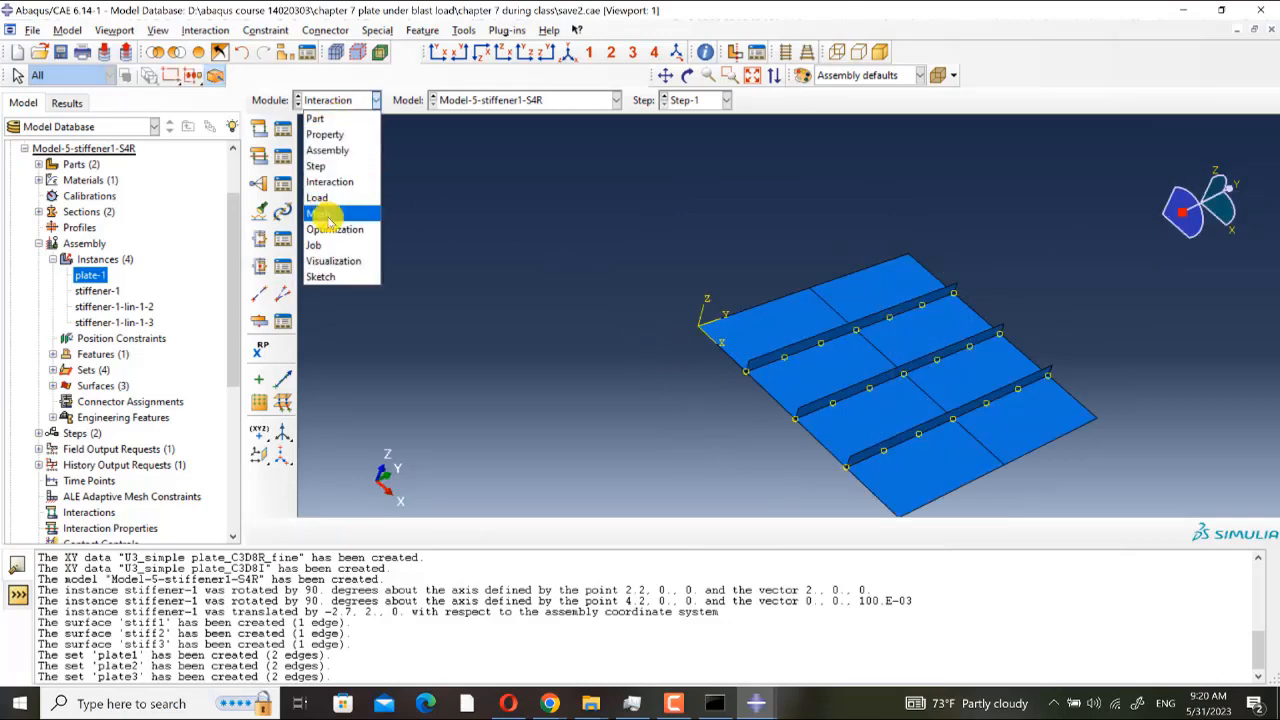
In the Mesh module, seed the plate with global size 0.05 and mesh it into 1600 elements
click(320, 213)
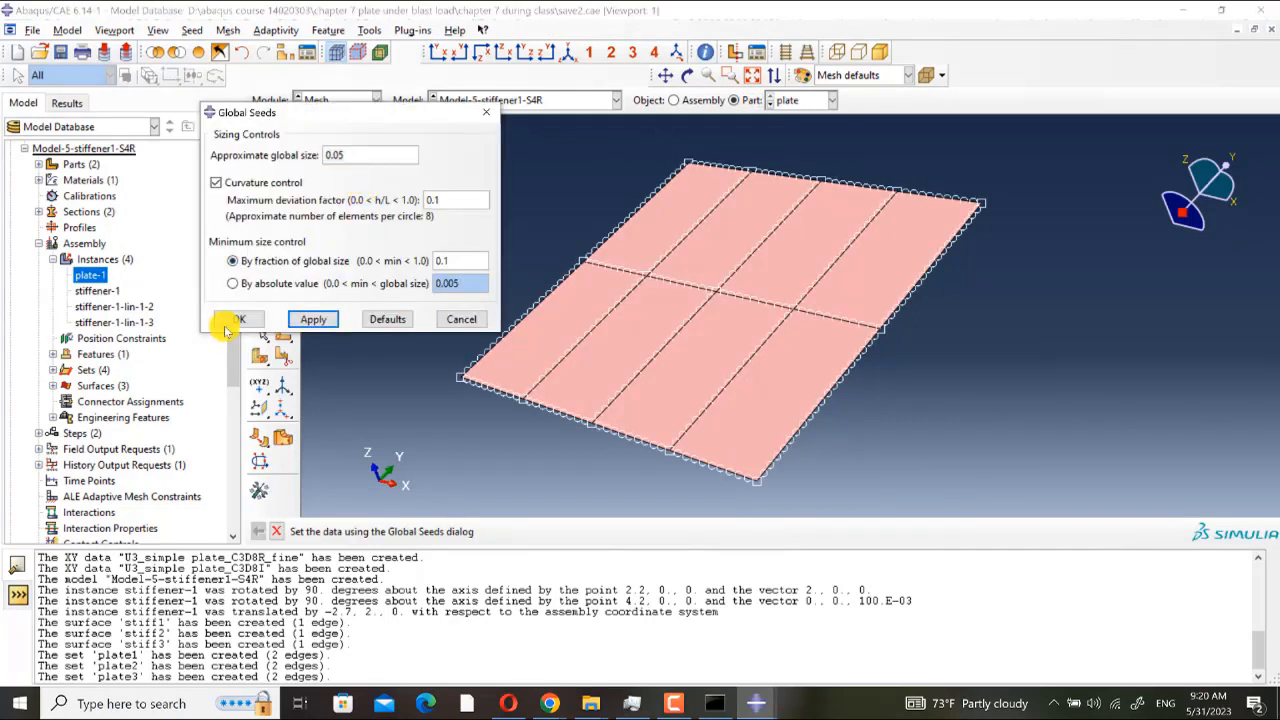
click(239, 319)
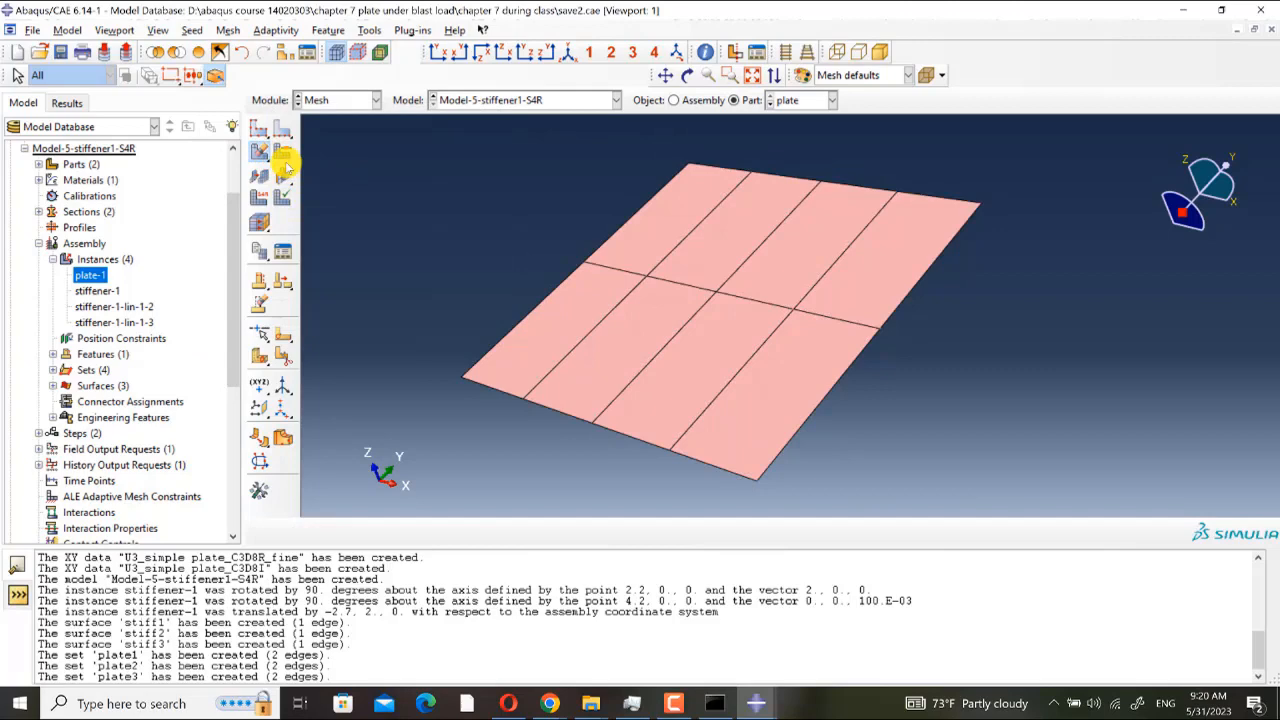
click(259, 151)
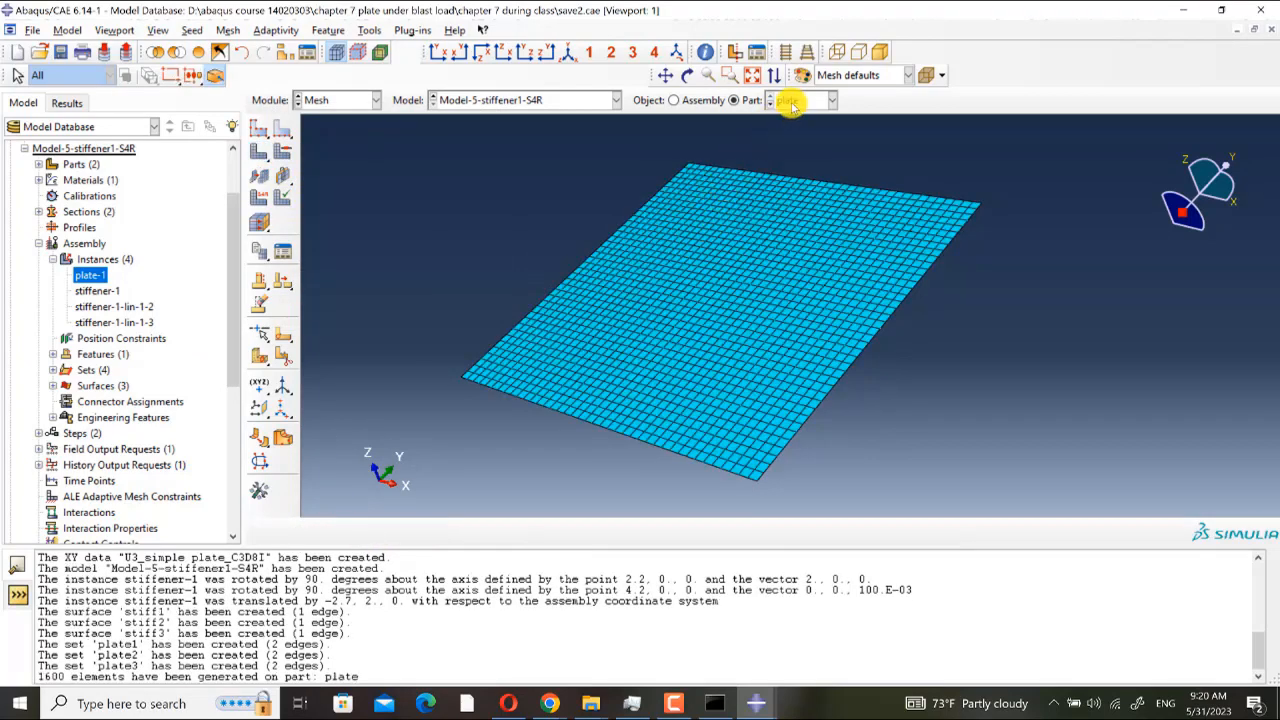
Switch to the stiffener part and apply a 0.05 global seed size
click(800, 99)
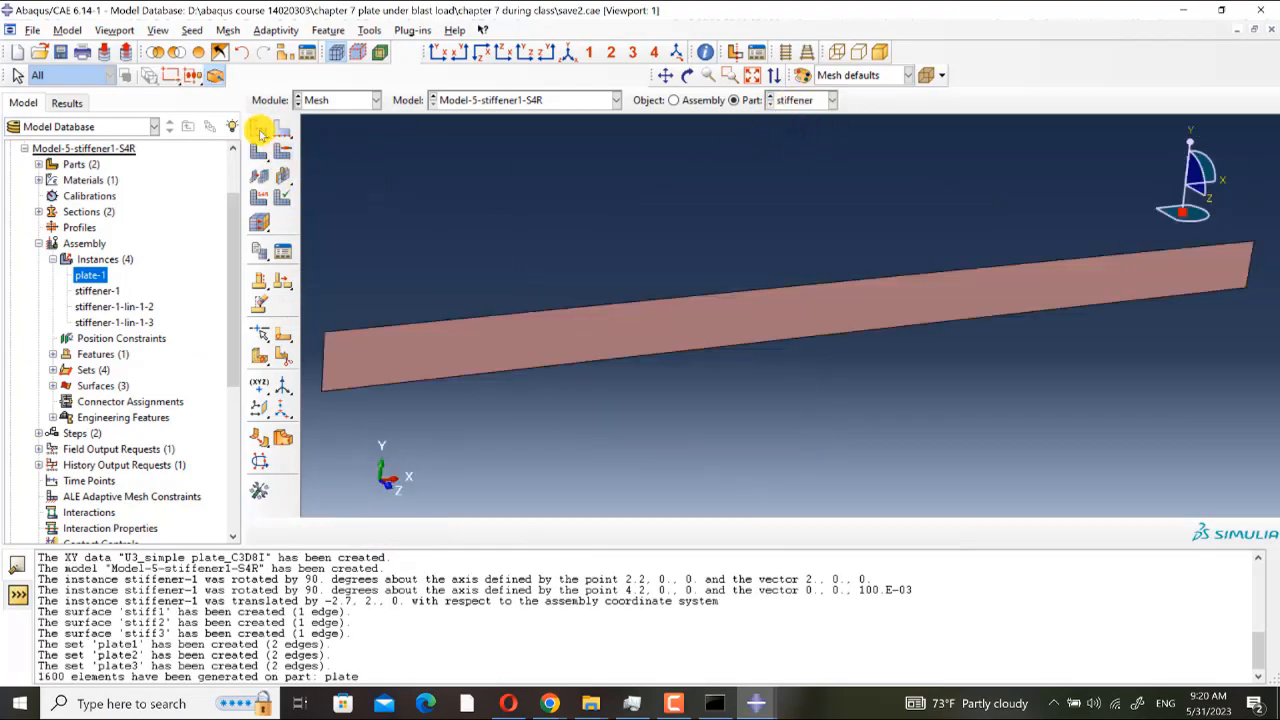
click(258, 132)
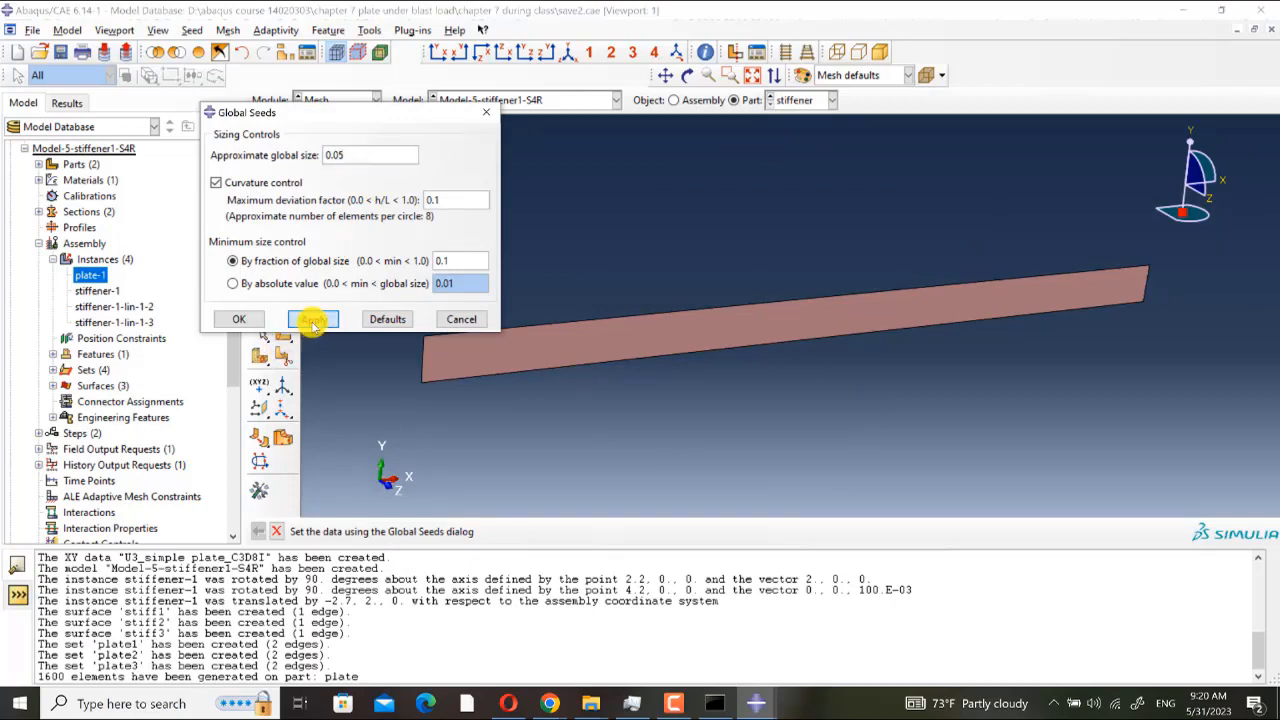
click(313, 318)
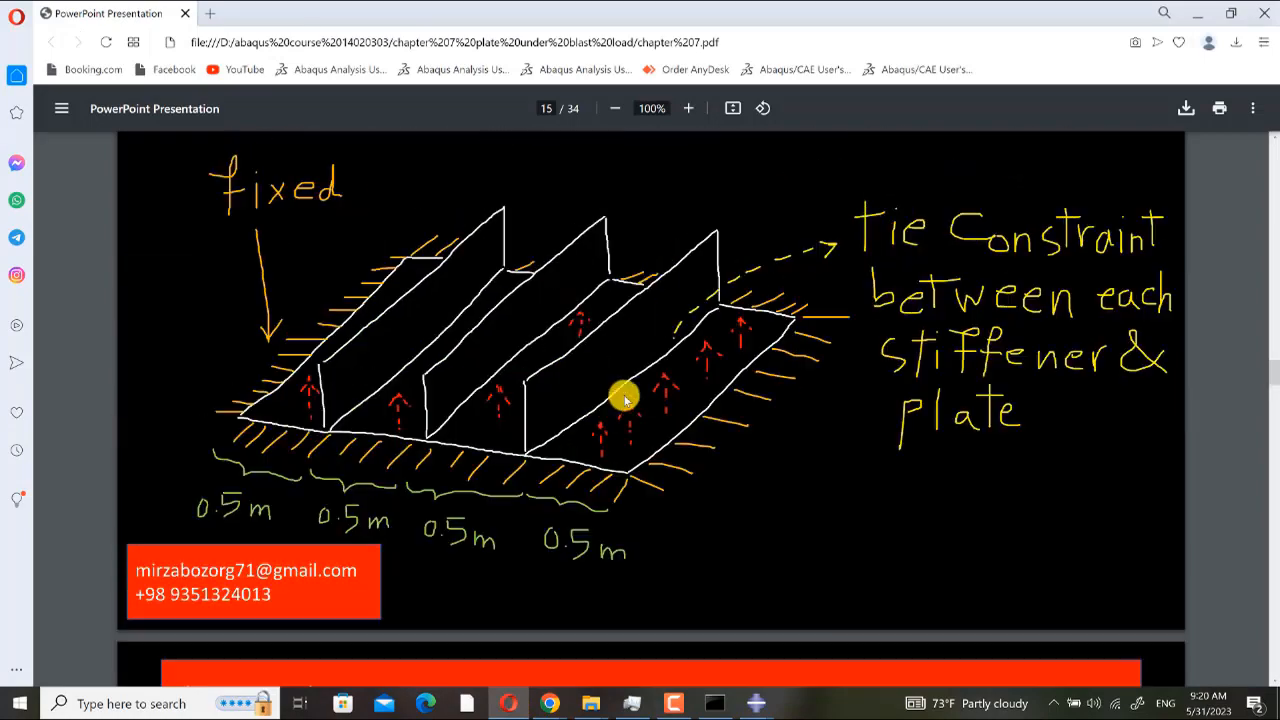
Scroll the lecture PDF down to the tie constraint applications slide and back
scroll(down, 3)
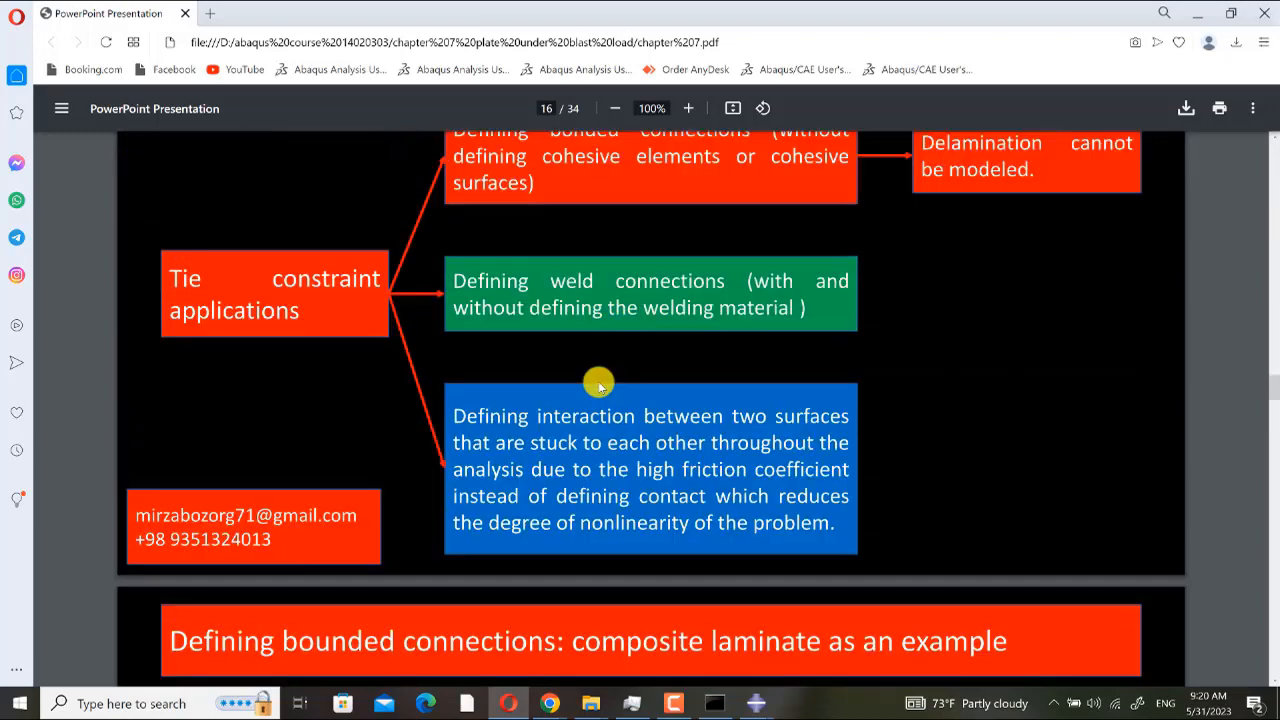
scroll(up, 3)
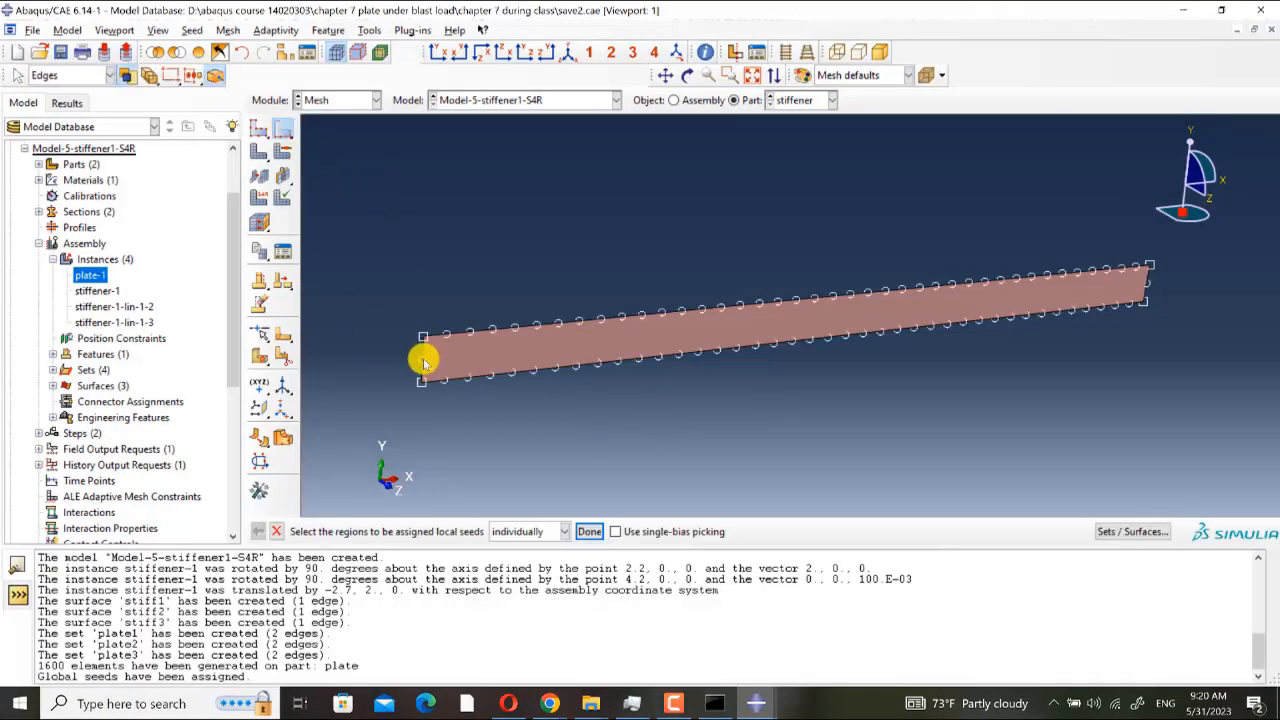
Seed the stiffener's end edge with 3 elements and mesh the stiffener
click(588, 531)
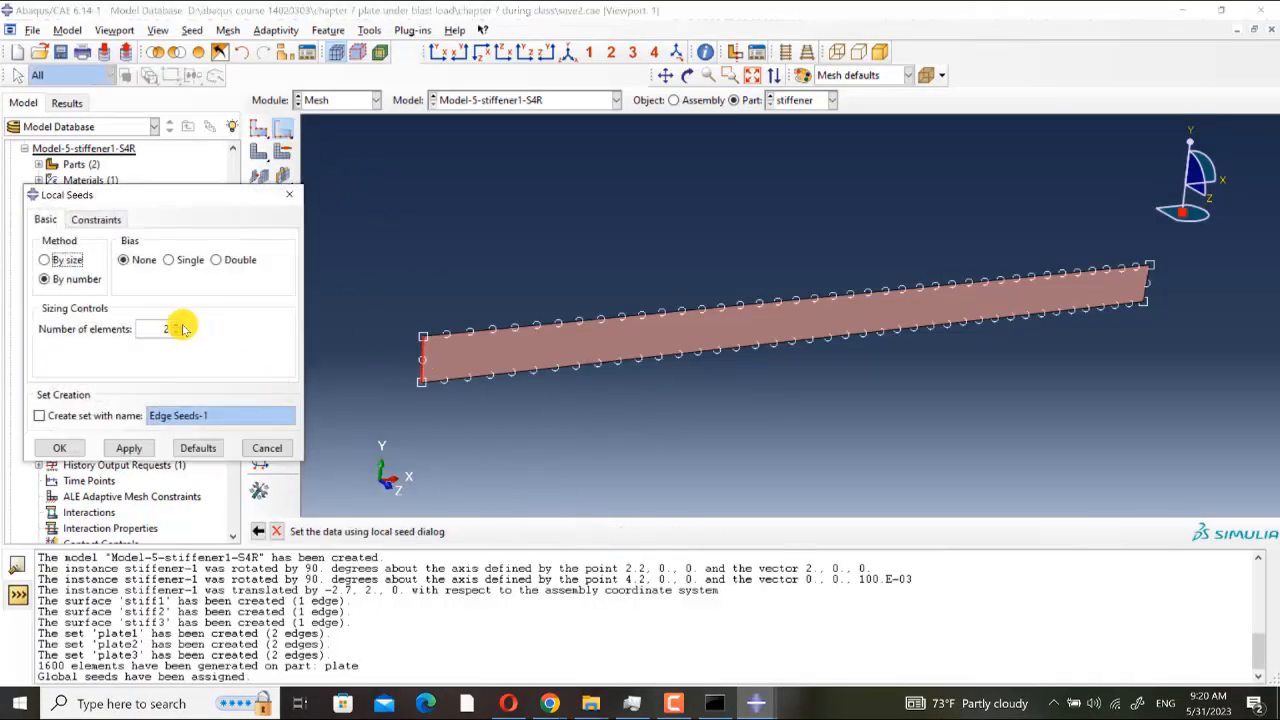
click(128, 447)
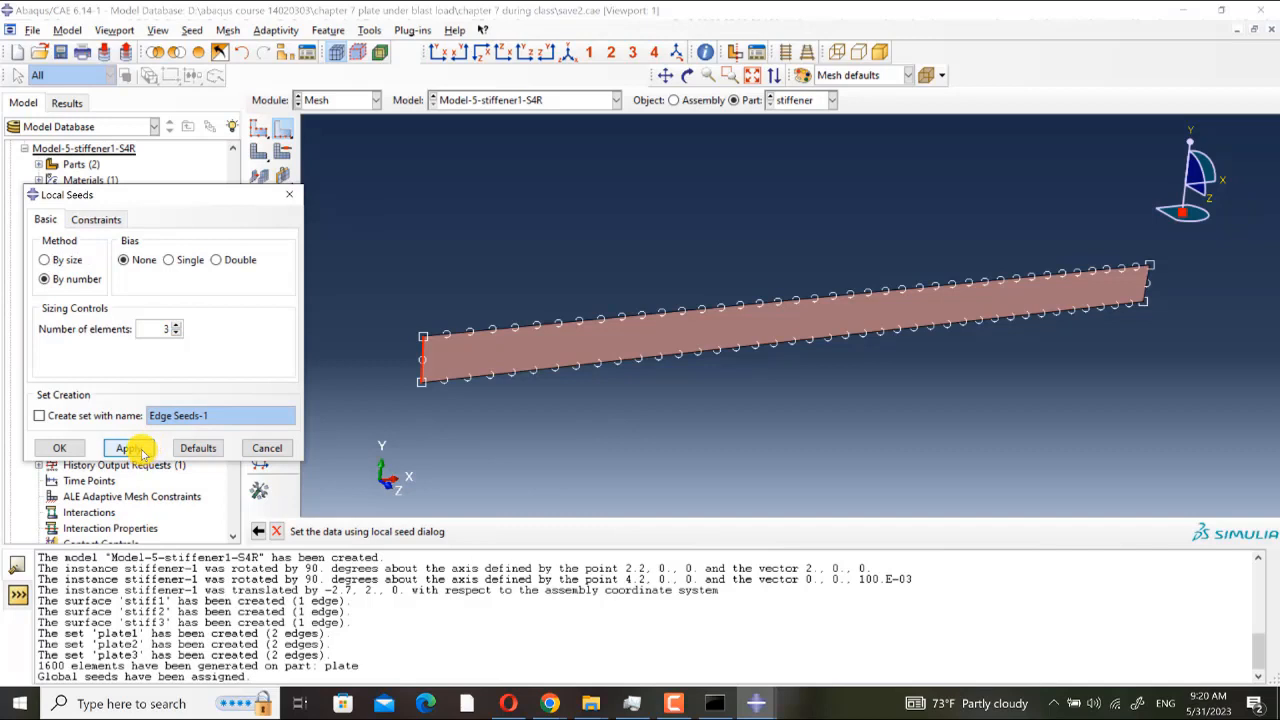
click(125, 447)
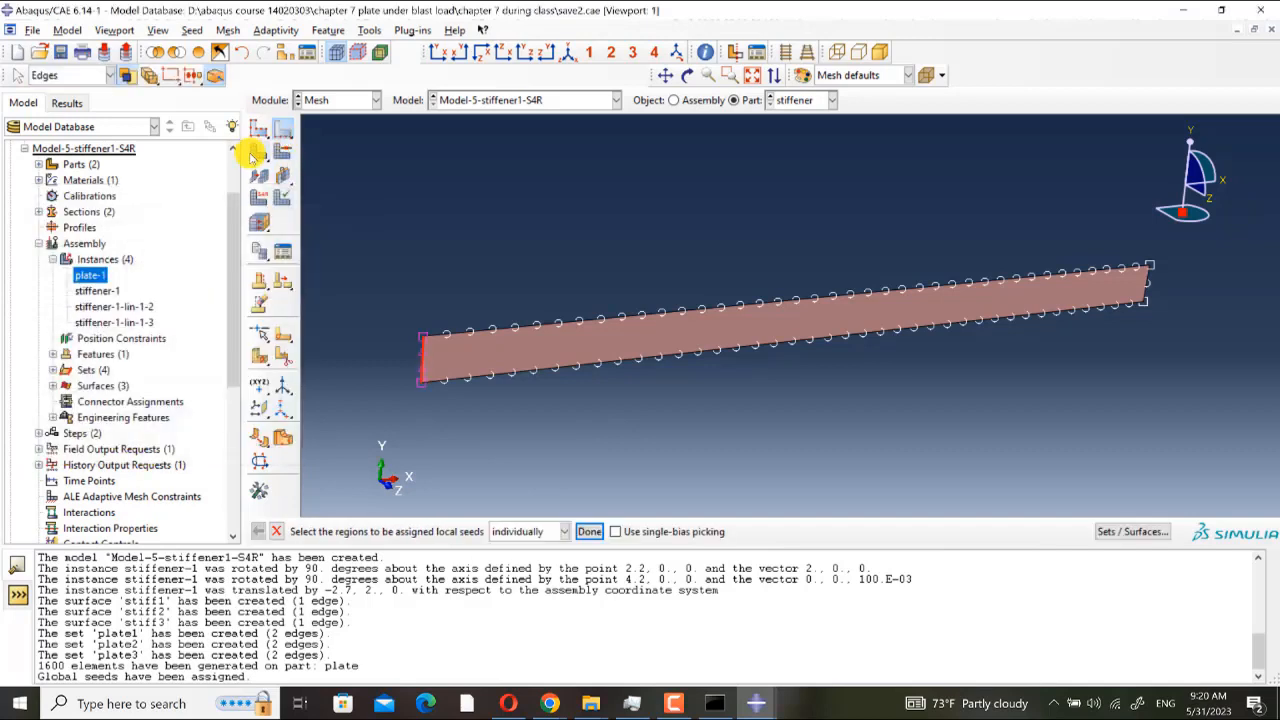
click(588, 531)
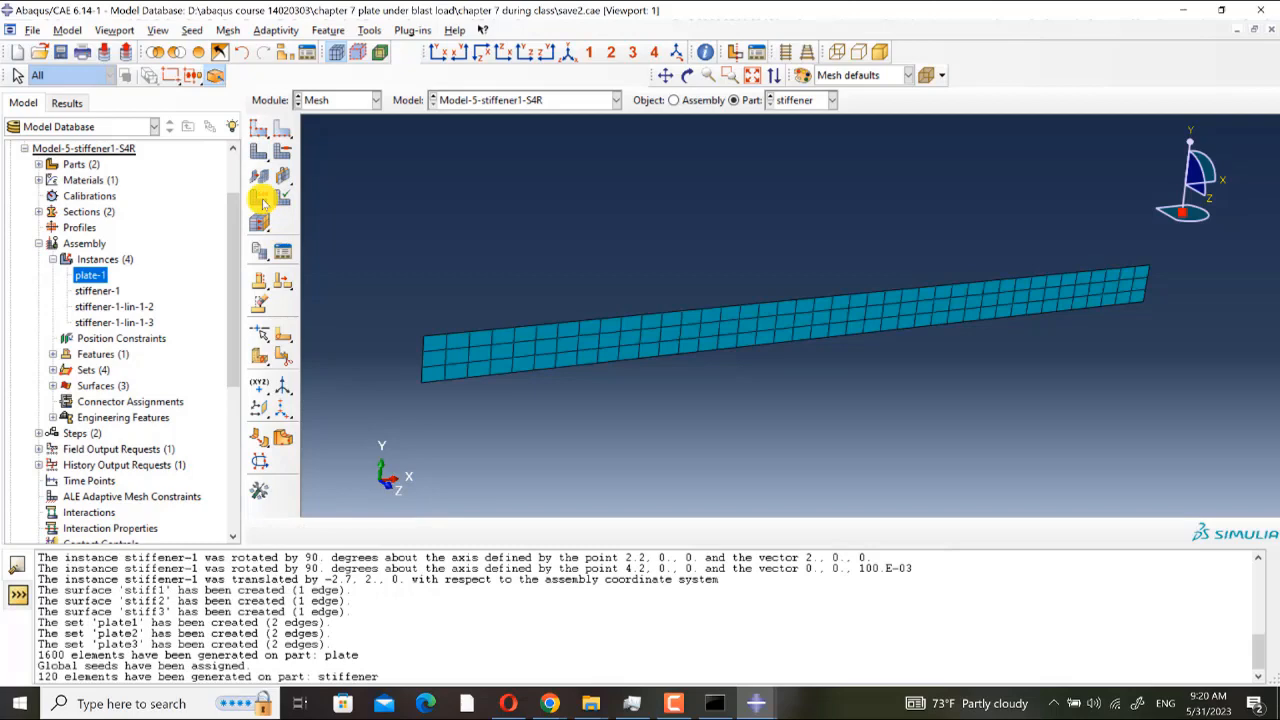
Assign Explicit S4R shell elements to the stiffener and save the model
click(259, 192)
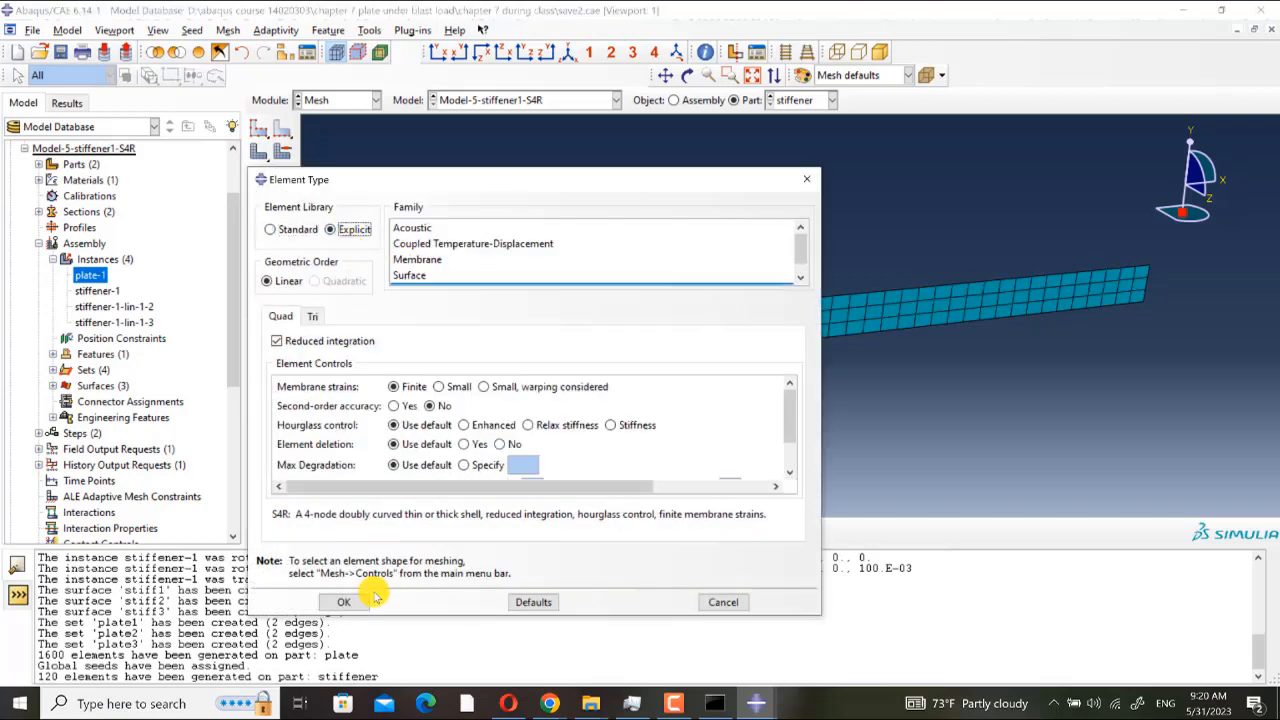
click(343, 601)
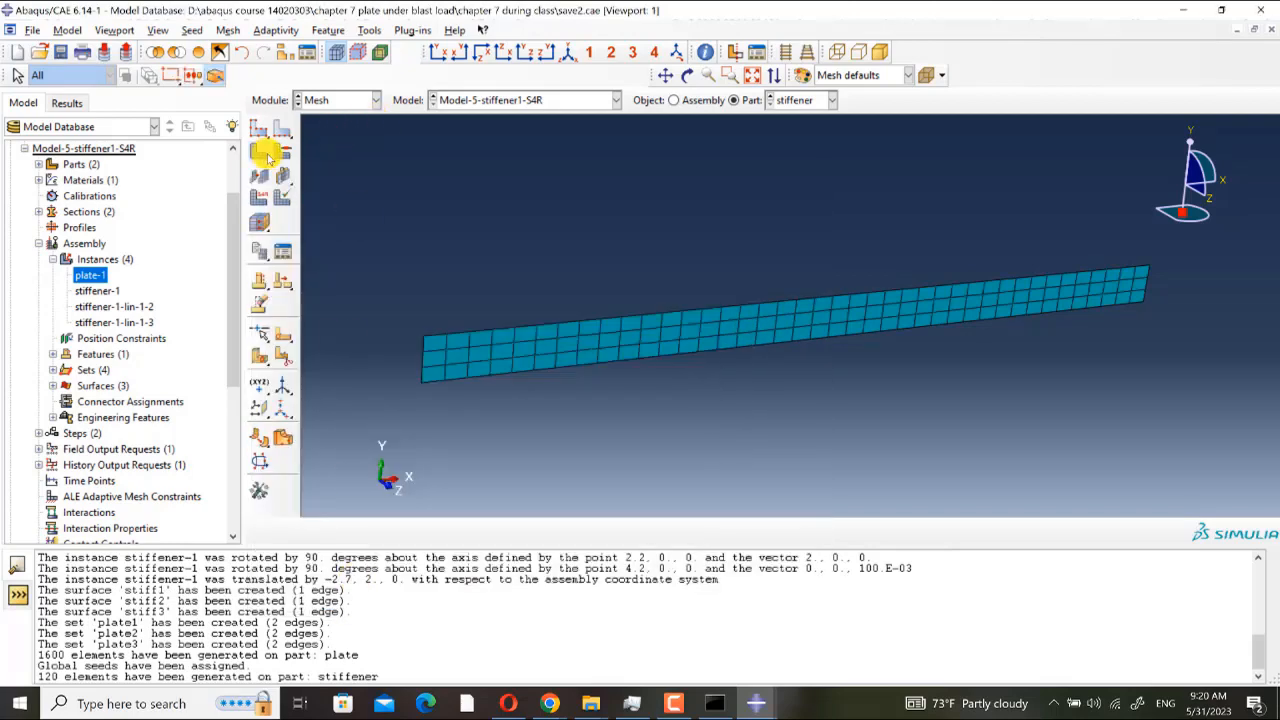
click(674, 100)
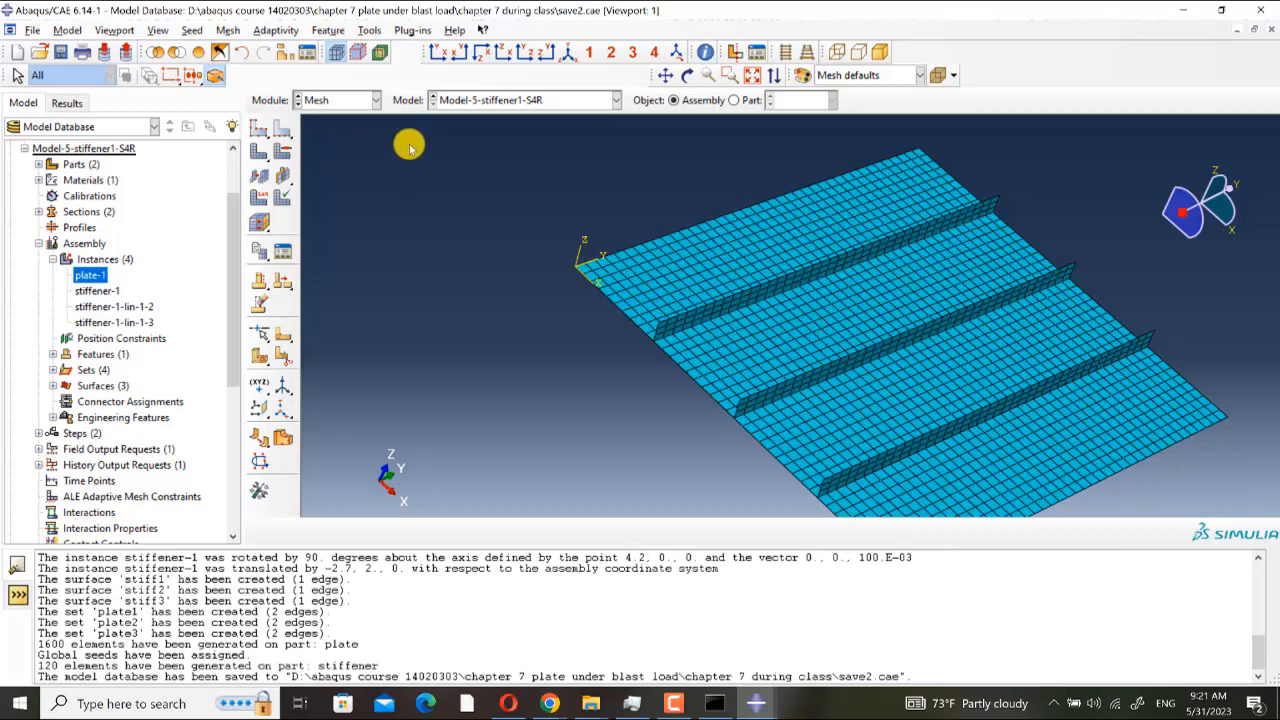
Switch through the Step module to Job and start a job for Model-5-stiffener1-S4R
click(375, 99)
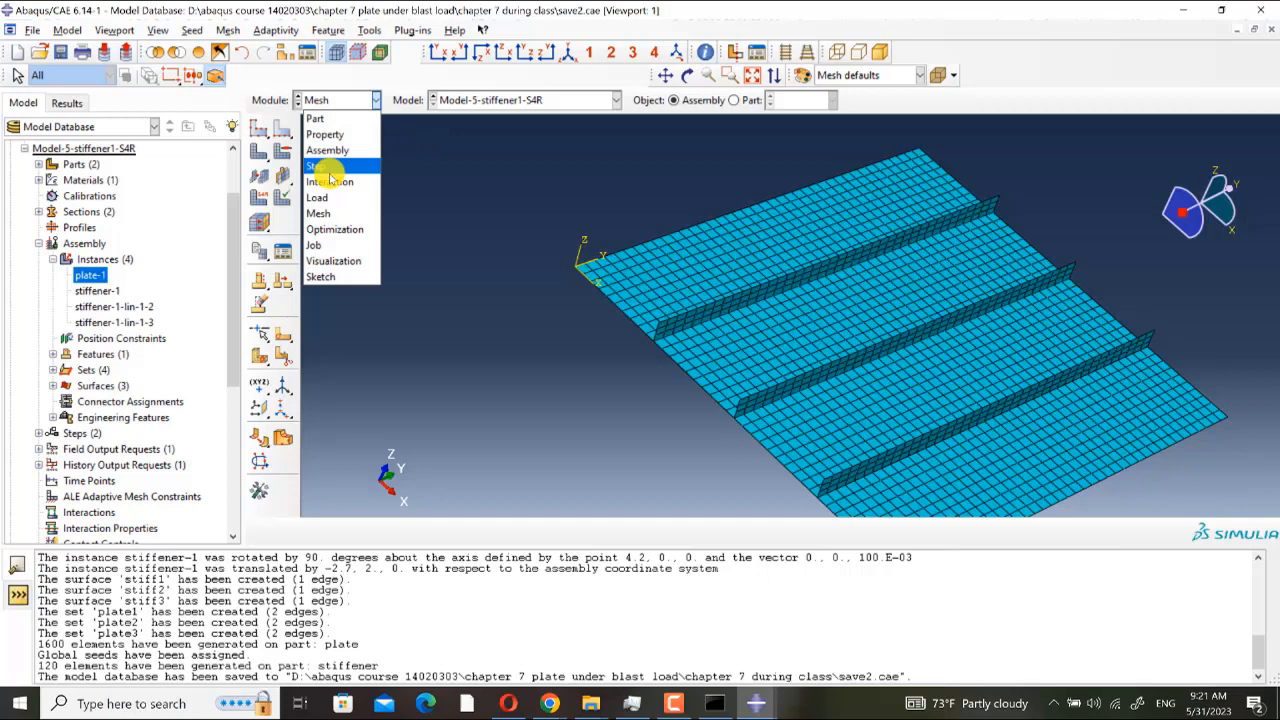
click(313, 165)
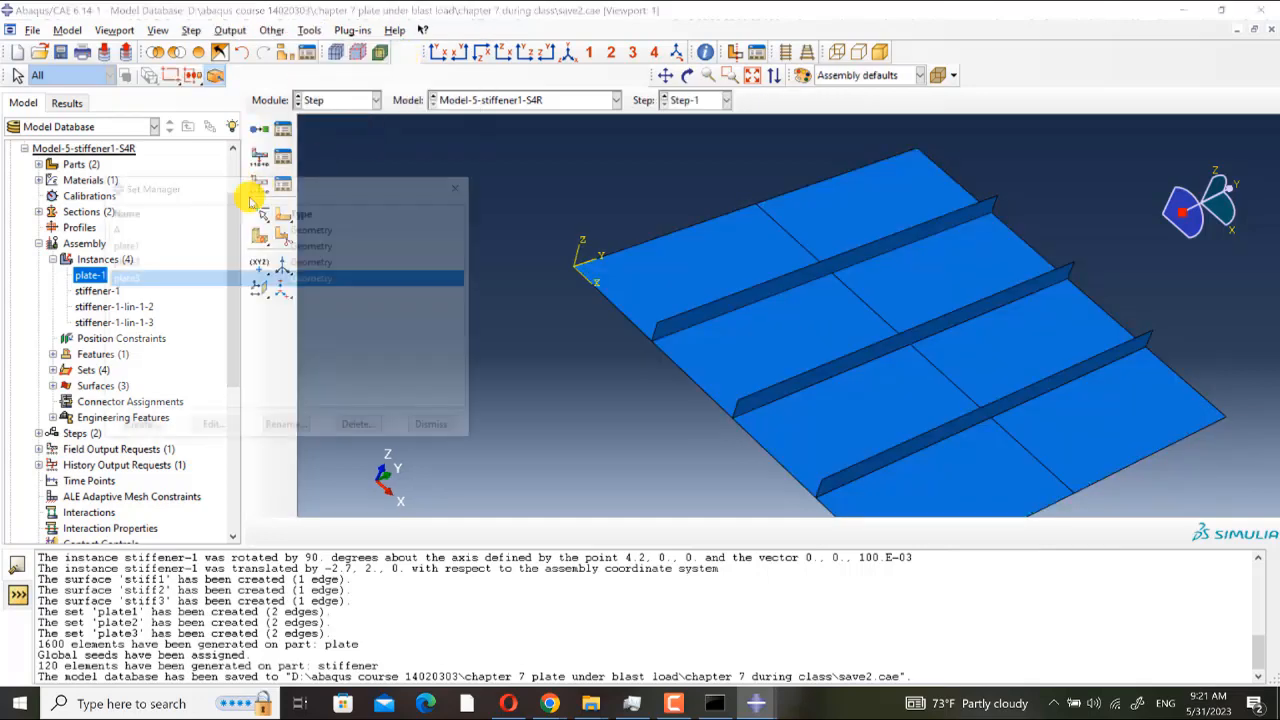
click(215, 431)
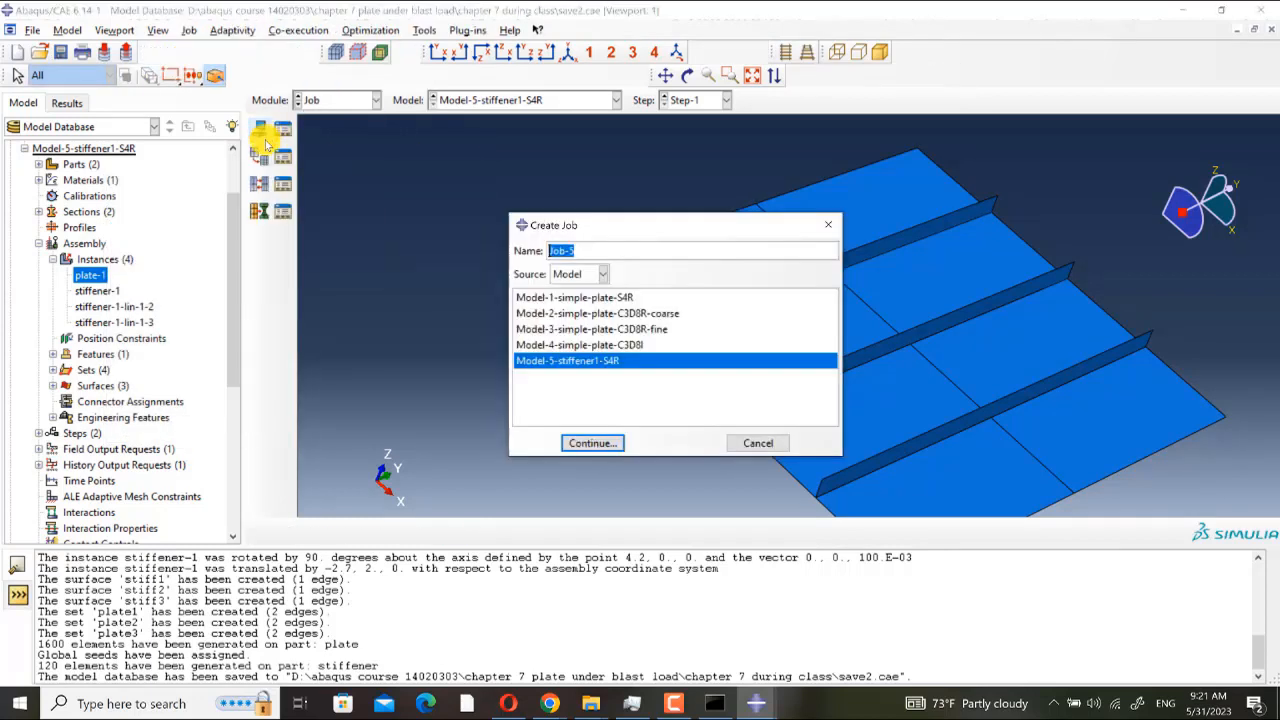
Create Job-5 with 'Double - analysis + packager' precision and submit it
click(592, 443)
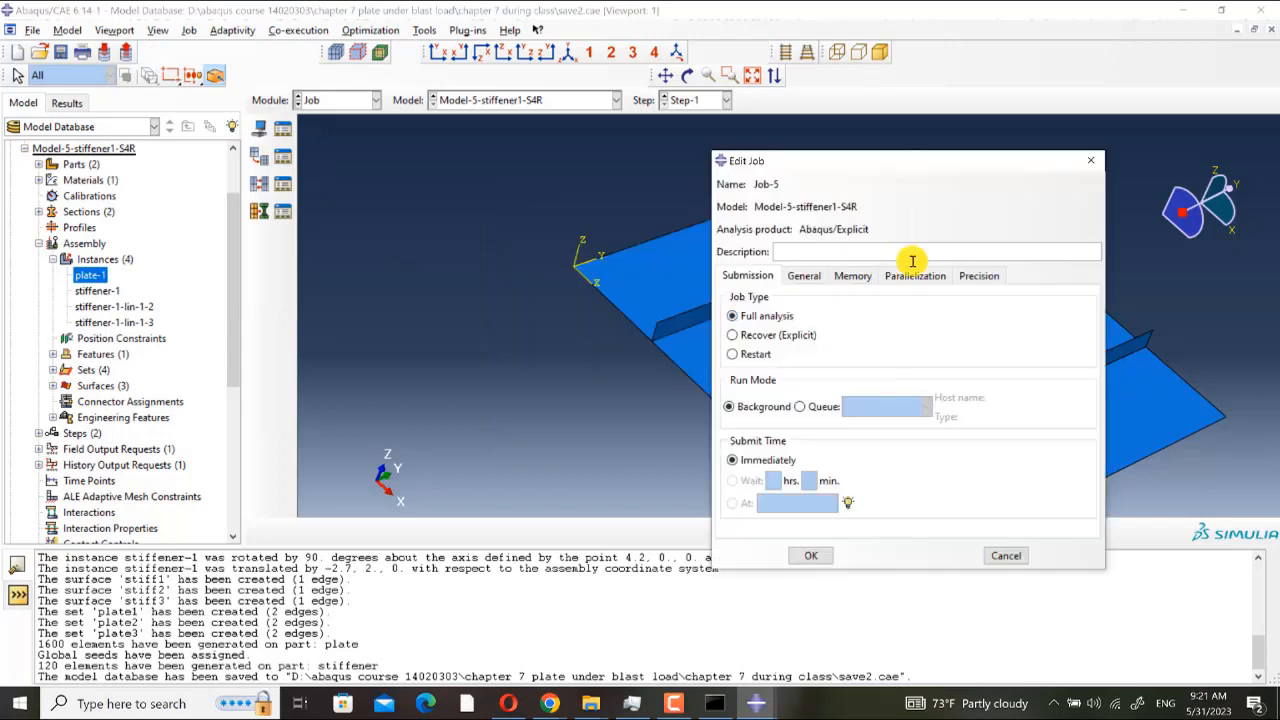
click(913, 275)
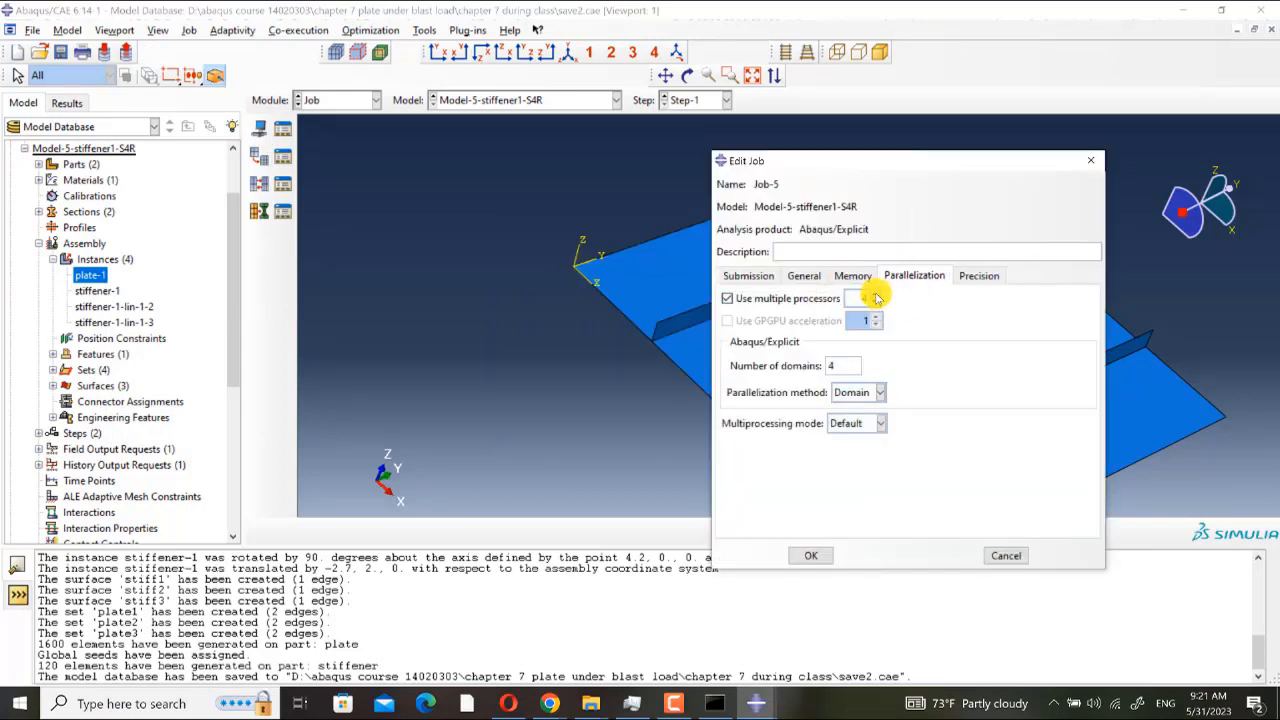
click(978, 275)
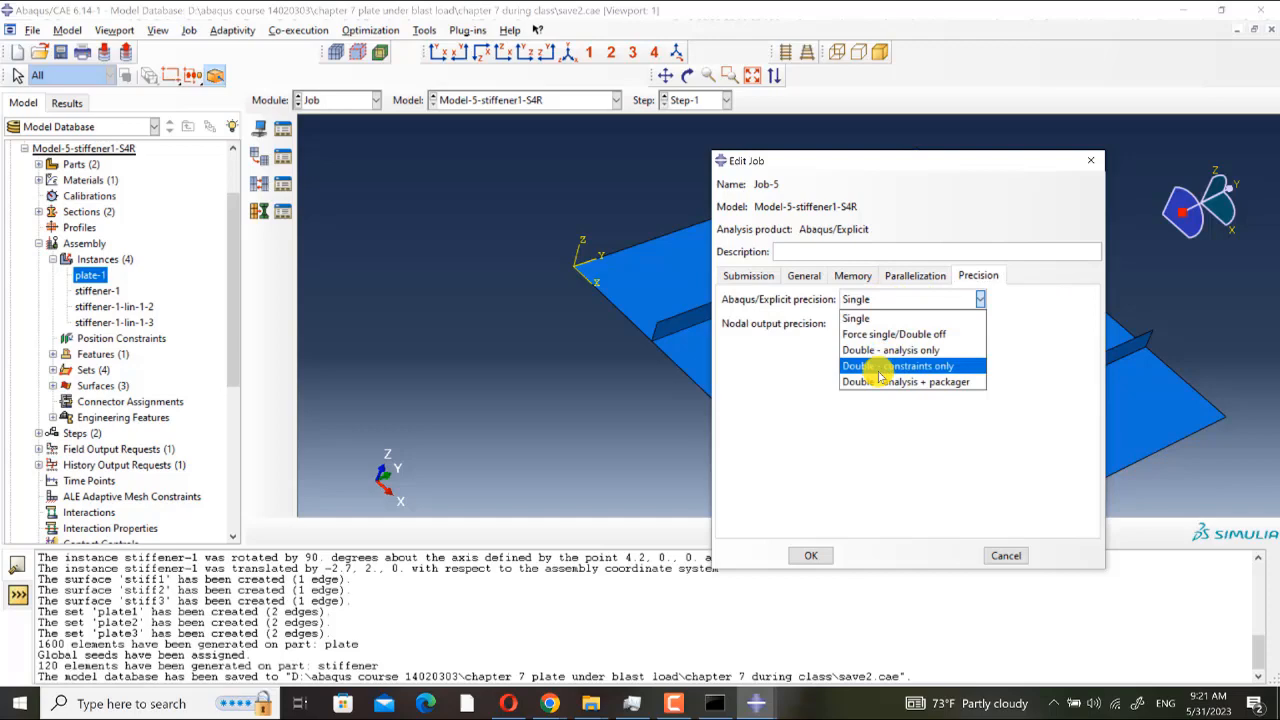
click(908, 381)
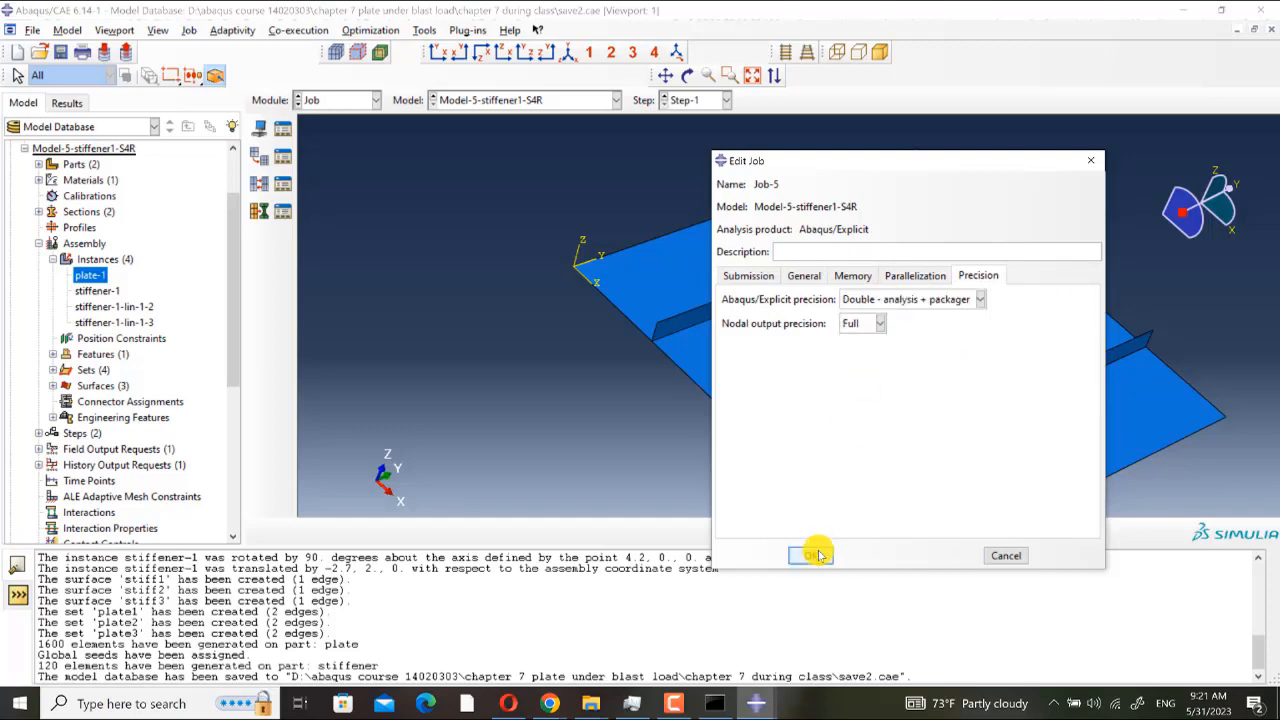
click(810, 555)
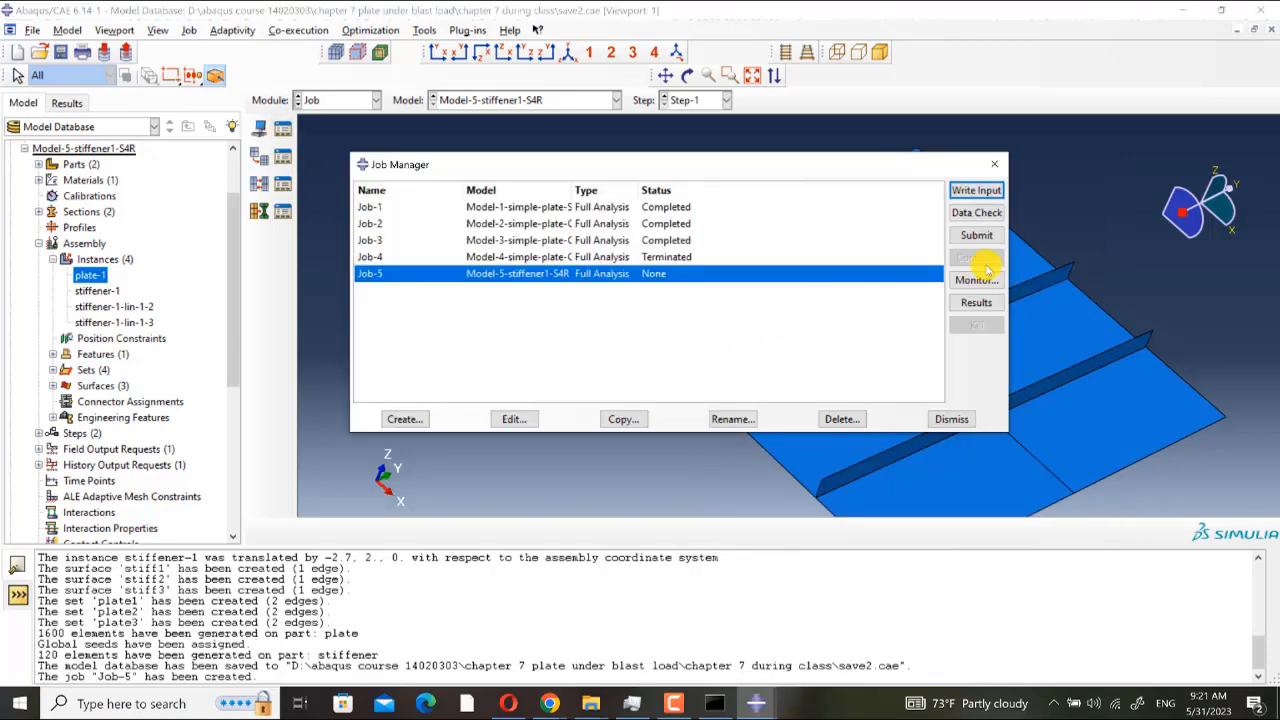
click(976, 235)
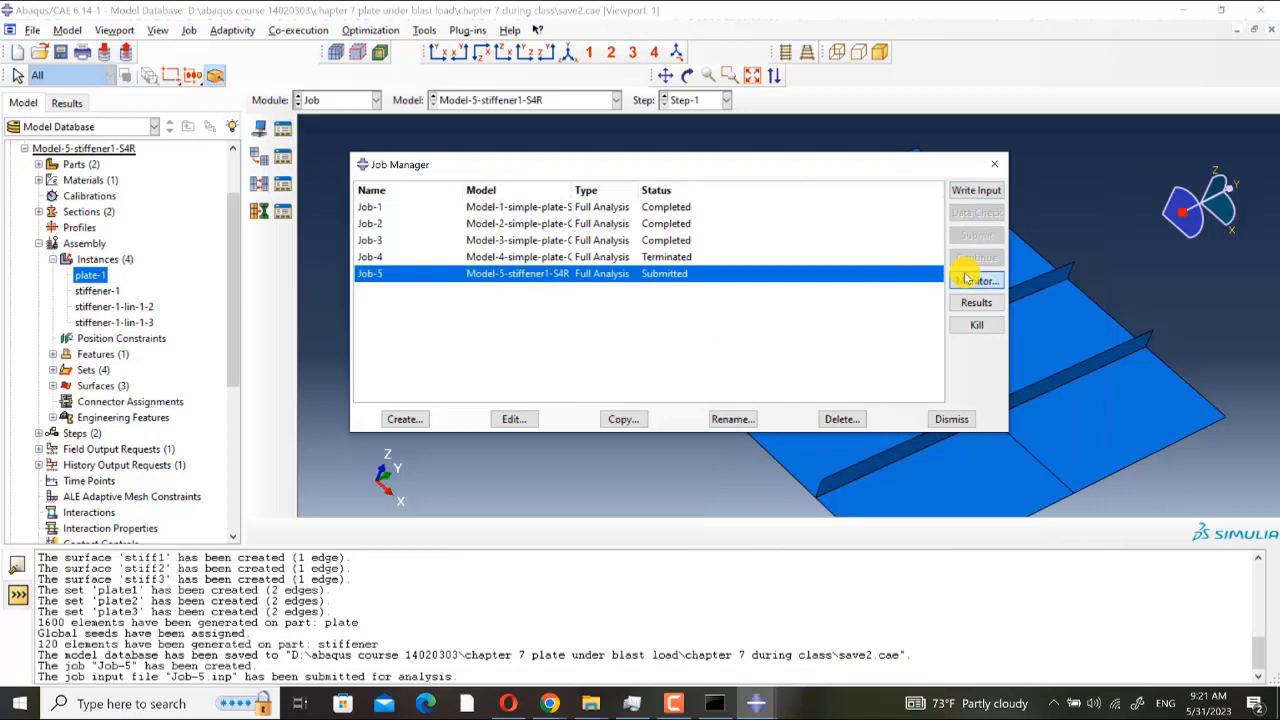
click(976, 280)
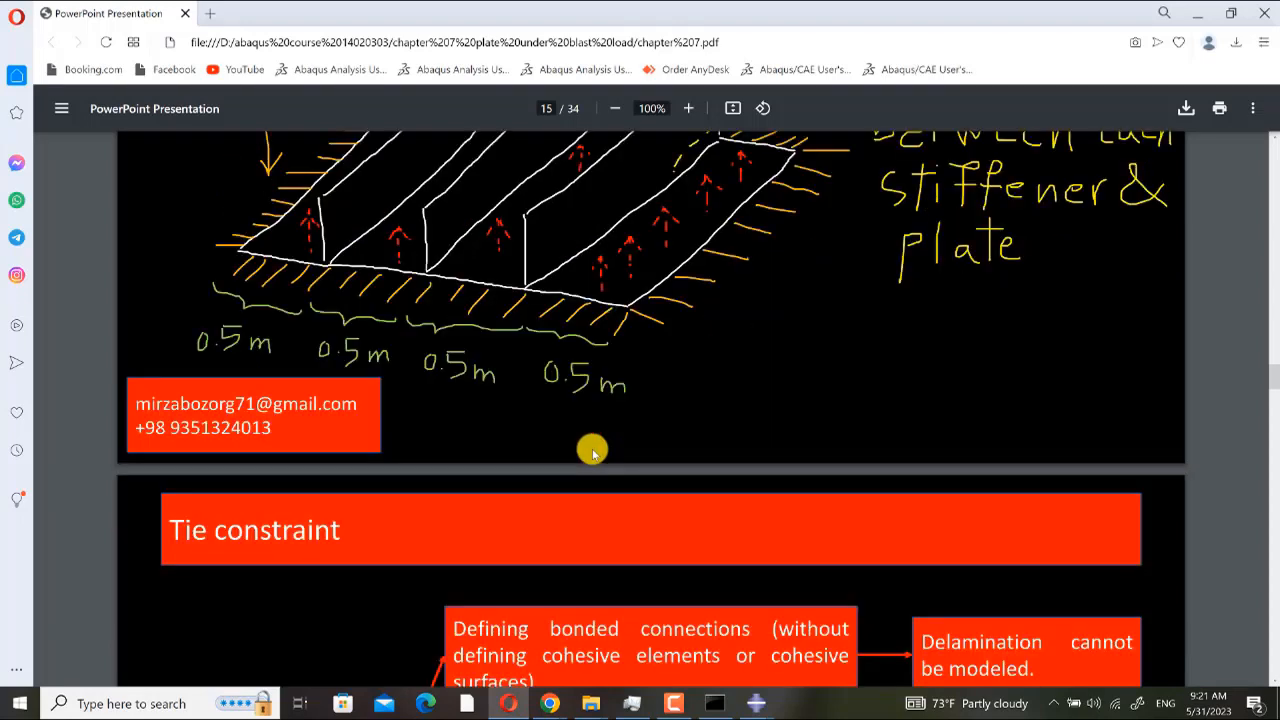
Scroll the lecture PDF to page 15 with the Tie constraint slide
scroll(down, 3)
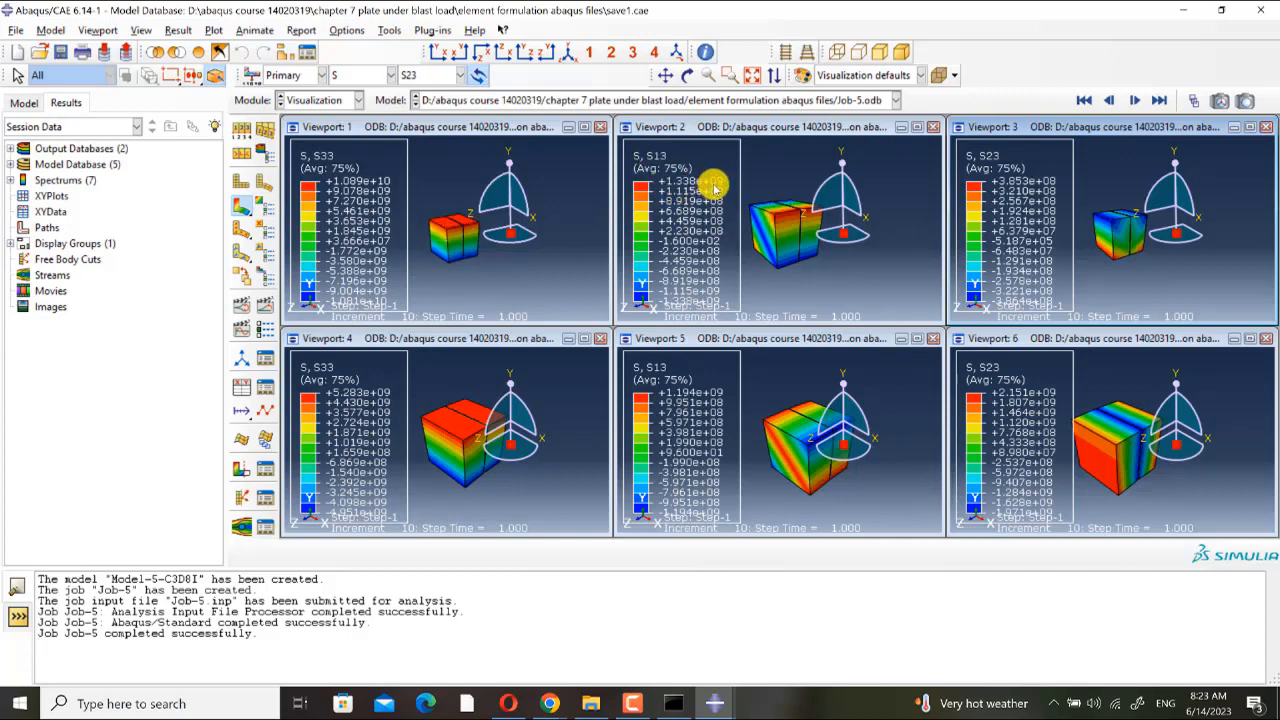
mouse_move(685, 185)
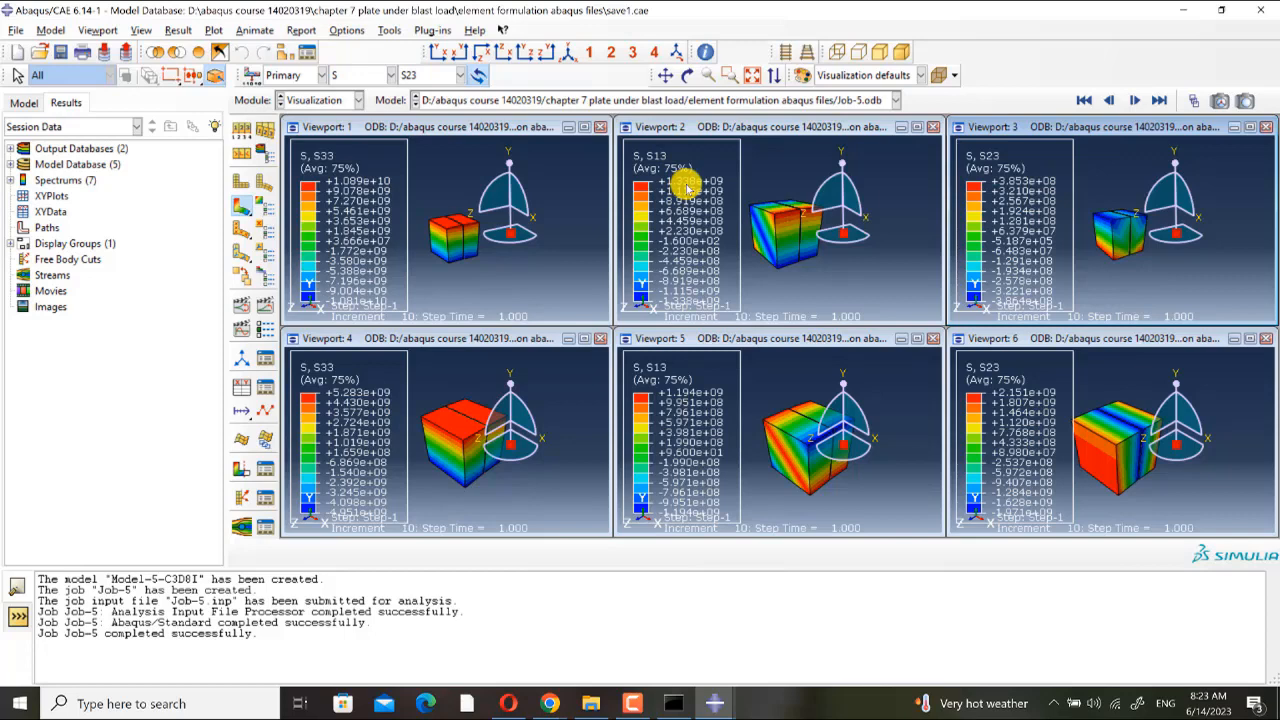
mouse_move(343, 190)
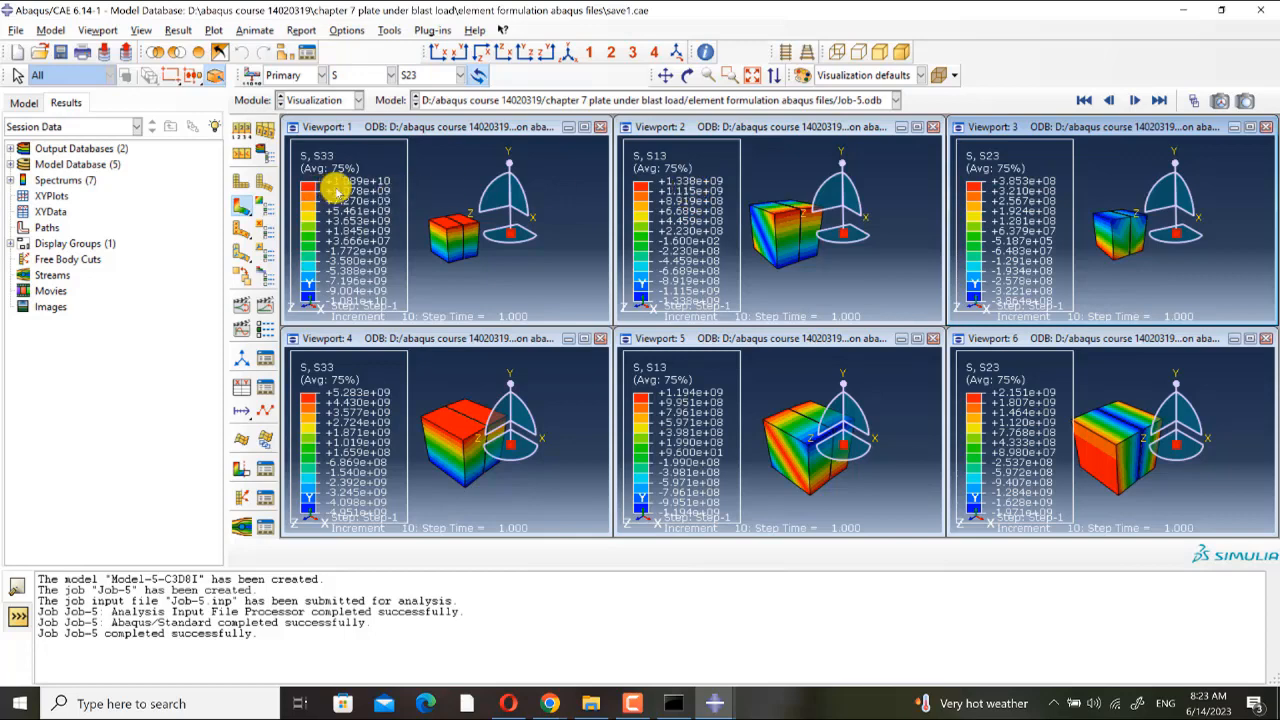
mouse_move(1020, 190)
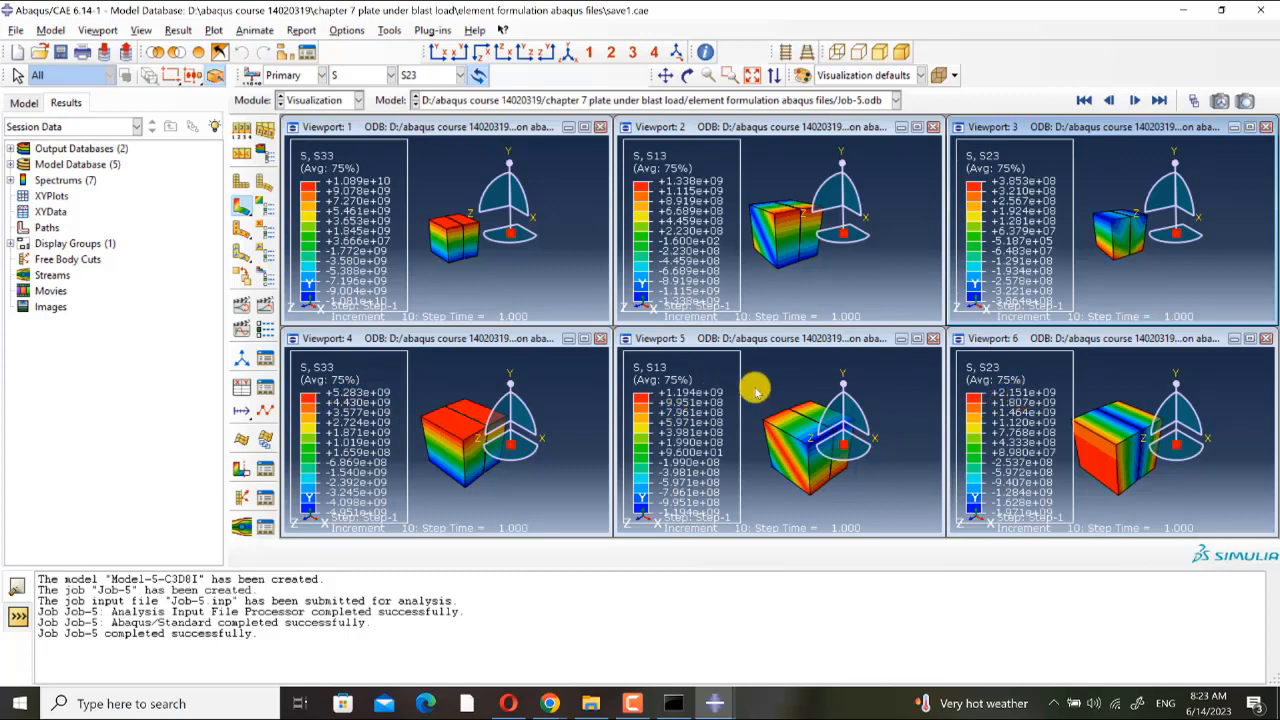
mouse_move(700, 398)
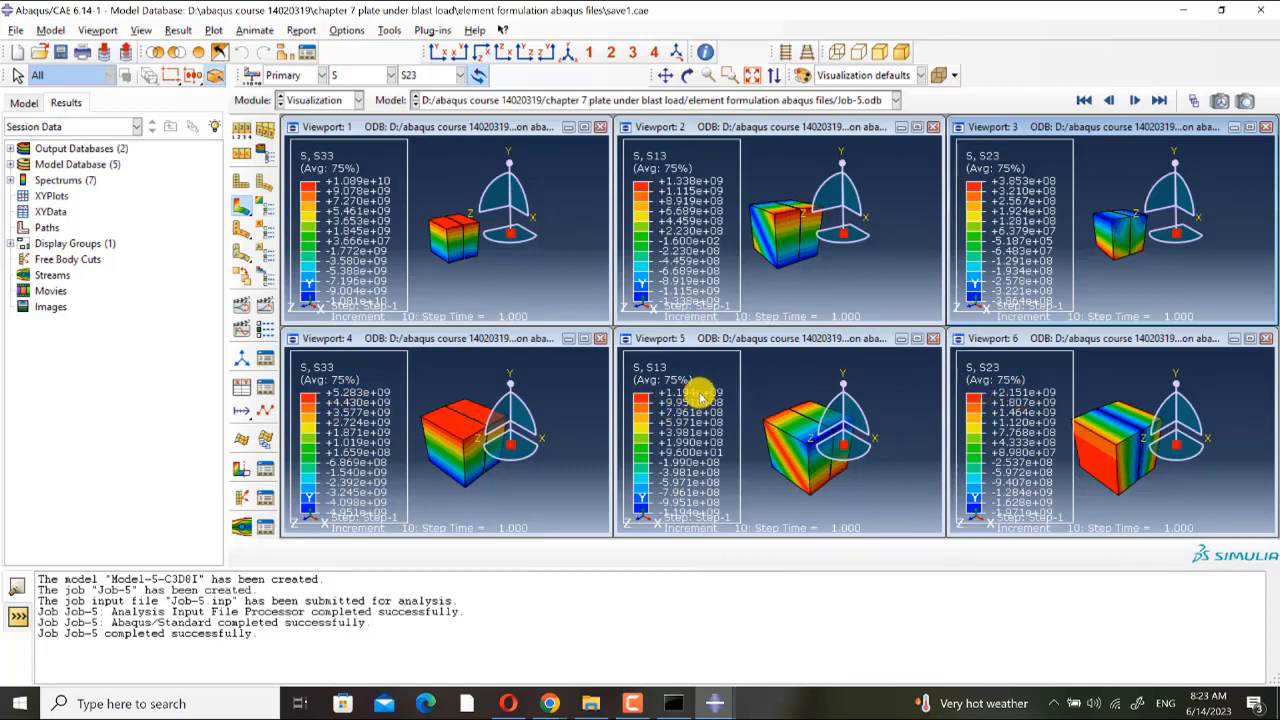
mouse_move(1068, 264)
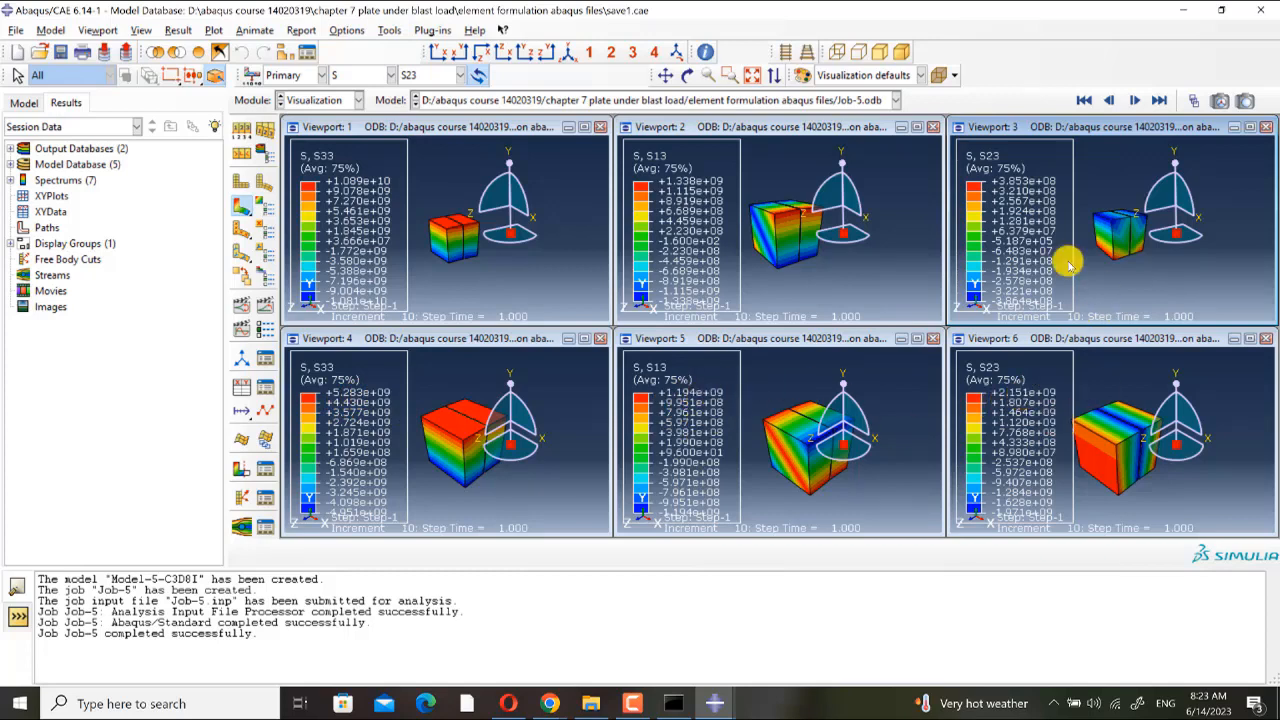
mouse_move(780, 245)
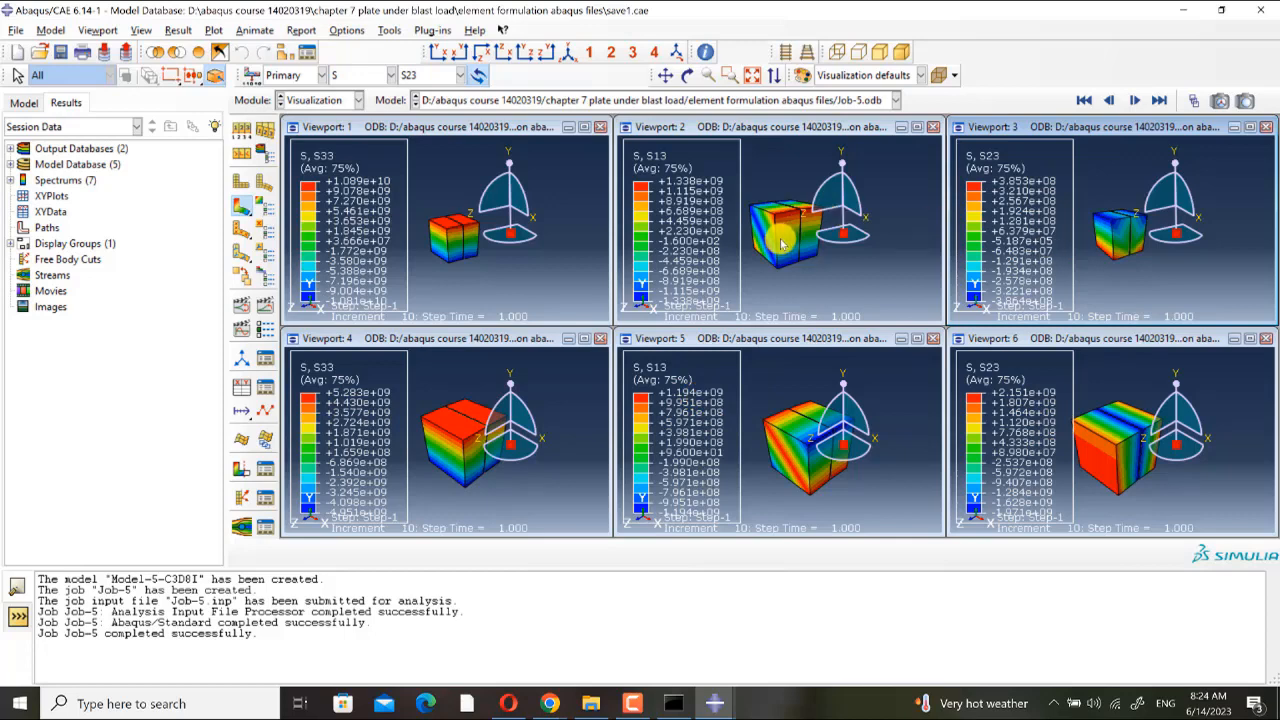
mouse_move(763, 408)
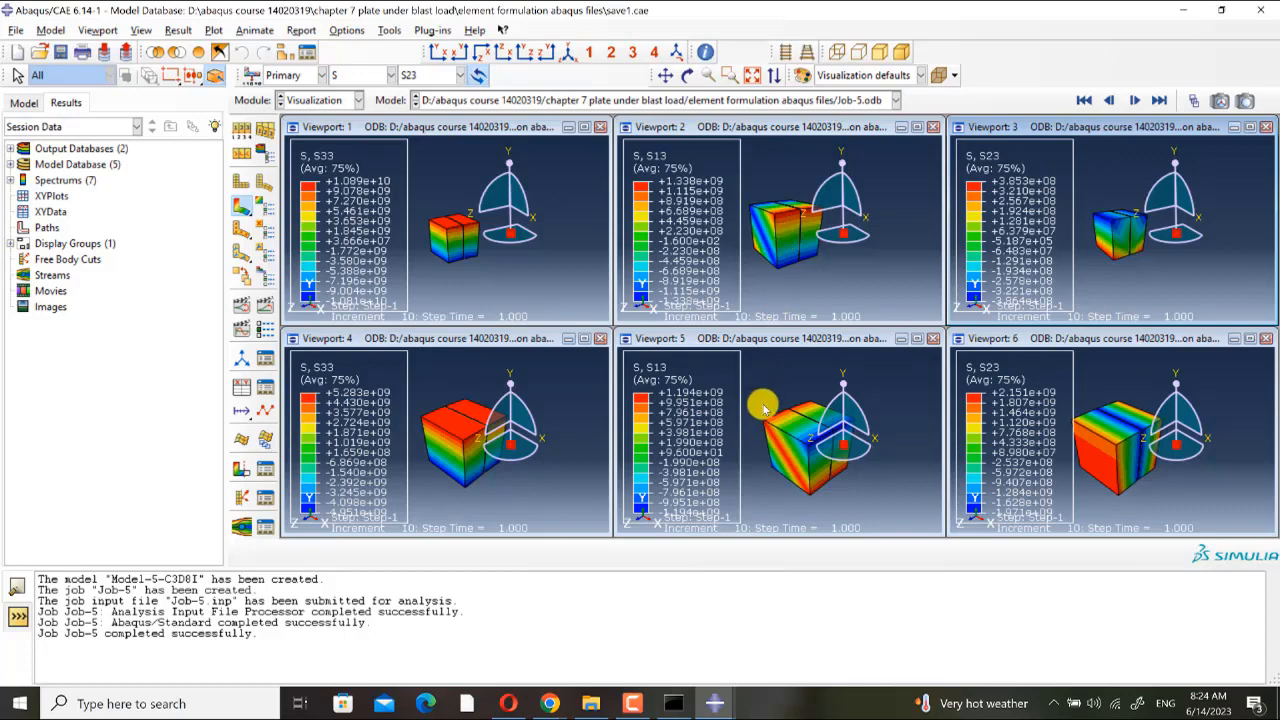
mouse_move(815, 303)
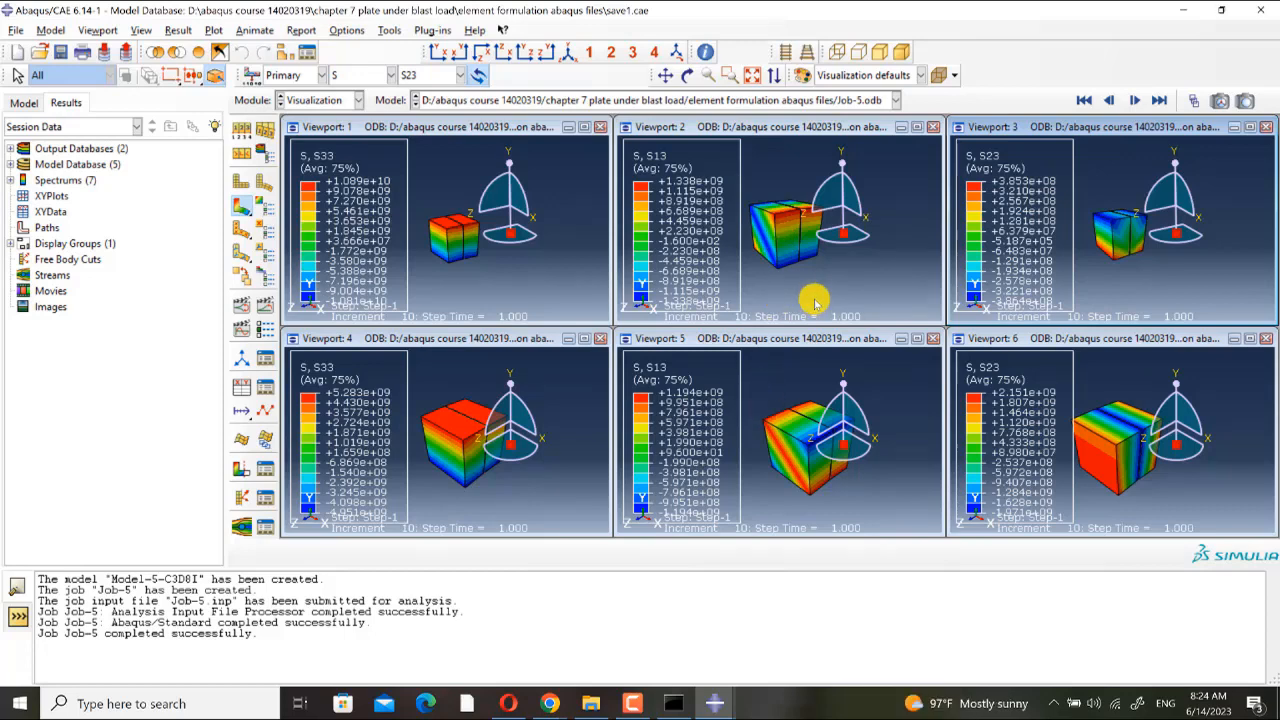
mouse_move(453, 165)
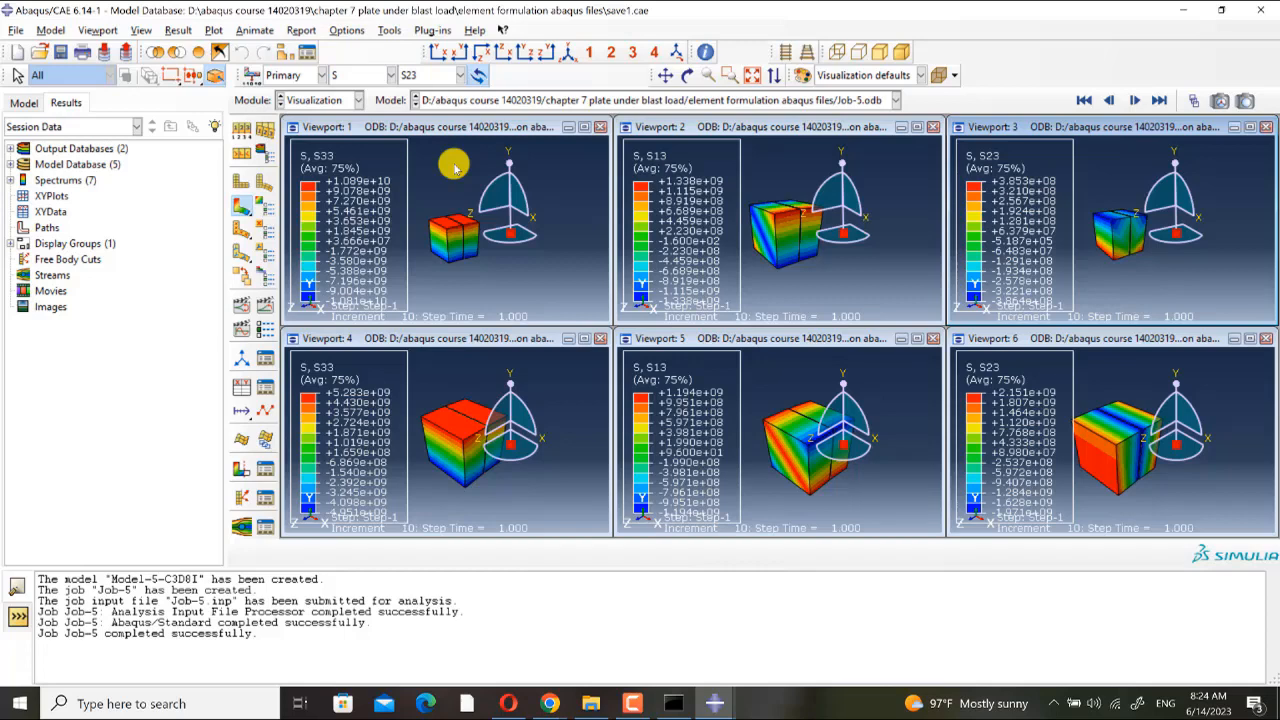
mouse_move(446, 232)
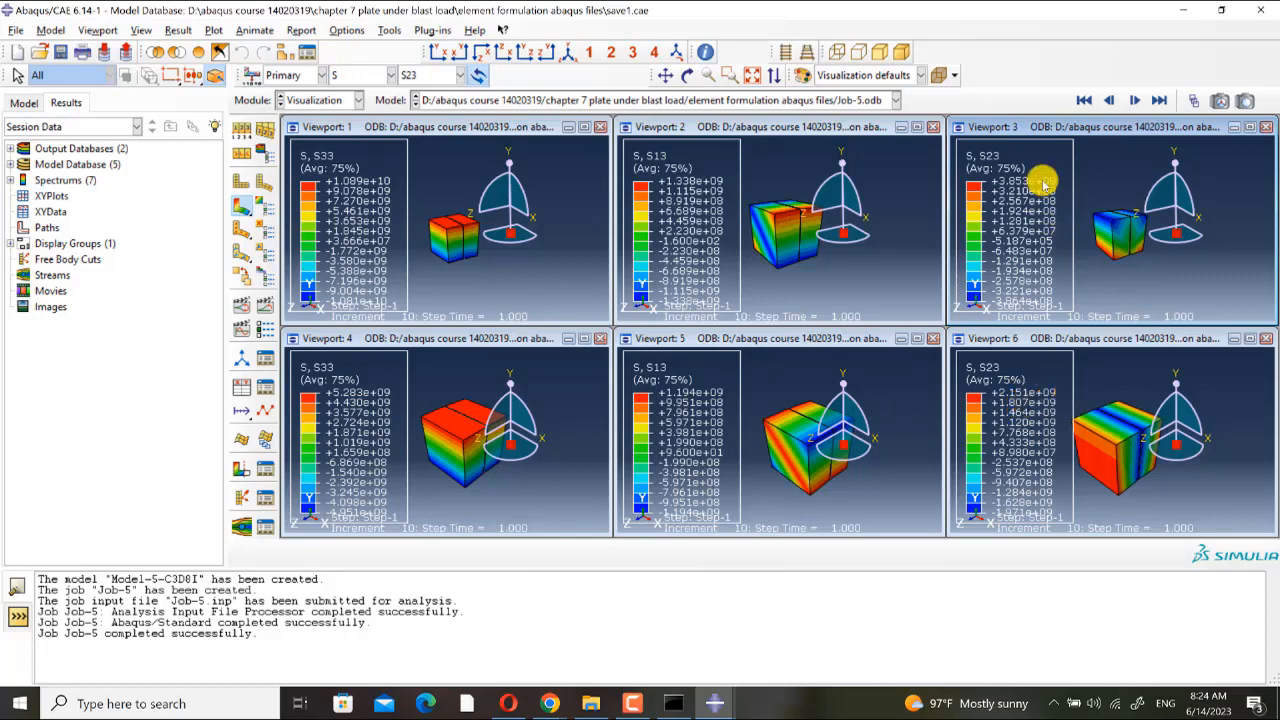
mouse_move(577, 399)
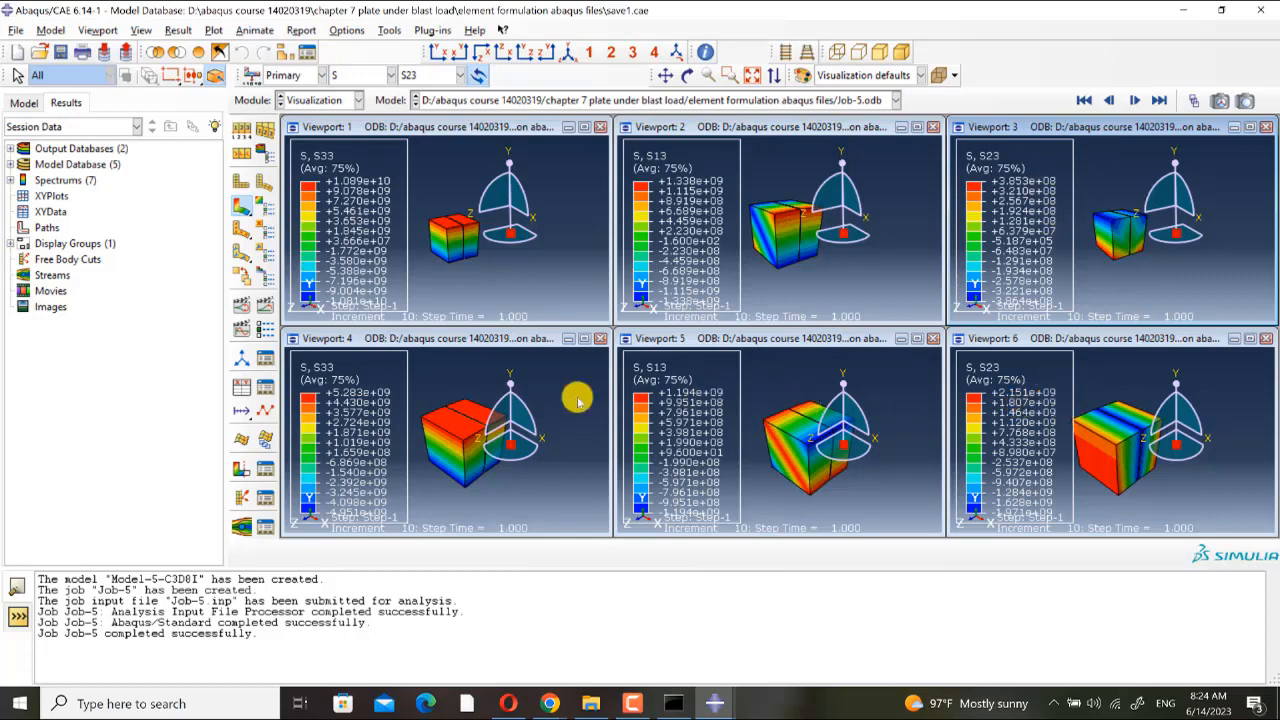
mouse_move(495, 317)
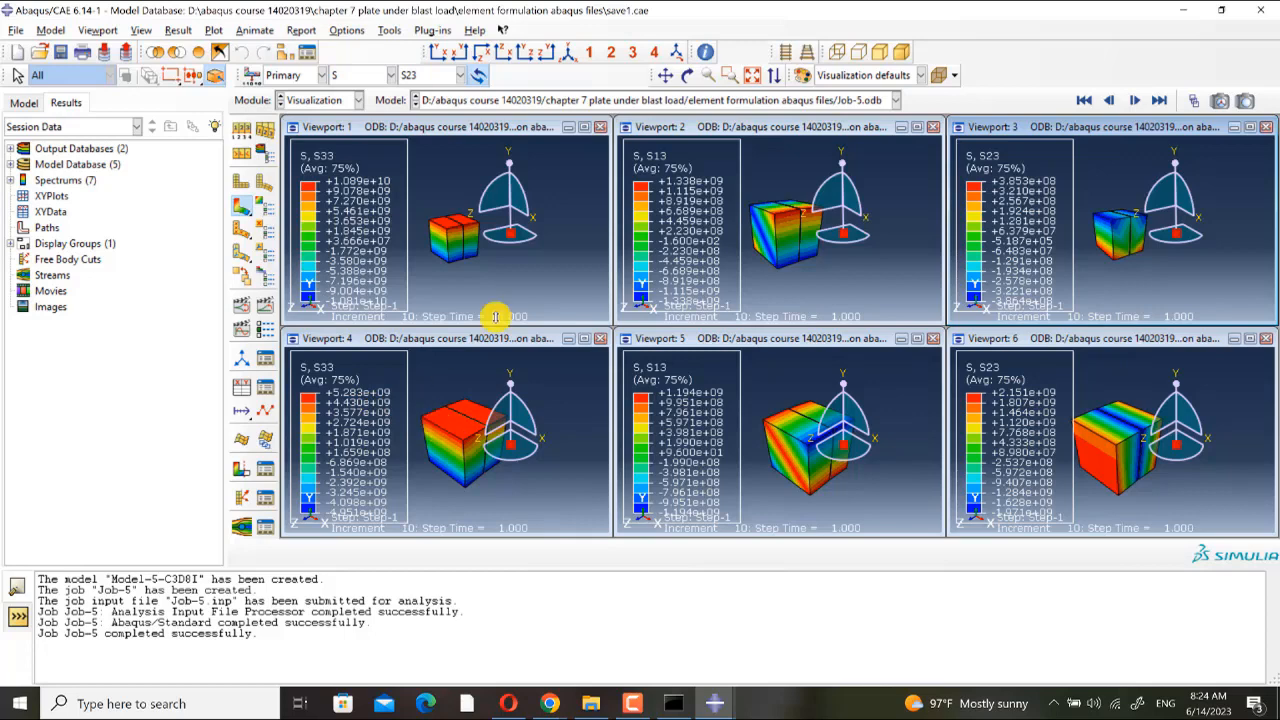
mouse_move(510, 278)
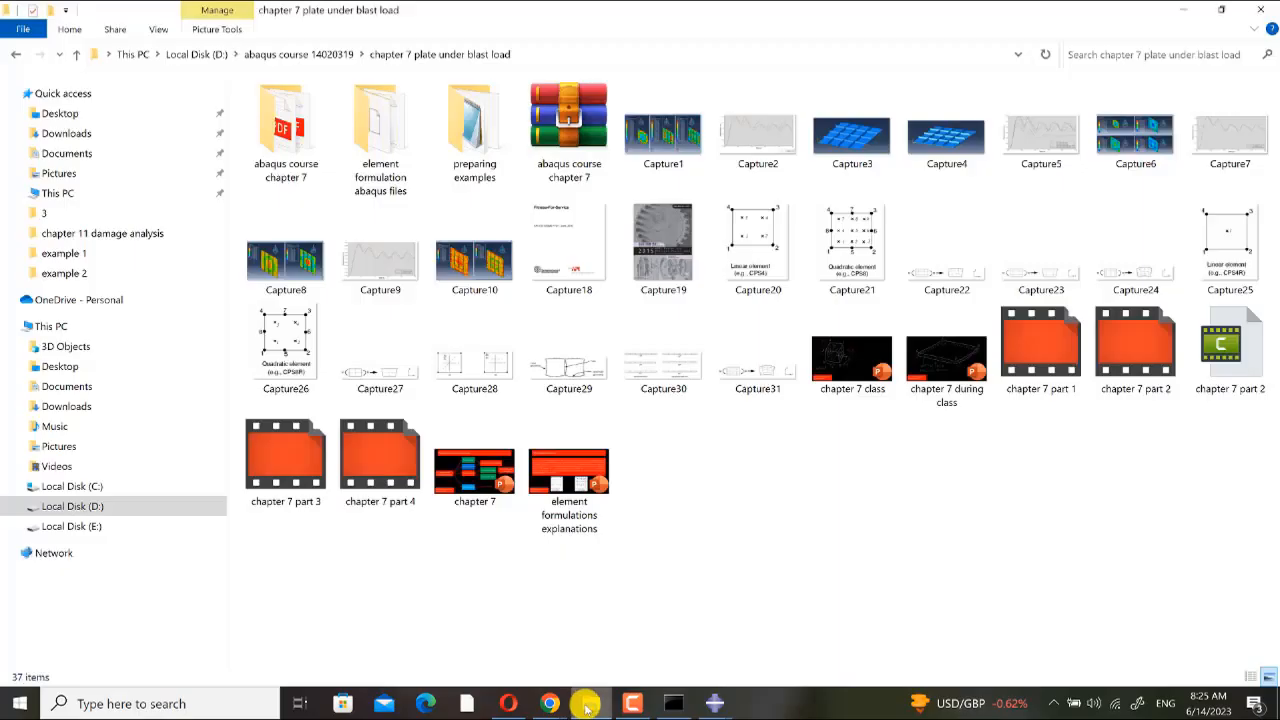
mouse_move(741, 536)
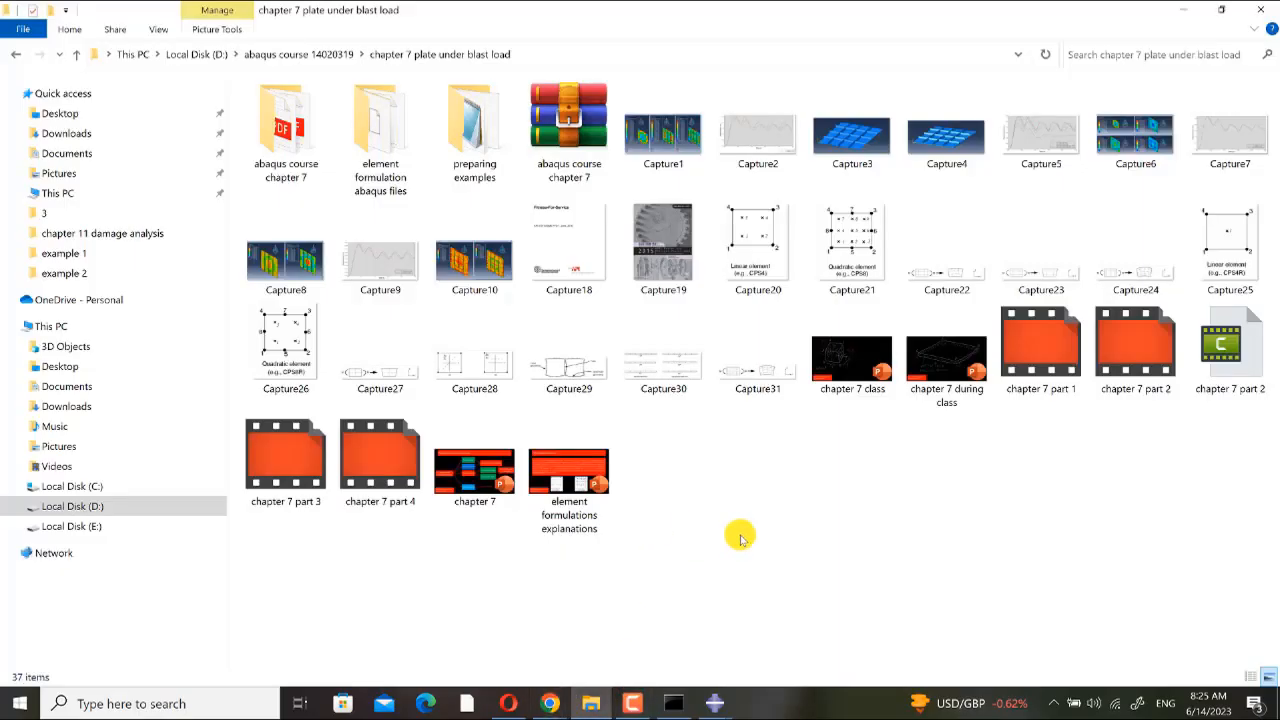
mouse_move(750, 495)
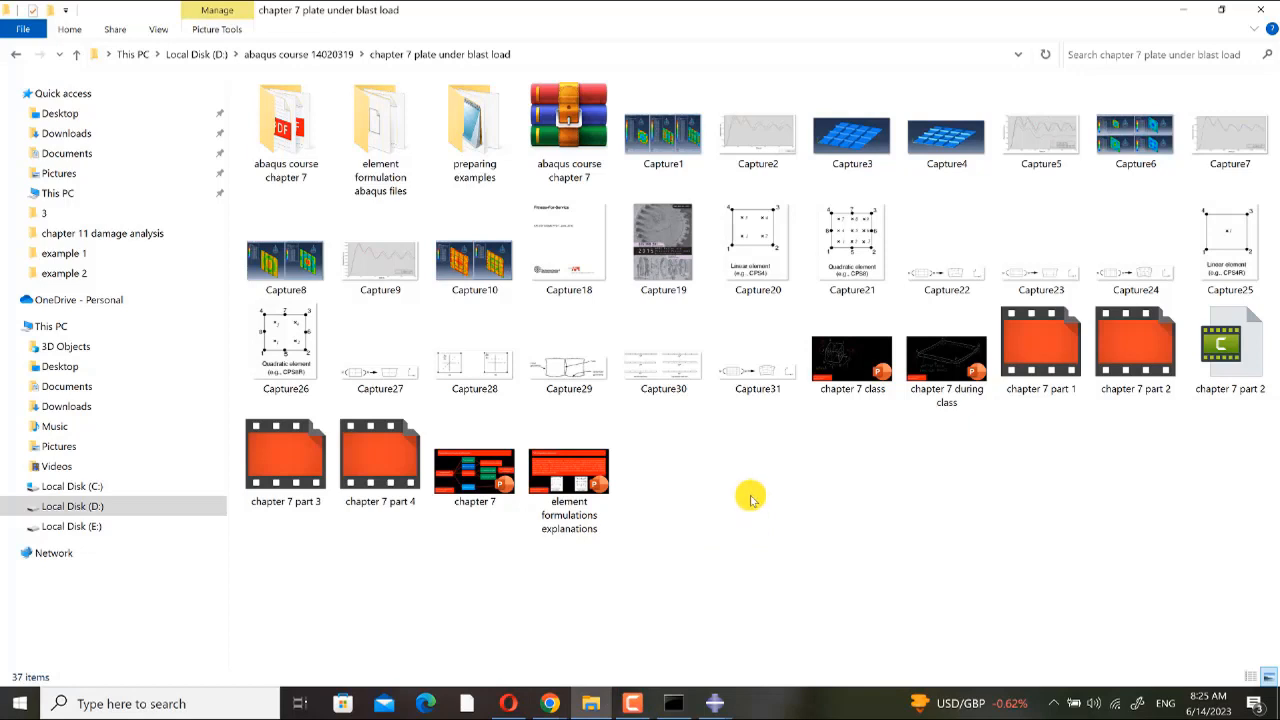
mouse_move(670, 518)
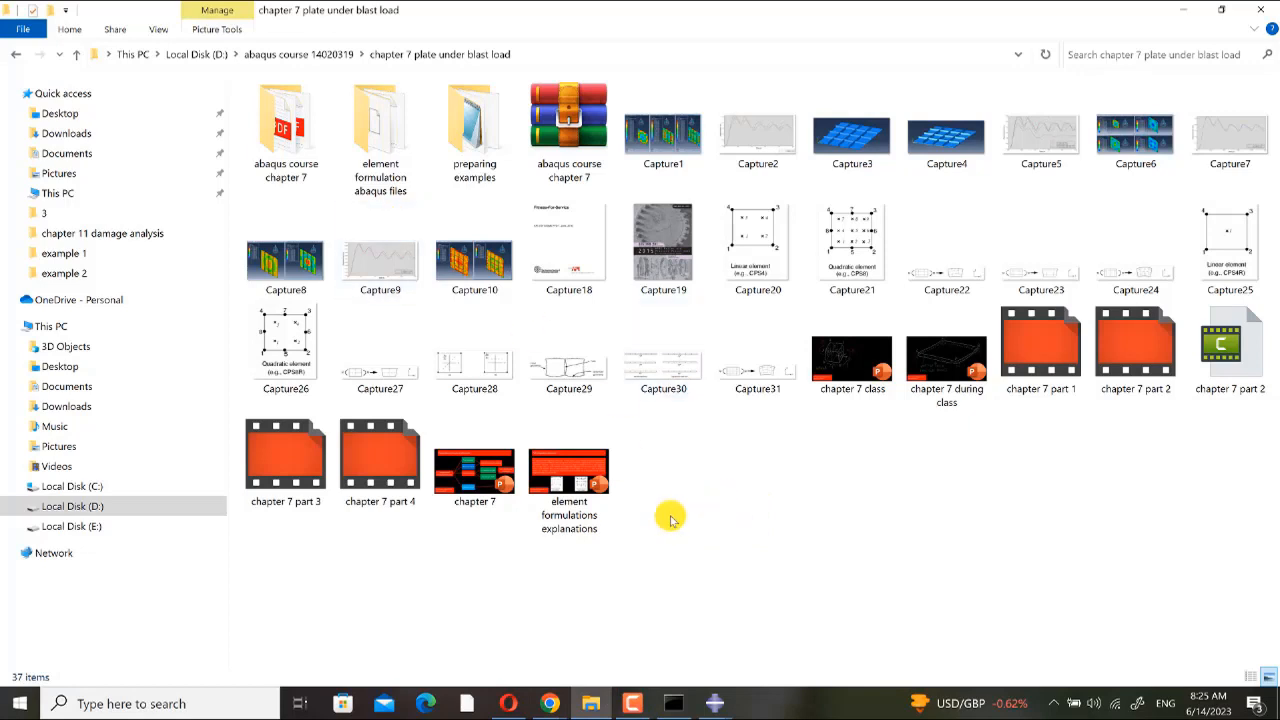
Open the 'chapter 7 during class' PowerPoint file from File Explorer
click(946, 355)
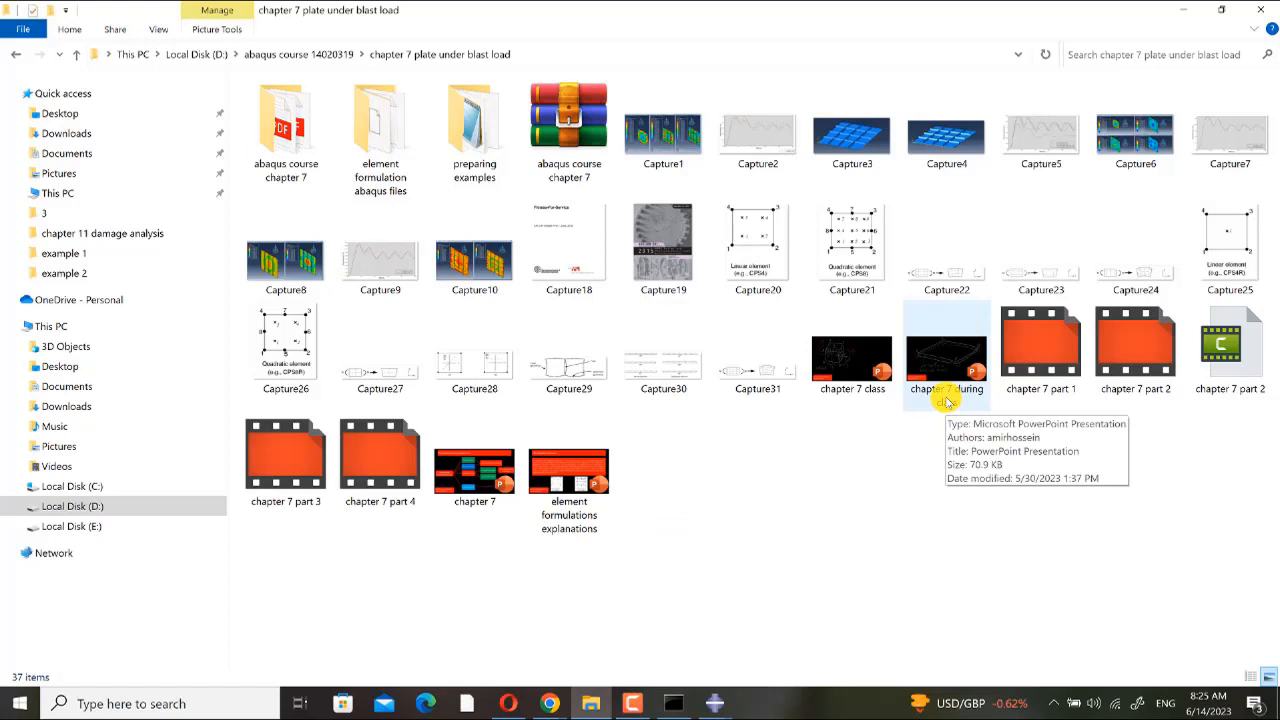
double_click(945, 352)
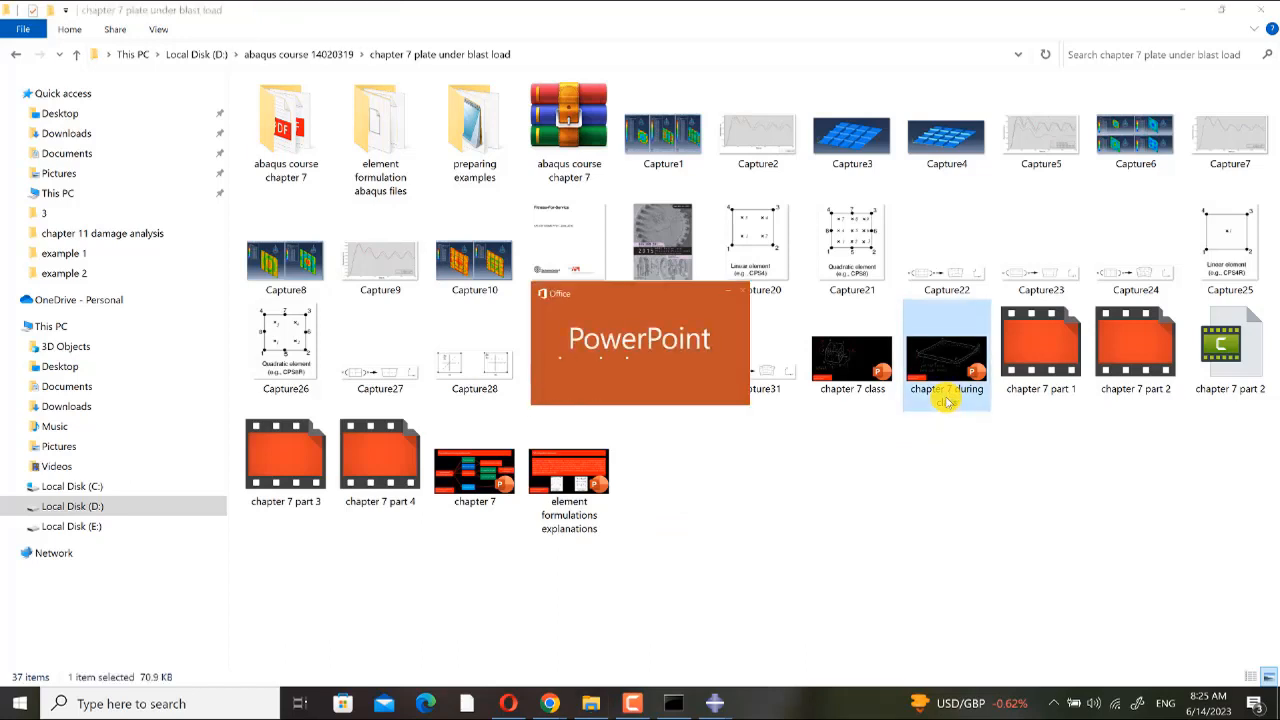
double_click(945, 350)
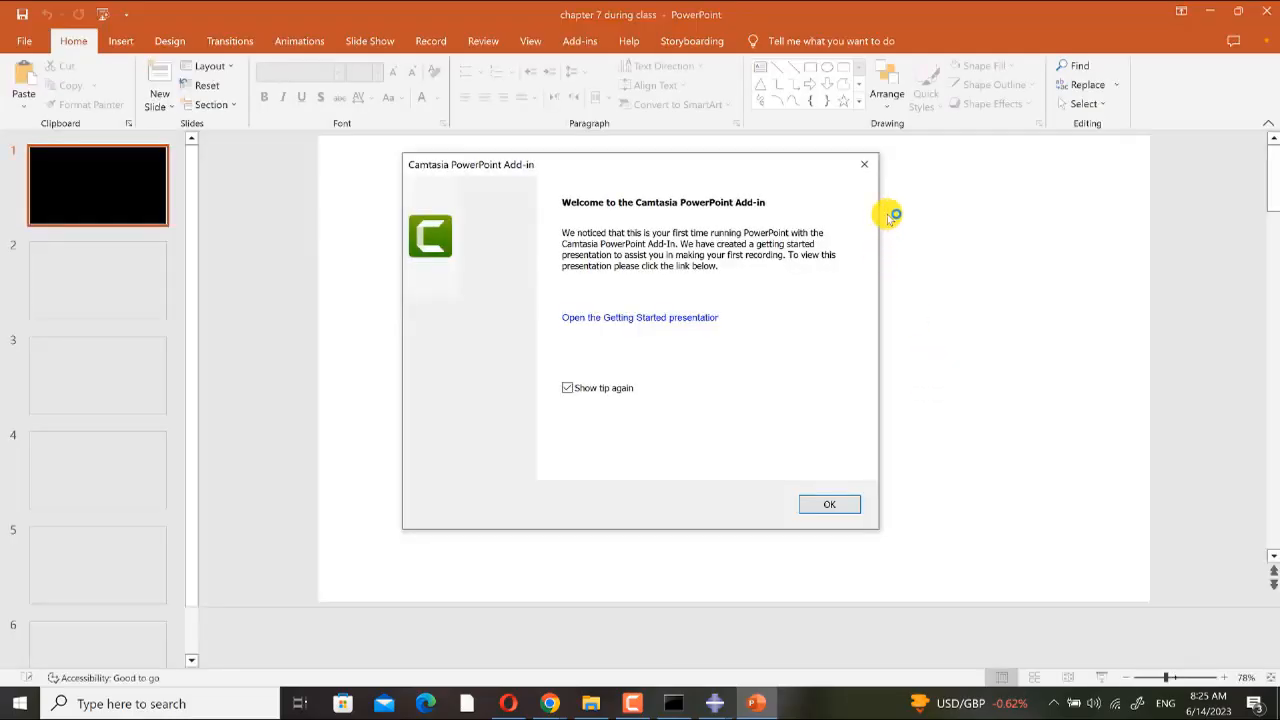
Dismiss the Camtasia add-in welcome dialog and start the slideshow with F5
click(829, 504)
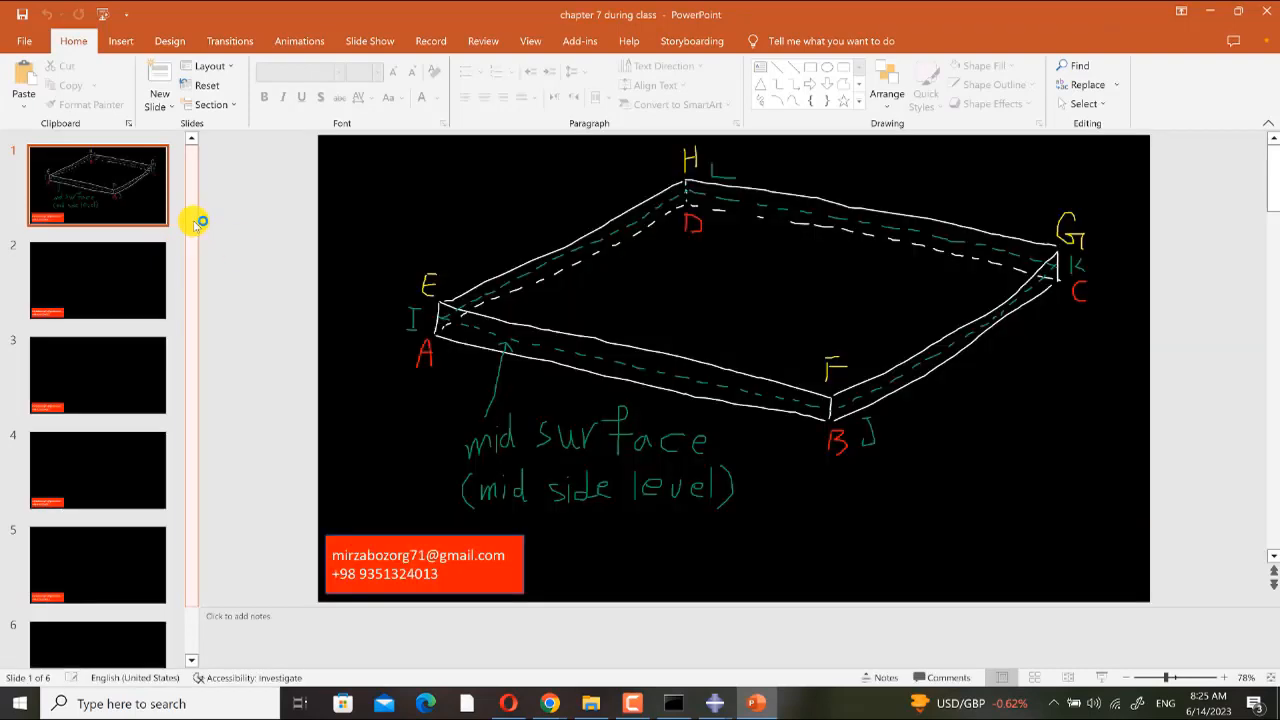
mouse_move(118, 288)
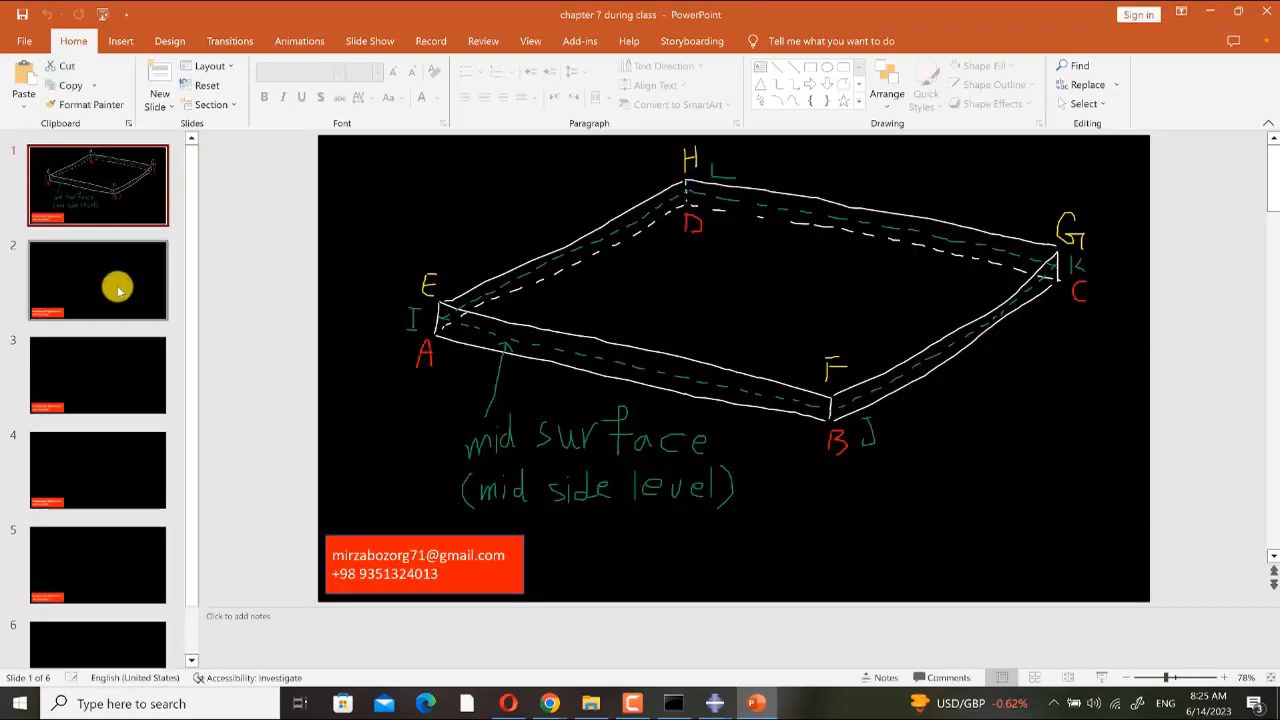
key(F5)
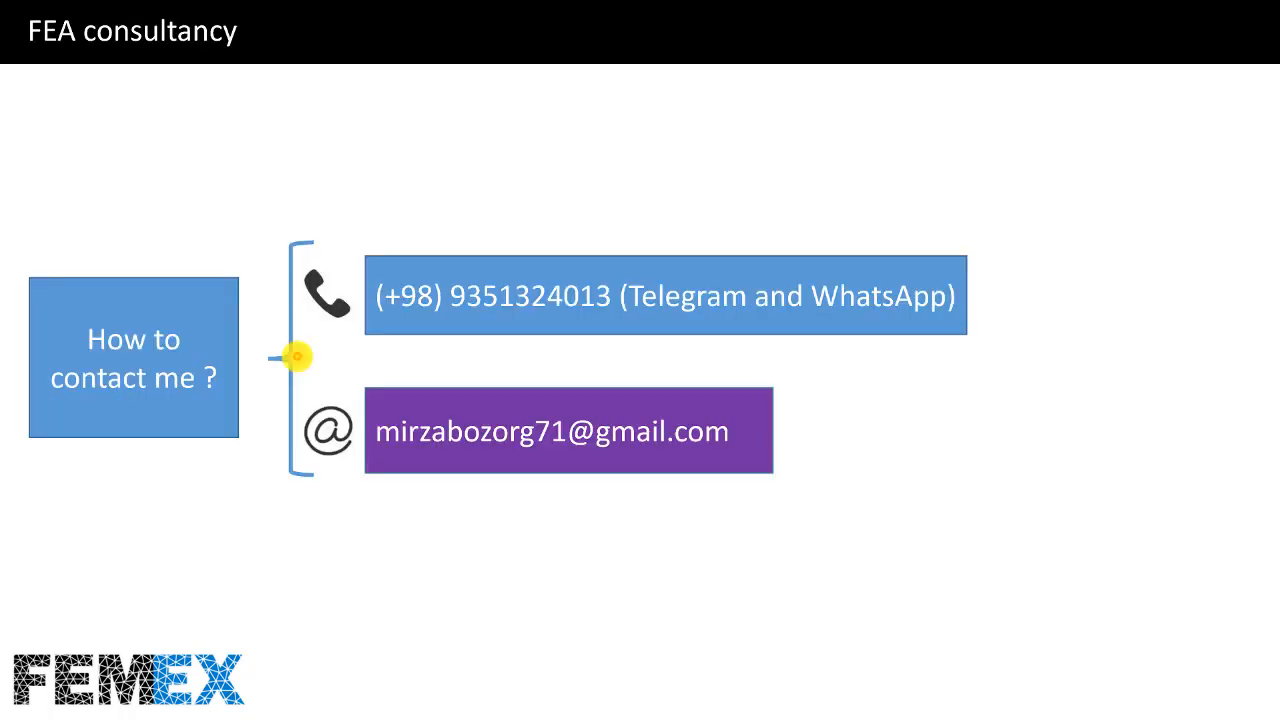
mouse_move(843, 309)
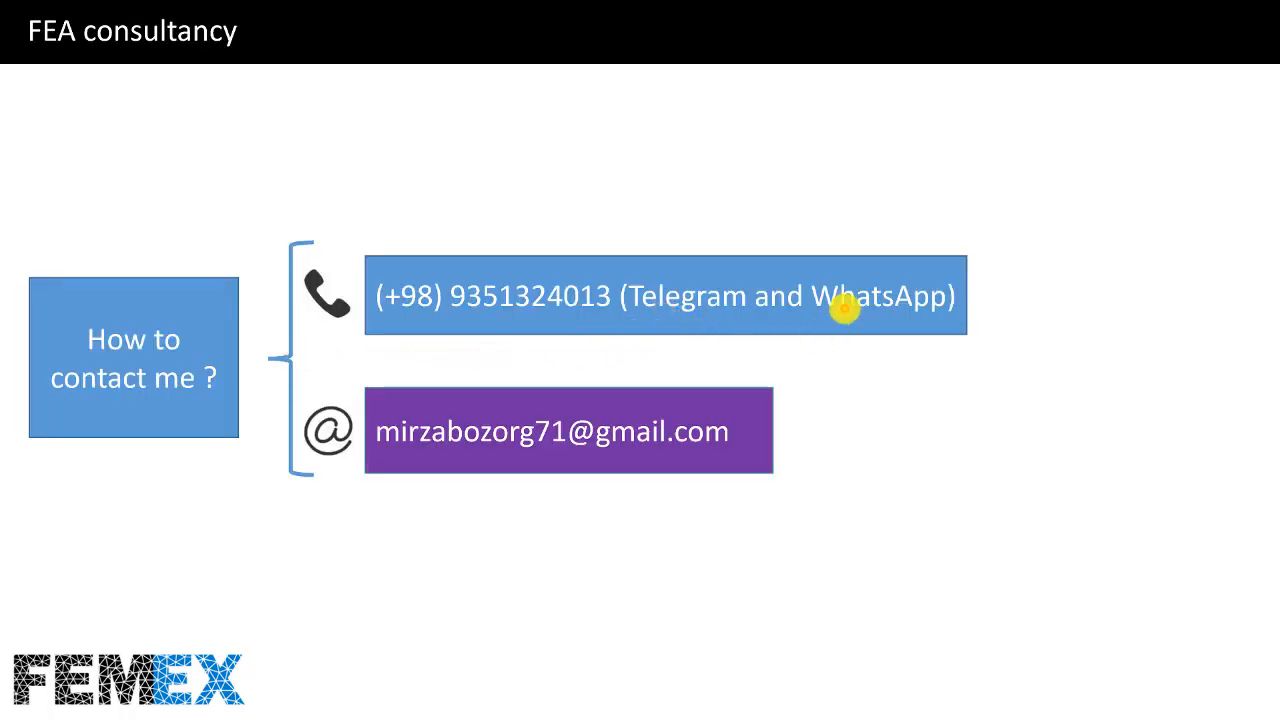